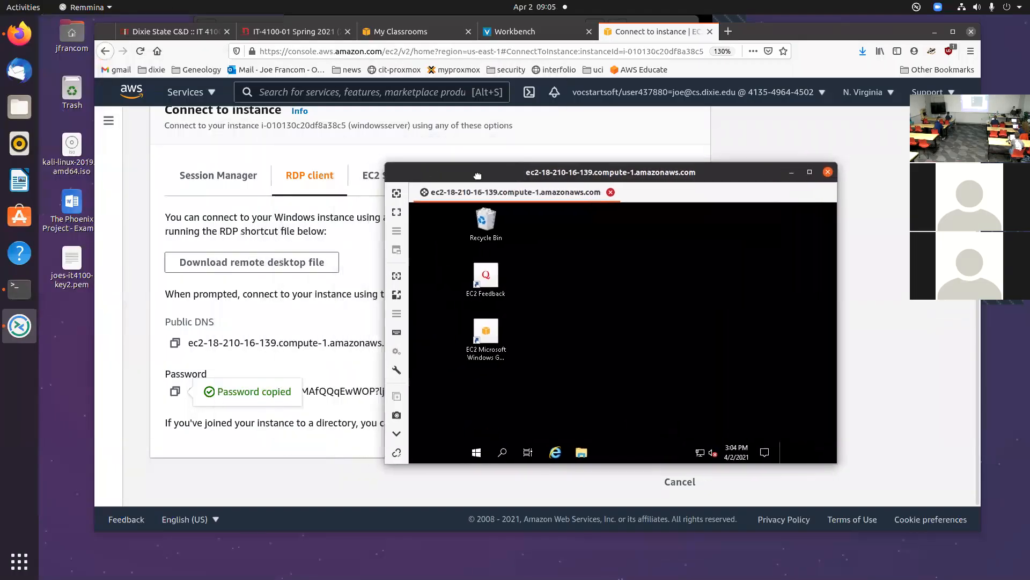
- Select samba-client in the Instances list and start it via Instance state, then switch to the course page
left_click(399, 31)
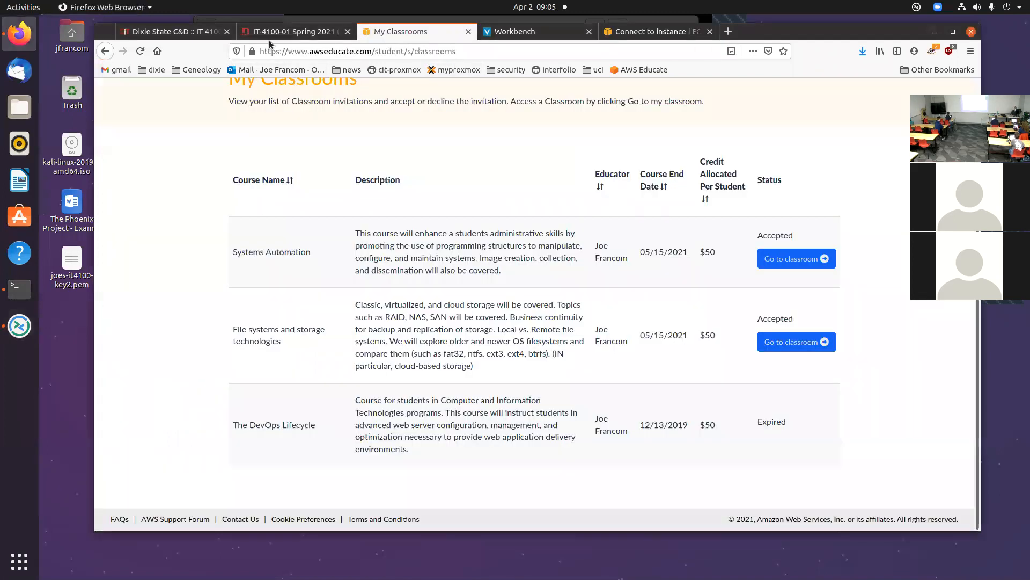
left_click(657, 31)
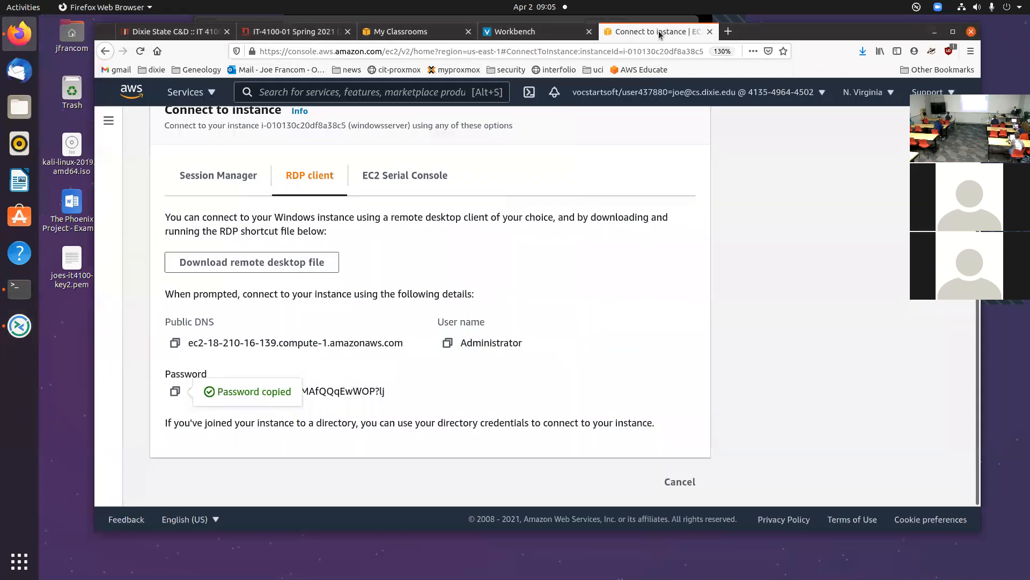
mouse_move(681, 482)
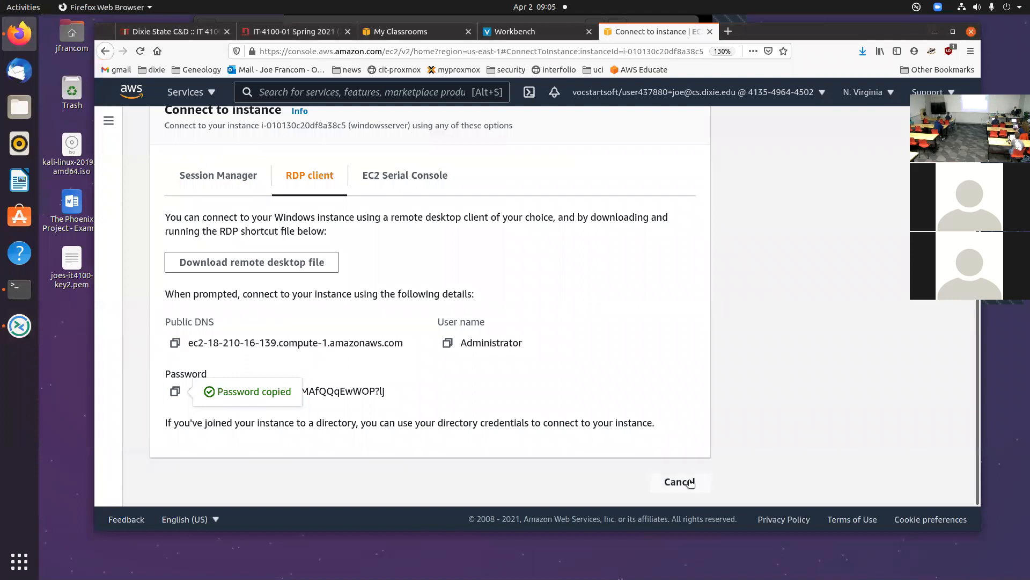
left_click(679, 482)
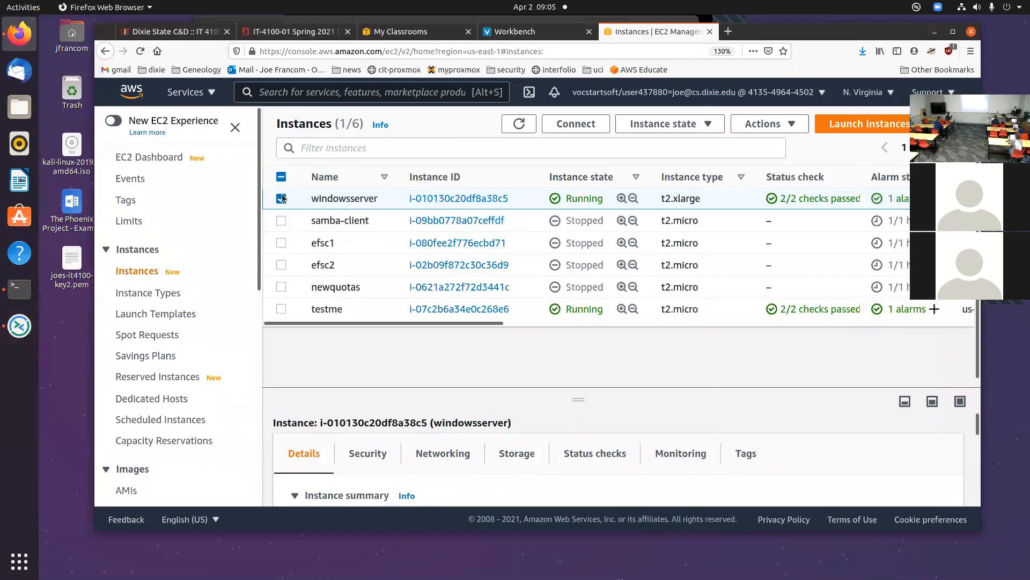
left_click(281, 198)
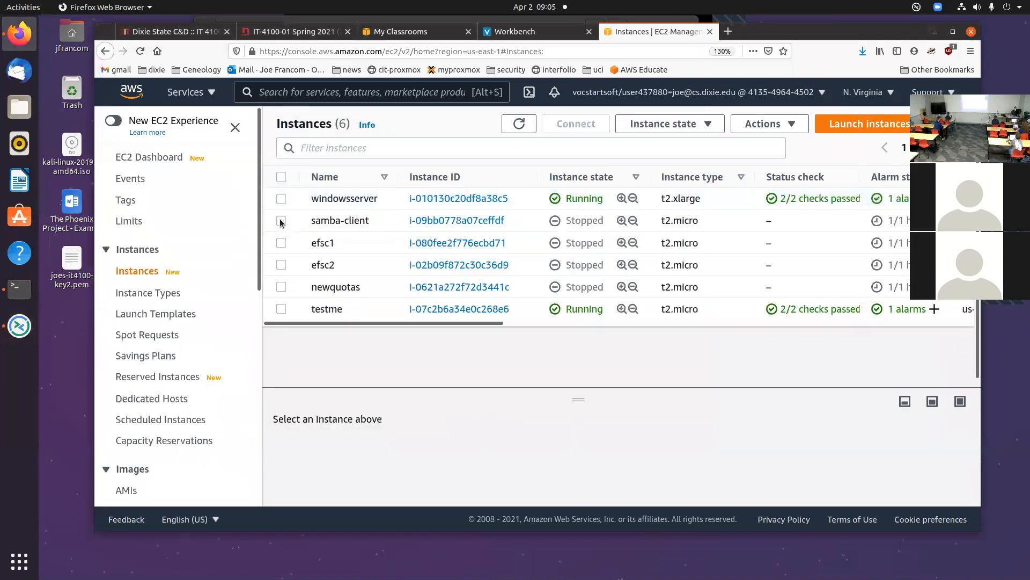
left_click(281, 220)
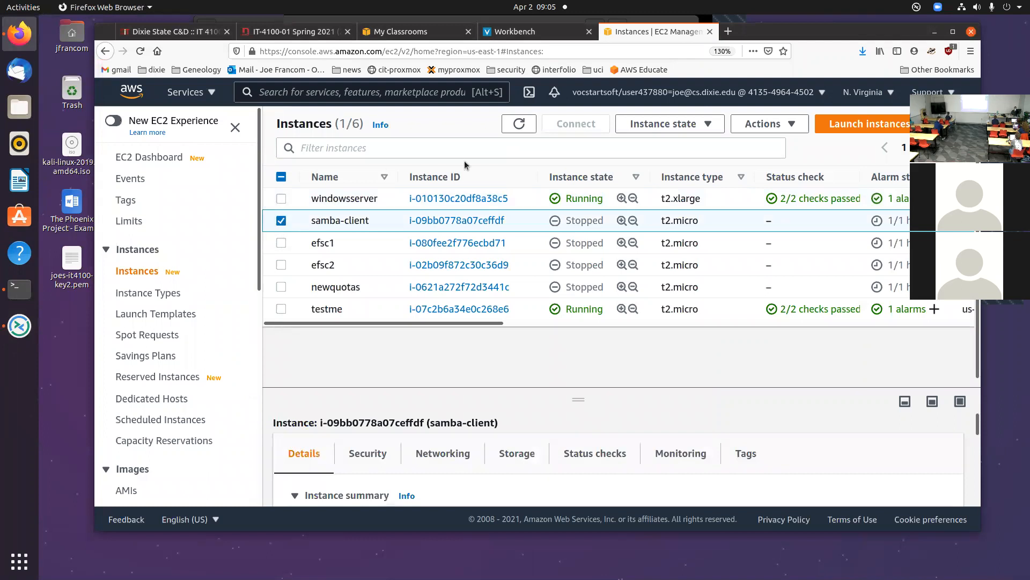
left_click(663, 124)
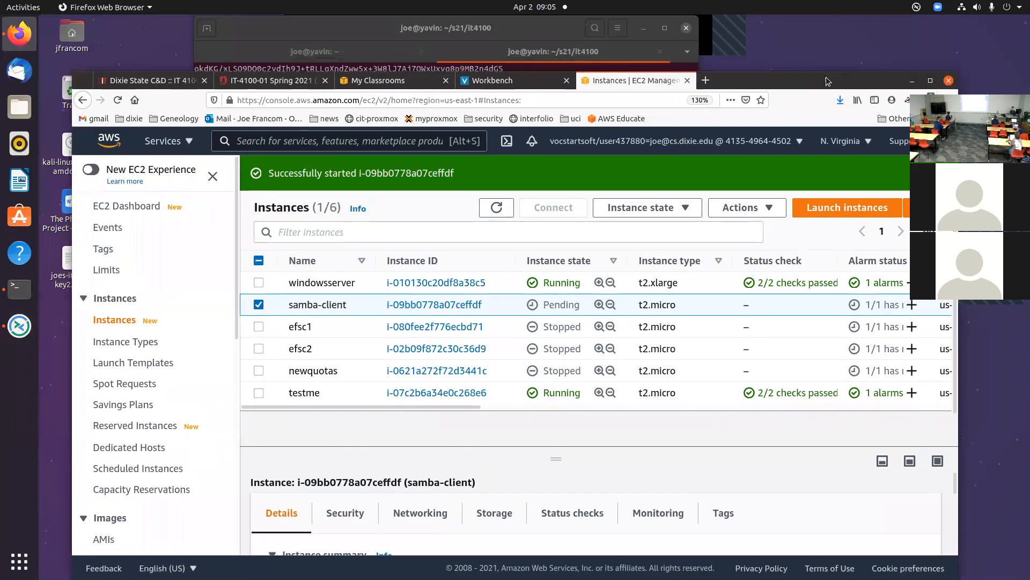
left_click(269, 81)
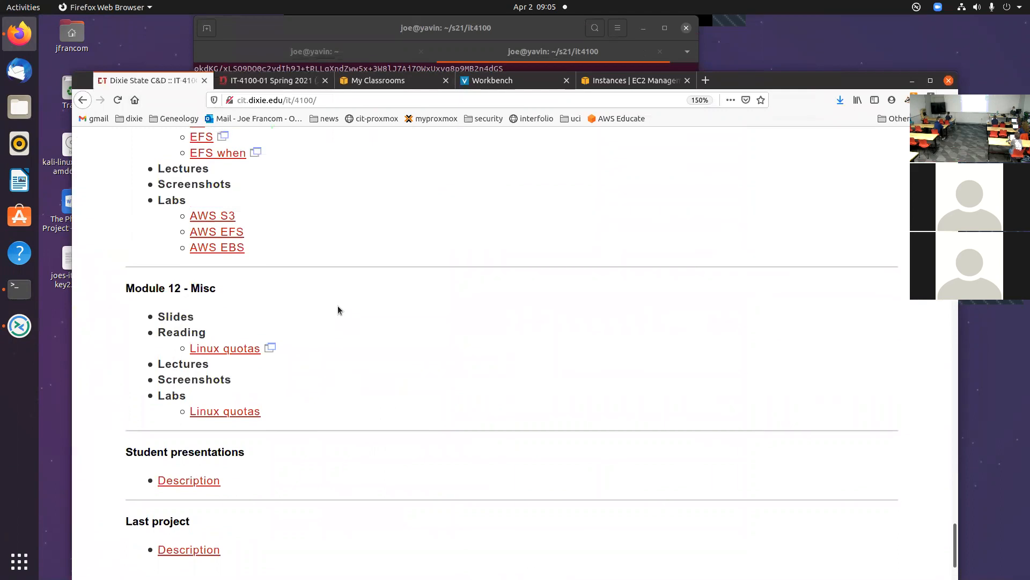
mouse_move(348, 345)
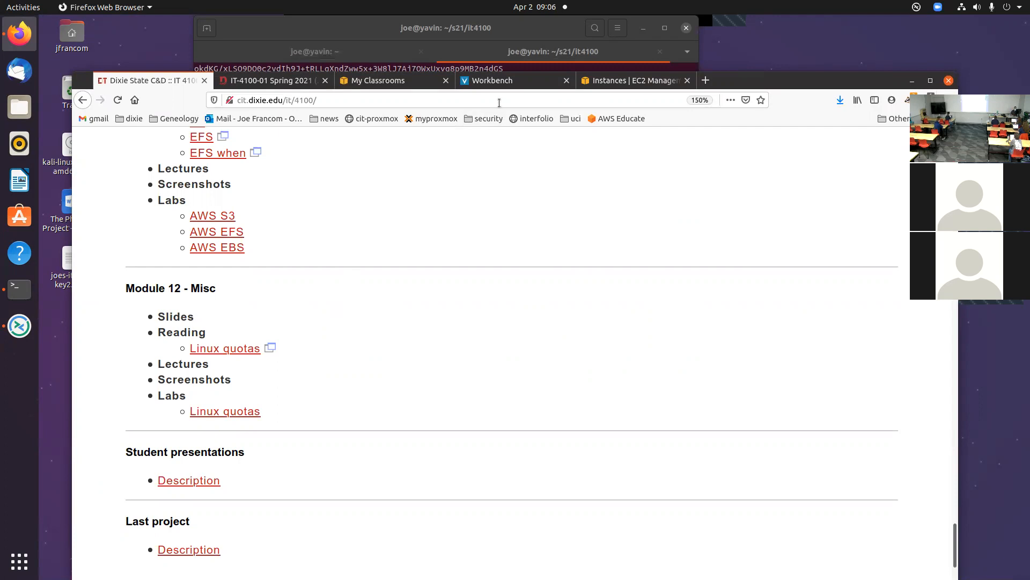
mouse_move(19, 347)
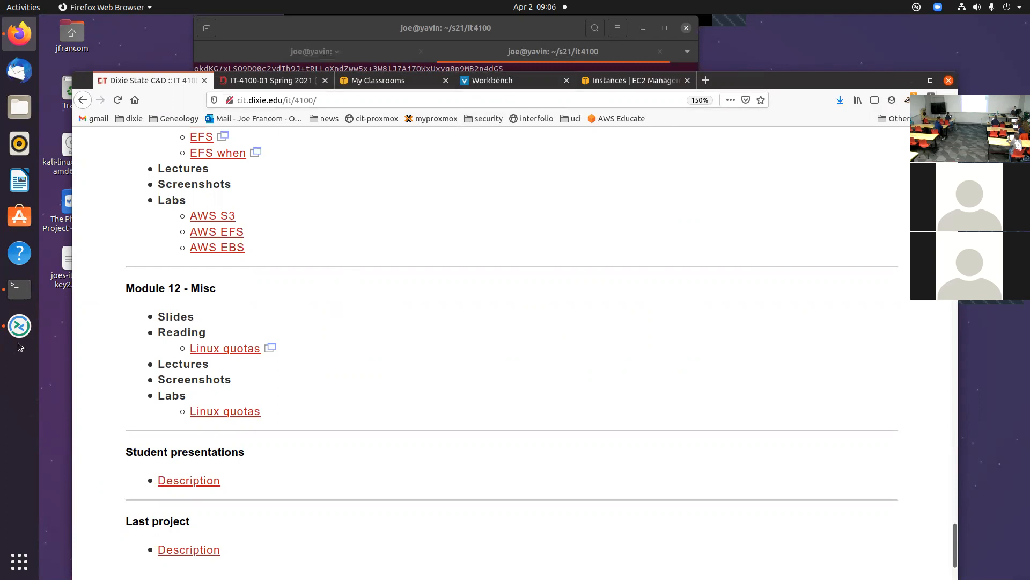
- Enable dynamic resolution for the Windows session and search Start for 'disk'
left_click(18, 325)
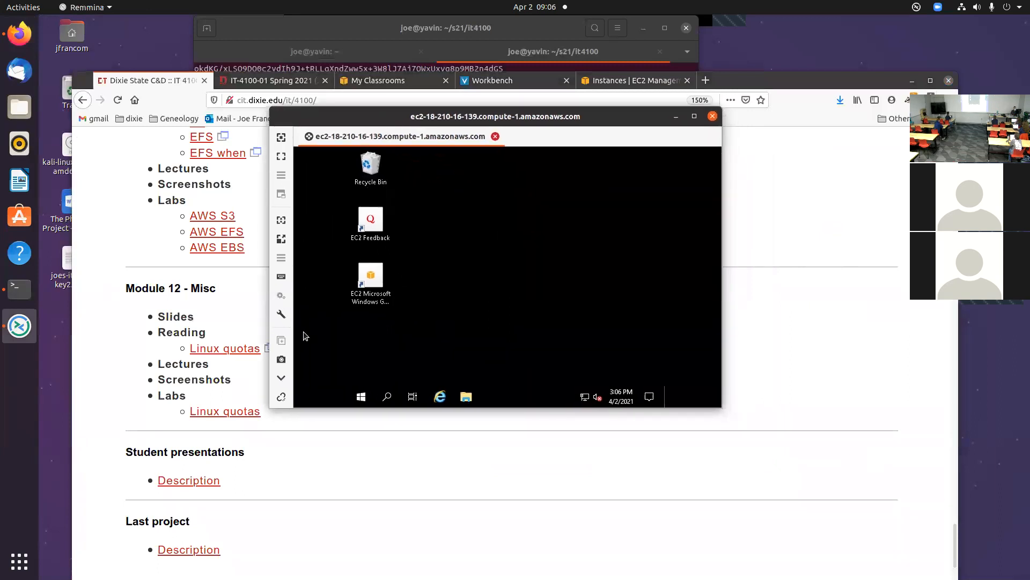
mouse_move(719, 405)
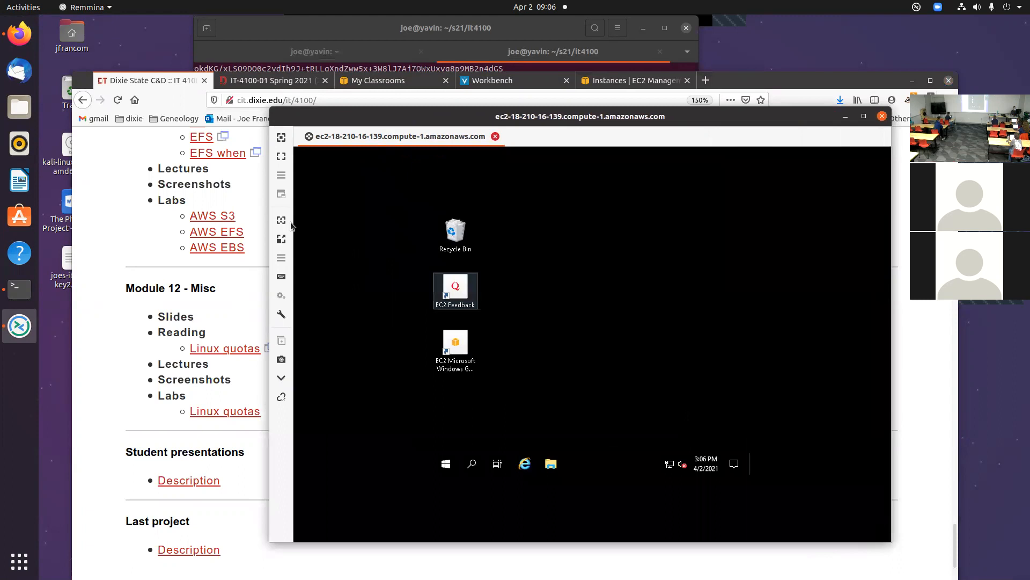
left_click(281, 219)
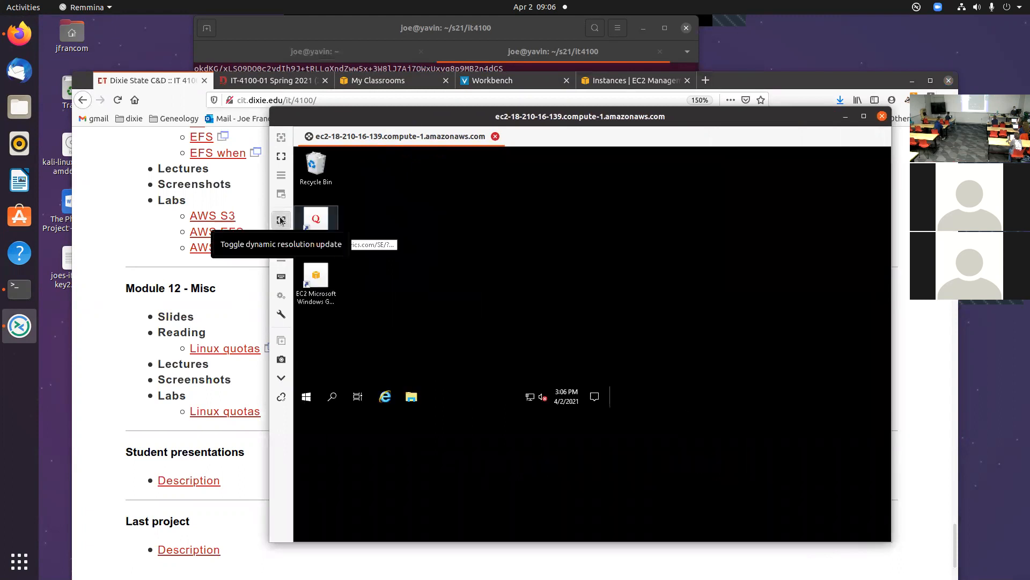
left_click(282, 219)
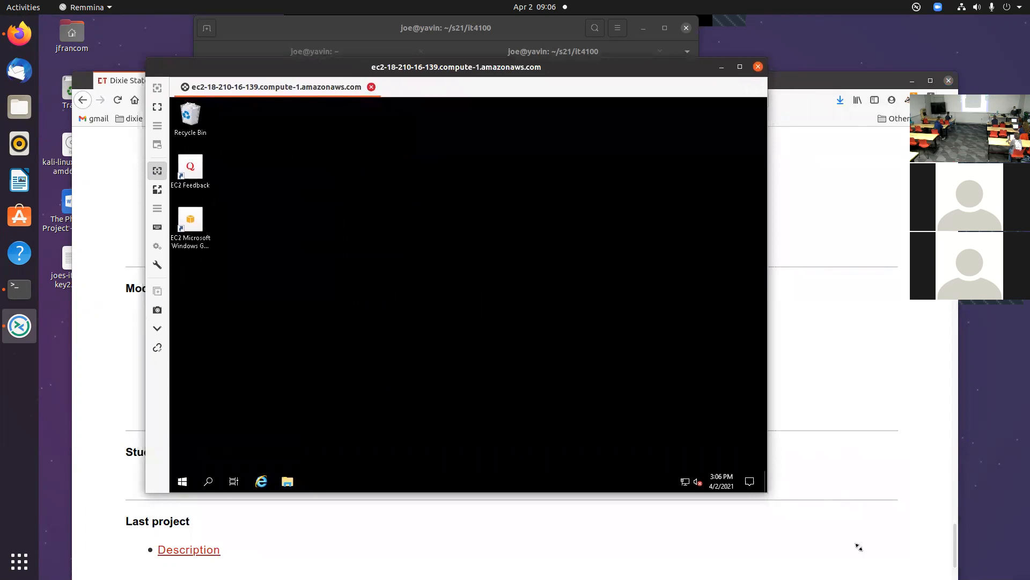
type("disk")
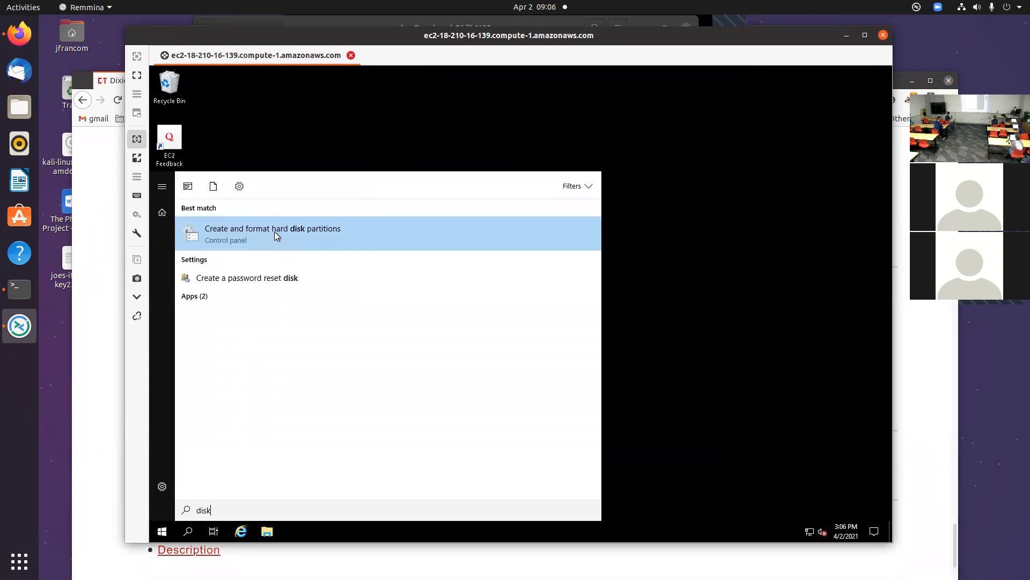
- Launch 'Create and format hard disk partitions' to view vol1 (D:) and New Volume (E:)
left_click(272, 227)
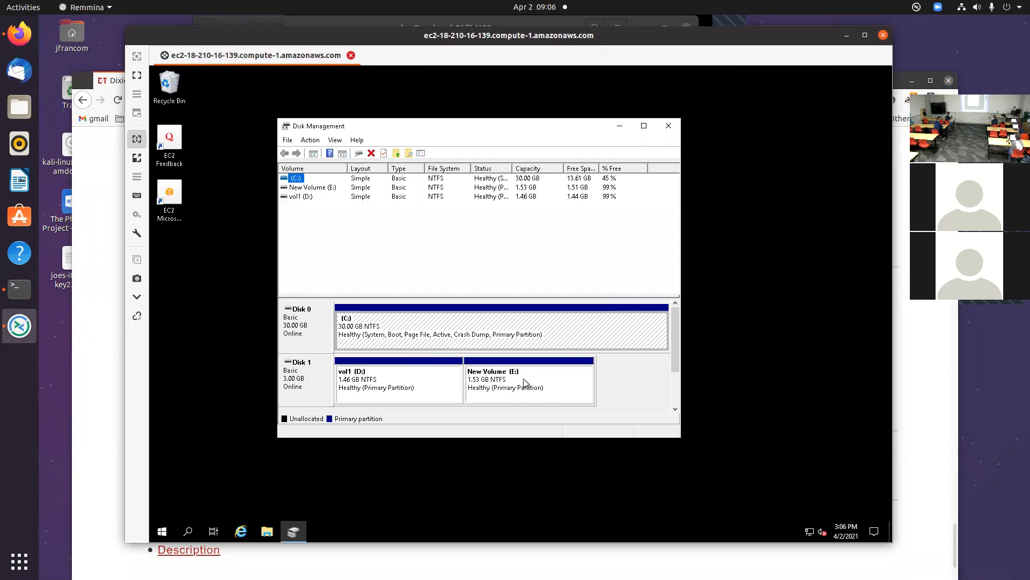
mouse_move(472, 395)
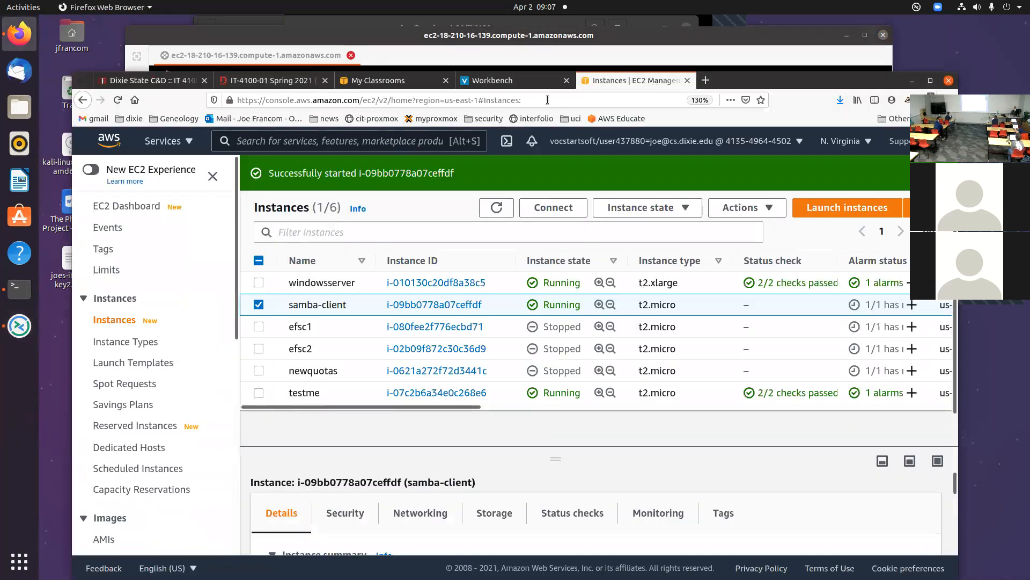
mouse_move(629, 375)
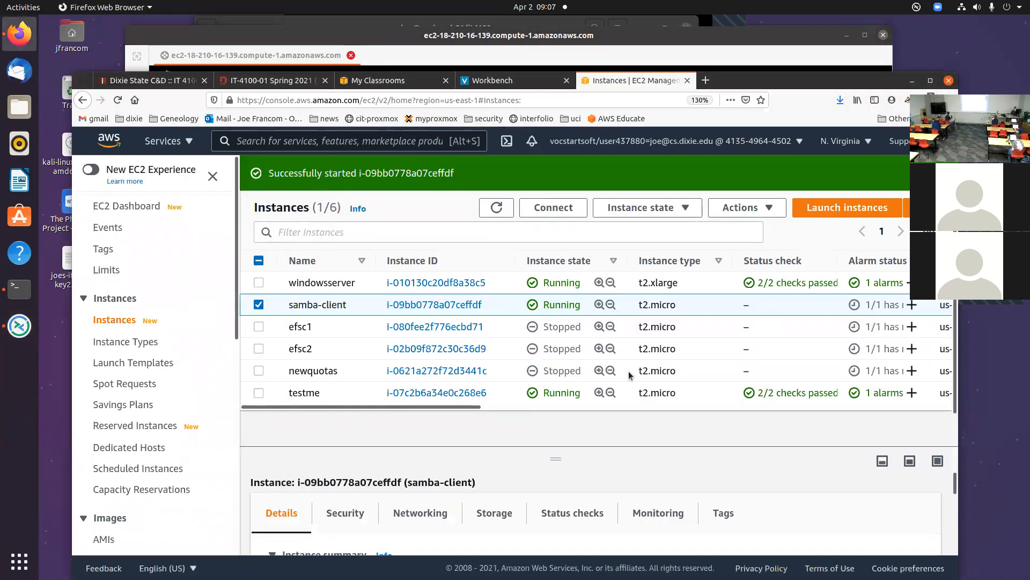
- Go to Elastic Block Store > Volumes and select the new 2 GiB volume
scroll("right", 3)
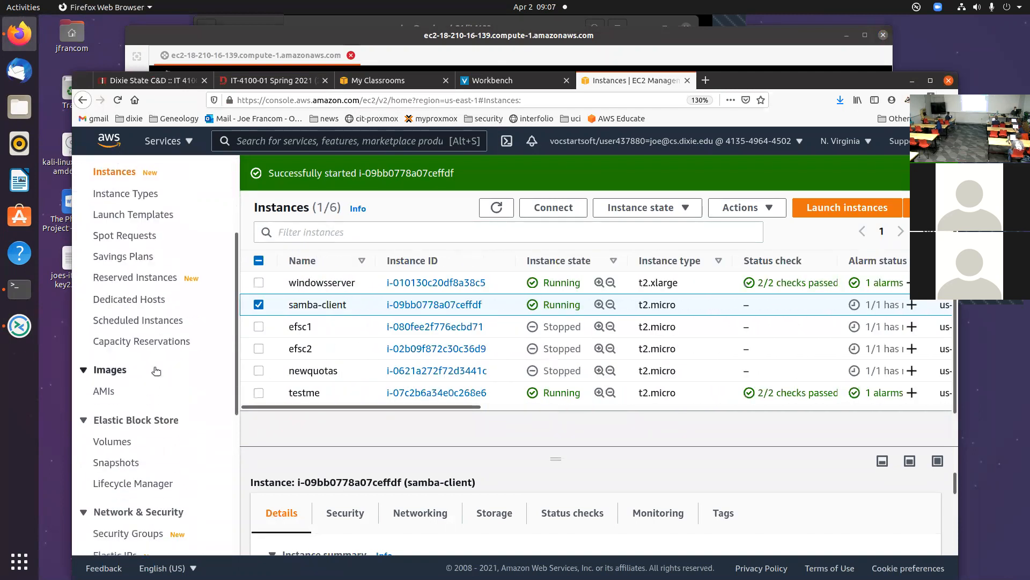
left_click(113, 441)
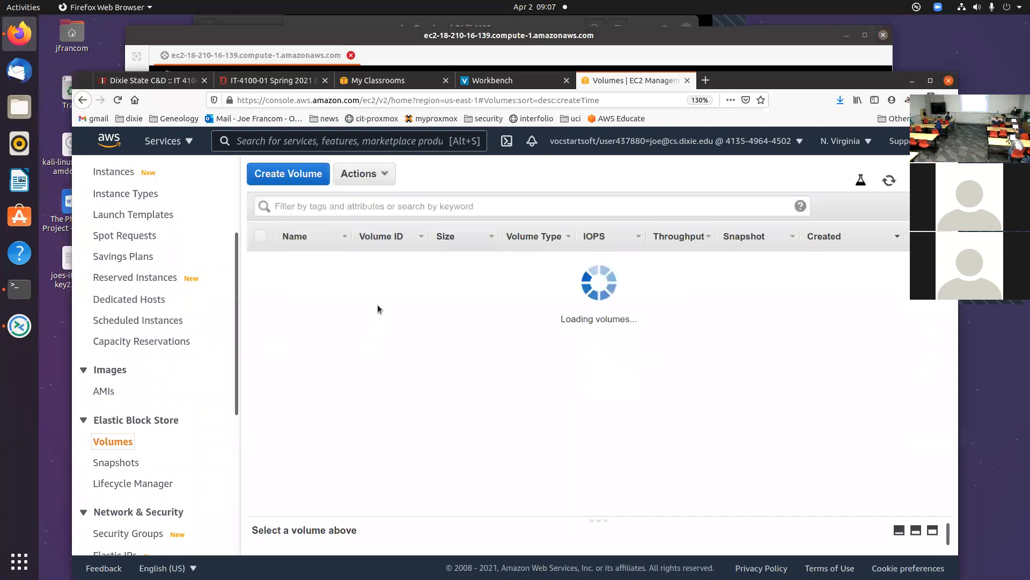
left_click(288, 174)
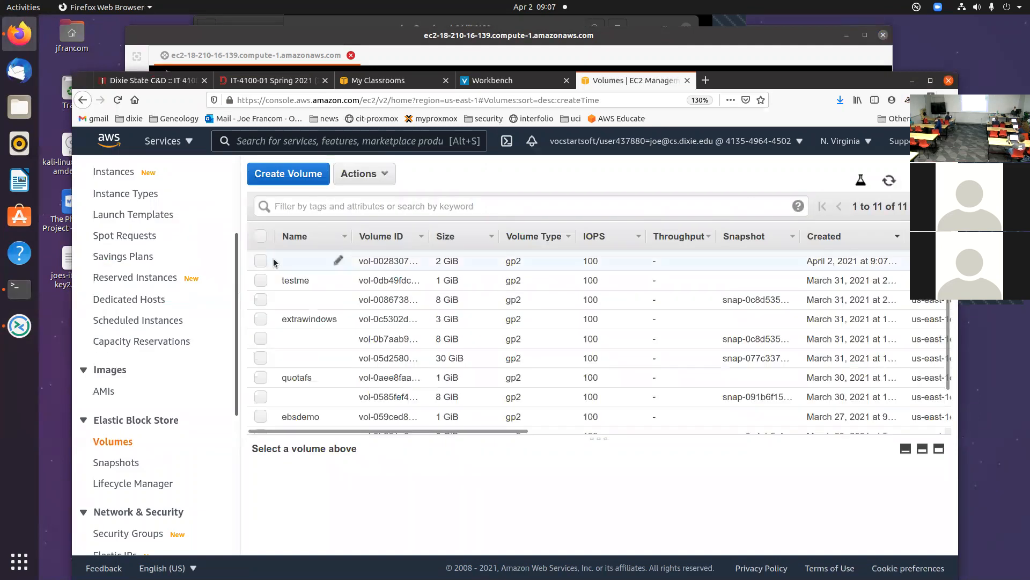
left_click(364, 174)
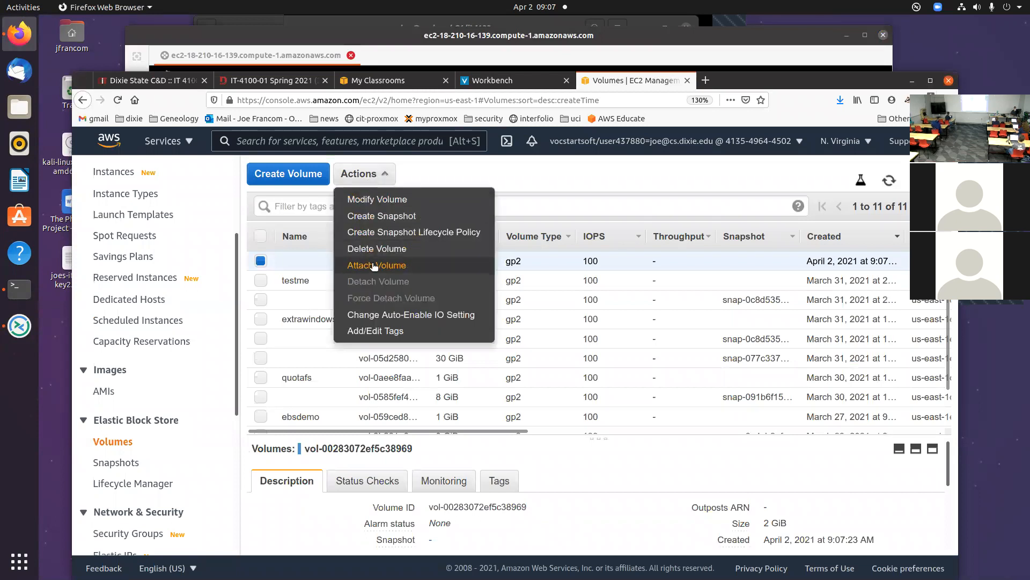
- Attach the 2 GiB volume to the windowsserver instance as device xvdg
left_click(376, 266)
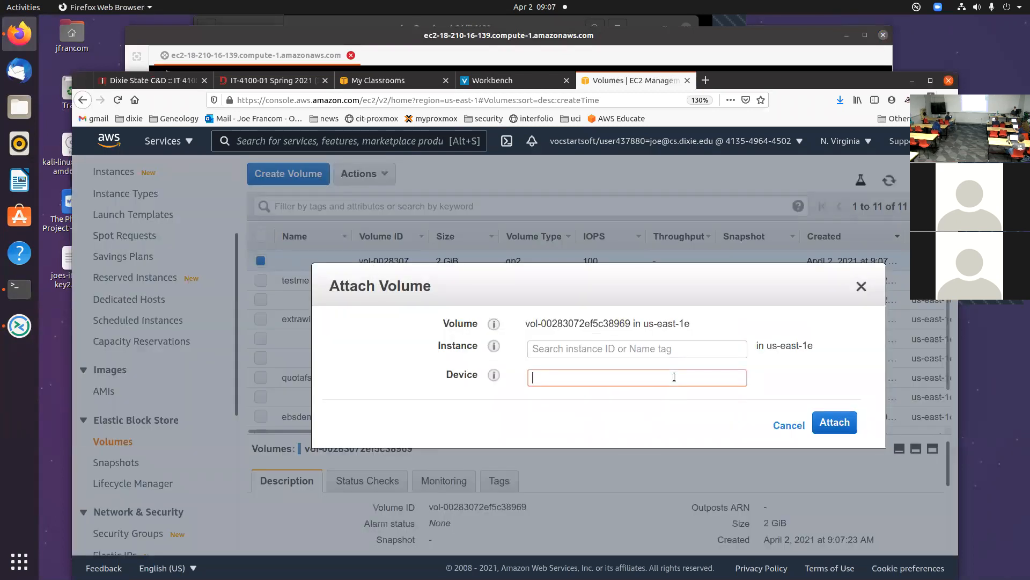
left_click(635, 348)
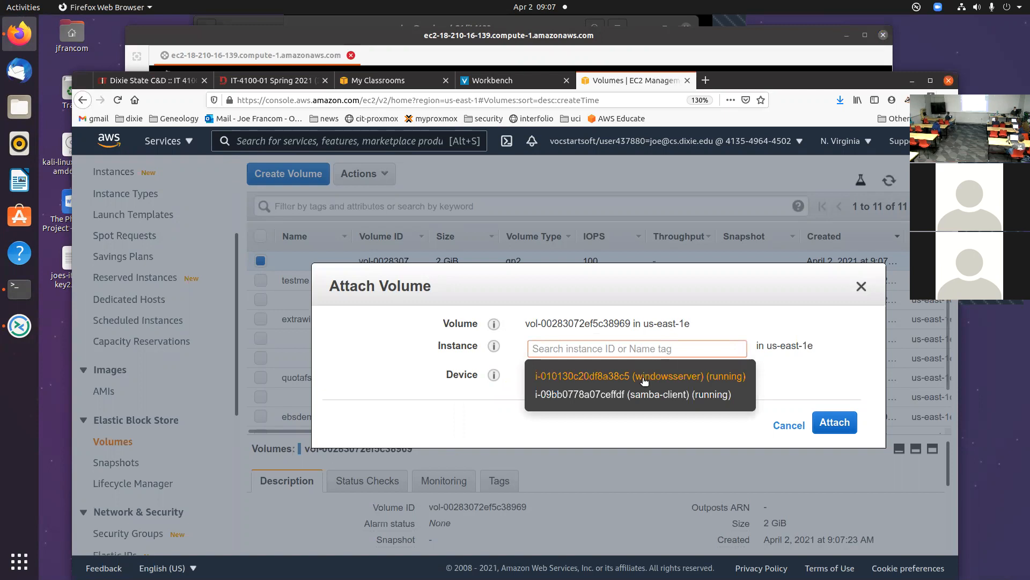
left_click(639, 376)
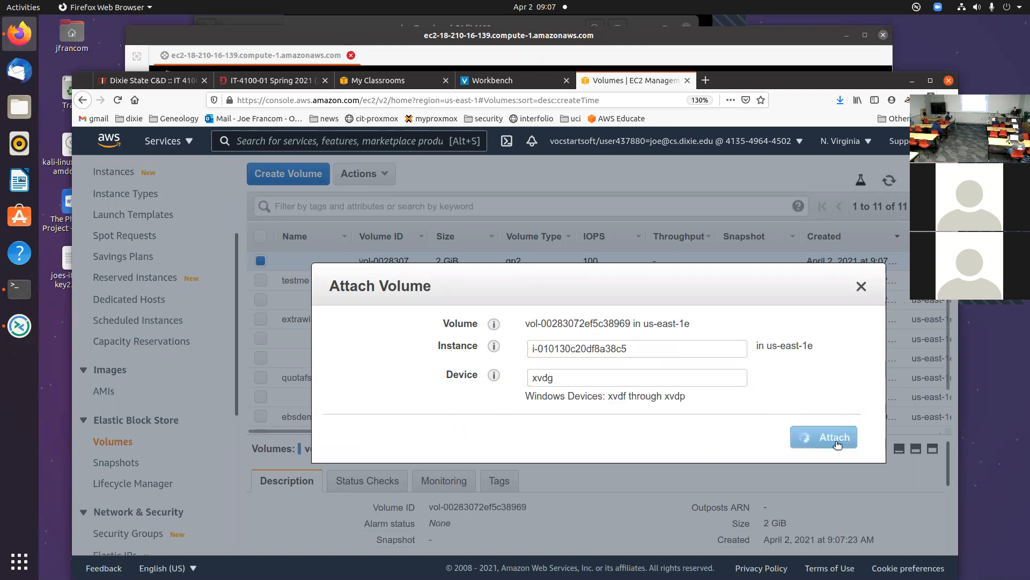
left_click(824, 437)
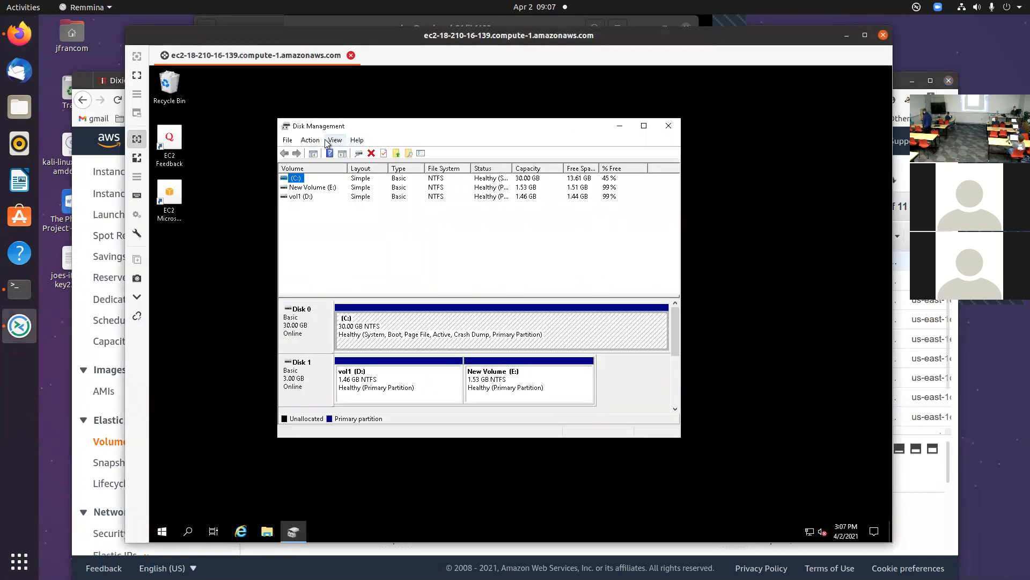
- Run Action > Rescan Disks in Disk Management and select the New Volume (E:) partition
left_click(309, 140)
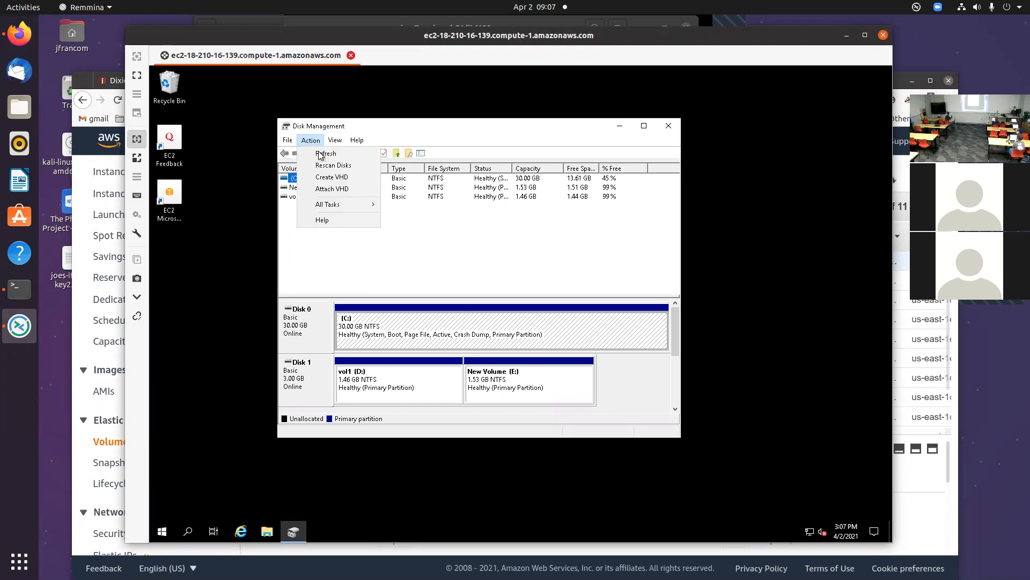
left_click(326, 154)
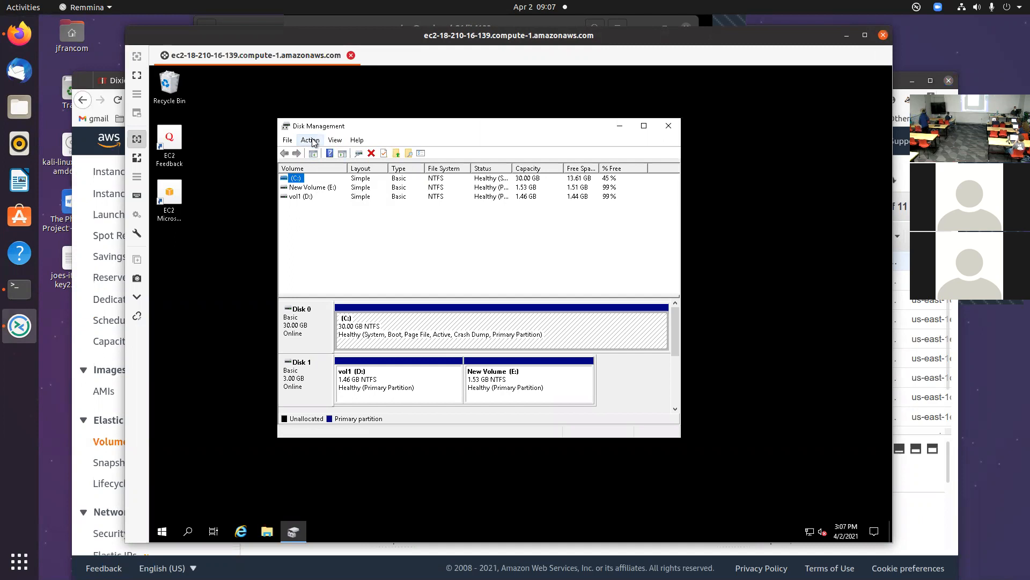
left_click(309, 140)
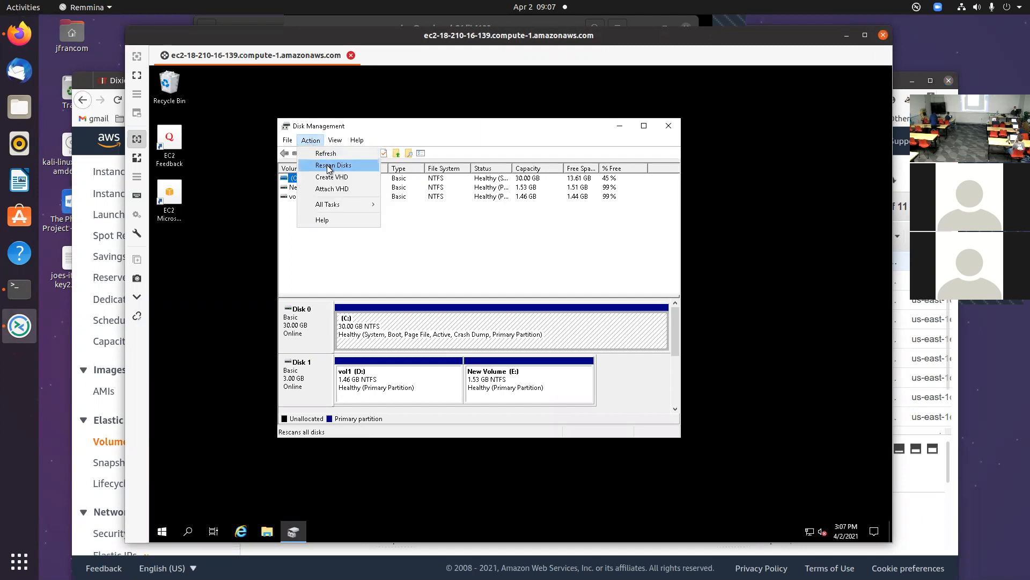
left_click(333, 165)
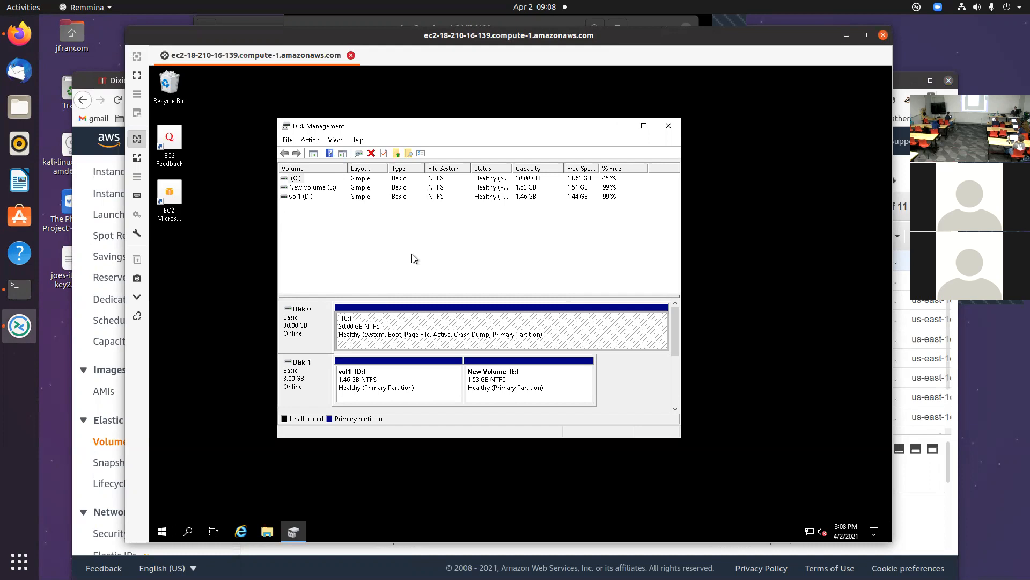
mouse_move(319, 200)
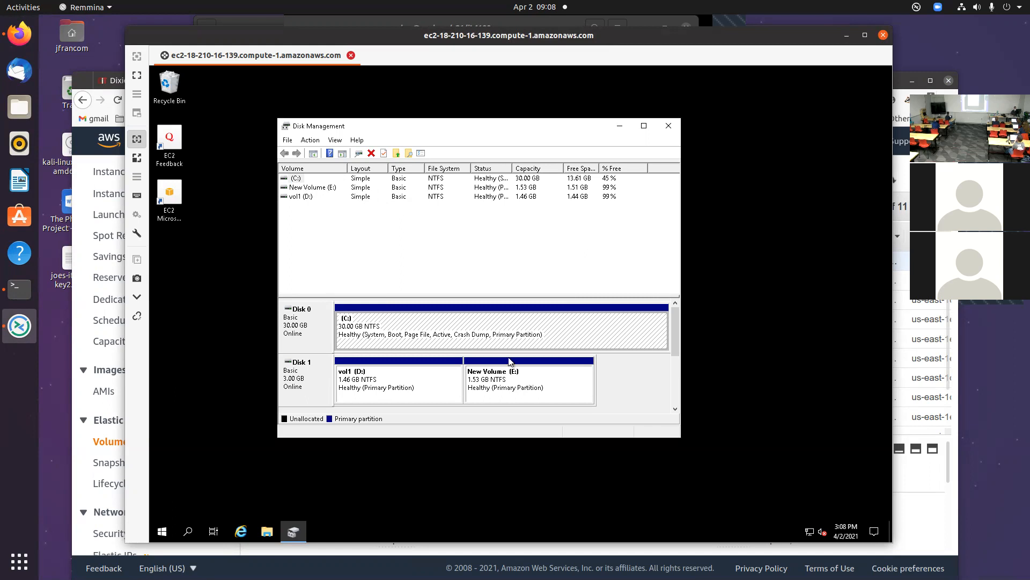
left_click(399, 380)
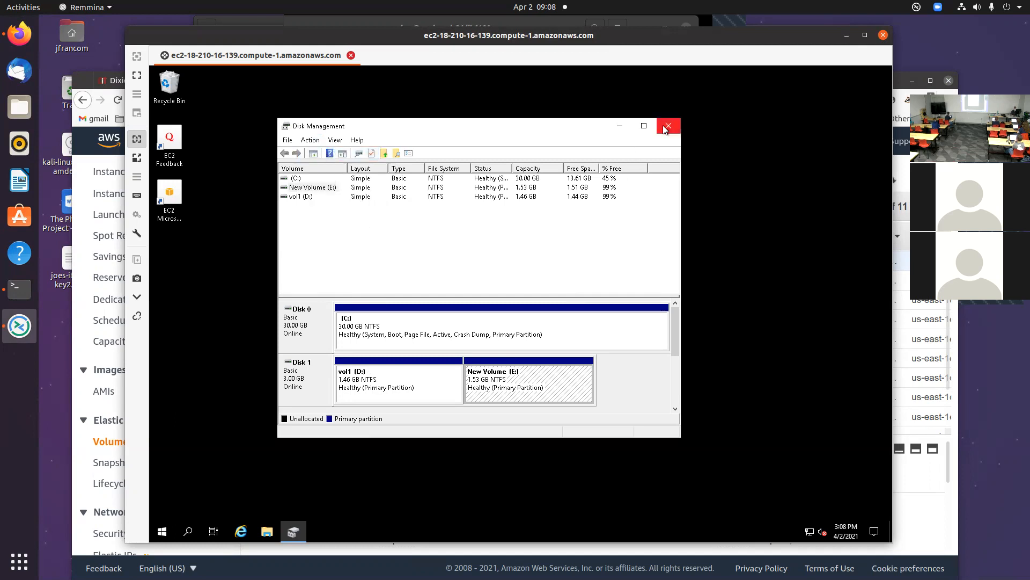
- Close Disk Management and reopen it from the Start search for 'disk'
left_click(162, 531)
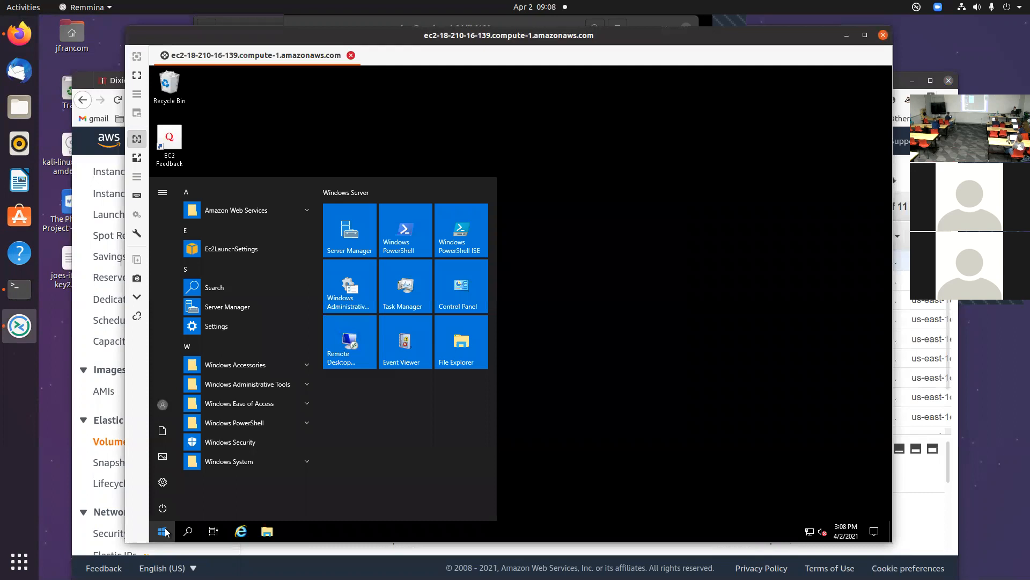
type("disk")
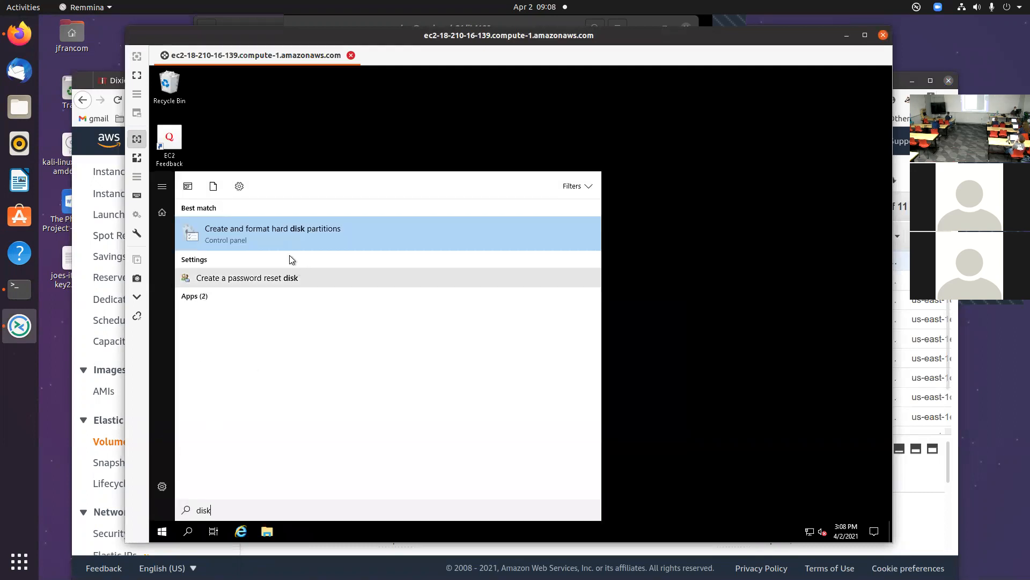
left_click(271, 228)
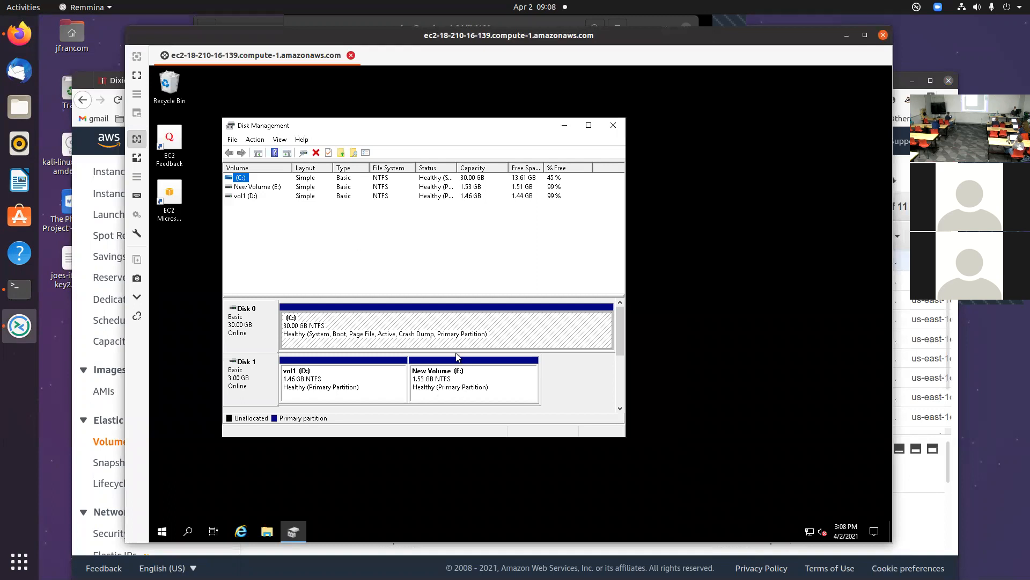
right_click(474, 377)
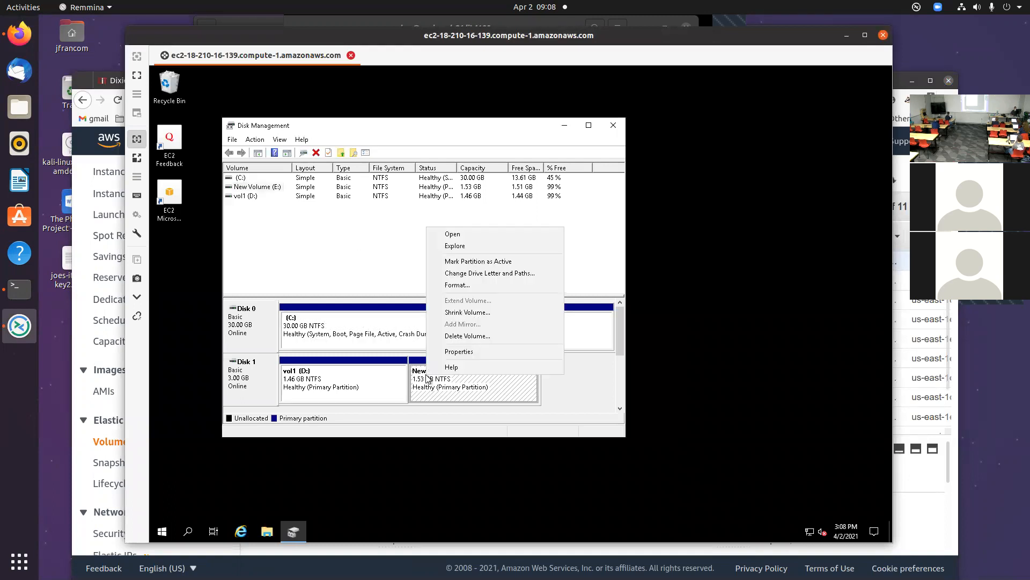
mouse_move(433, 382)
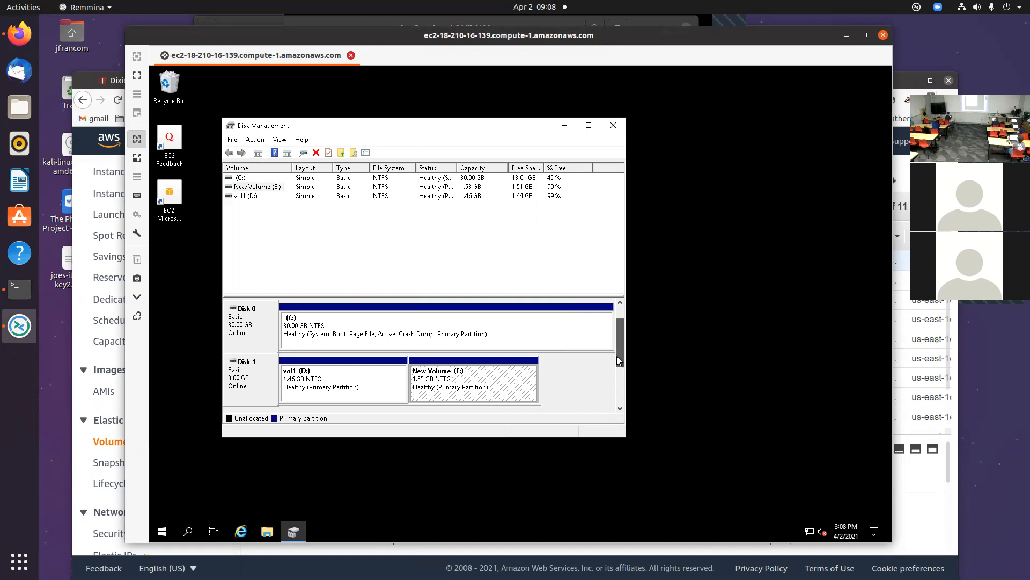
- Bring the newly attached offline 2 GB Disk 2 online
scroll("down", 3)
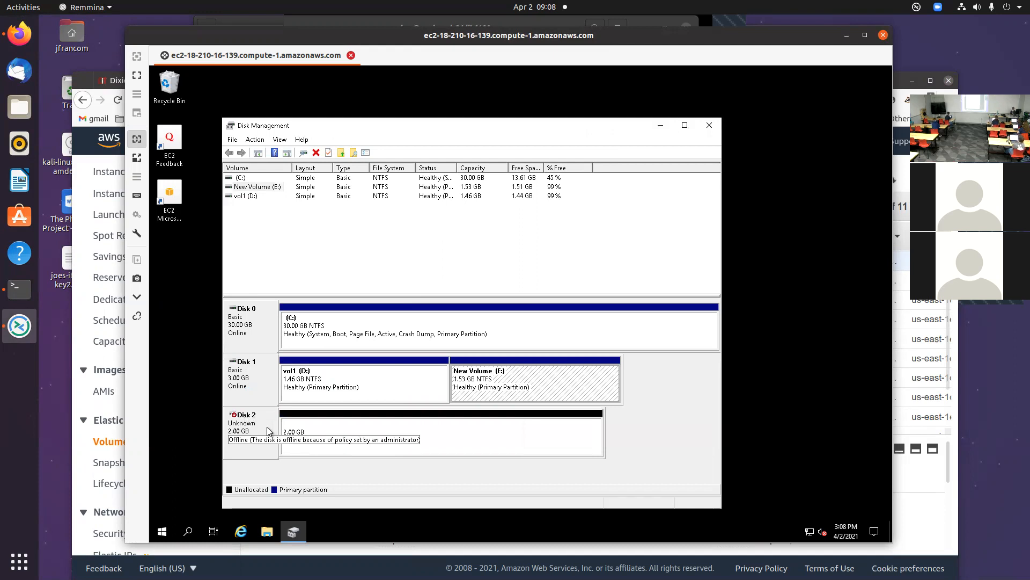
mouse_move(255, 426)
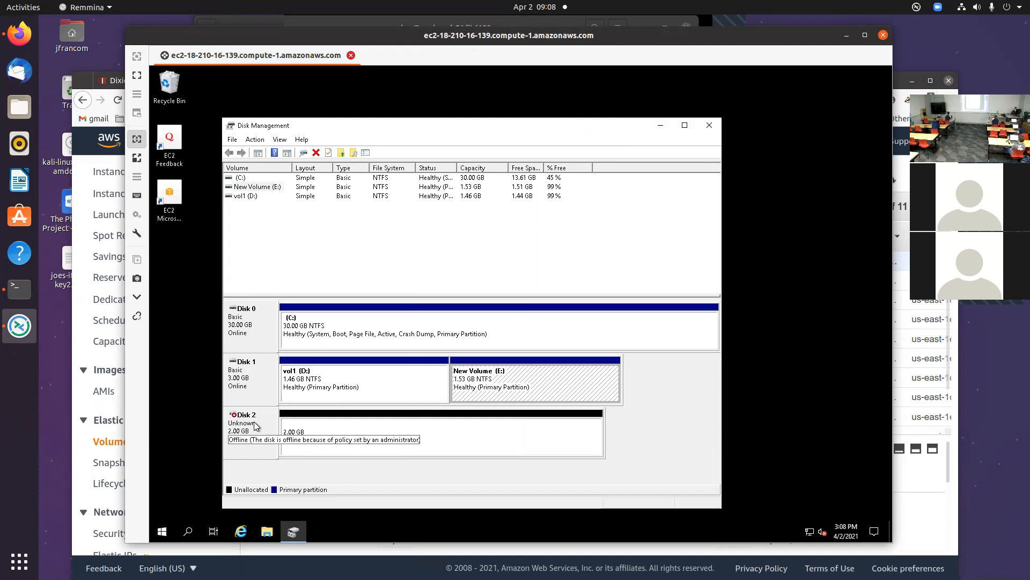
mouse_move(242, 426)
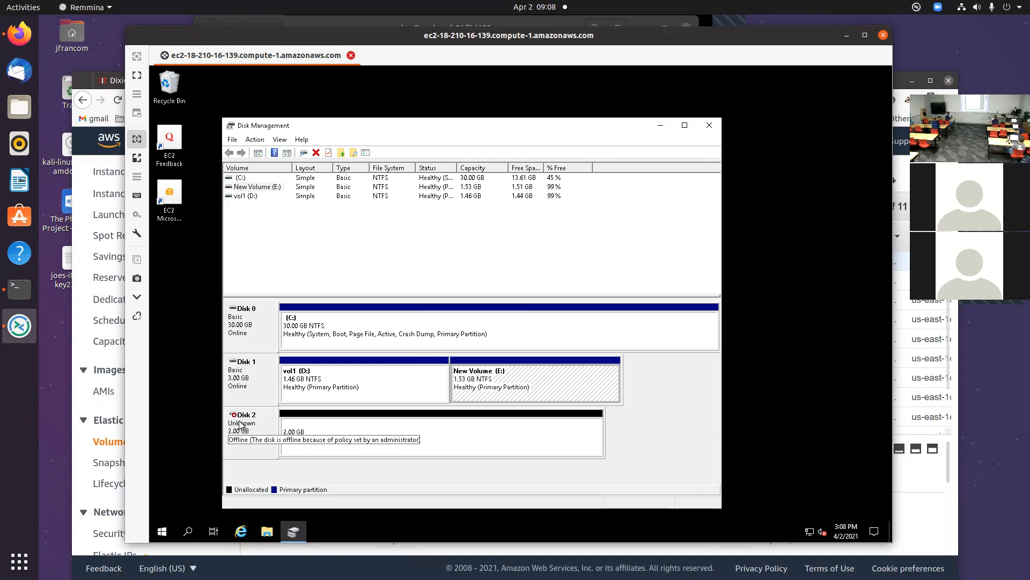
right_click(242, 423)
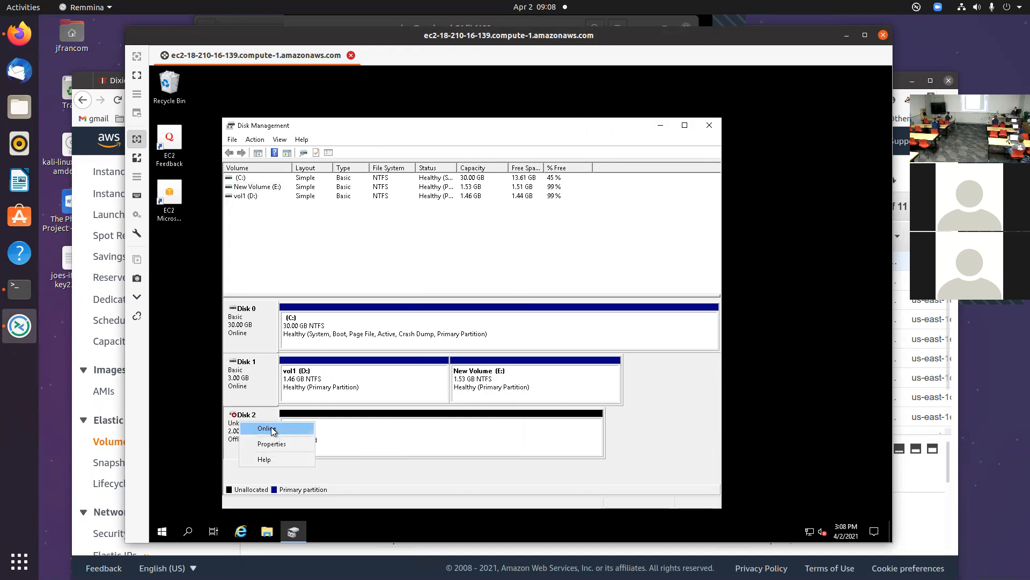
left_click(266, 428)
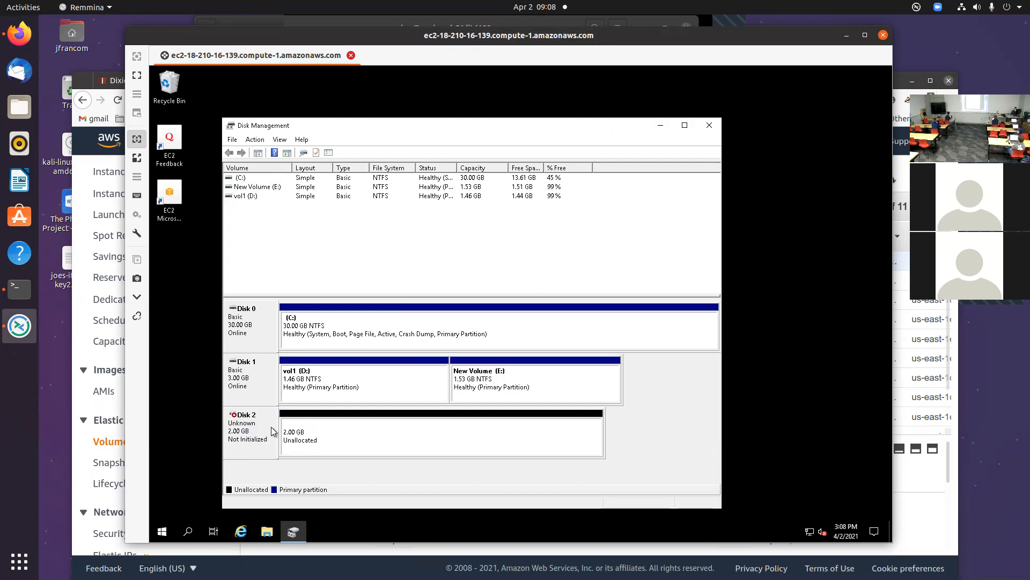
- Initialize Disk 2 with OK, leaving a basic online disk with 1.98 GB unallocated
right_click(251, 427)
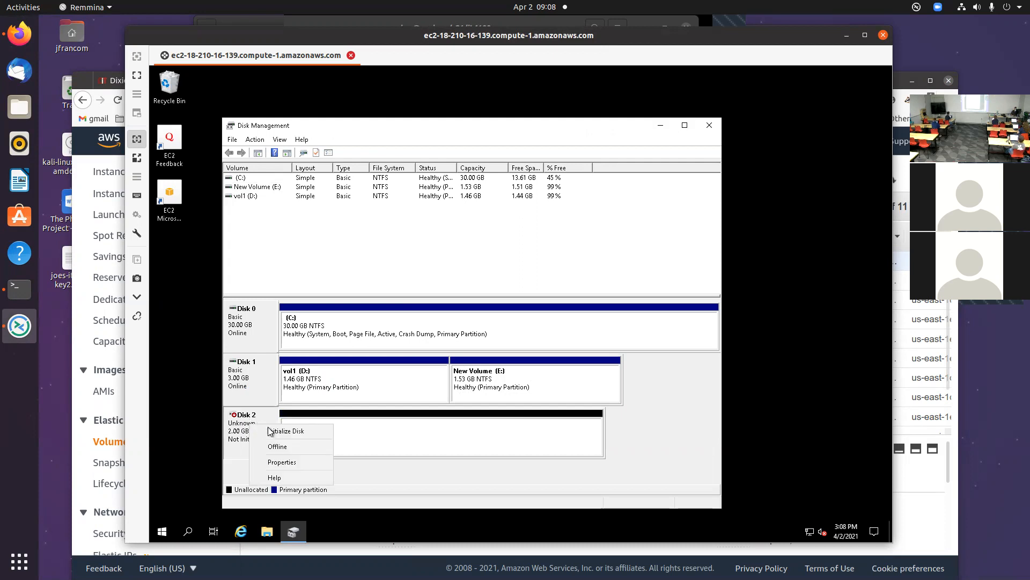
left_click(288, 430)
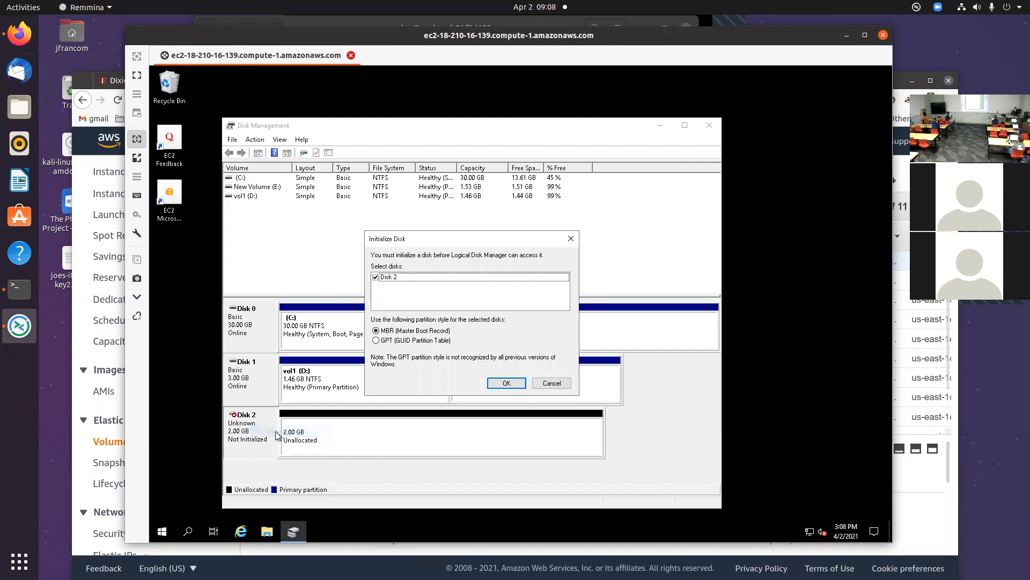
mouse_move(393, 368)
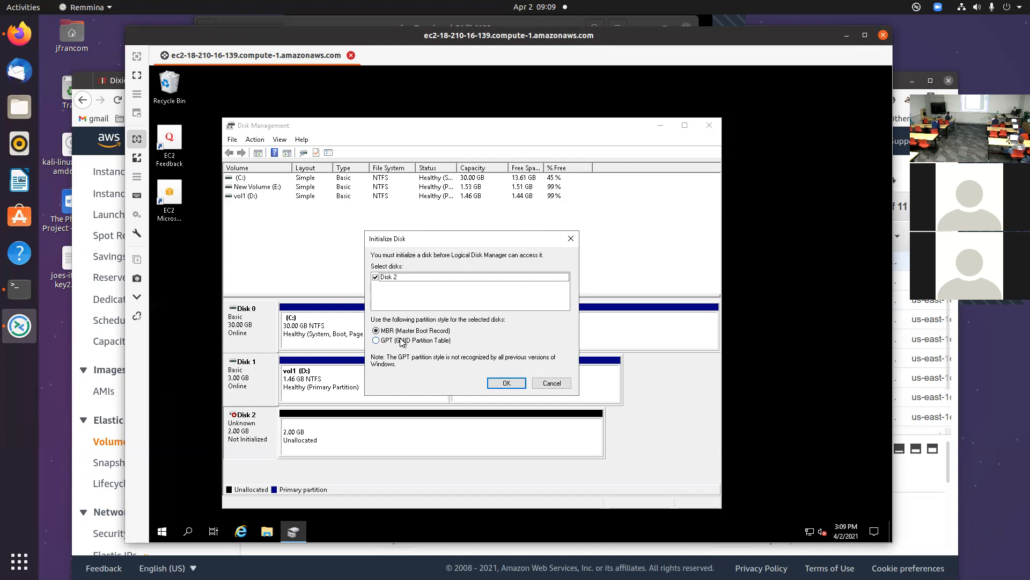
left_click(505, 382)
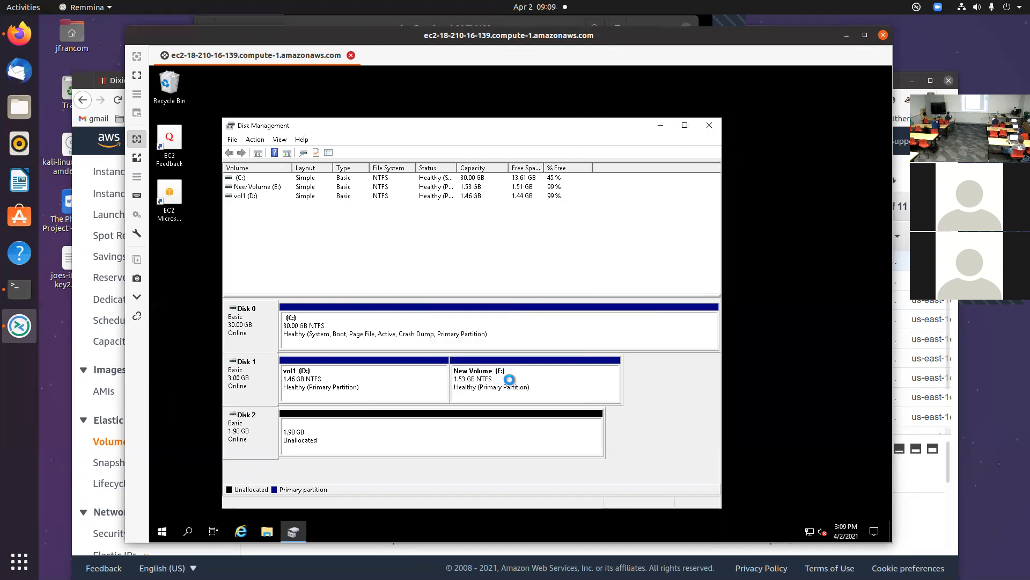
mouse_move(337, 431)
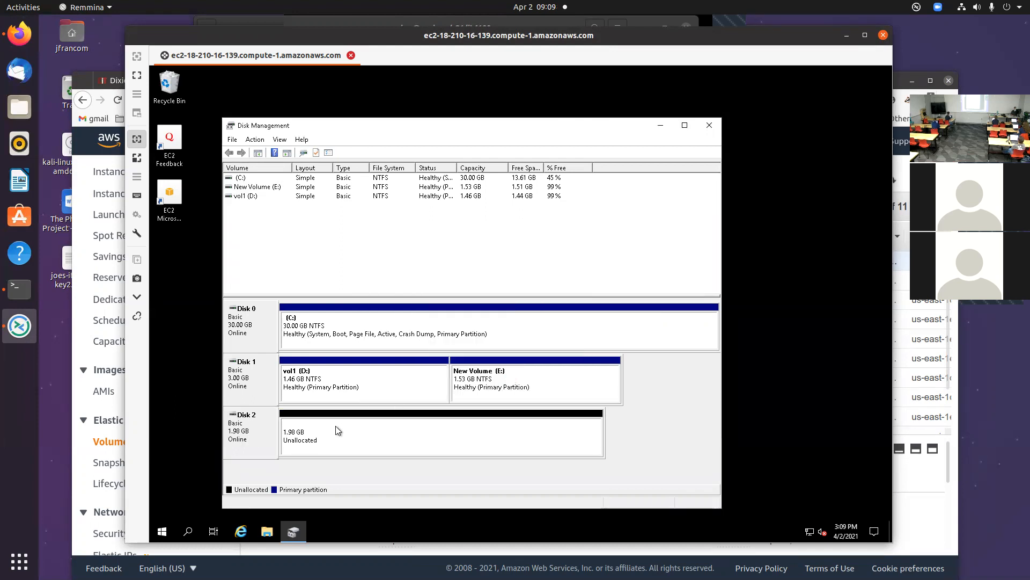
right_click(336, 431)
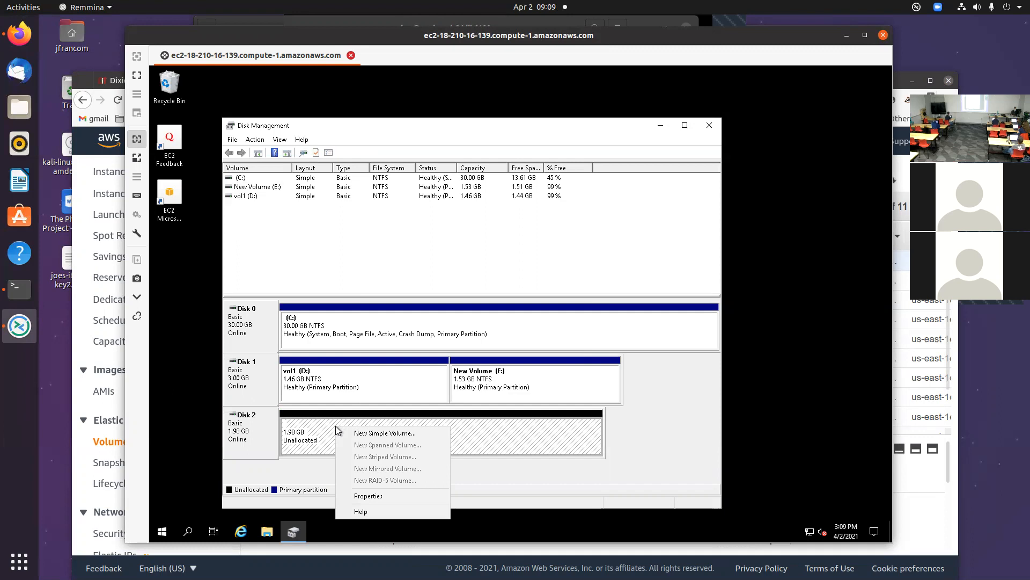
mouse_move(384, 432)
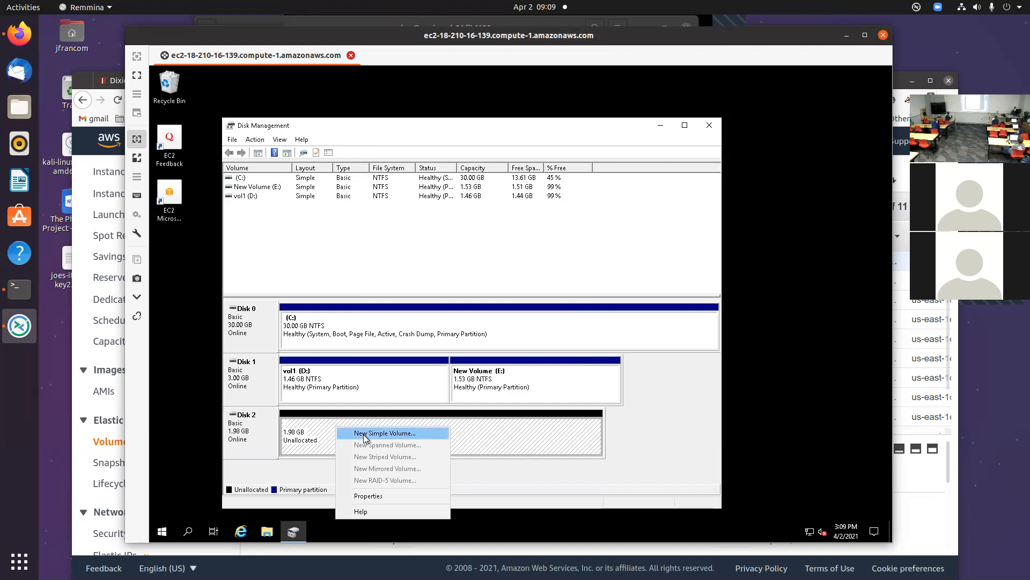
mouse_move(394, 432)
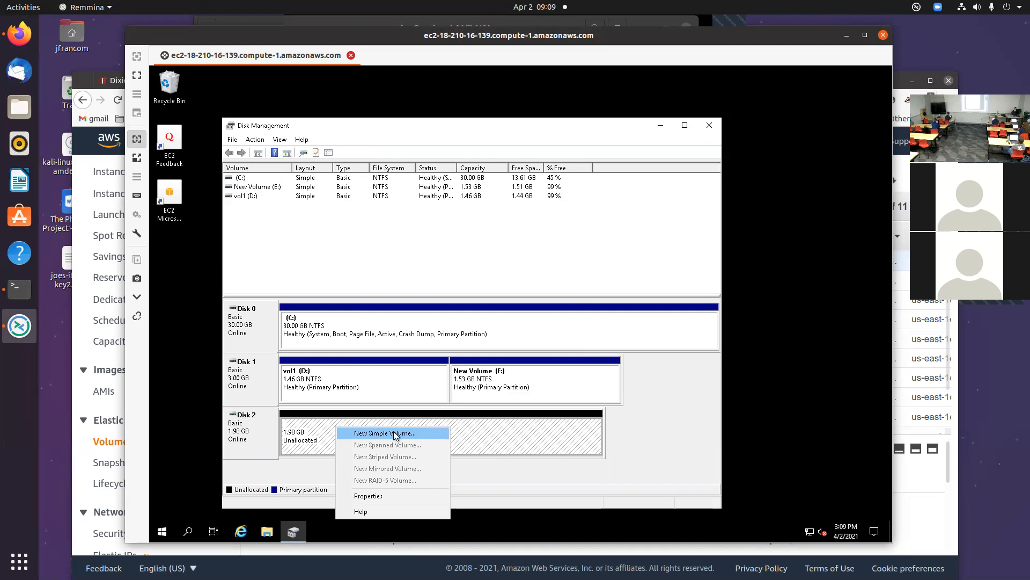
- Start a New Simple Volume on Disk 2 and set its size to 500 MB
left_click(384, 433)
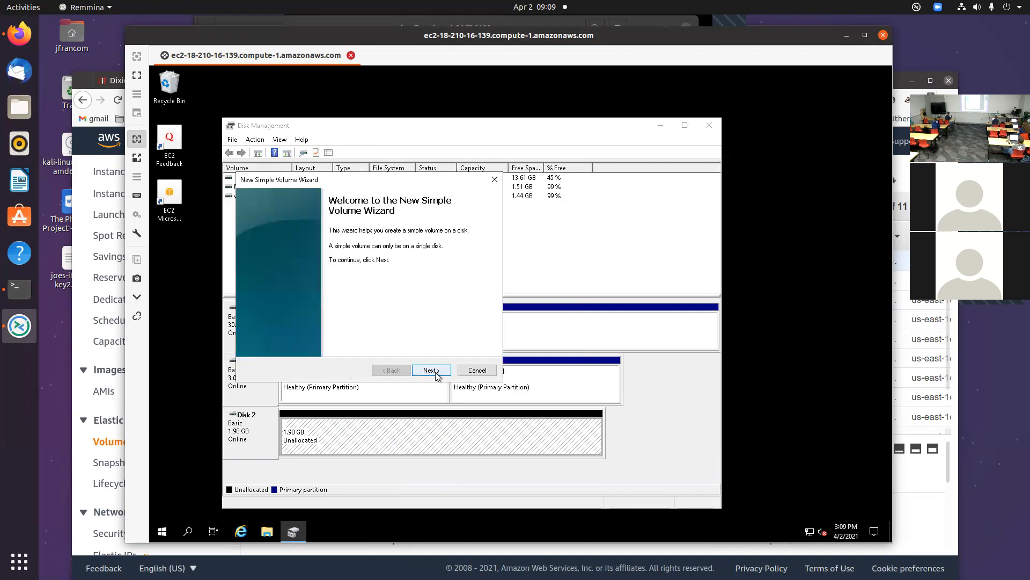
left_click(429, 370)
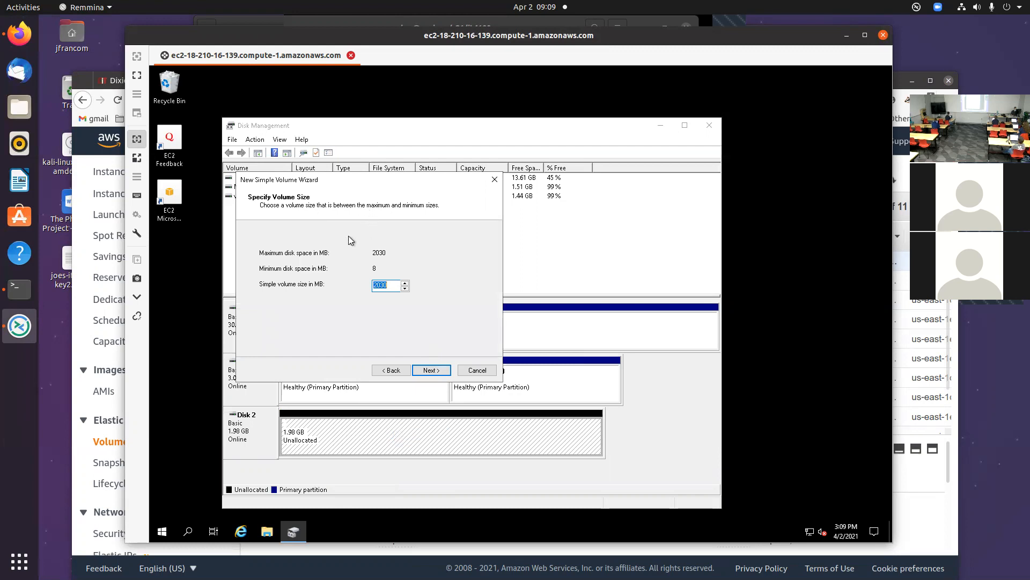
mouse_move(360, 344)
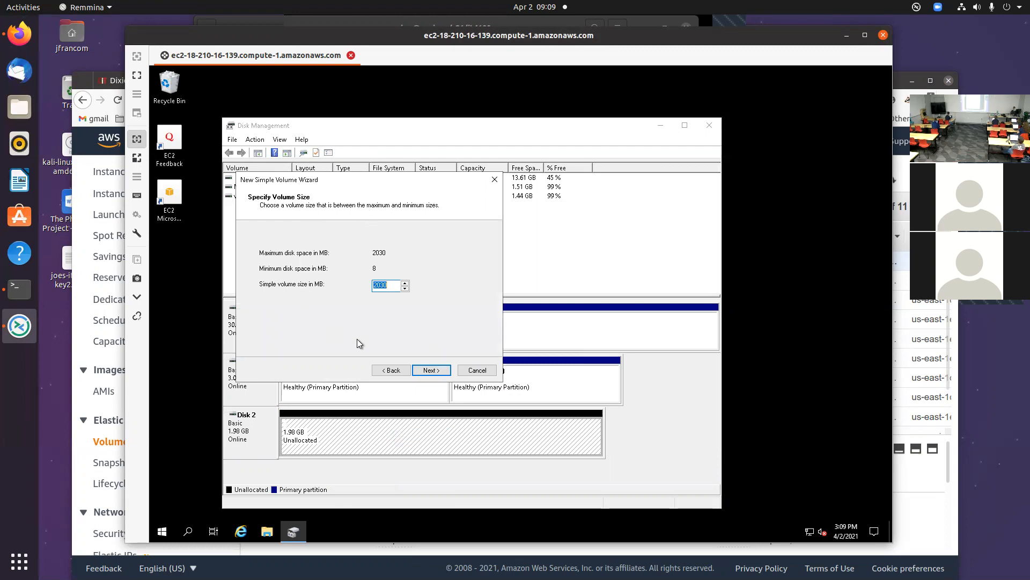
type("5")
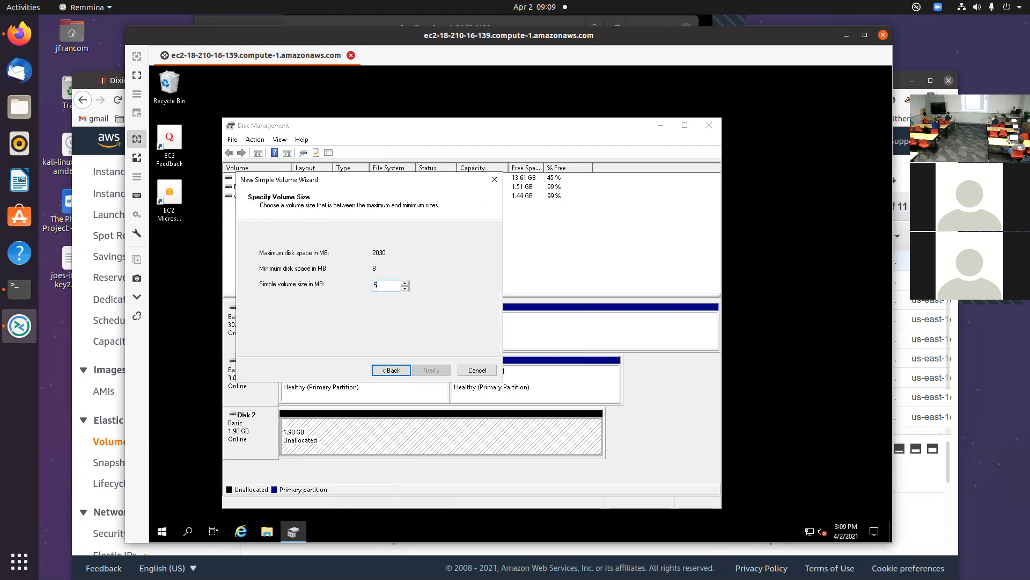
type("00")
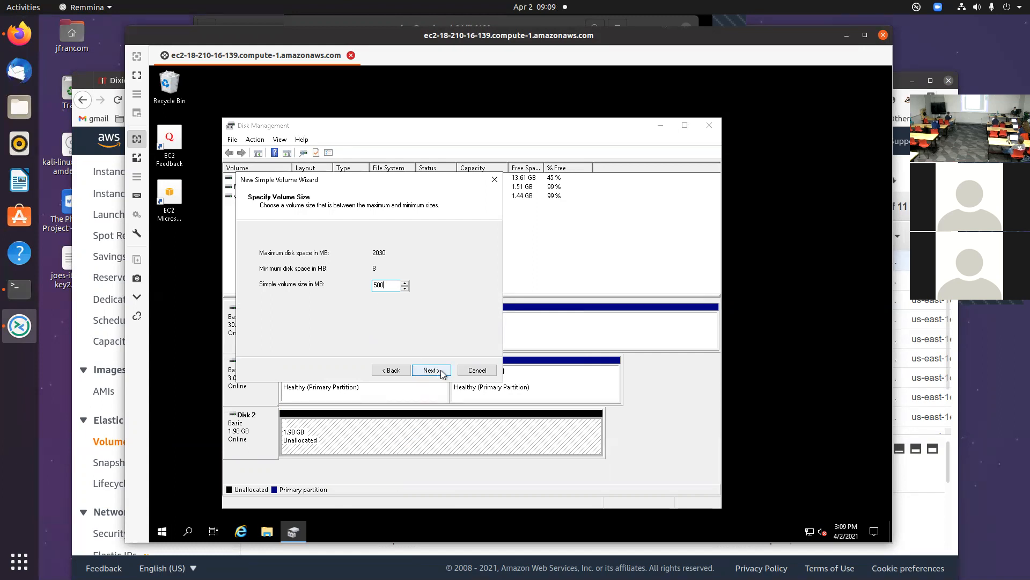
left_click(428, 370)
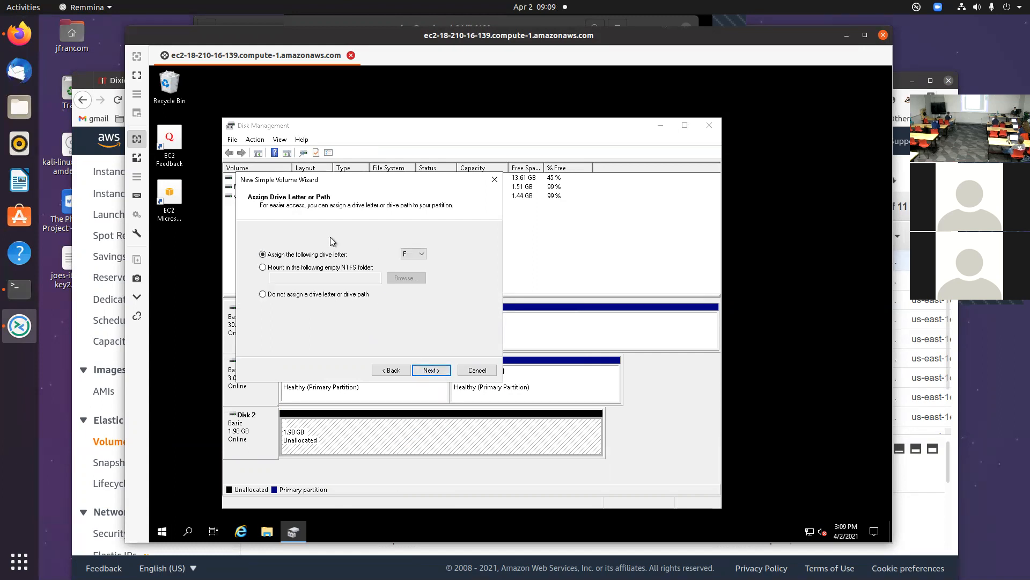
mouse_move(331, 307)
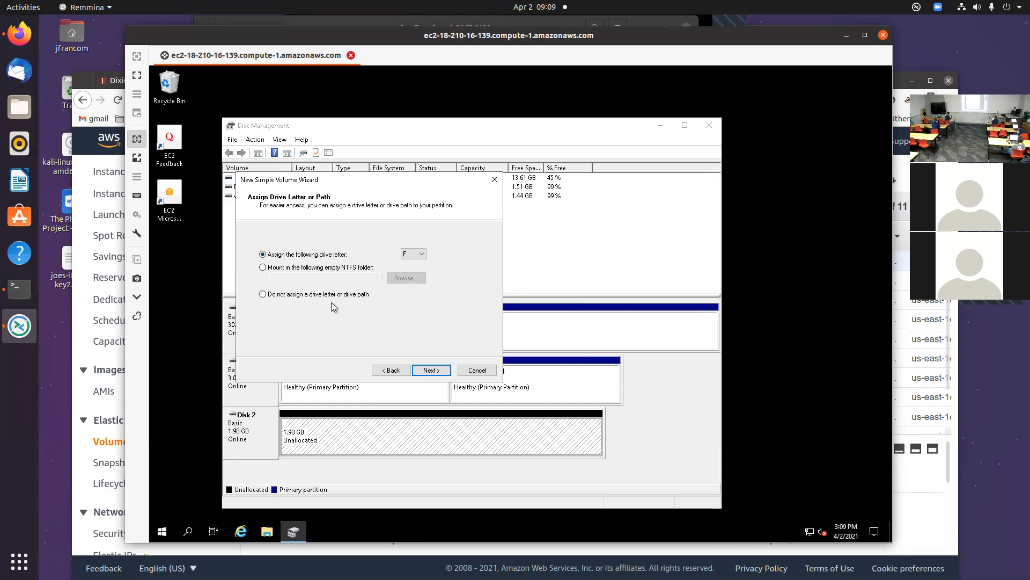
- Keep NTFS as the file system and finish the wizard, creating New Volume (F:)
left_click(431, 370)
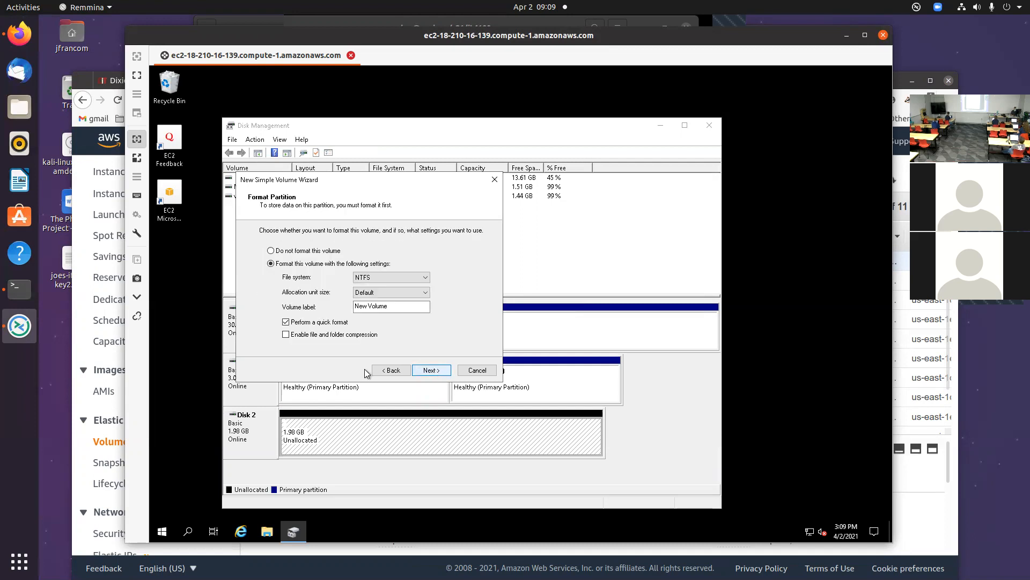
left_click(424, 277)
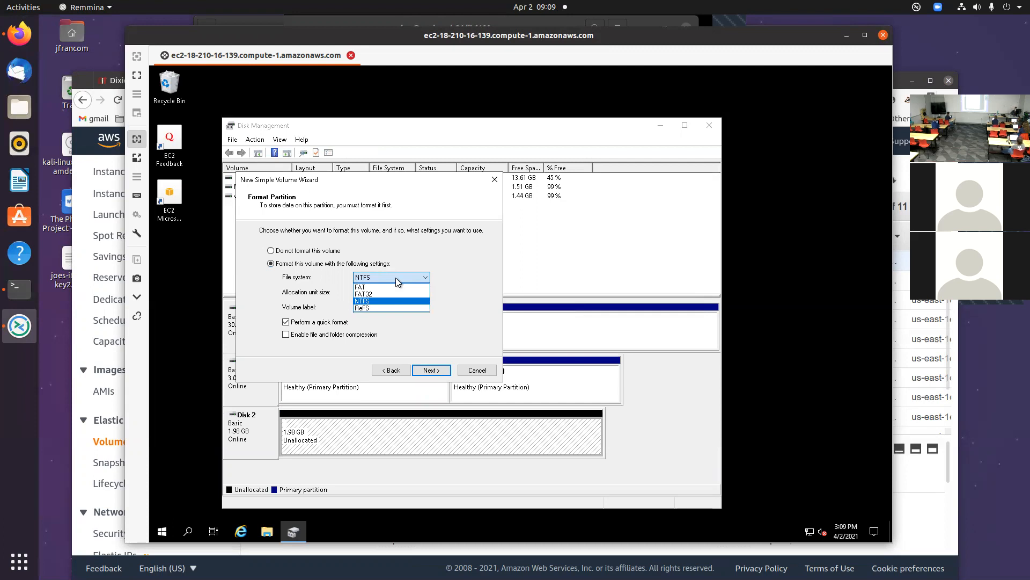
mouse_move(369, 294)
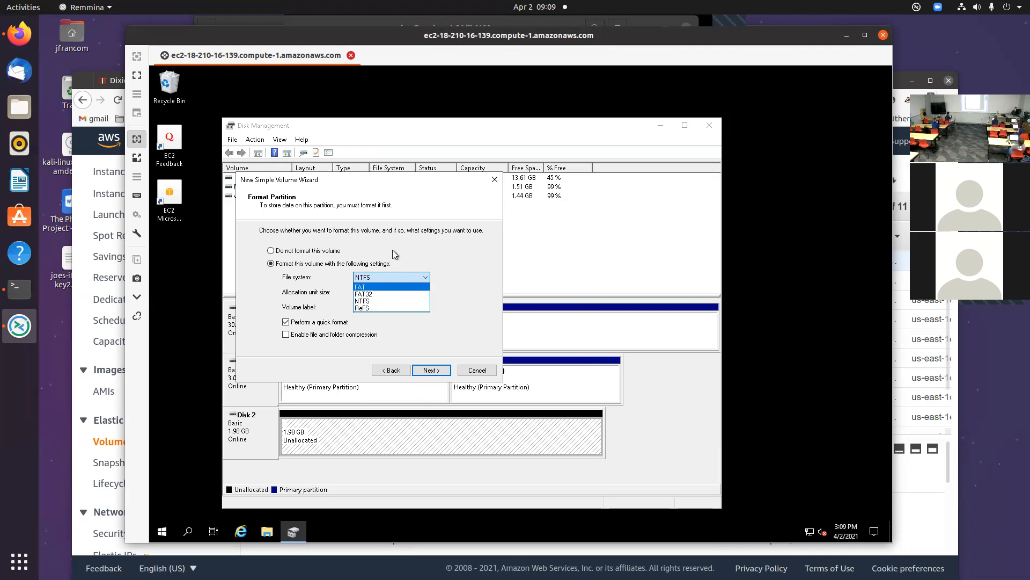
mouse_move(364, 302)
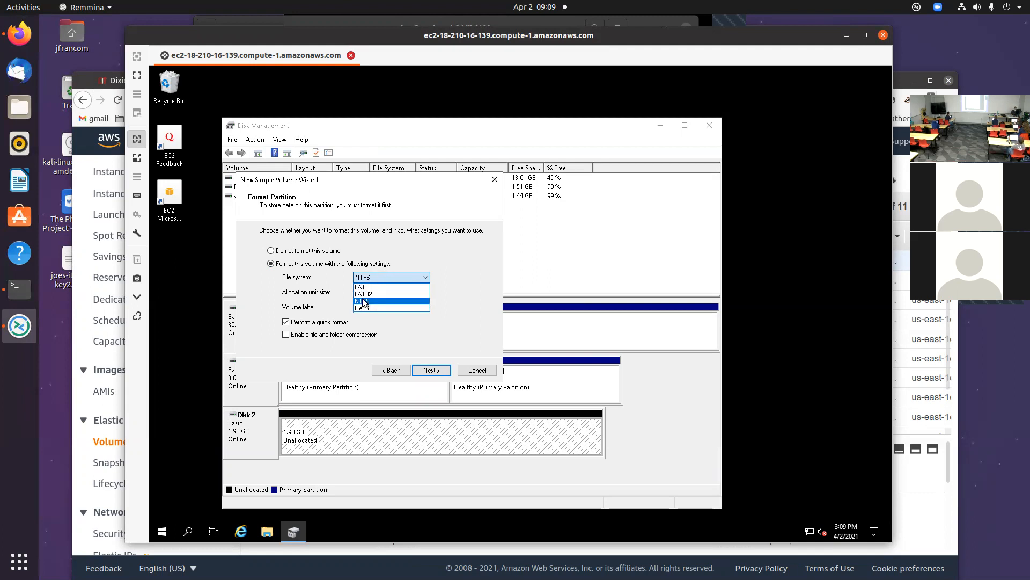
left_click(364, 300)
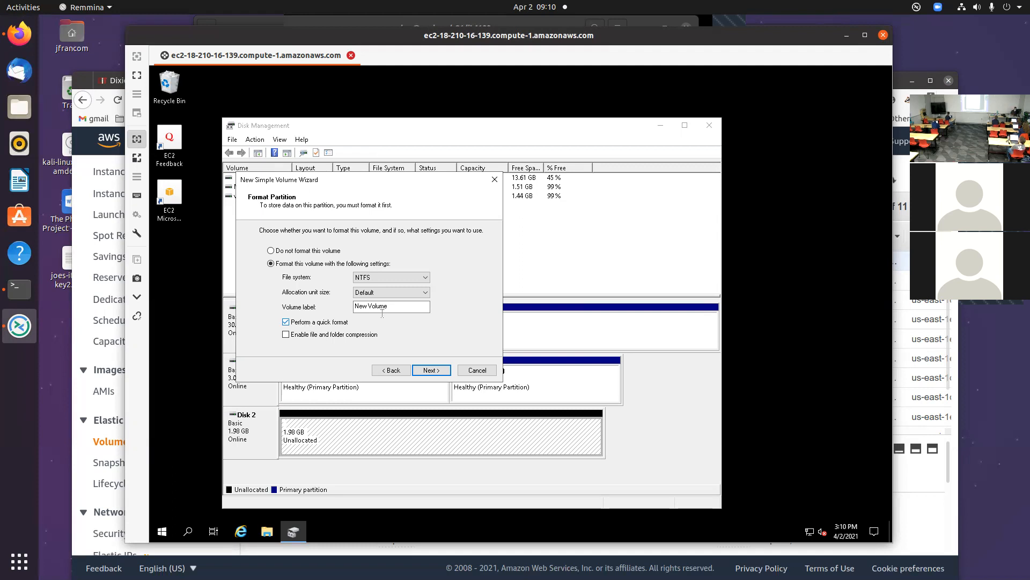
left_click(430, 370)
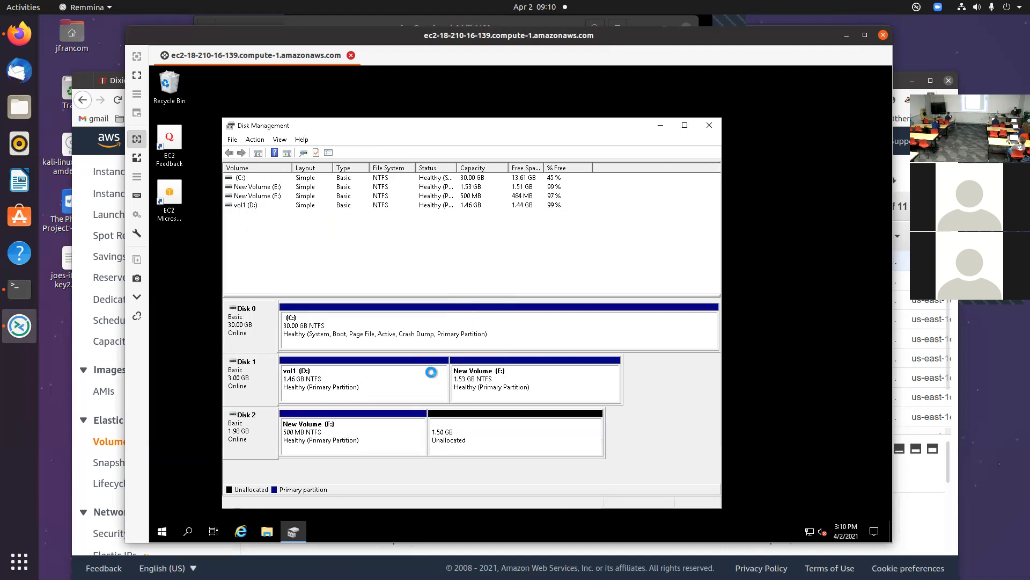
mouse_move(387, 432)
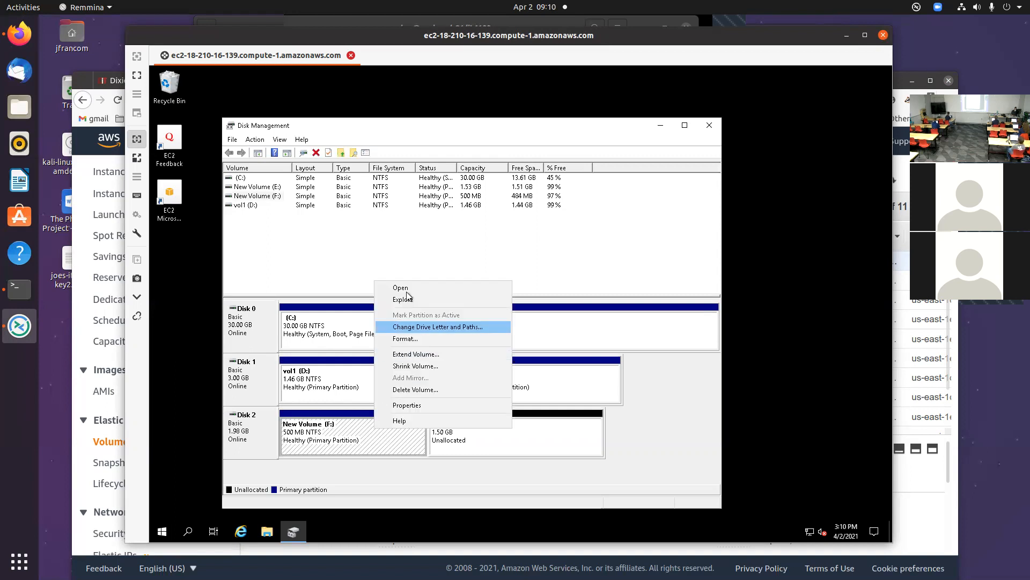
mouse_move(519, 304)
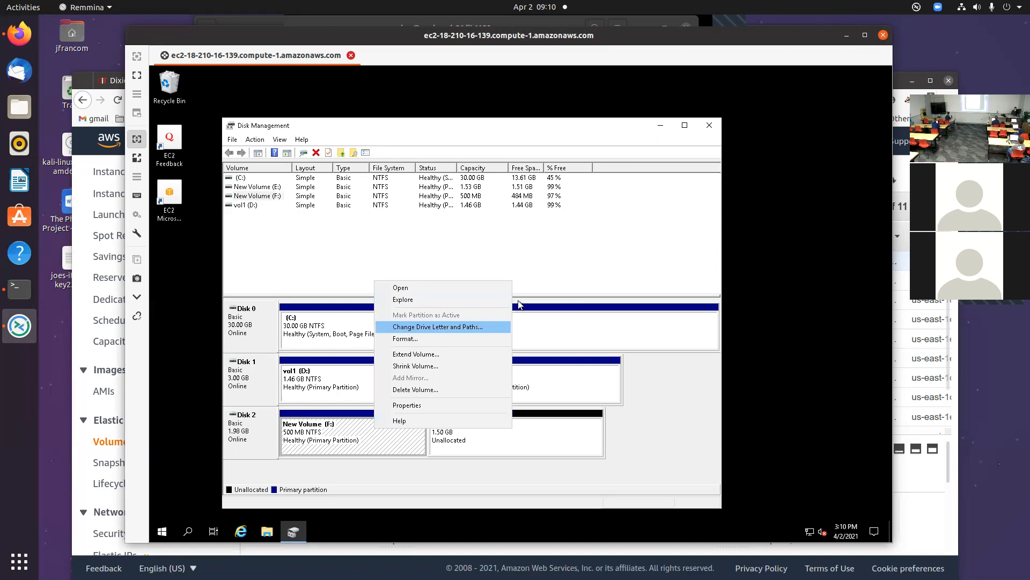
mouse_move(412, 406)
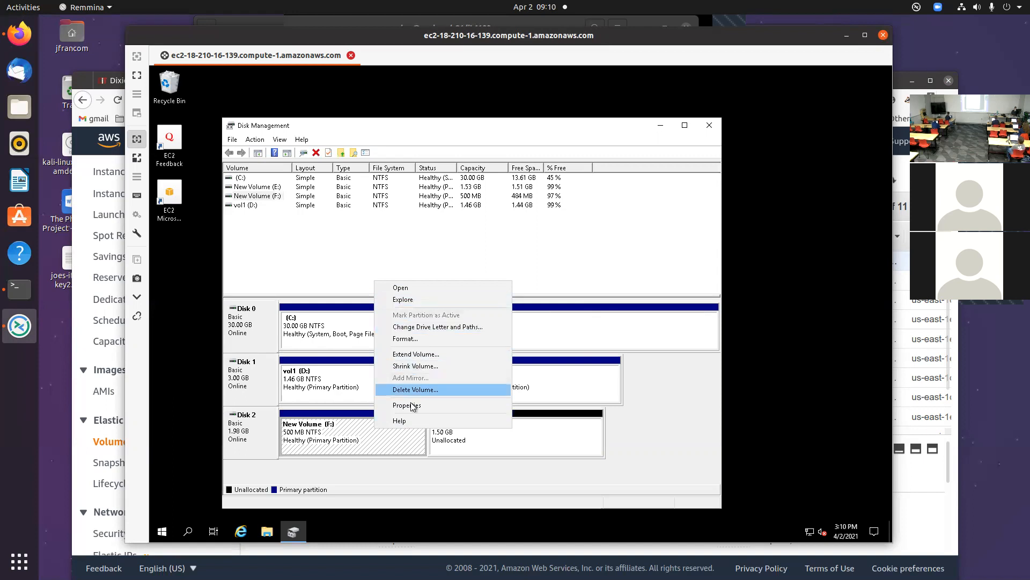
mouse_move(414, 397)
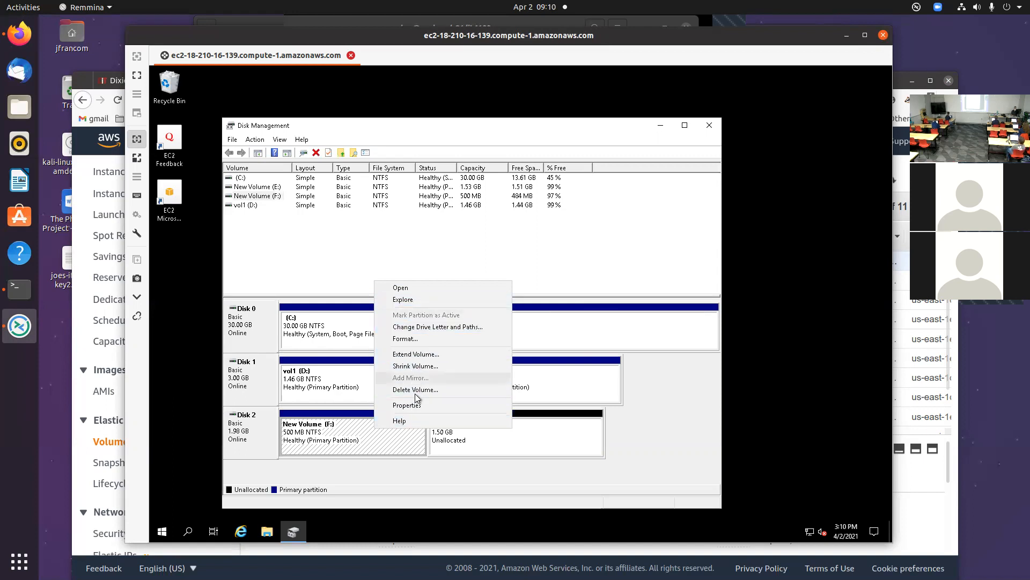
mouse_move(406, 400)
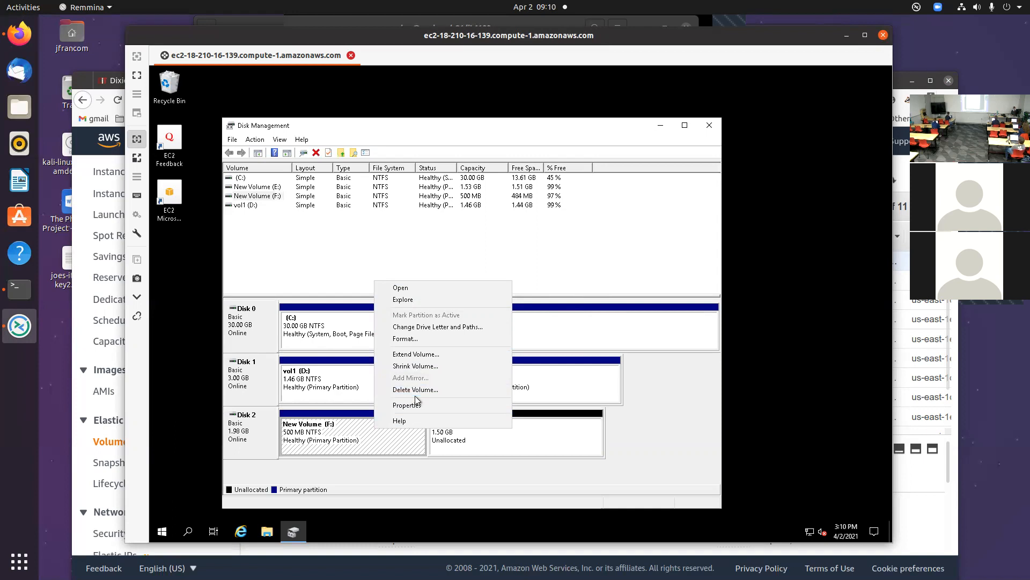
mouse_move(412, 293)
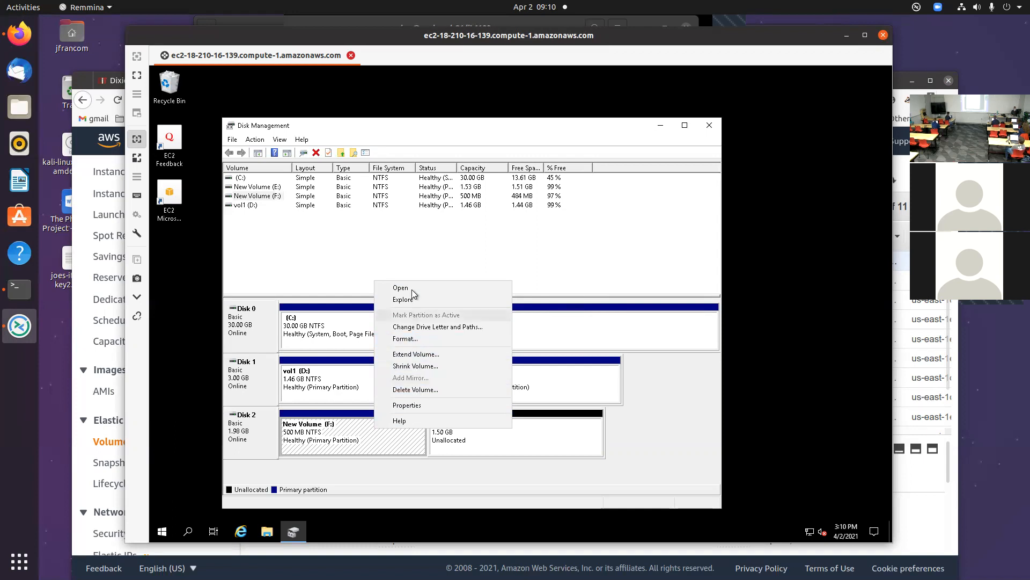
mouse_move(415, 353)
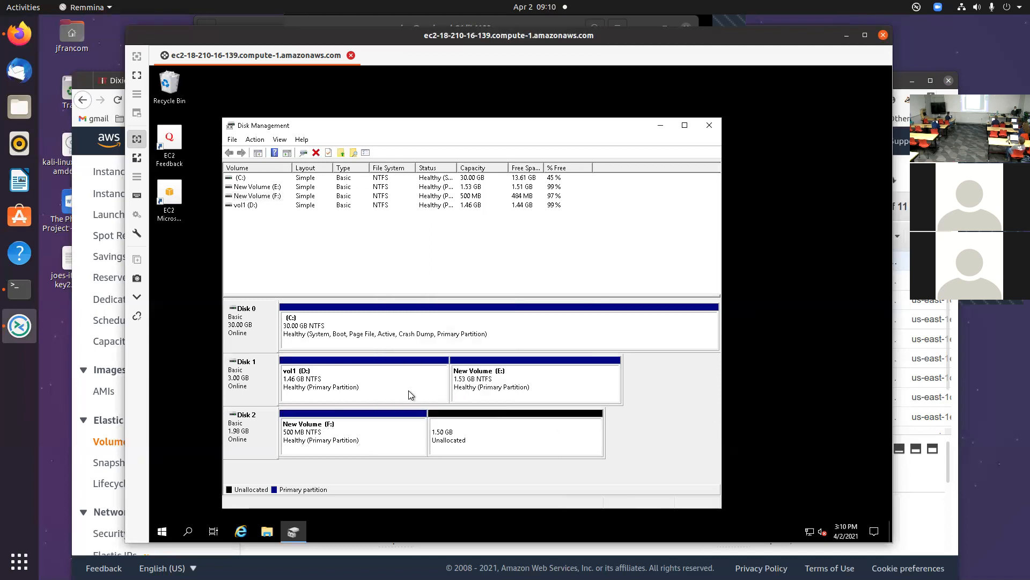
- Review options for Disk 2's unallocated space, then close Disk Management
right_click(516, 433)
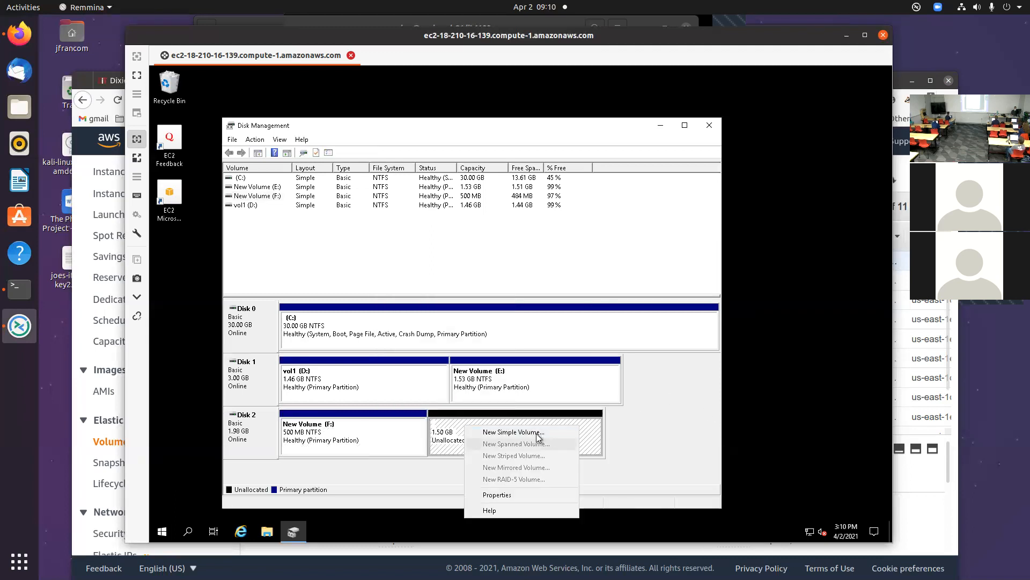
mouse_move(524, 479)
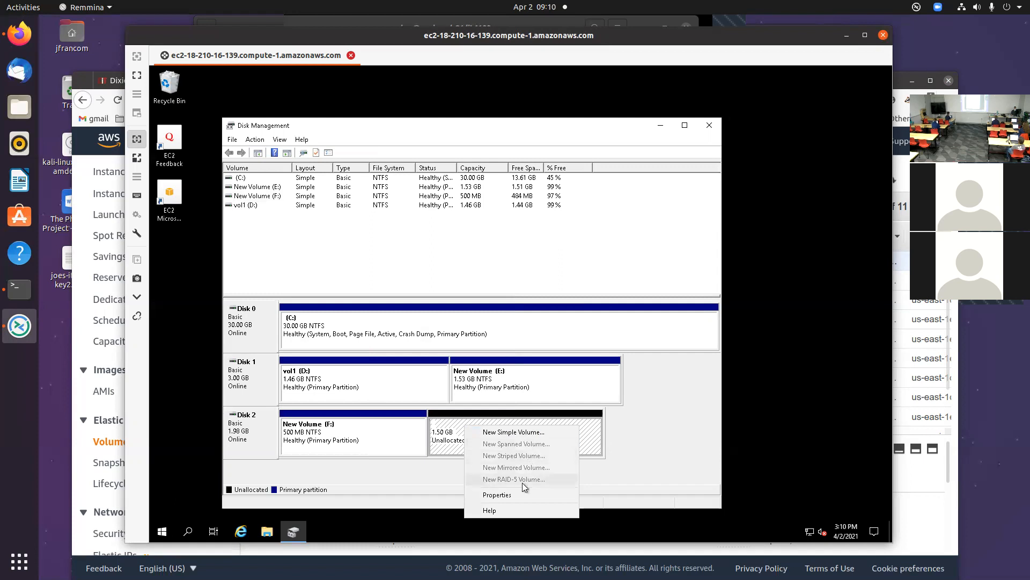
mouse_move(550, 479)
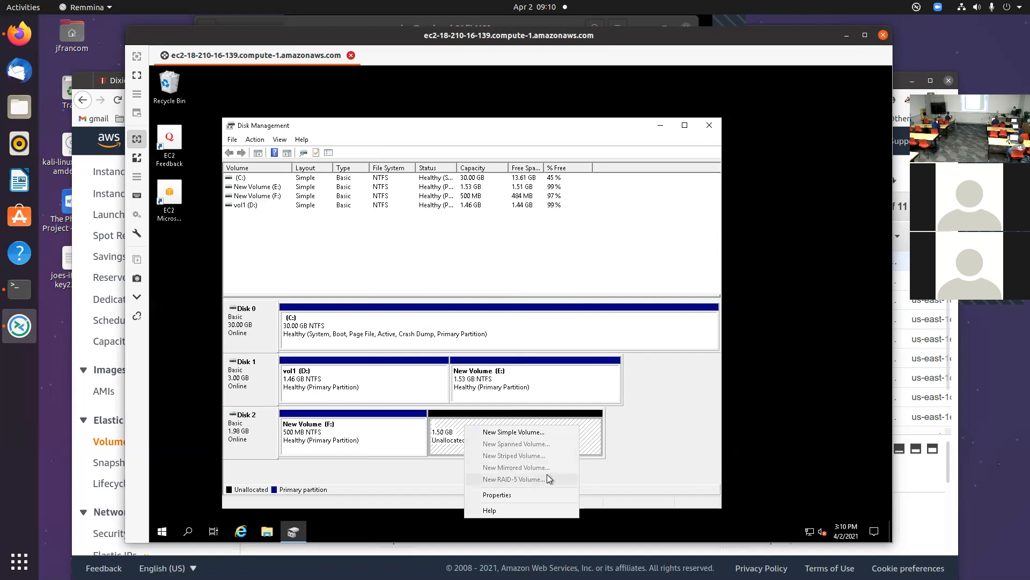
left_click(628, 430)
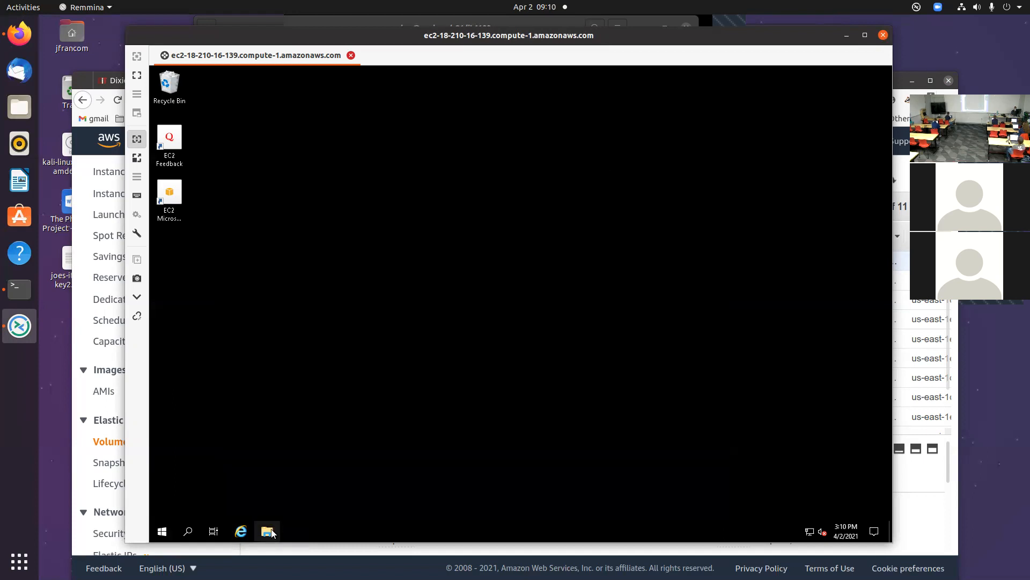
- In File Explorer, view the properties of New Volume (F:): a 499 MB NTFS local disk
left_click(268, 531)
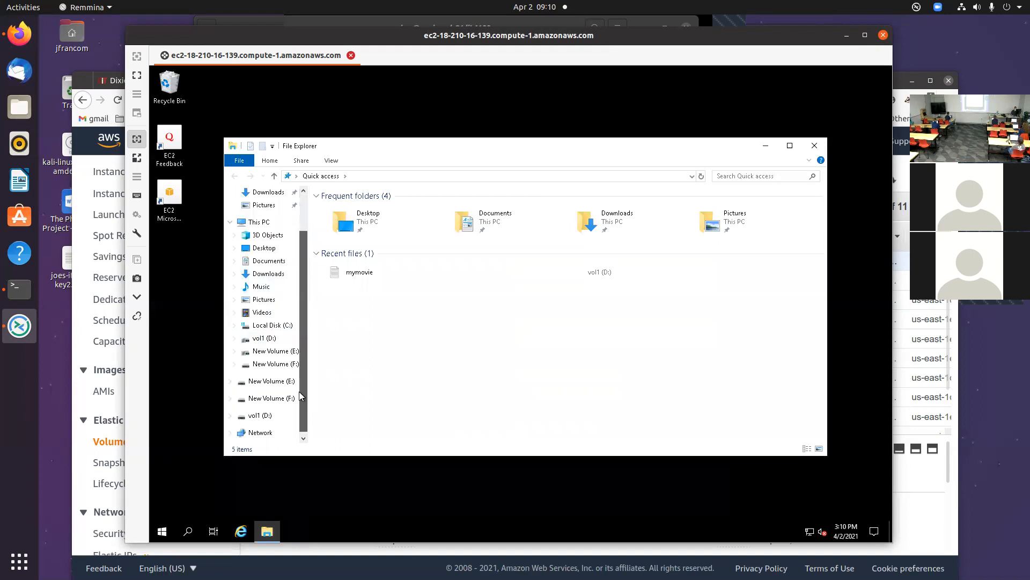
left_click(276, 364)
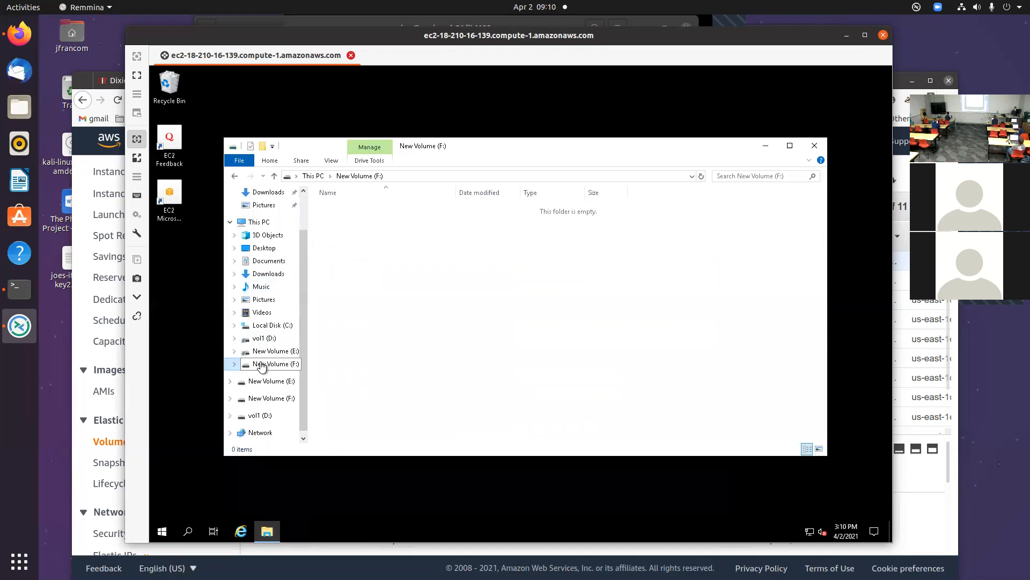
right_click(276, 364)
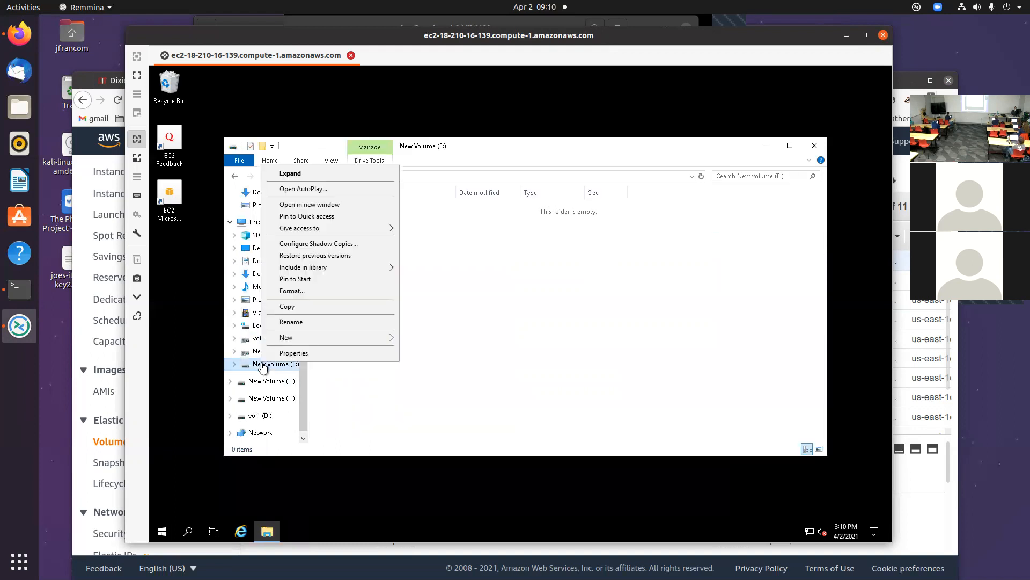
left_click(294, 353)
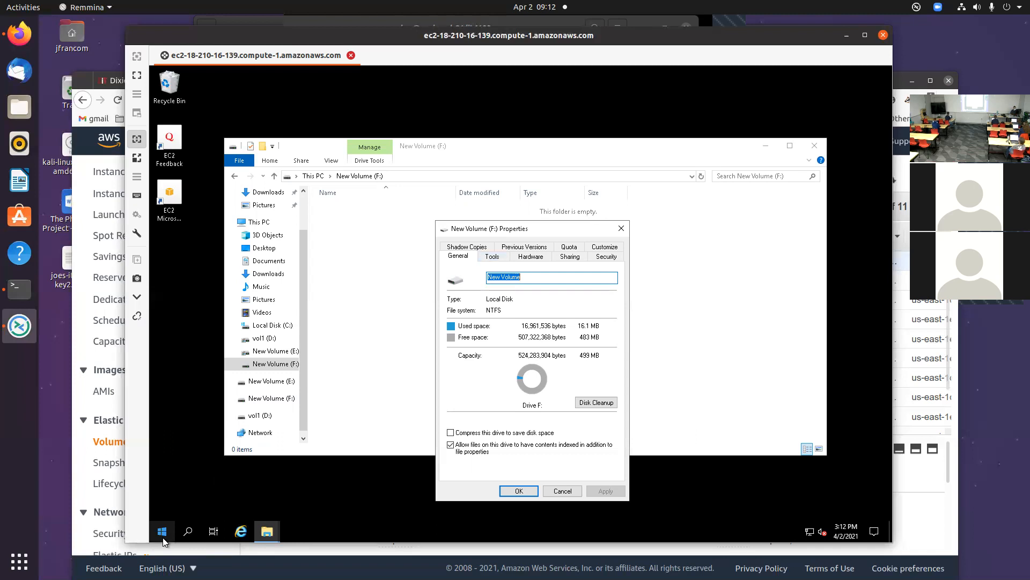
- Launch Server Manager from Start, dismiss the Windows Admin Center notice and show Local Server properties
left_click(162, 531)
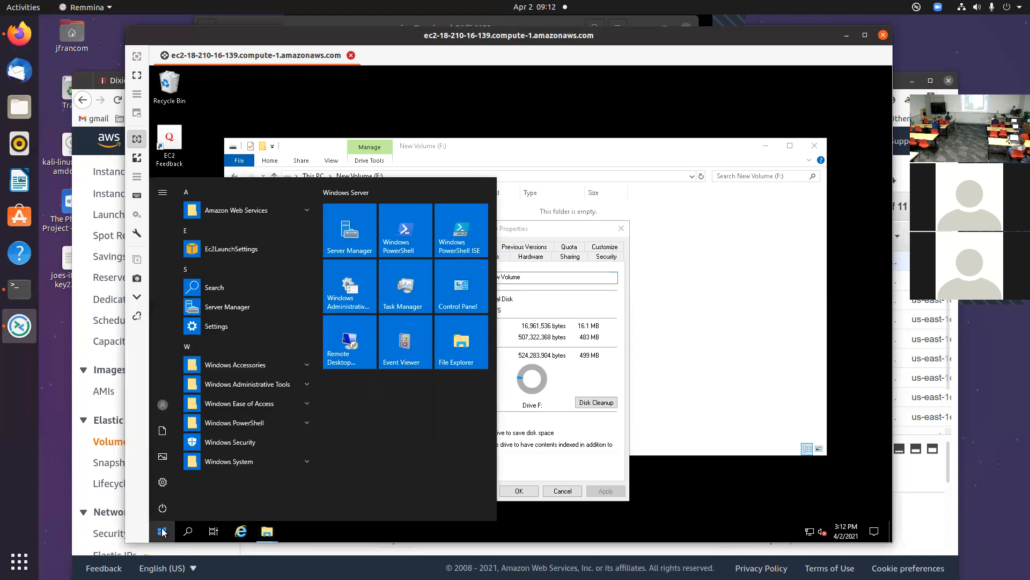
mouse_move(247, 403)
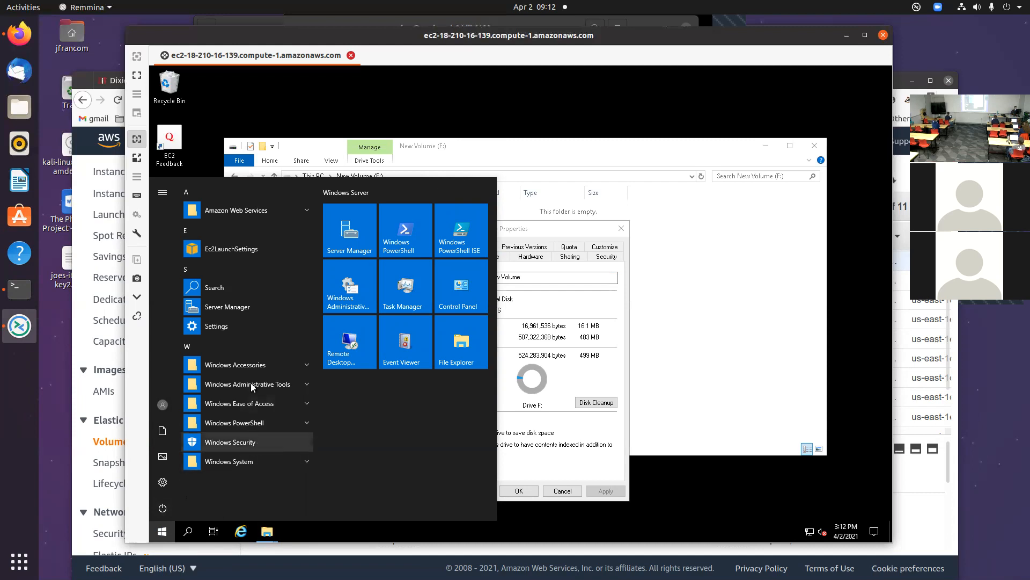
mouse_move(227, 309)
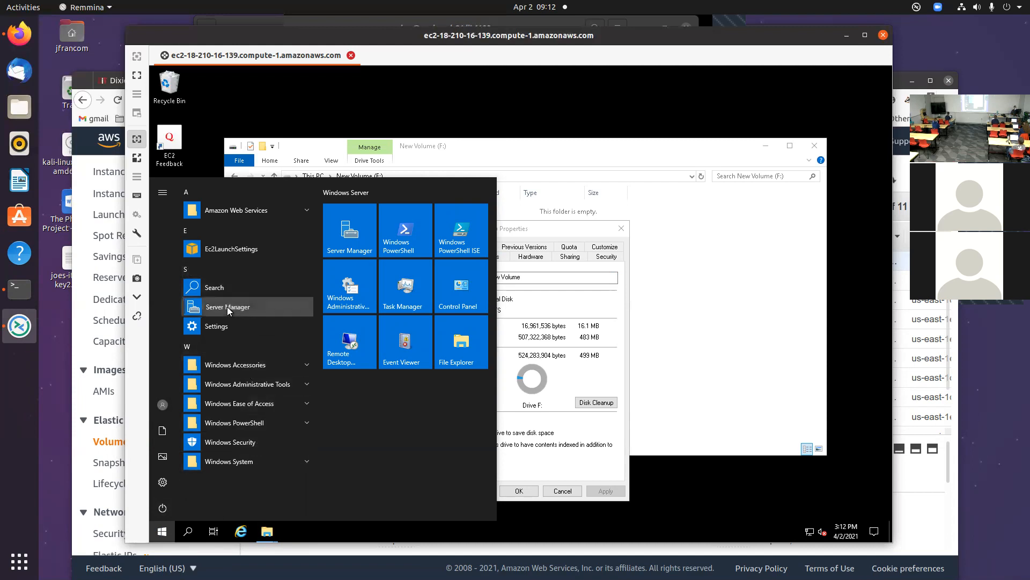
left_click(227, 307)
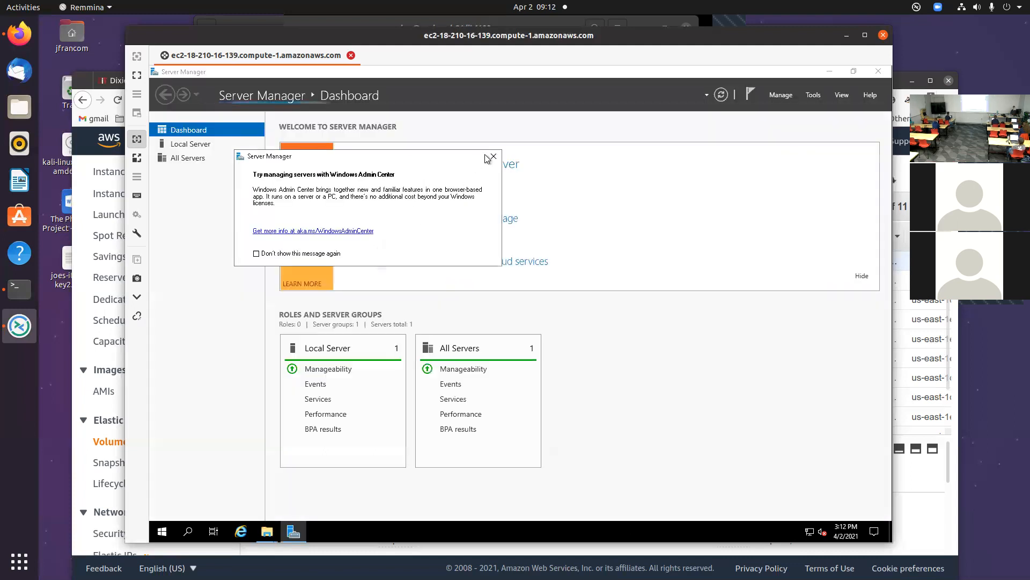
left_click(493, 157)
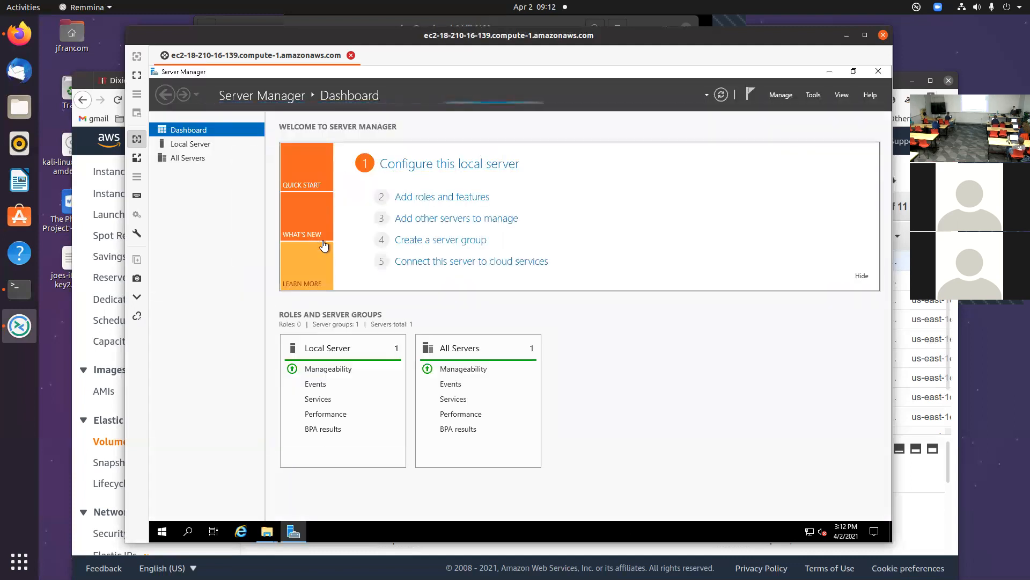
left_click(191, 143)
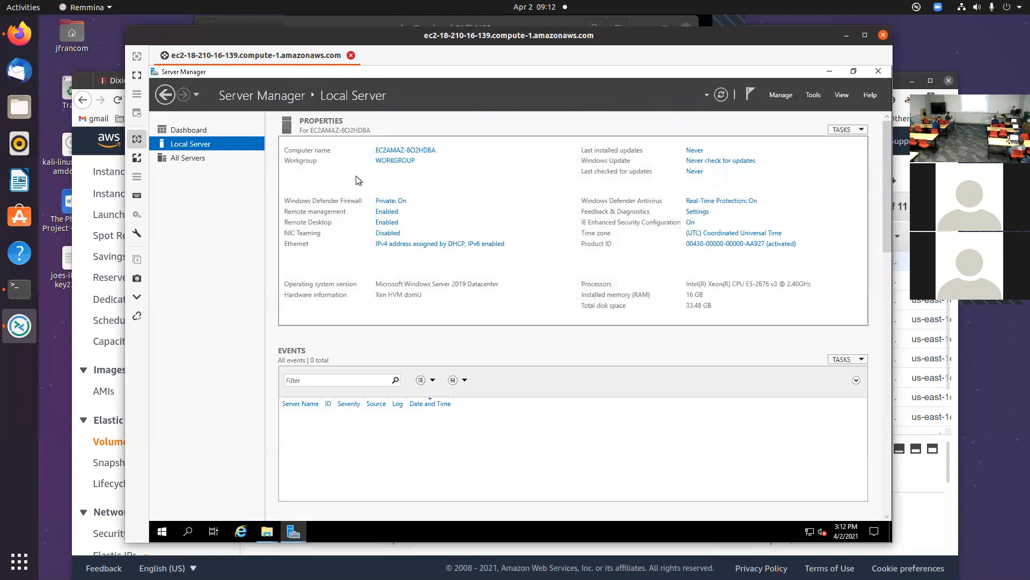
mouse_move(322, 248)
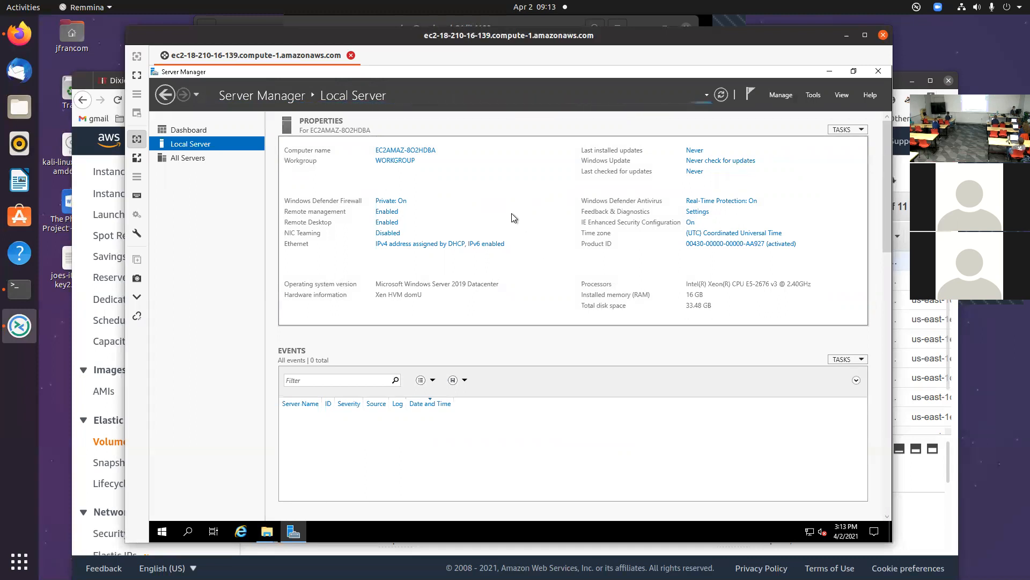
mouse_move(709, 124)
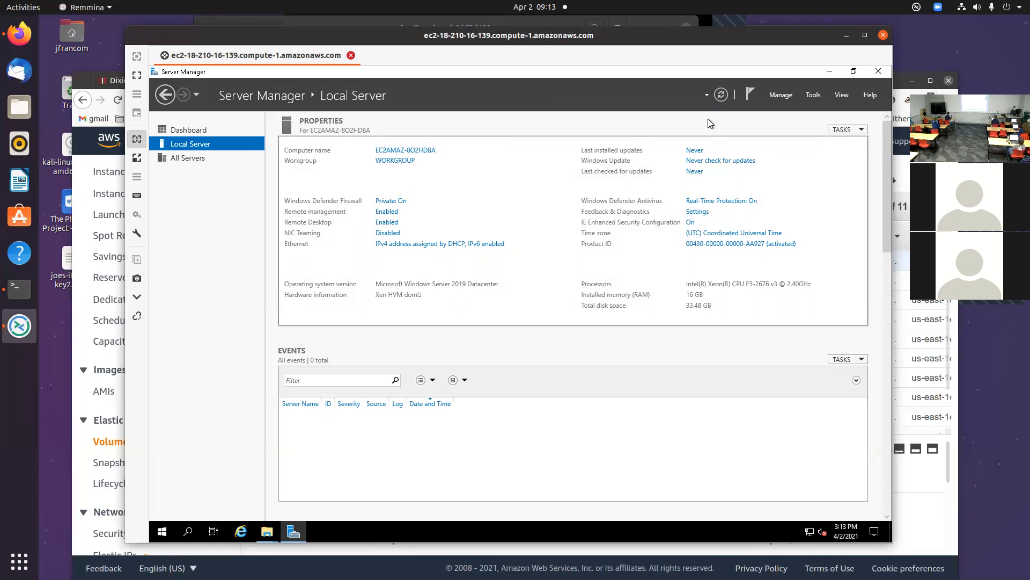
mouse_move(780, 95)
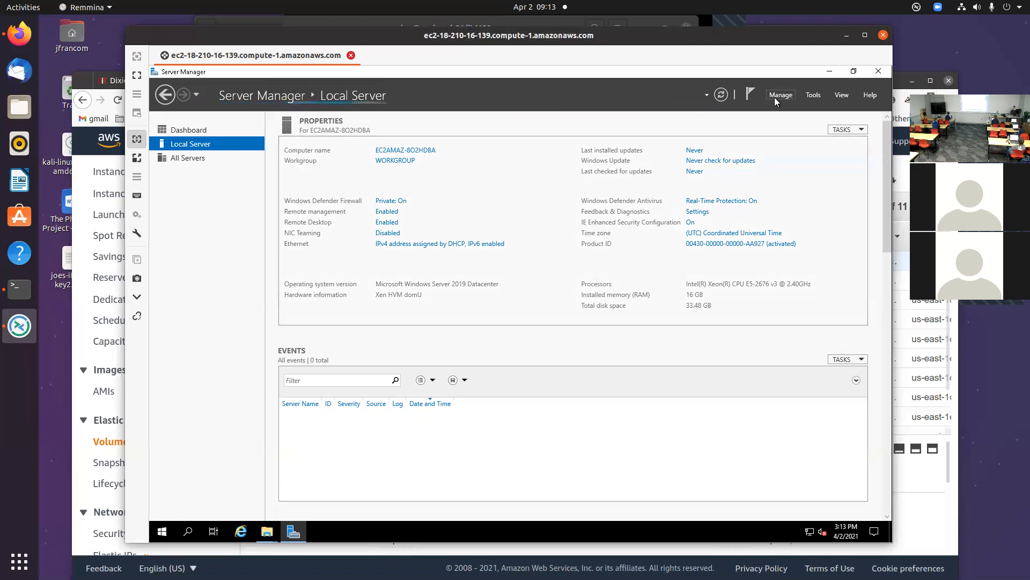
- Start Add Roles and Features and advance past the intro, installation type and destination pages
left_click(781, 95)
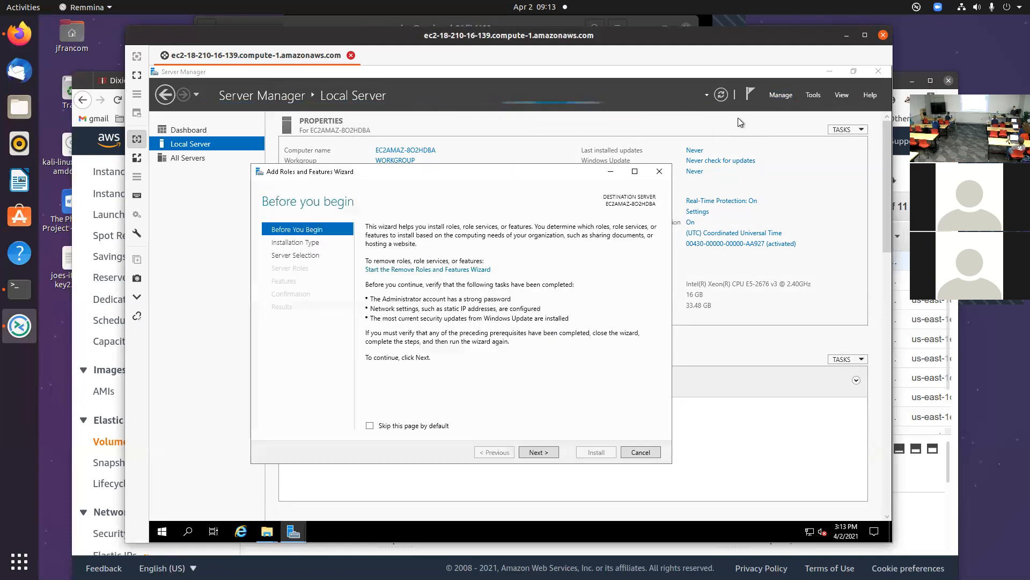
left_click(537, 452)
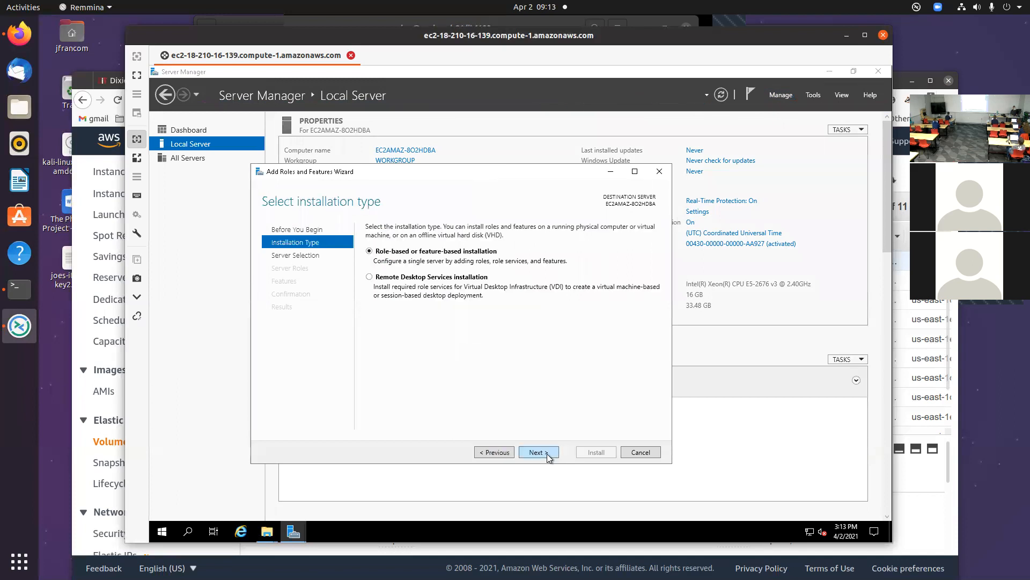
mouse_move(552, 457)
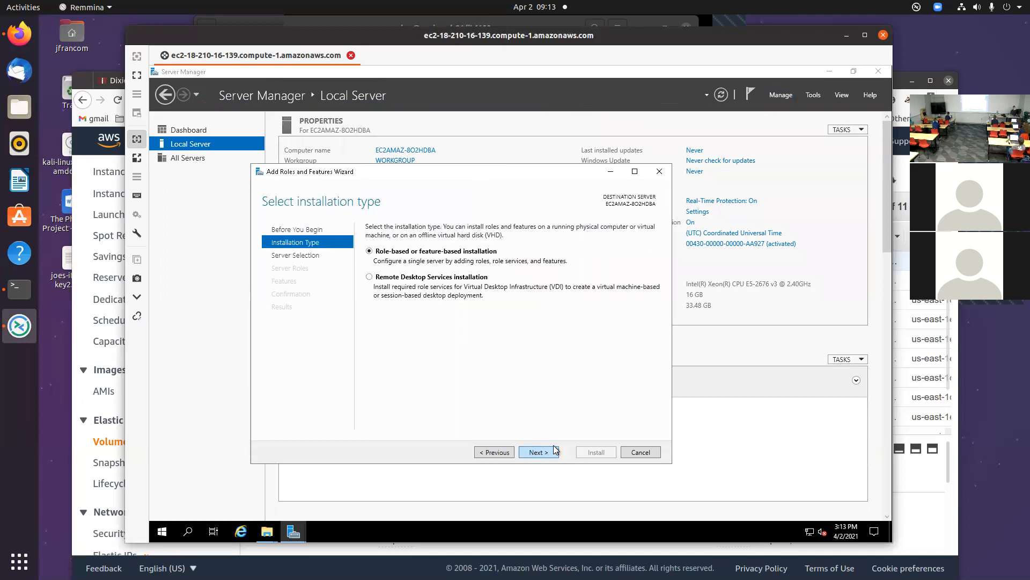
left_click(536, 452)
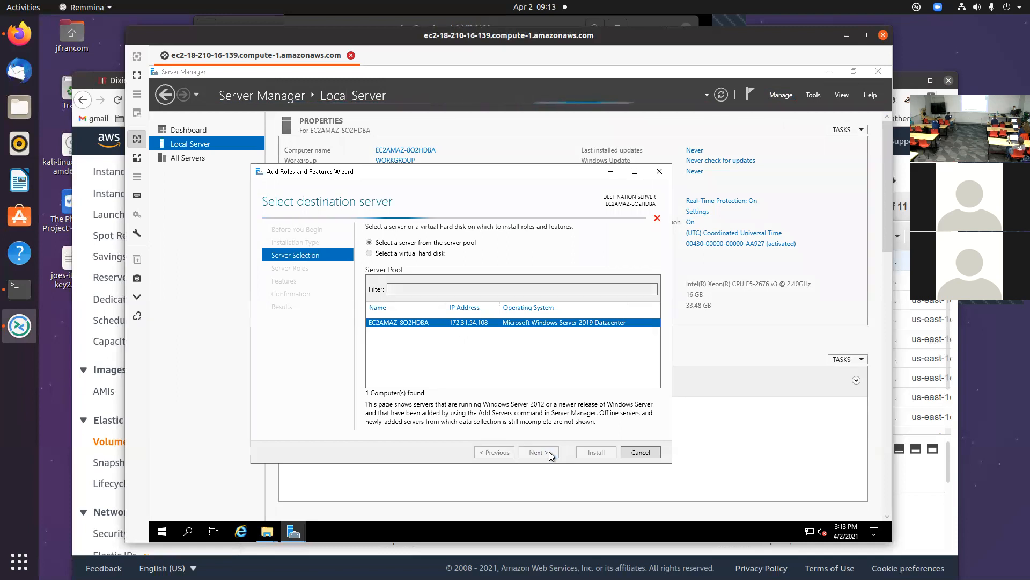
left_click(536, 451)
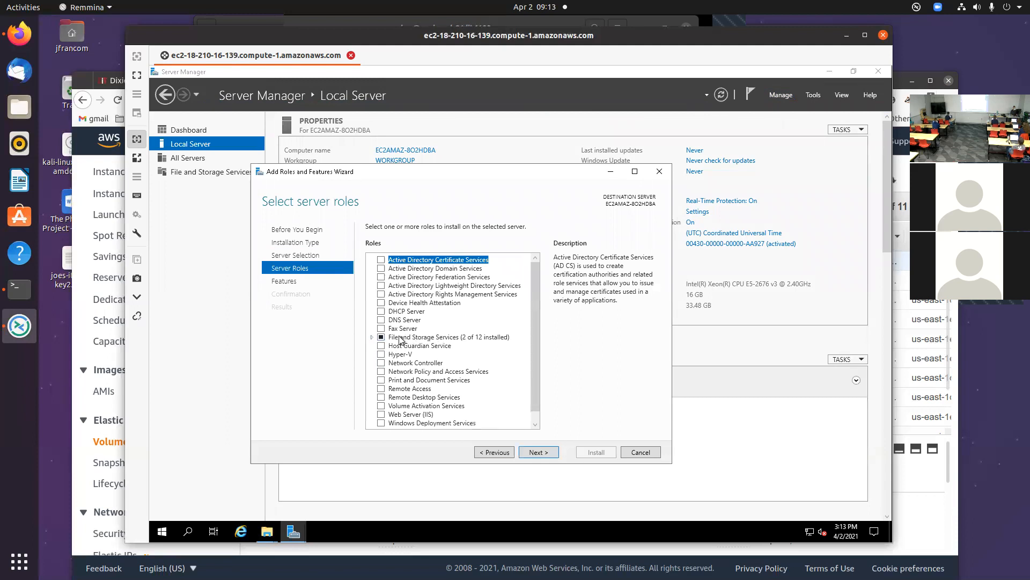
- Expand File and Storage Services > File and iSCSI Services to confirm File Server is installed
left_click(372, 336)
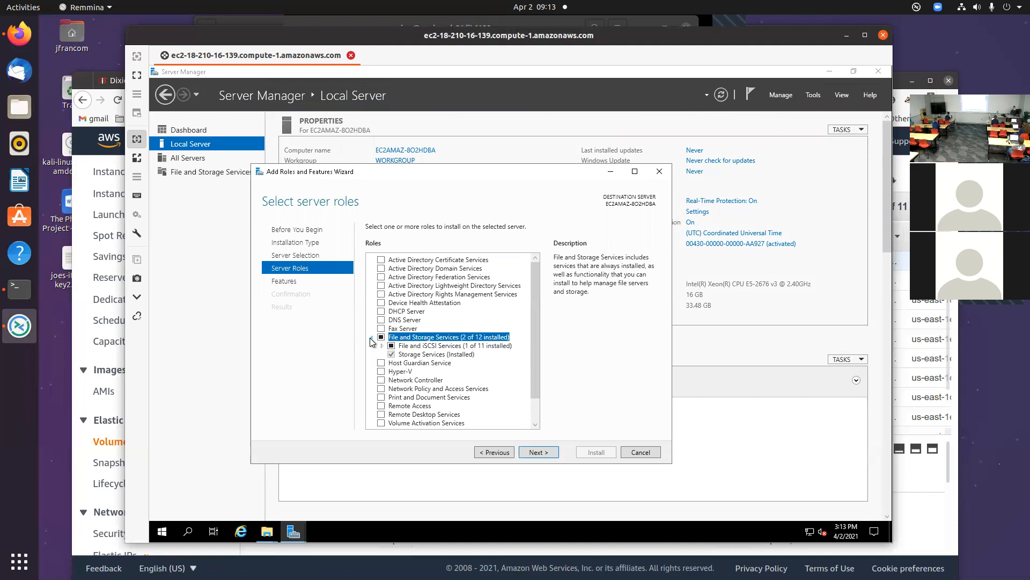
mouse_move(508, 358)
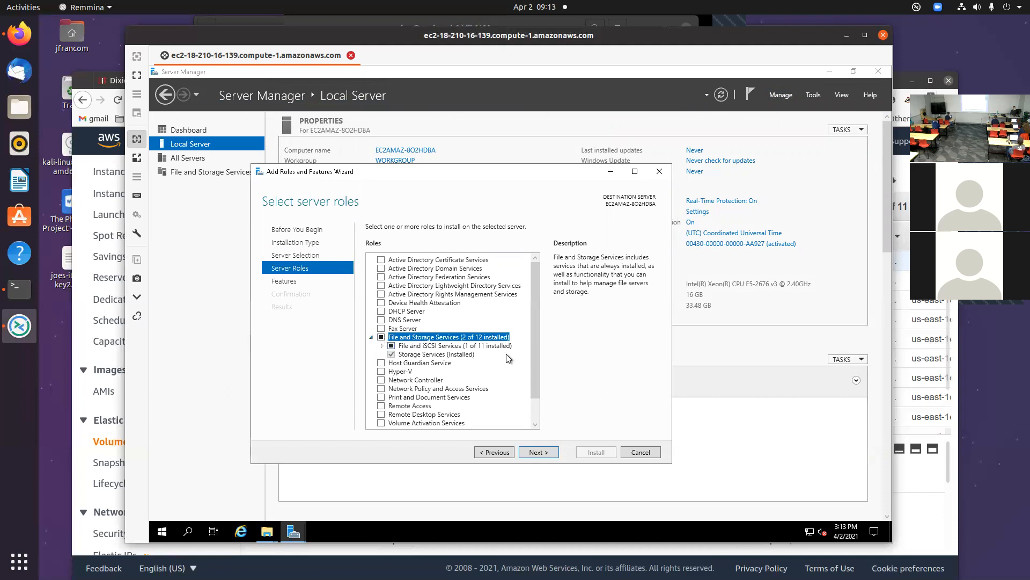
scroll("down", 3)
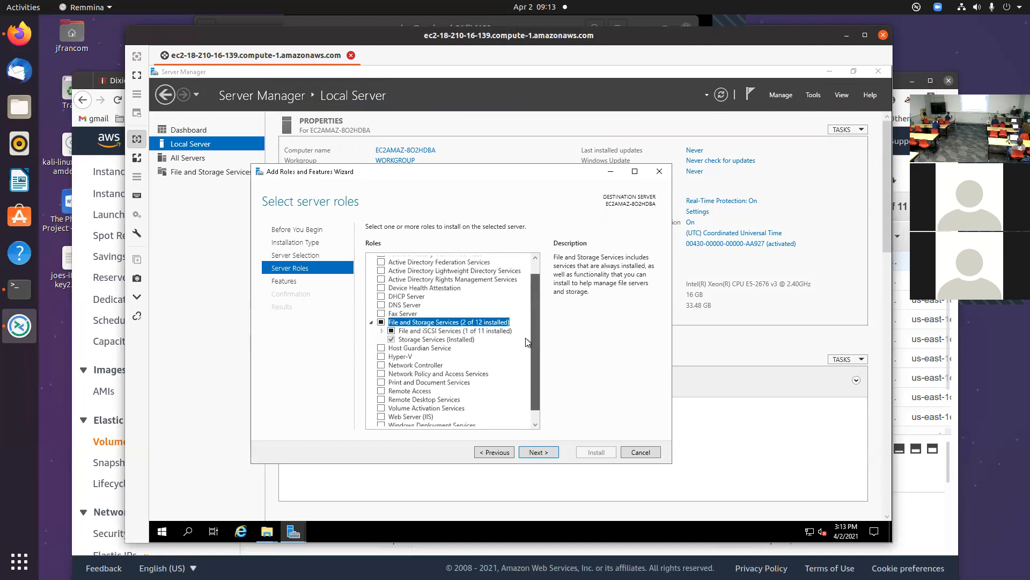
scroll("up", 3)
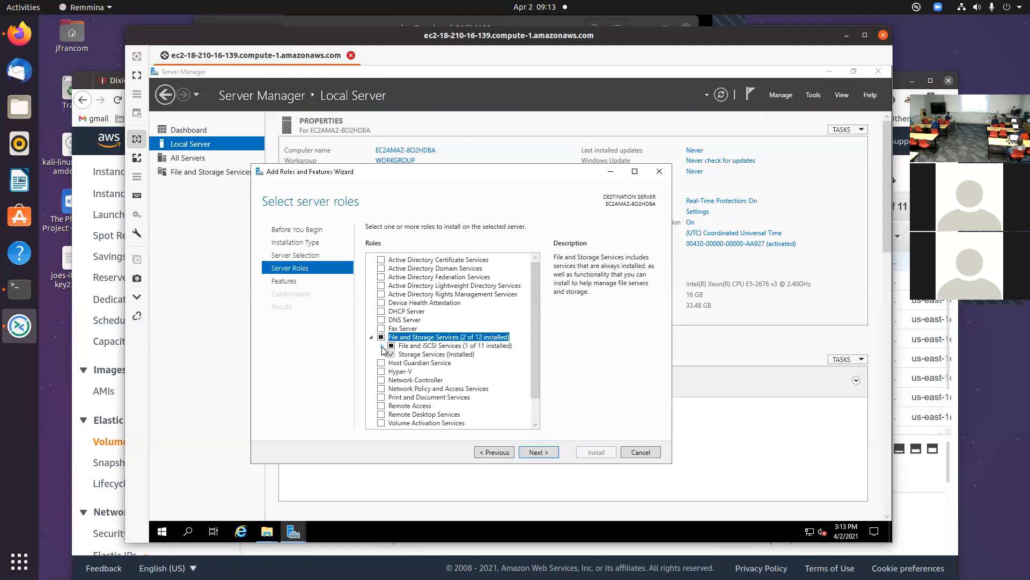
left_click(453, 345)
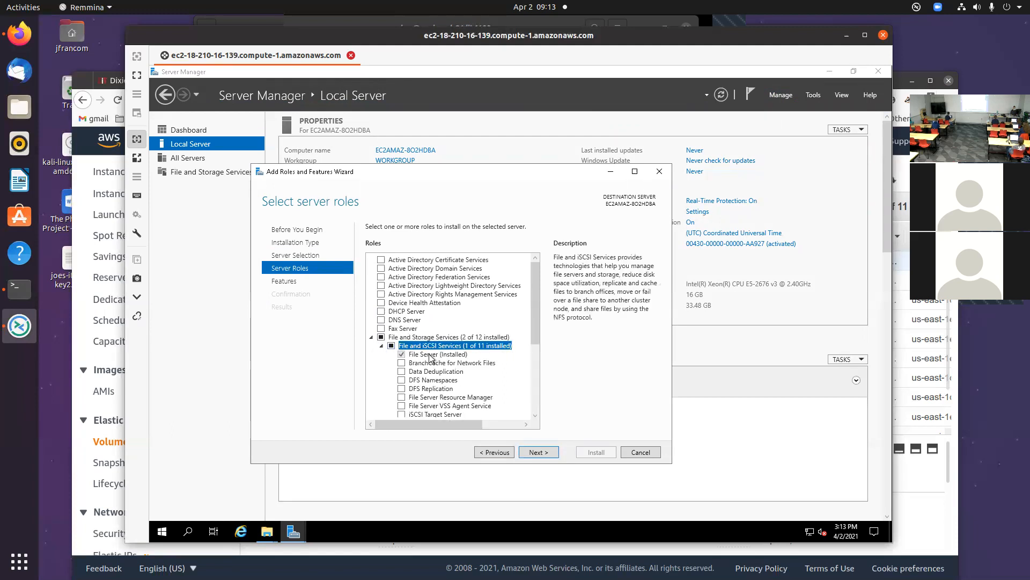
scroll("down", 3)
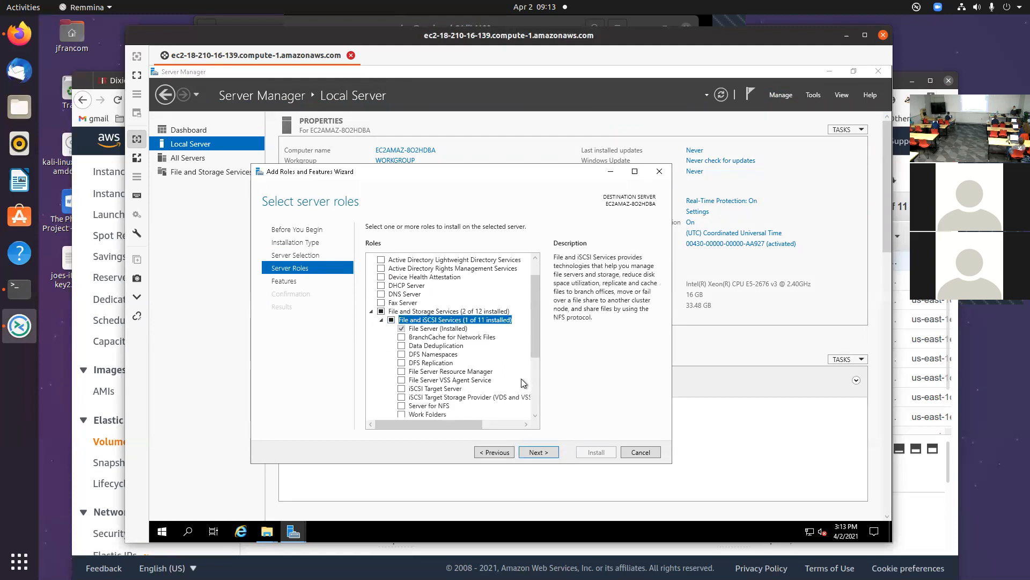
scroll("up", 3)
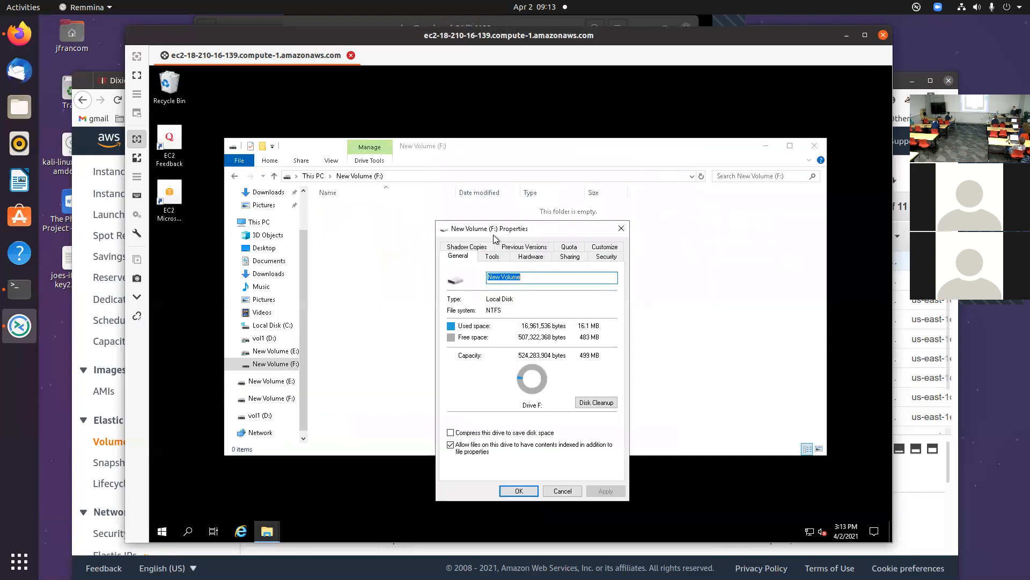
- Switch the New Volume (F:) Properties dialog to its Sharing page, showing it is not shared
left_click(569, 255)
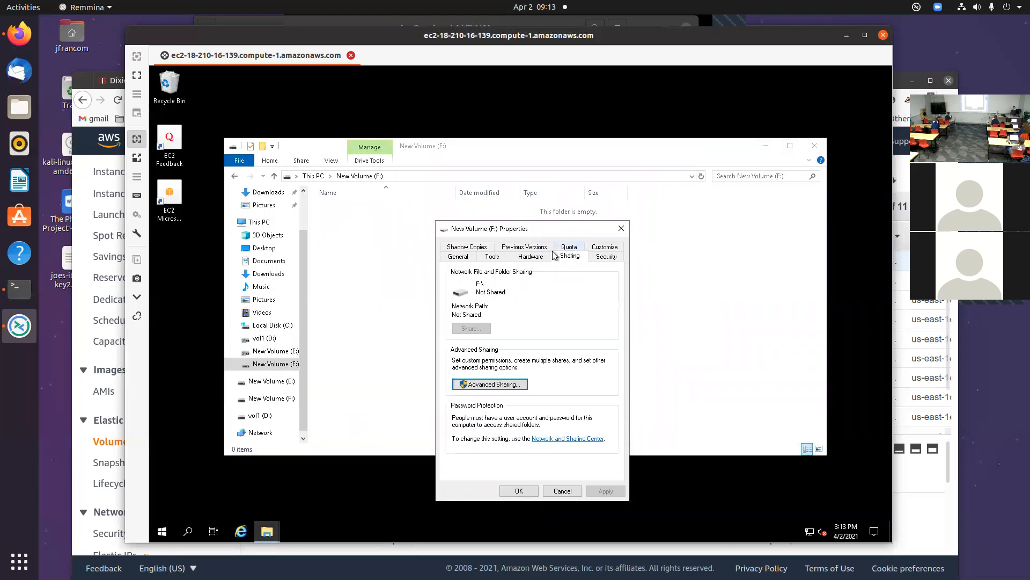
mouse_move(554, 394)
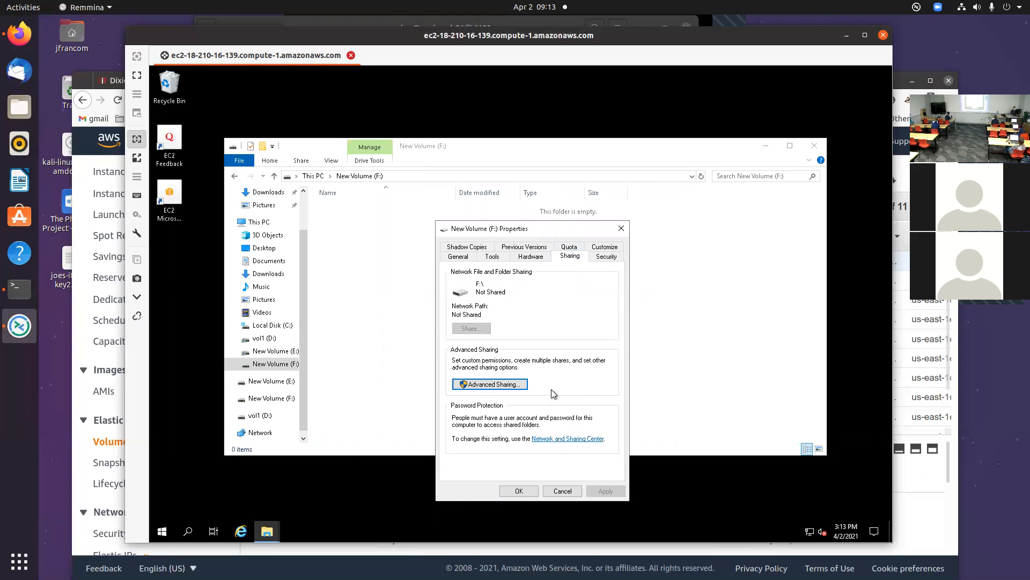
mouse_move(609, 327)
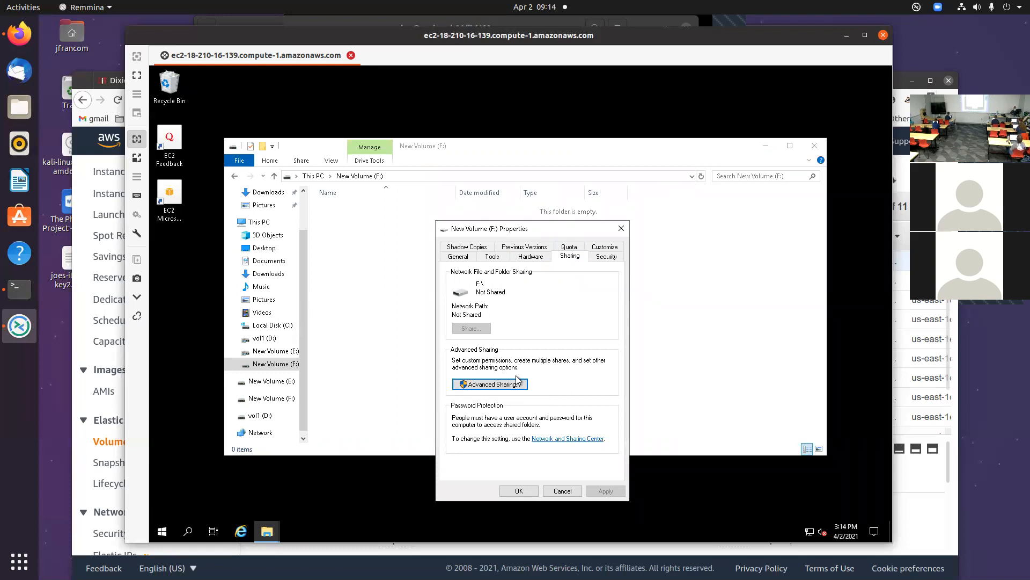
- In Advanced Sharing, share the F: drive with the share name students and apply it
left_click(489, 384)
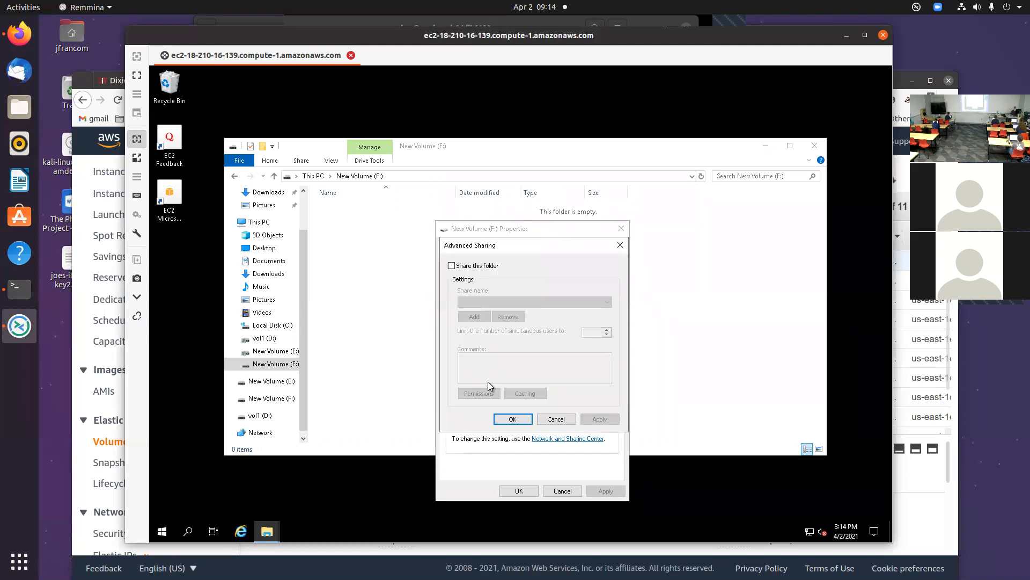
left_click(452, 265)
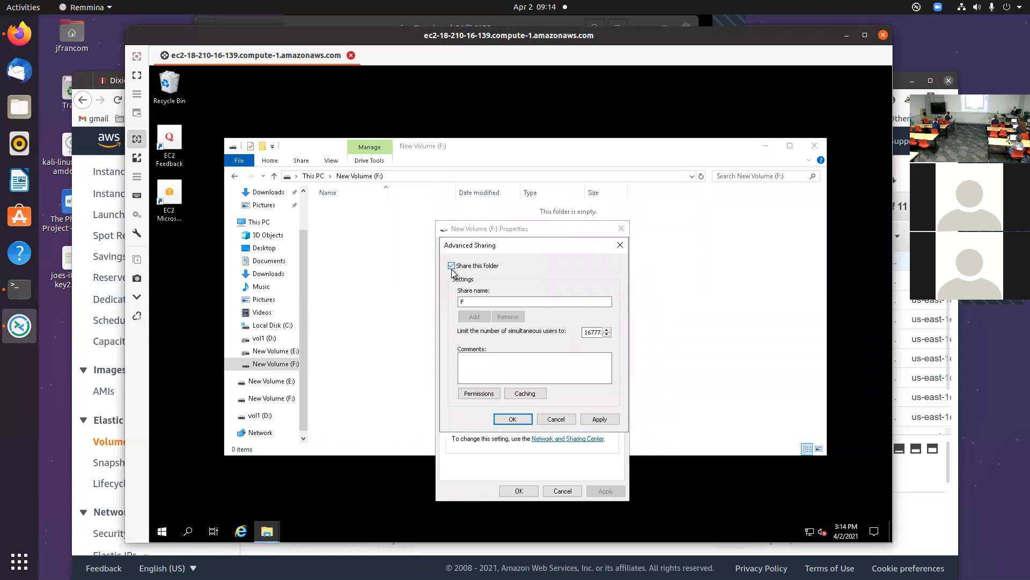
left_click(452, 265)
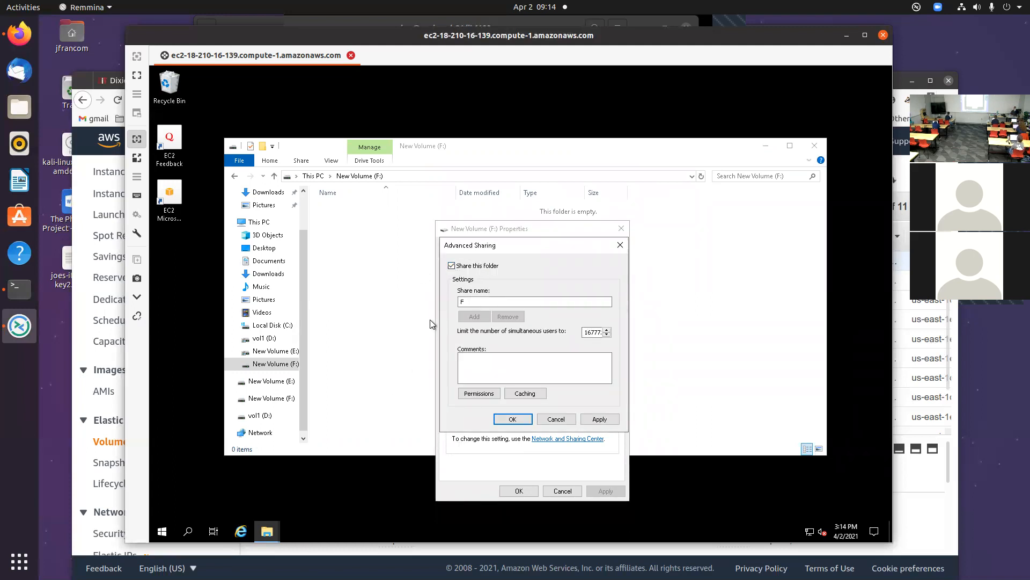
left_click(535, 301)
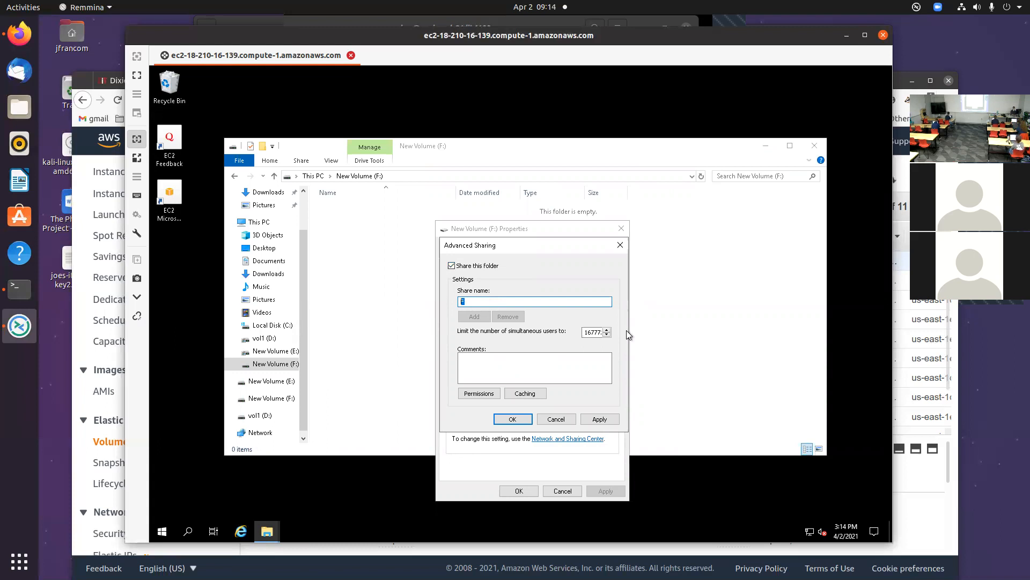
type("st")
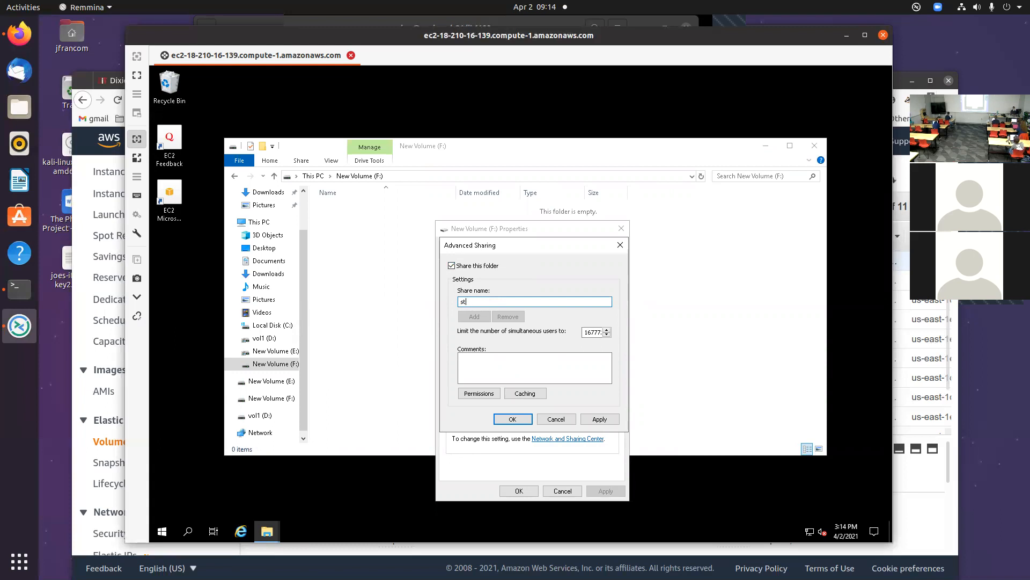
left_click(513, 419)
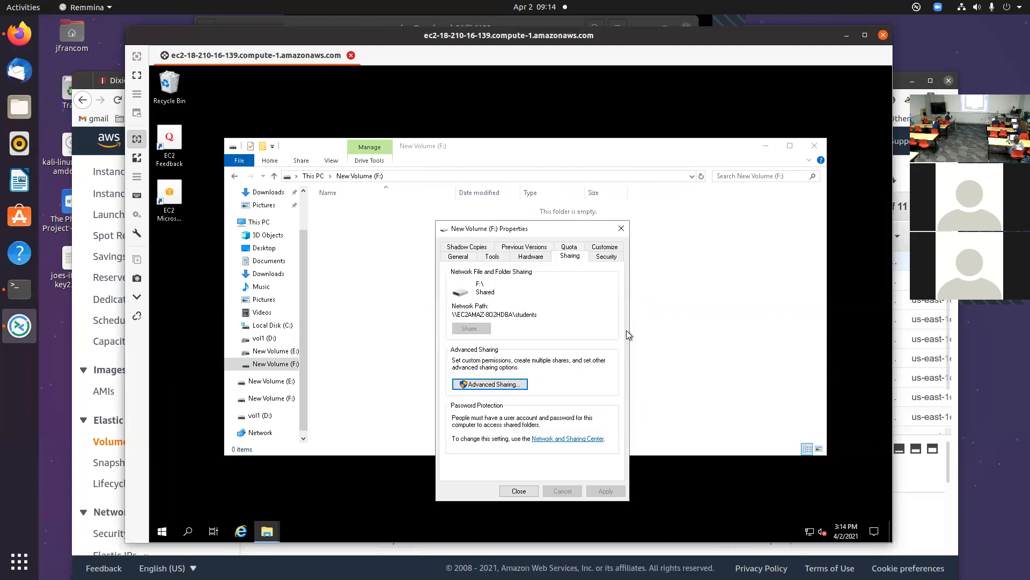
mouse_move(490, 384)
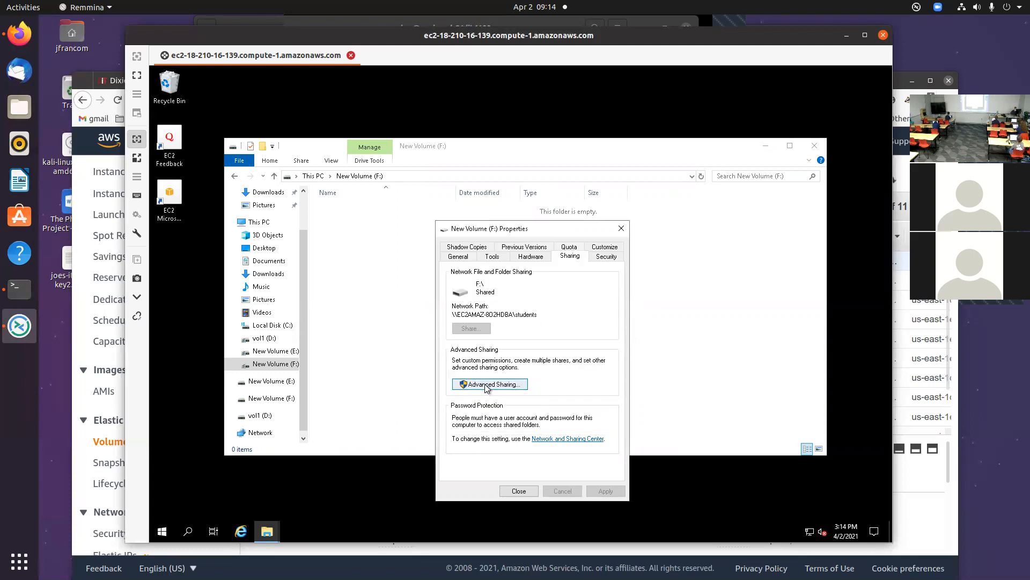
- Reopen Advanced Sharing to review the students share and confirm it unchanged
left_click(489, 384)
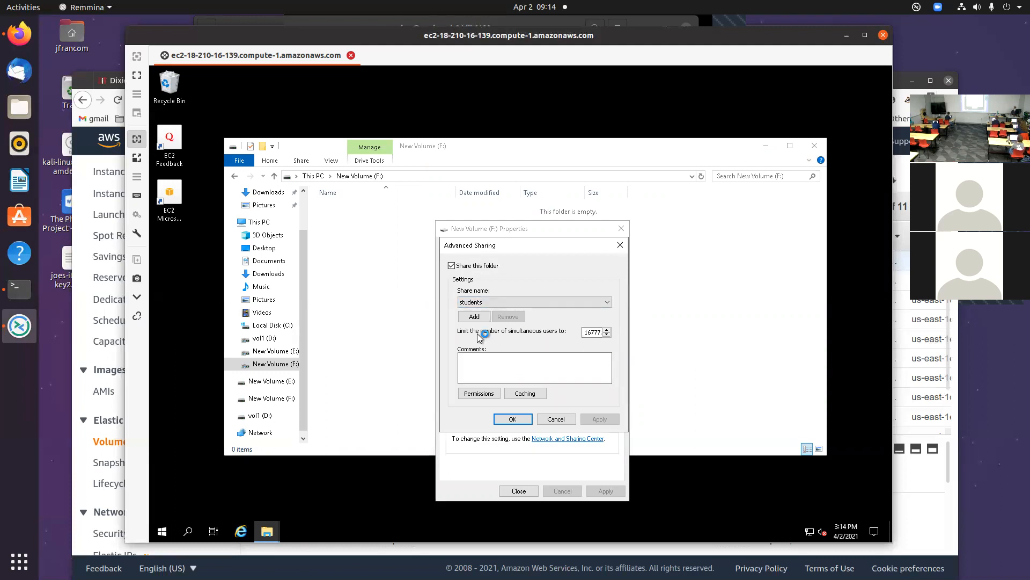
mouse_move(577, 350)
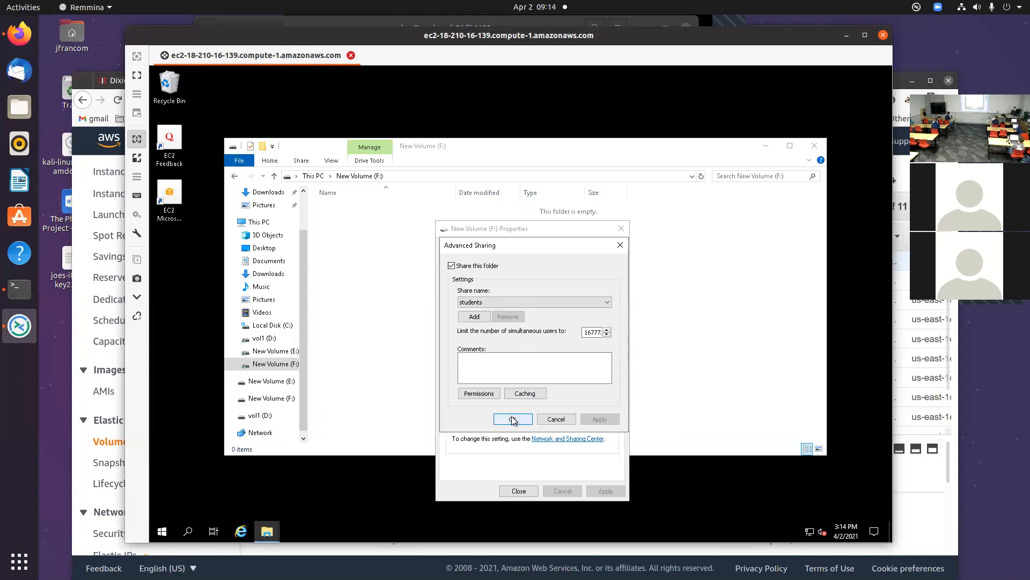
left_click(513, 418)
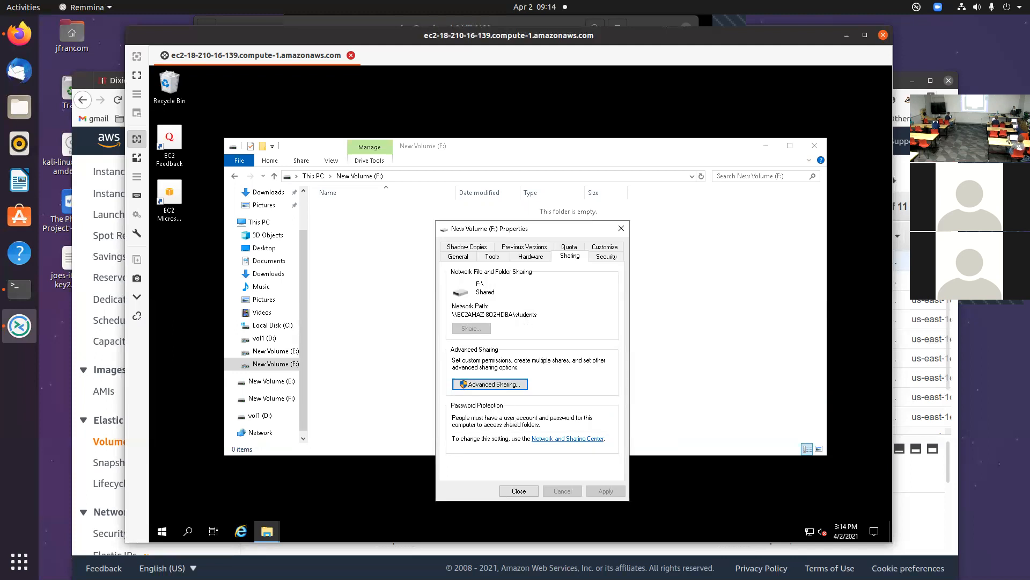
mouse_move(553, 314)
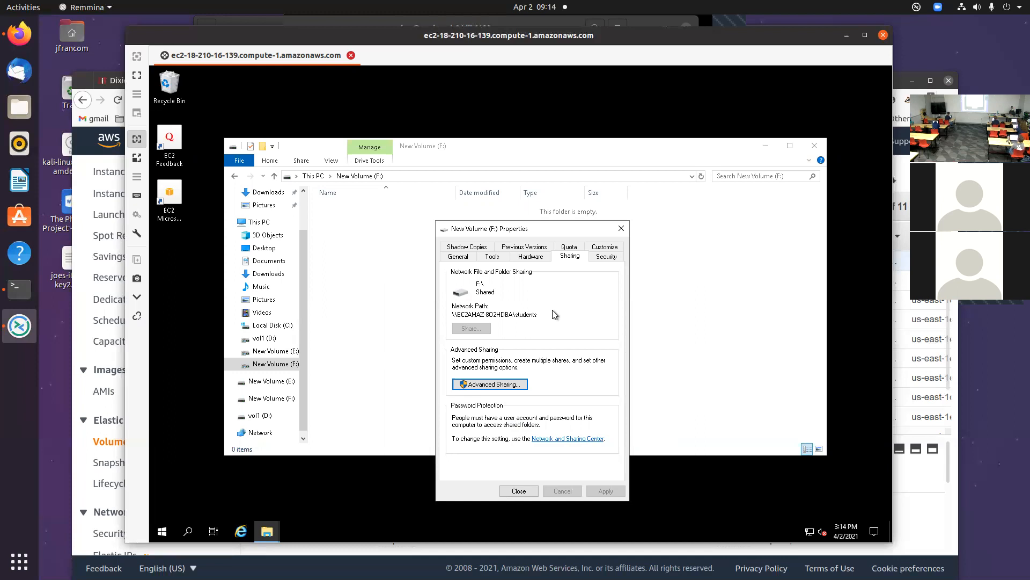
mouse_move(692, 69)
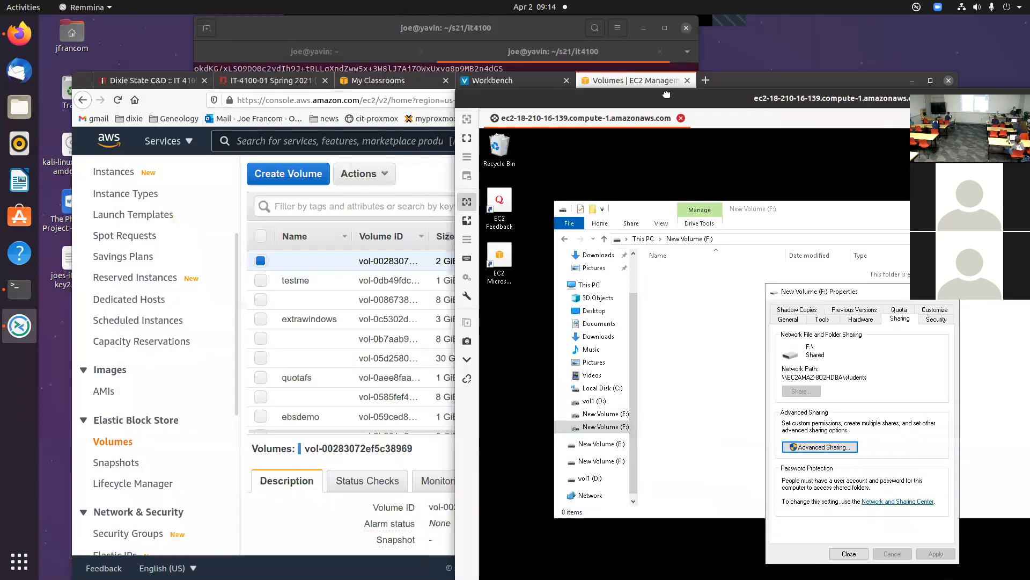
mouse_move(211, 178)
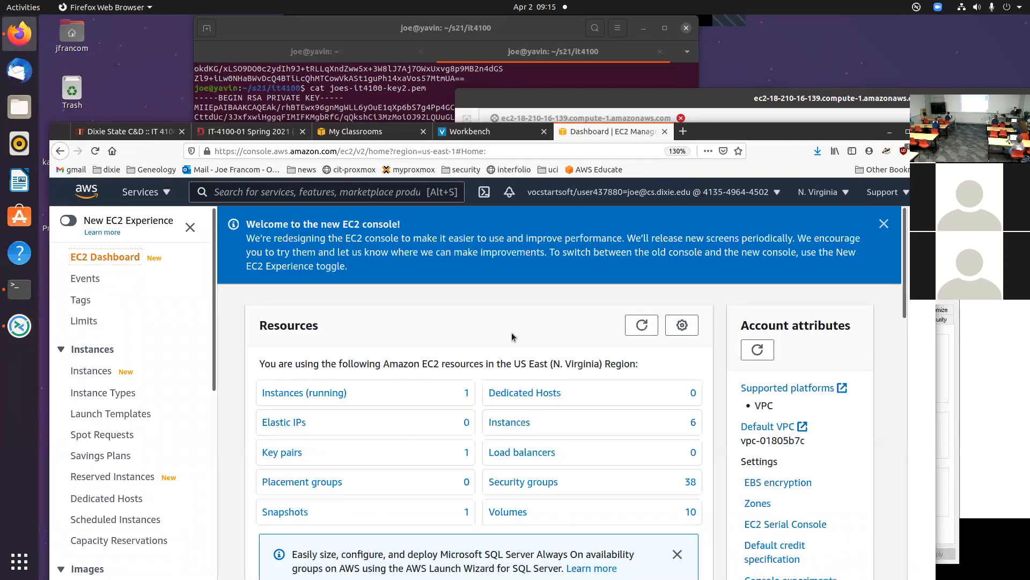
- Select samba-client, view its SSH client connection instructions and copy the example ssh command
left_click(304, 393)
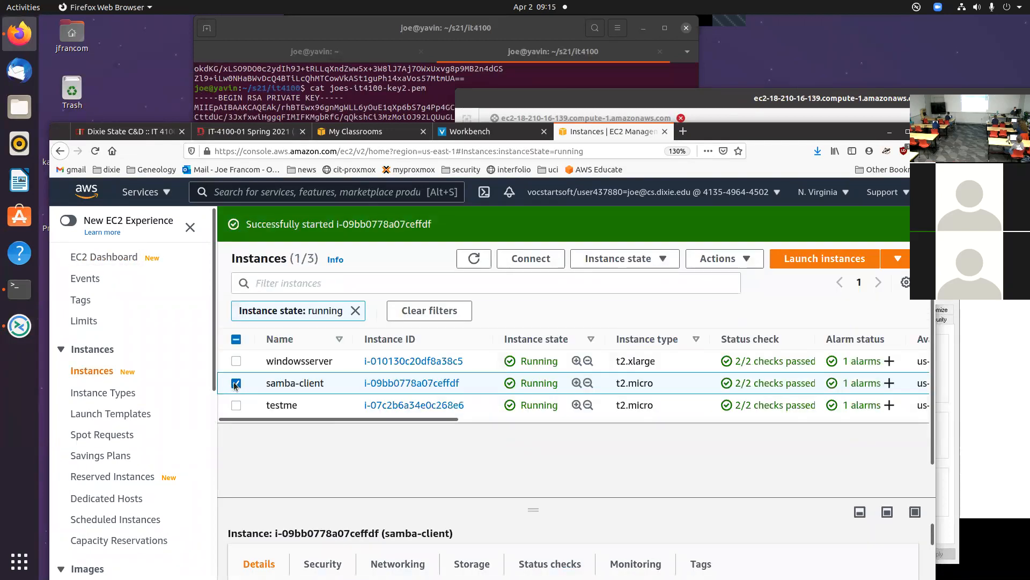
left_click(529, 258)
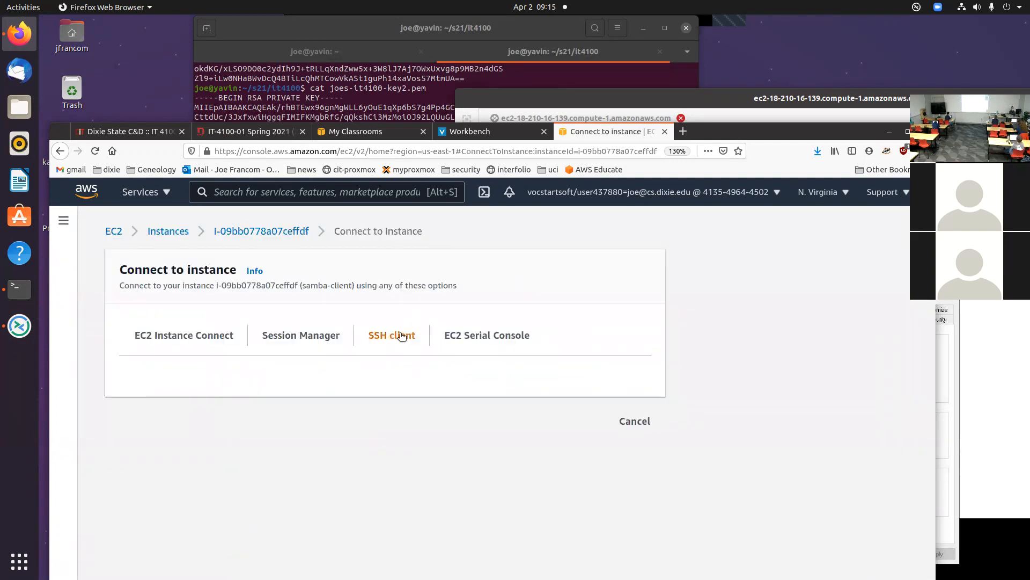
left_click(392, 334)
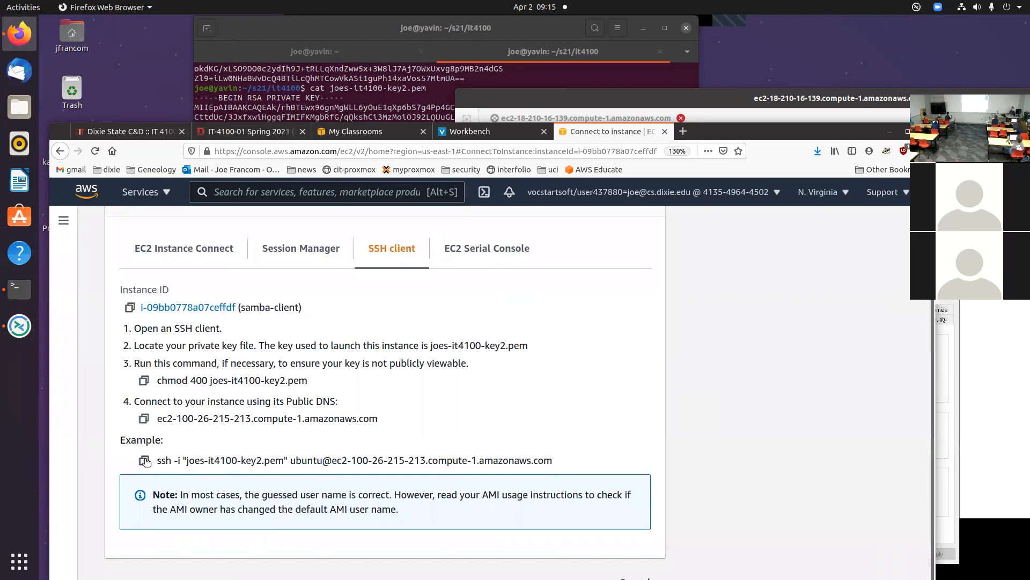
left_click(144, 461)
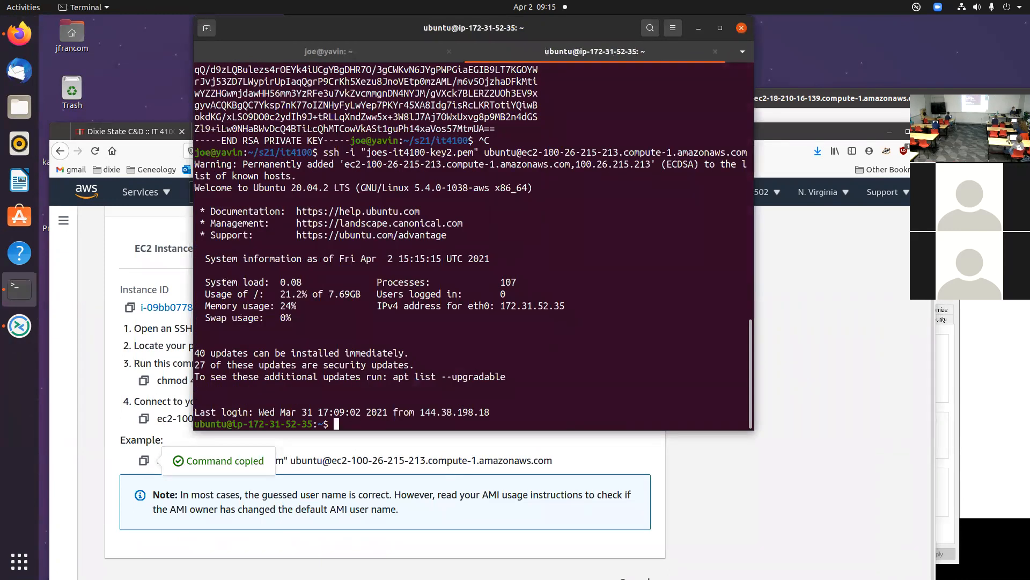
- Run sudo apt install smbclient, which reports it is already the newest version
type("sudo apt install sm")
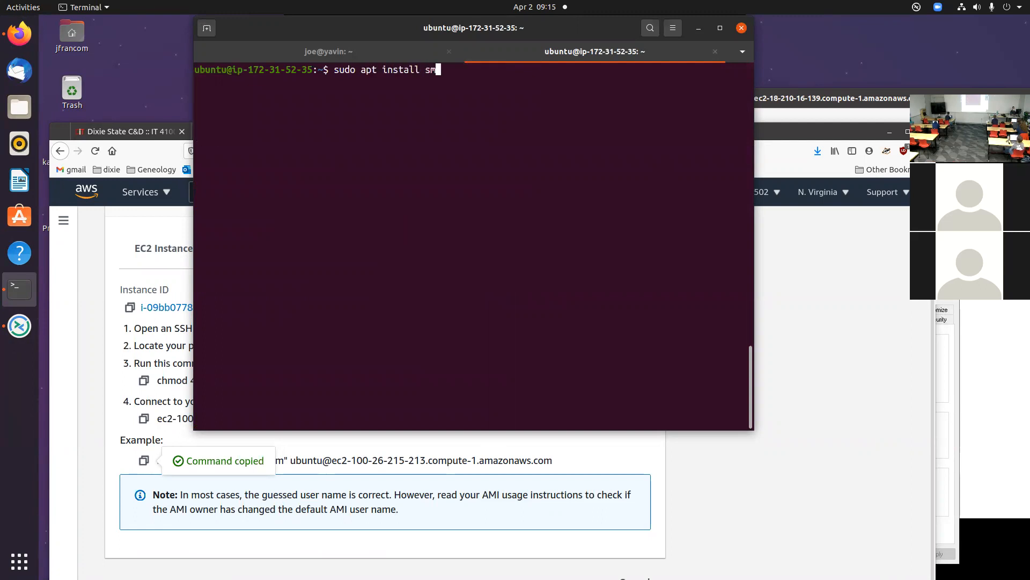
key("Return")
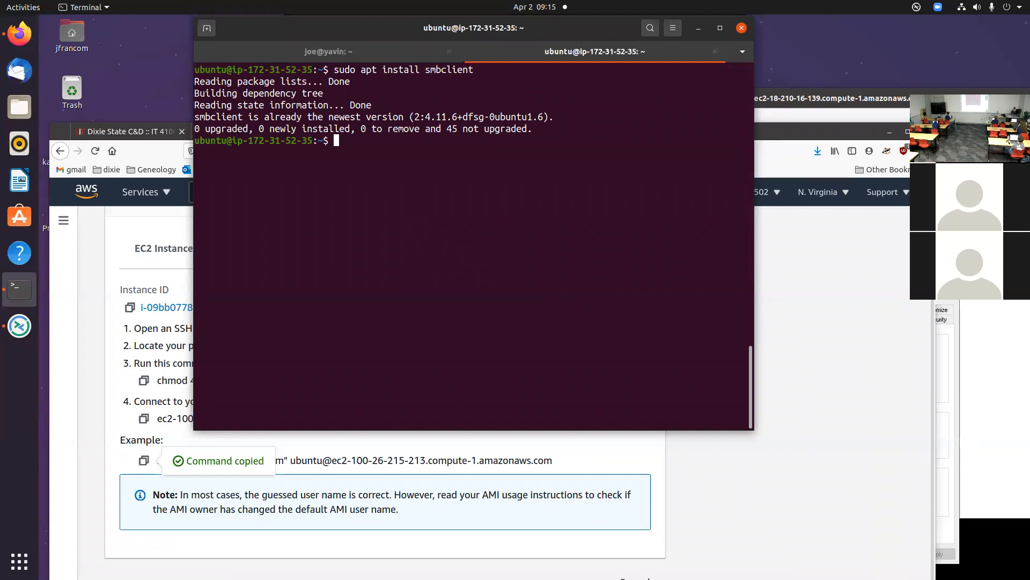
- Run history | grep smbclient to find earlier smbclient commands
type("histo")
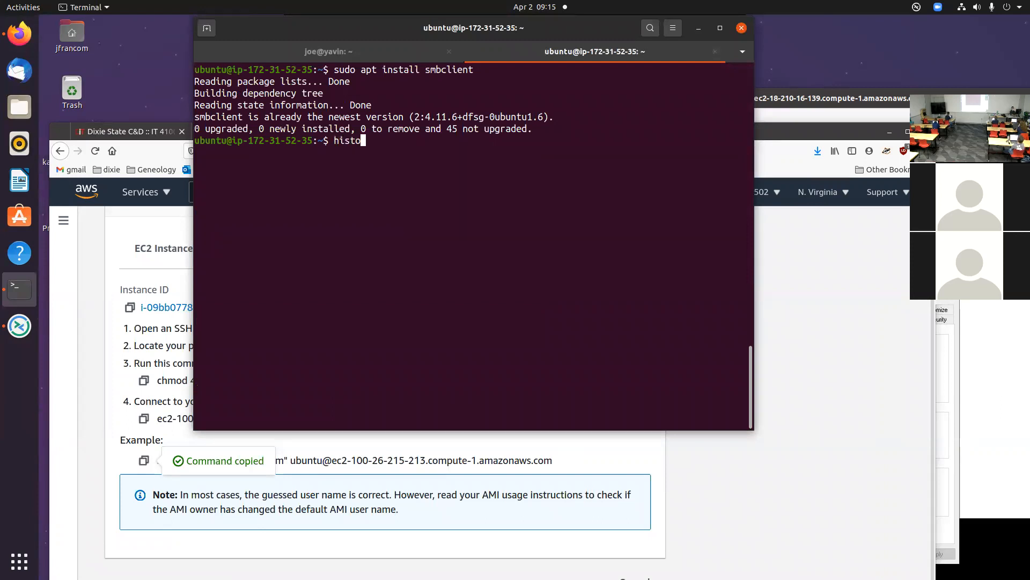
type("ry | grep sb")
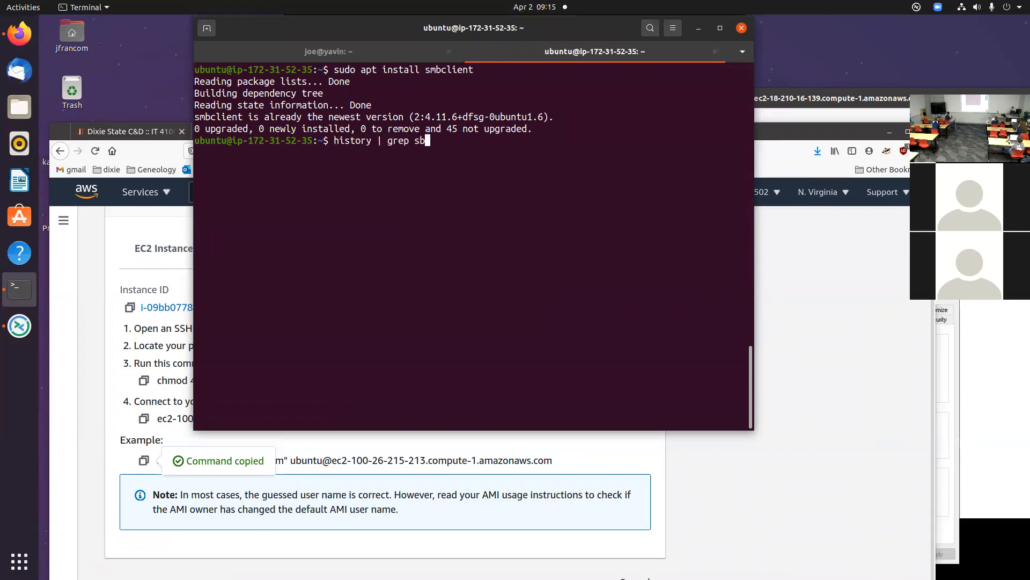
key("Return")
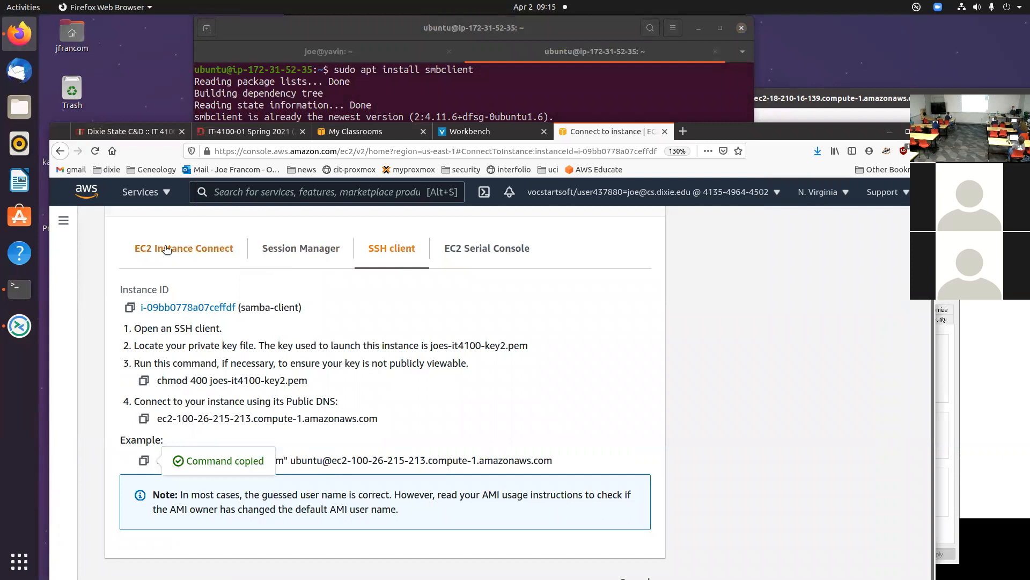
- Return to EC2 via Services, select windowsserver and copy its private IPv4 address
left_click(139, 192)
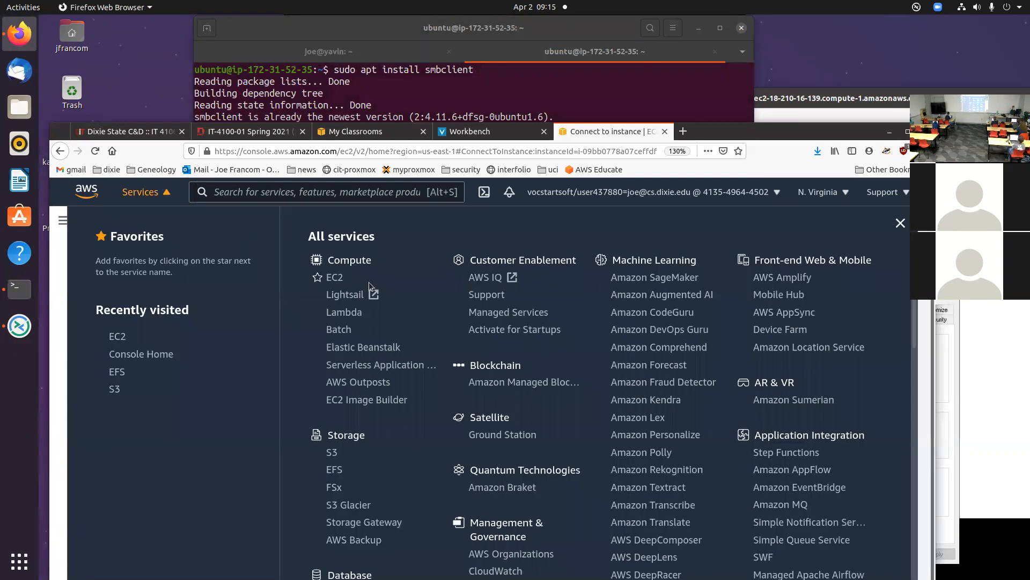
left_click(335, 277)
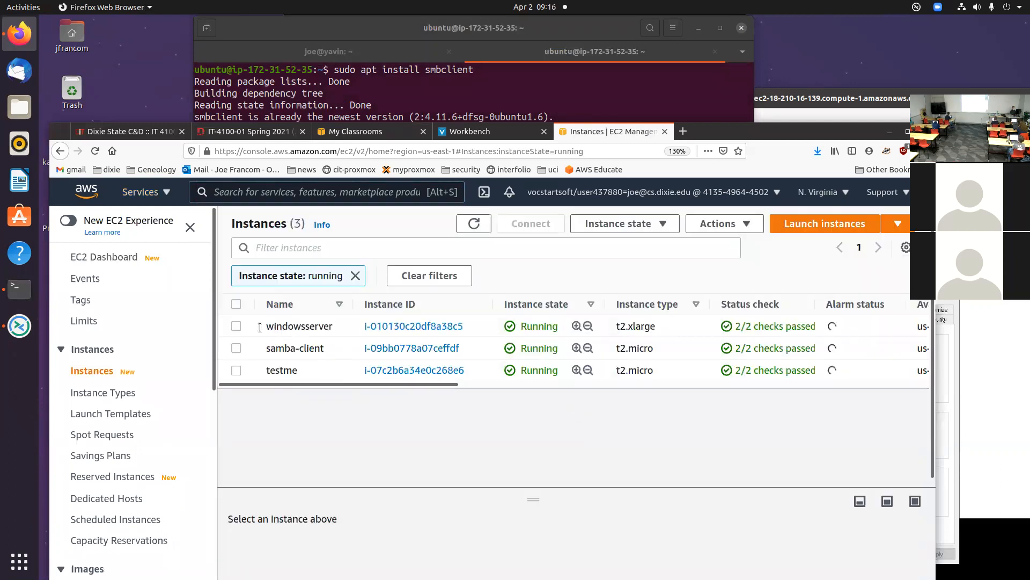
left_click(236, 326)
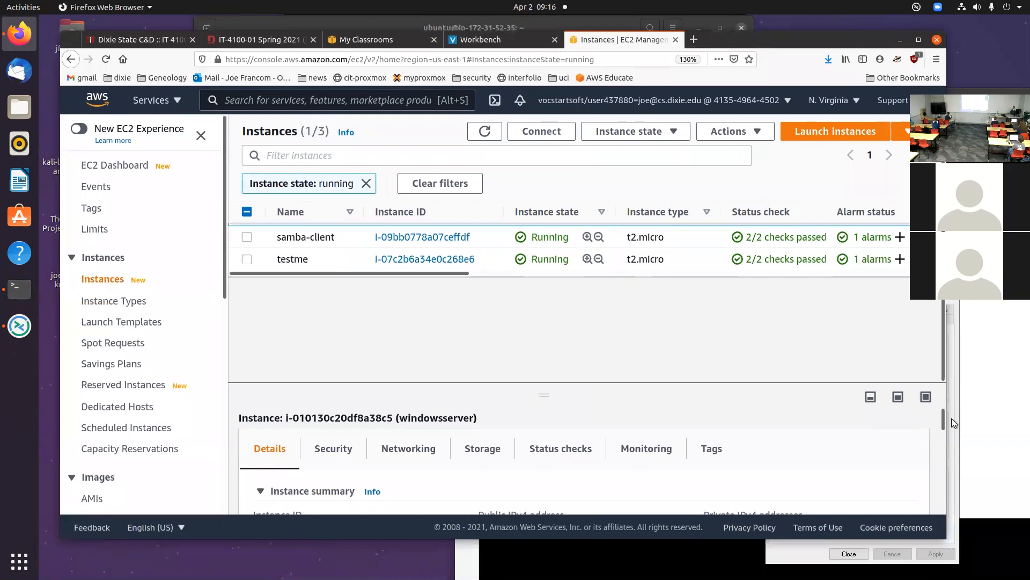
scroll("down", 3)
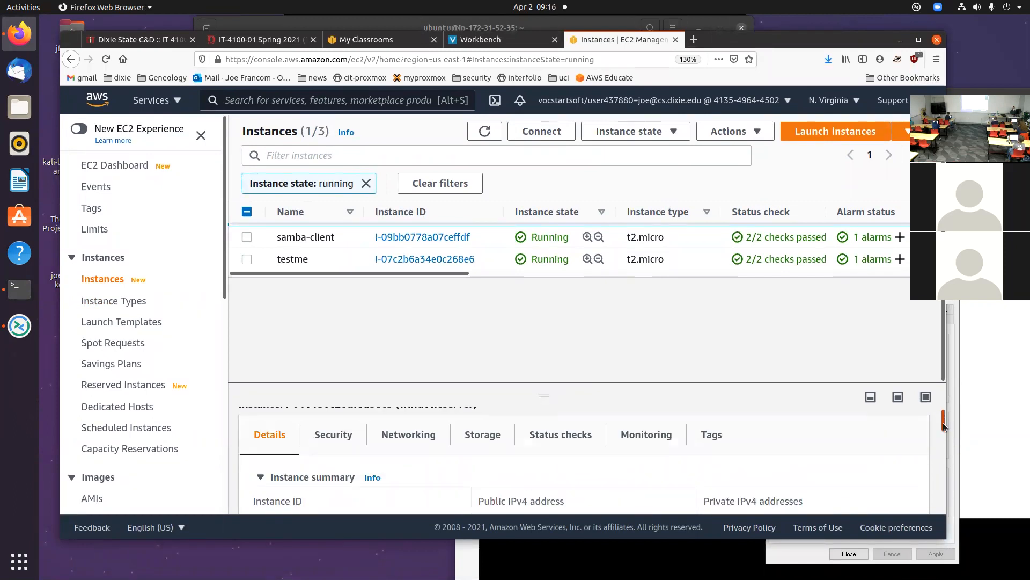
left_click(715, 467)
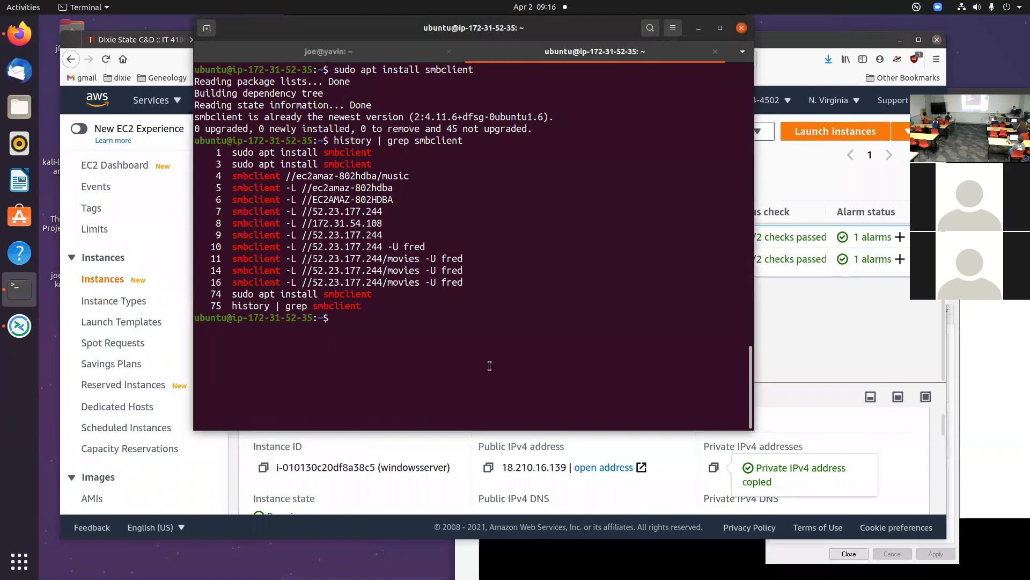
- Run smbclient -L //172.31.54.108, which fails with a connection timeout
type("smbcli")
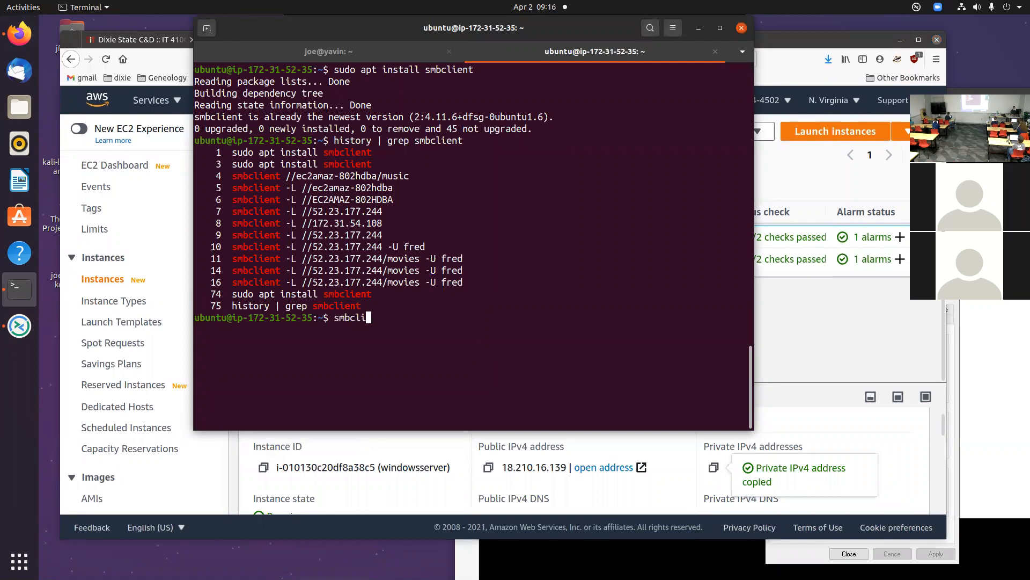
type("ent")
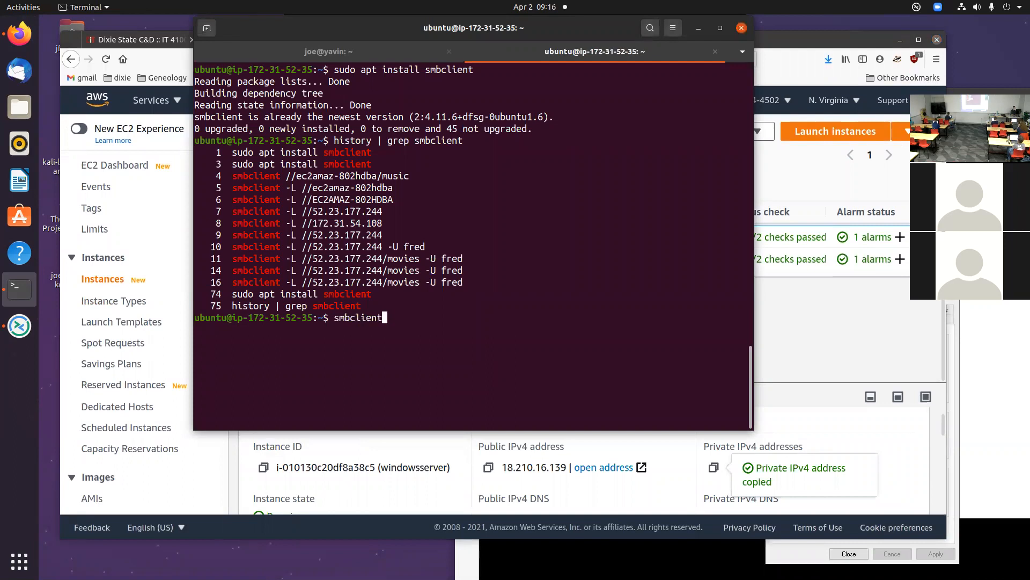
type("-L")
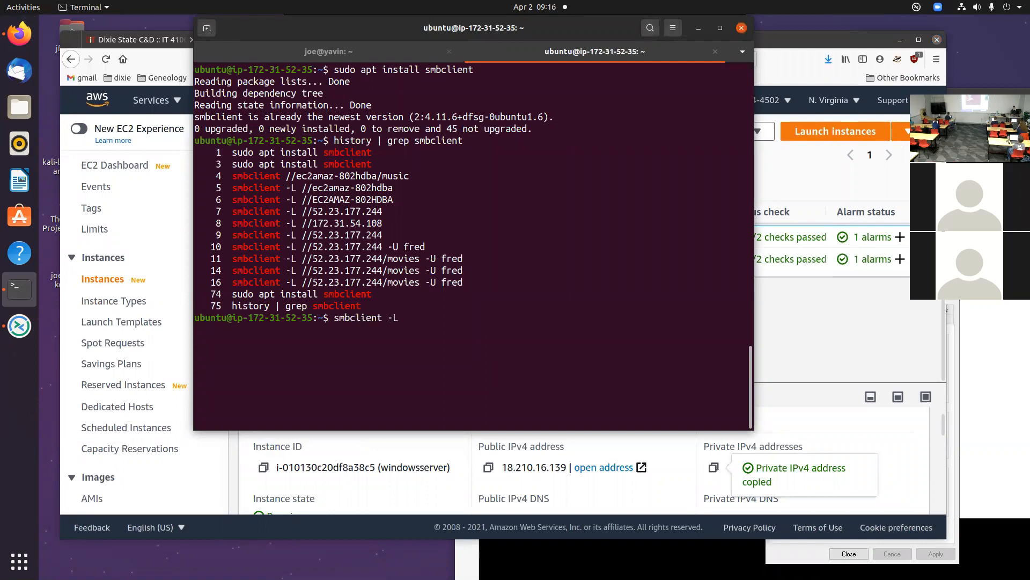
type("//")
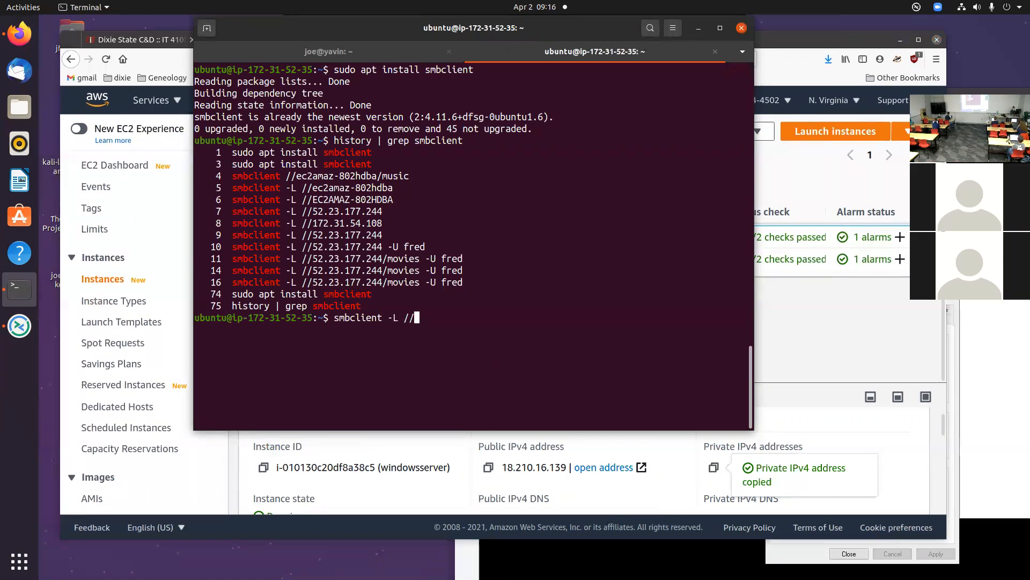
type("172.31.54.108")
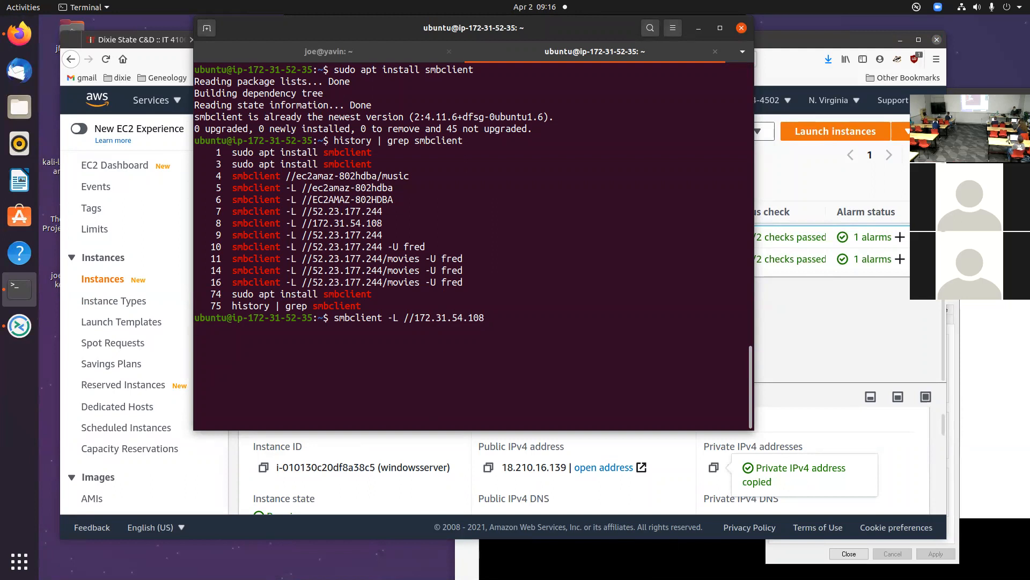
key("Return")
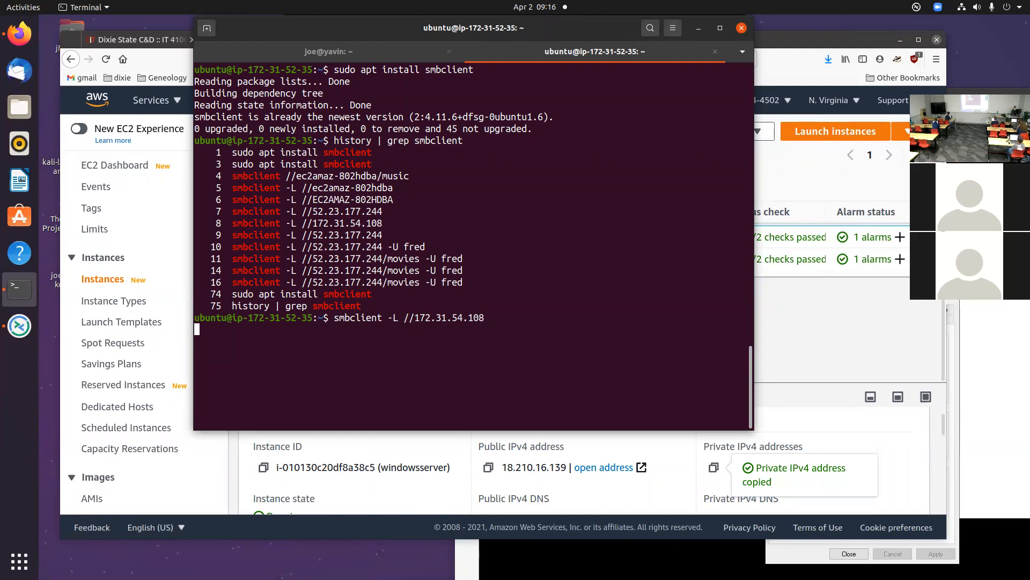
key("Return")
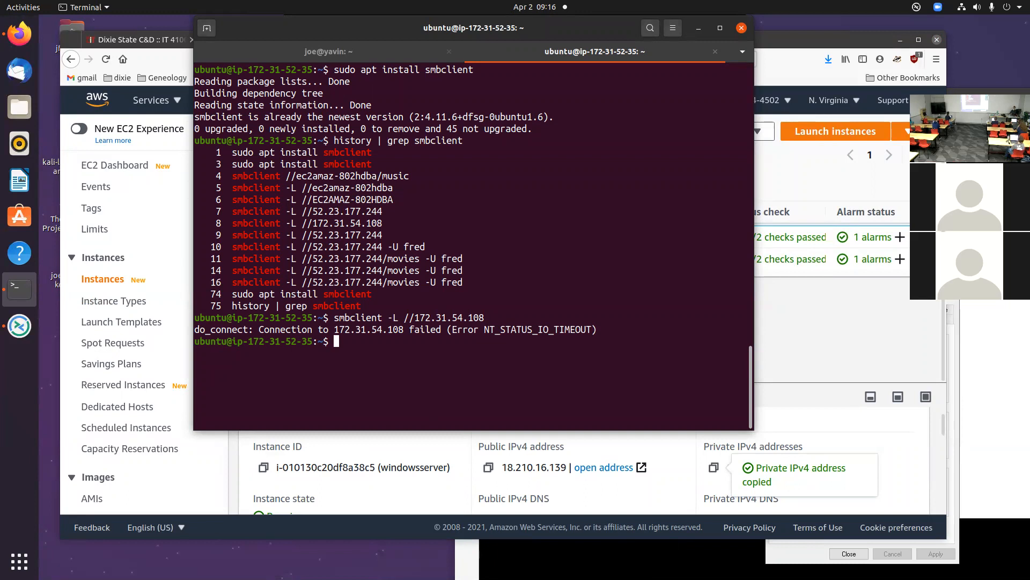
mouse_move(798, 313)
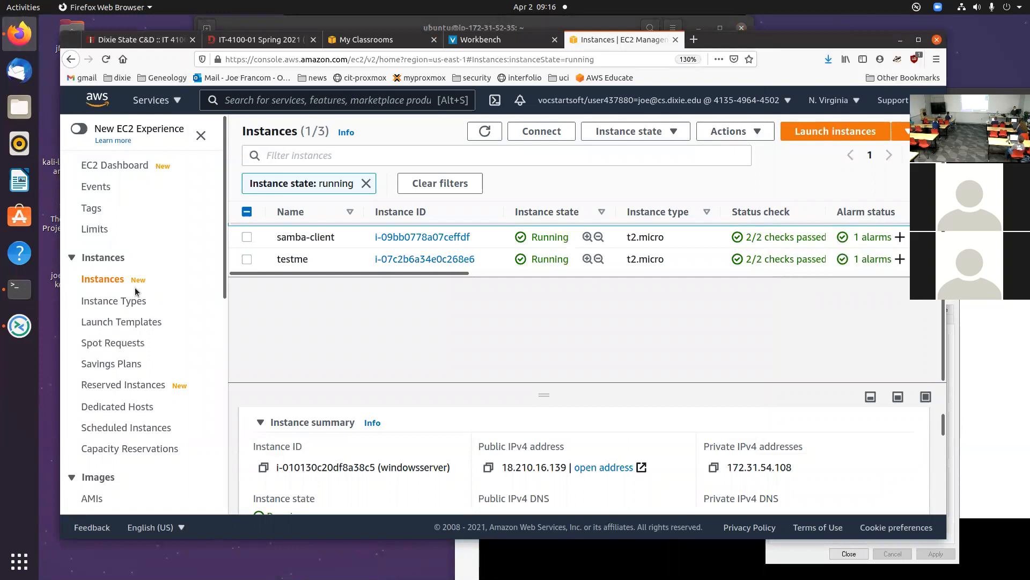
mouse_move(254, 254)
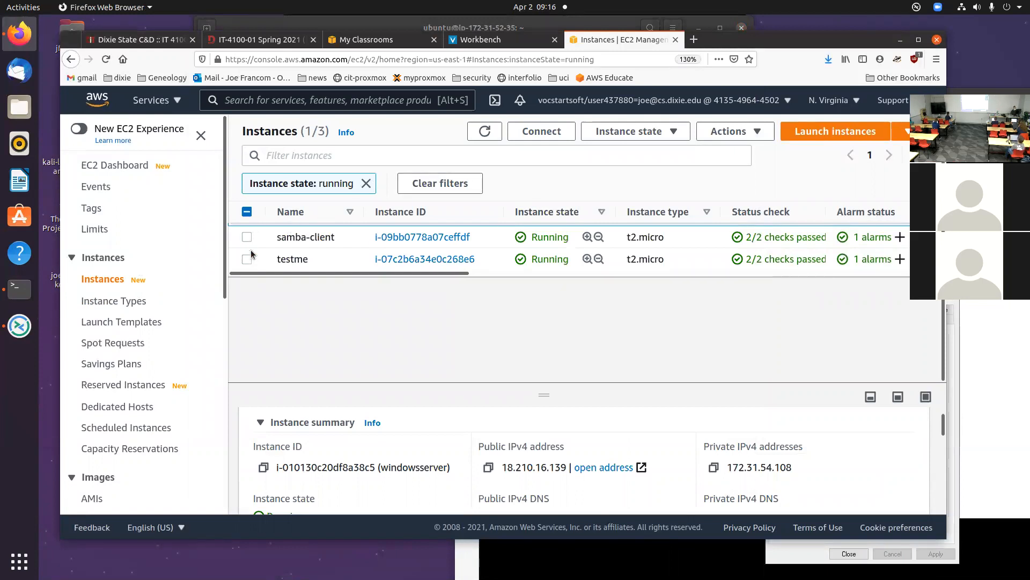
mouse_move(484, 281)
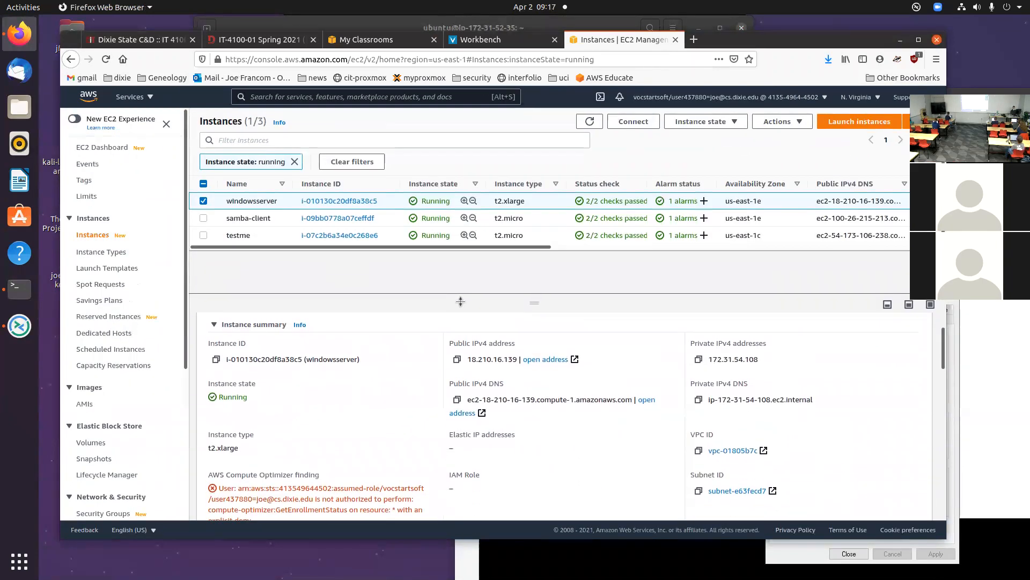
mouse_move(489, 319)
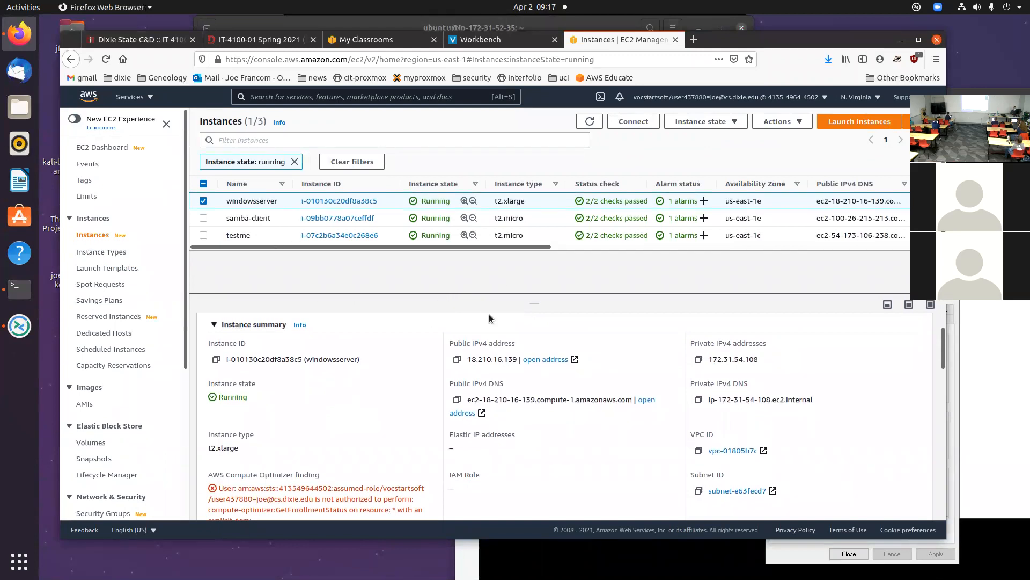
- Show windowsserver's Security details and open its security group launch-wizard-25
left_click(270, 345)
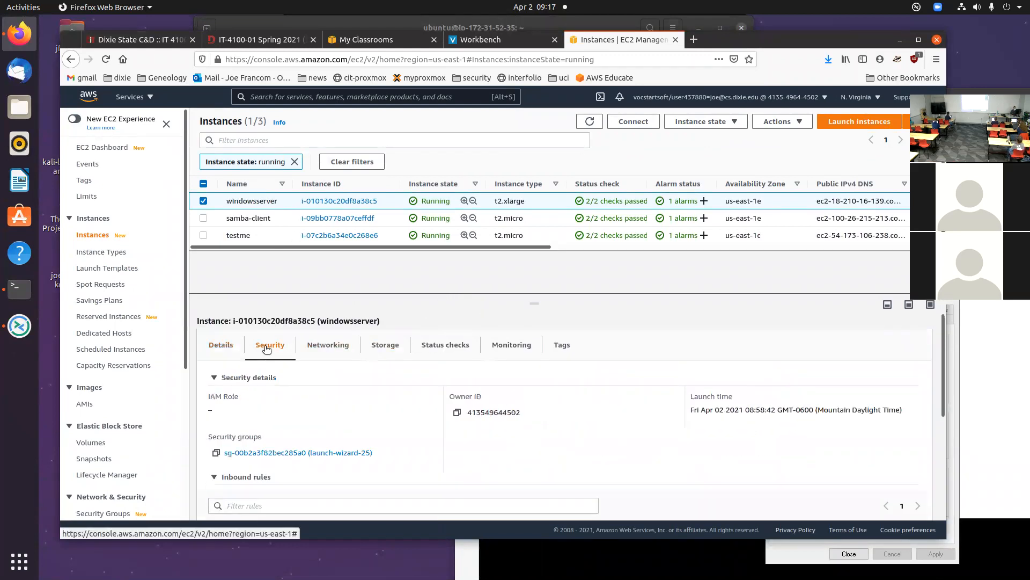
left_click(297, 452)
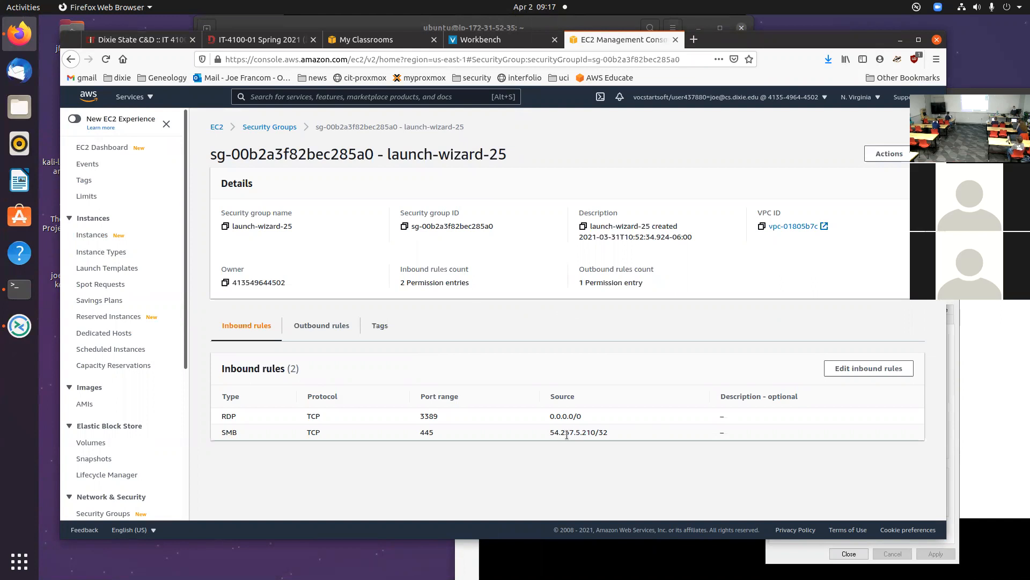
mouse_move(879, 374)
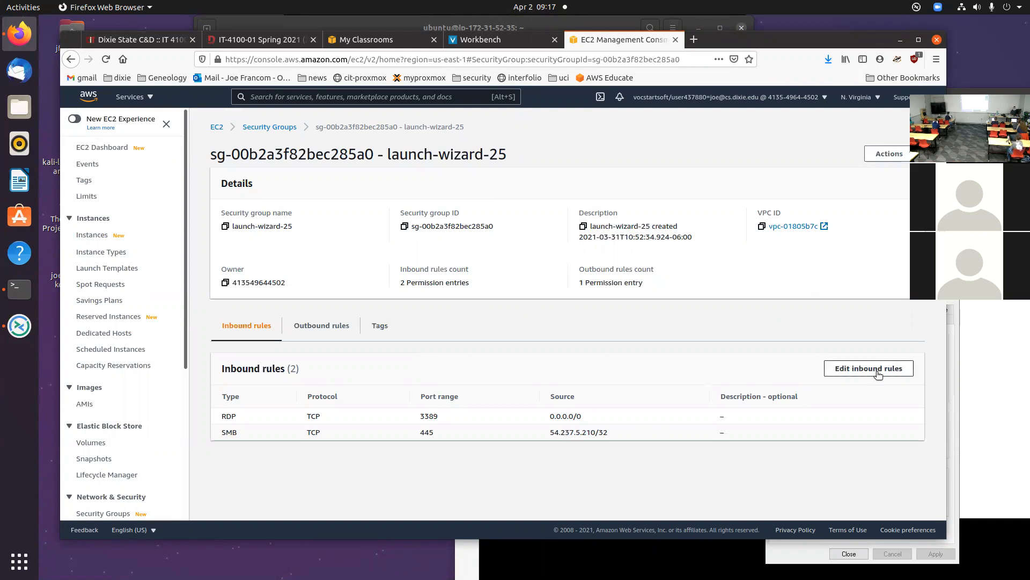
- Edit inbound rules so SMB port 445 allows source Anywhere, and save the rules
left_click(868, 369)
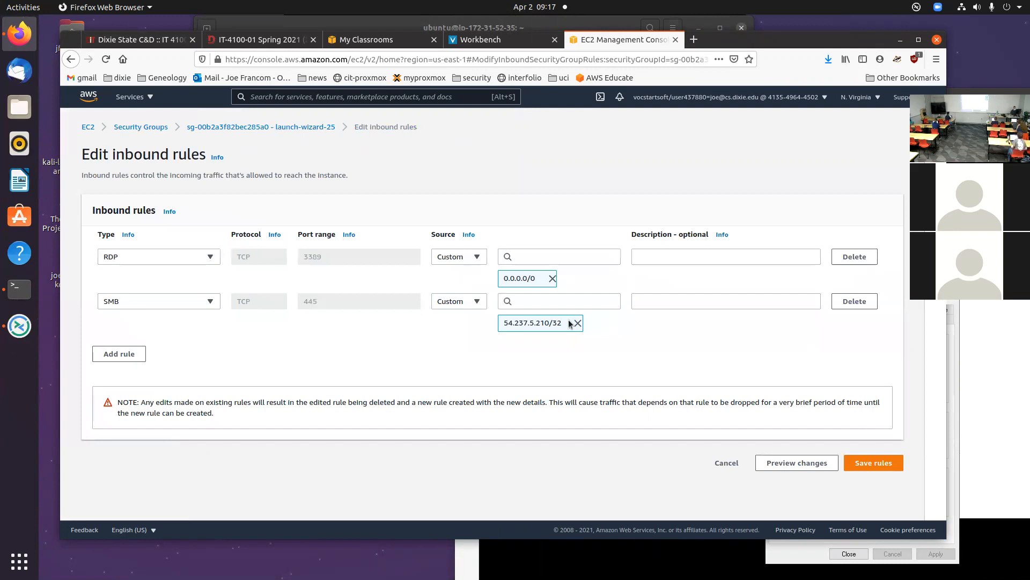
left_click(458, 300)
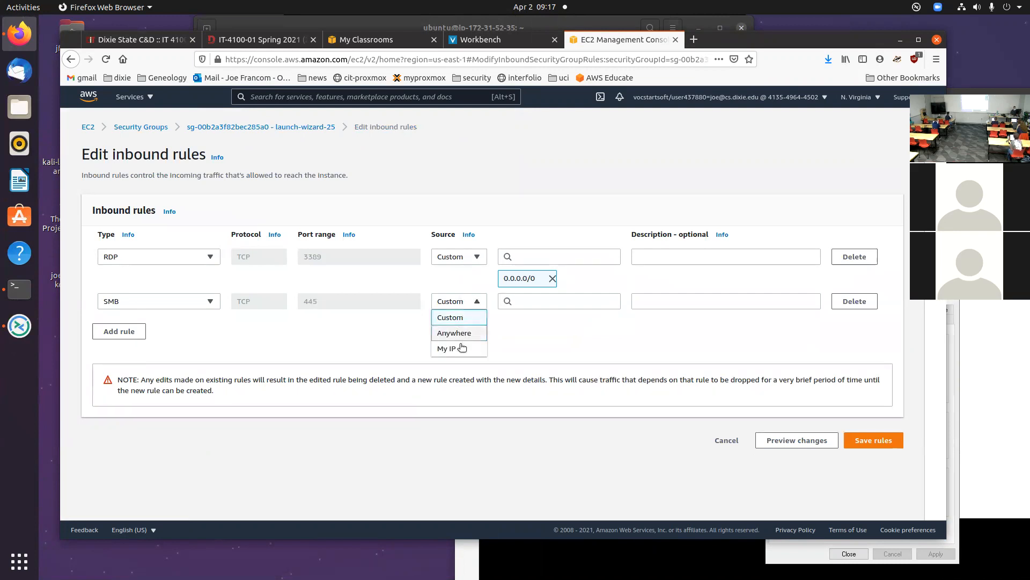
left_click(453, 333)
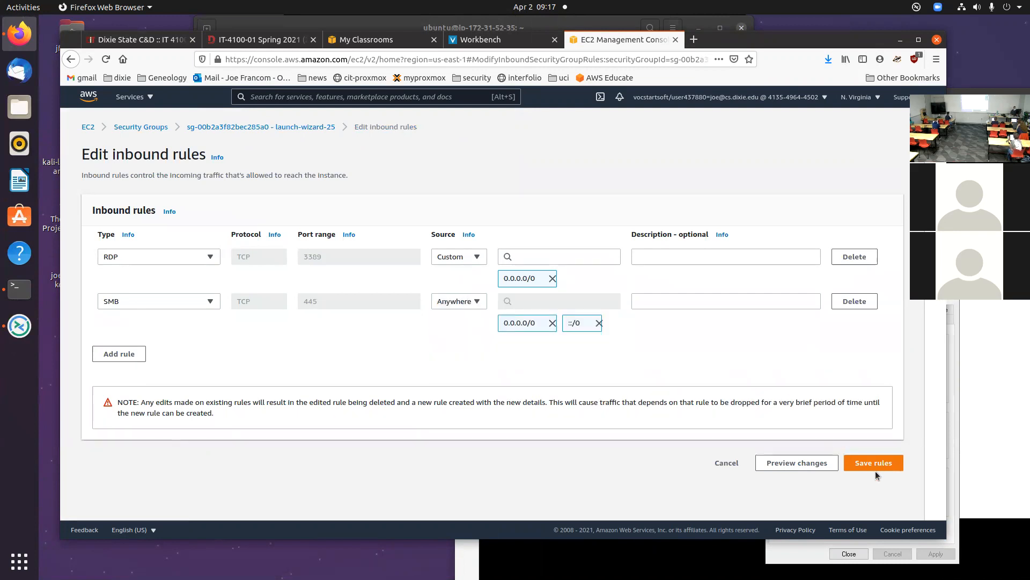
left_click(873, 462)
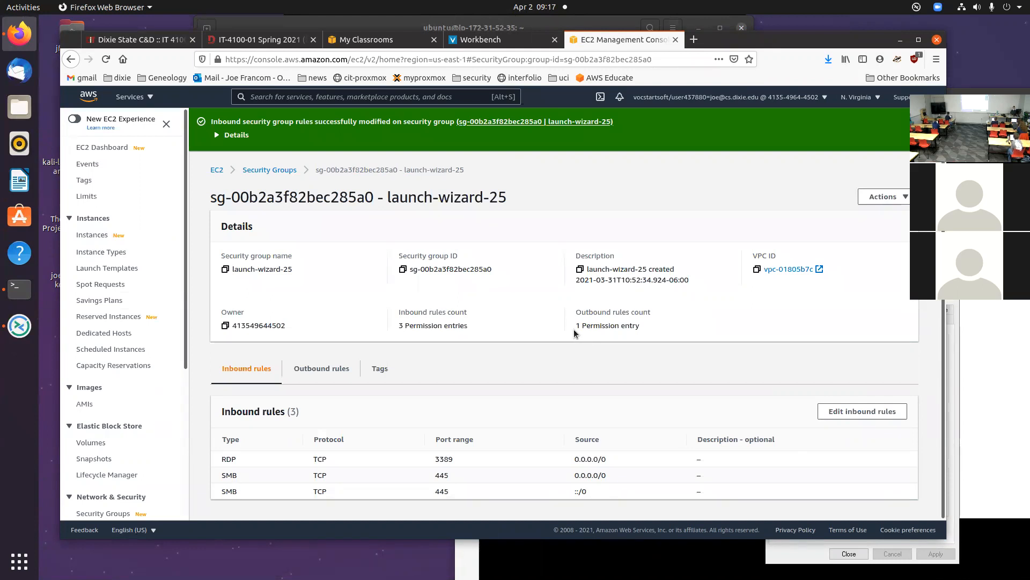
mouse_move(130, 406)
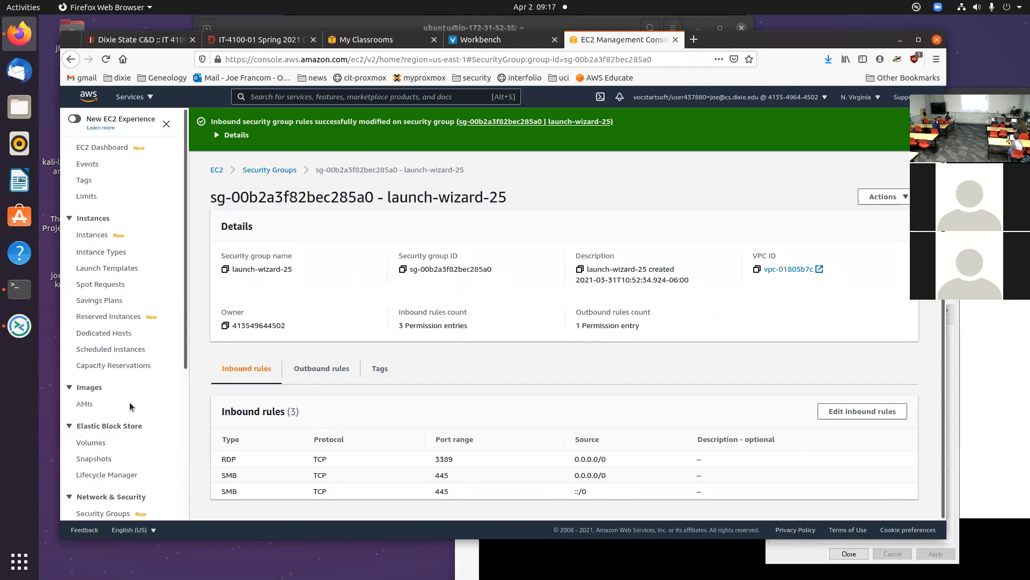
- Navigate to the Elastic IPs list from the left pane
scroll("down", 3)
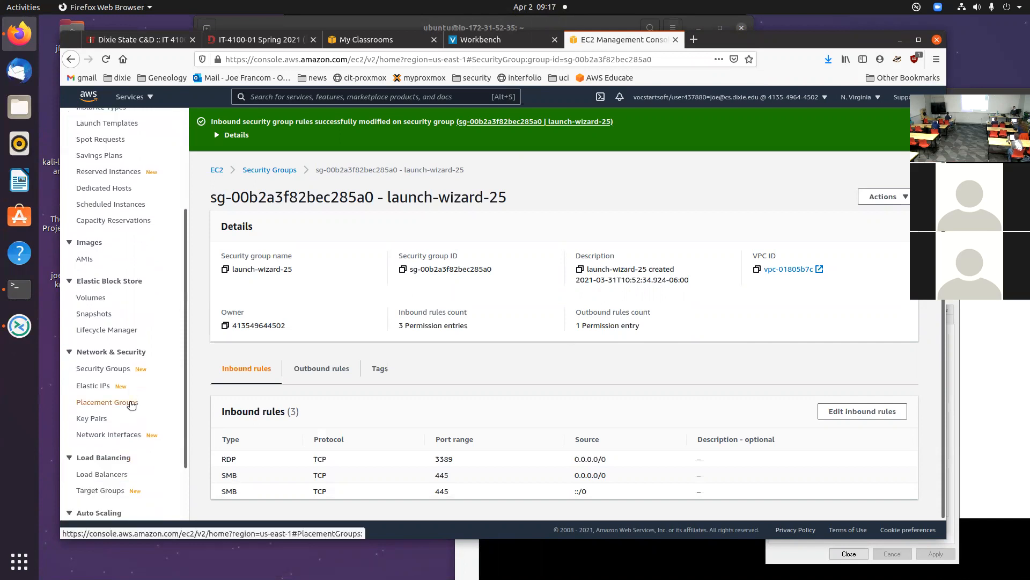
mouse_move(121, 402)
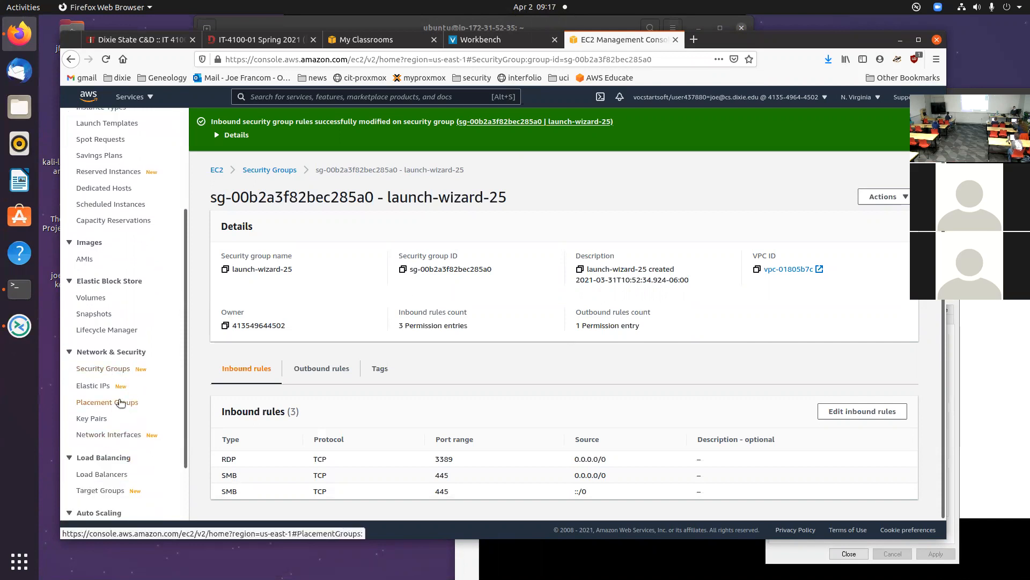
left_click(92, 385)
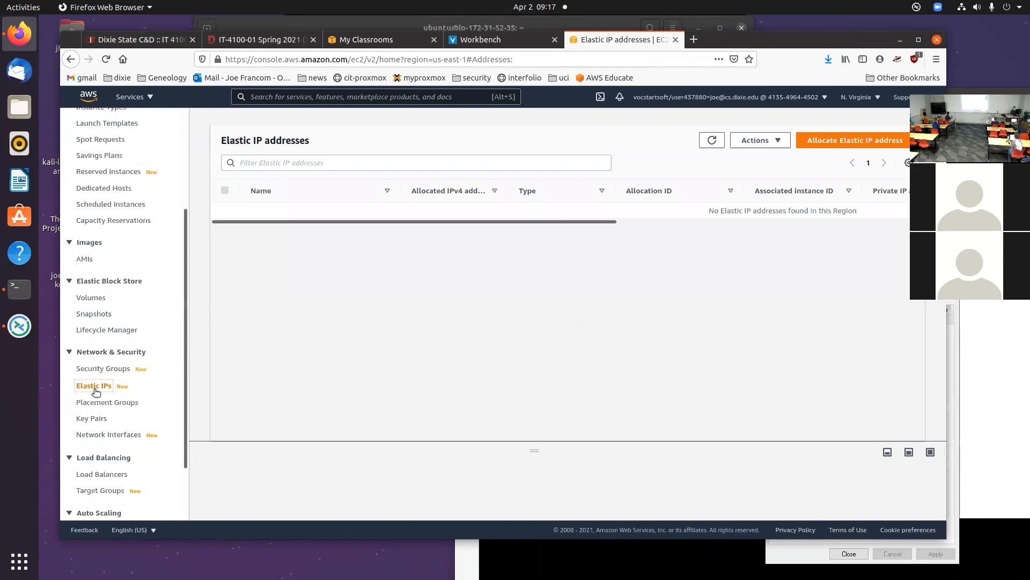
mouse_move(526, 341)
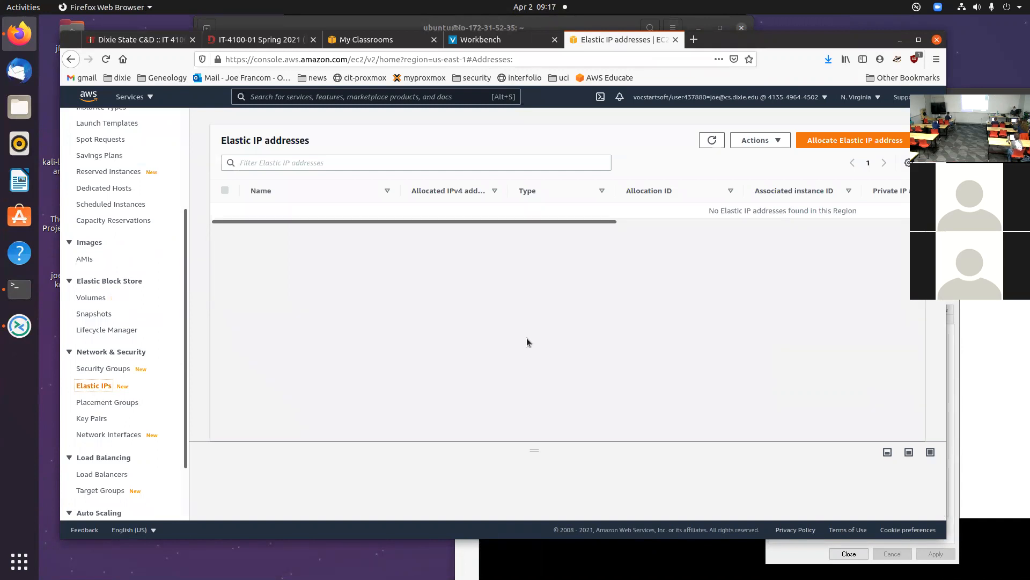
mouse_move(481, 434)
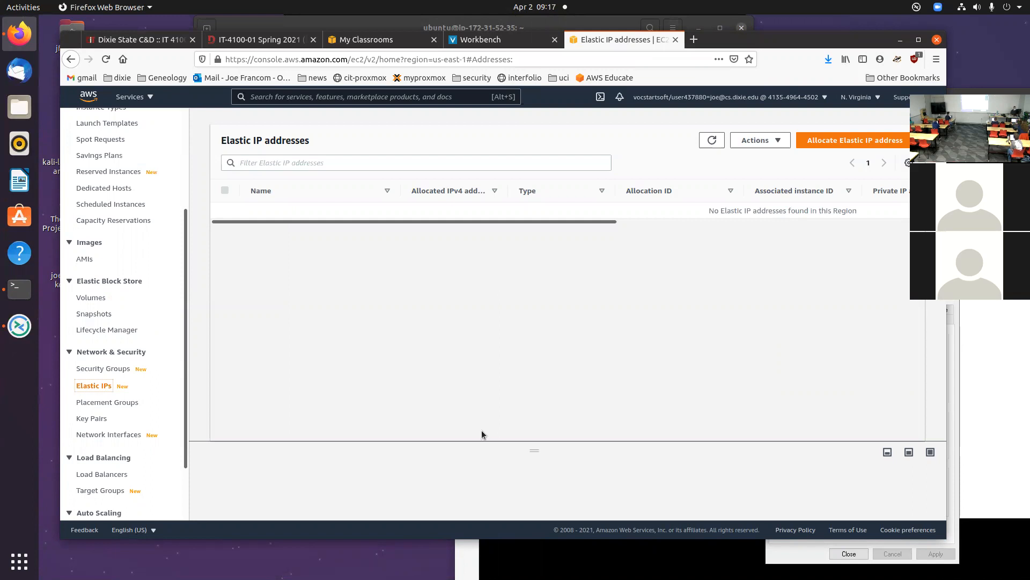
mouse_move(19, 285)
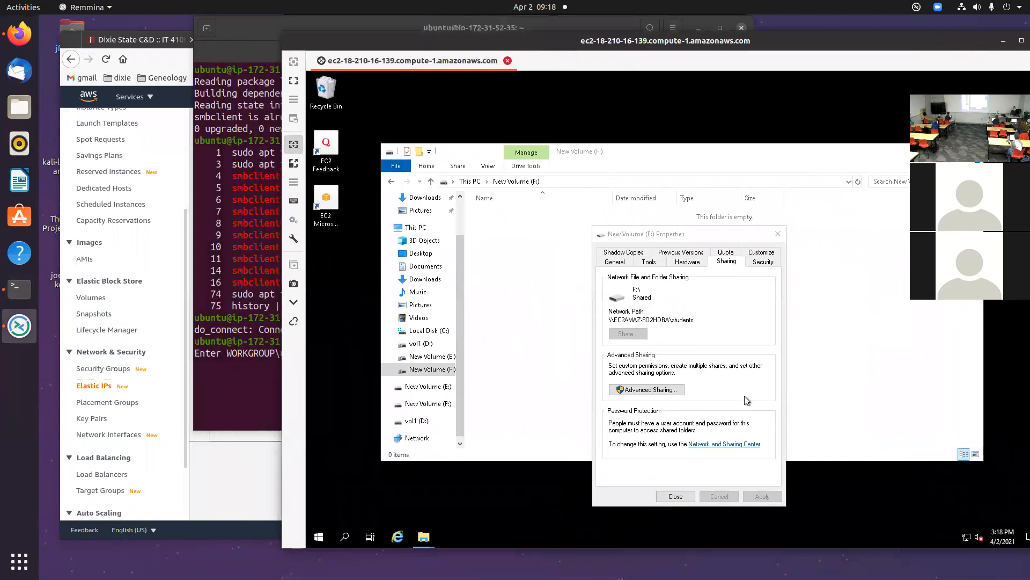
- Grant Everyone Full Control on the students share via Advanced Sharing, then show F:'s Security permissions
left_click(646, 389)
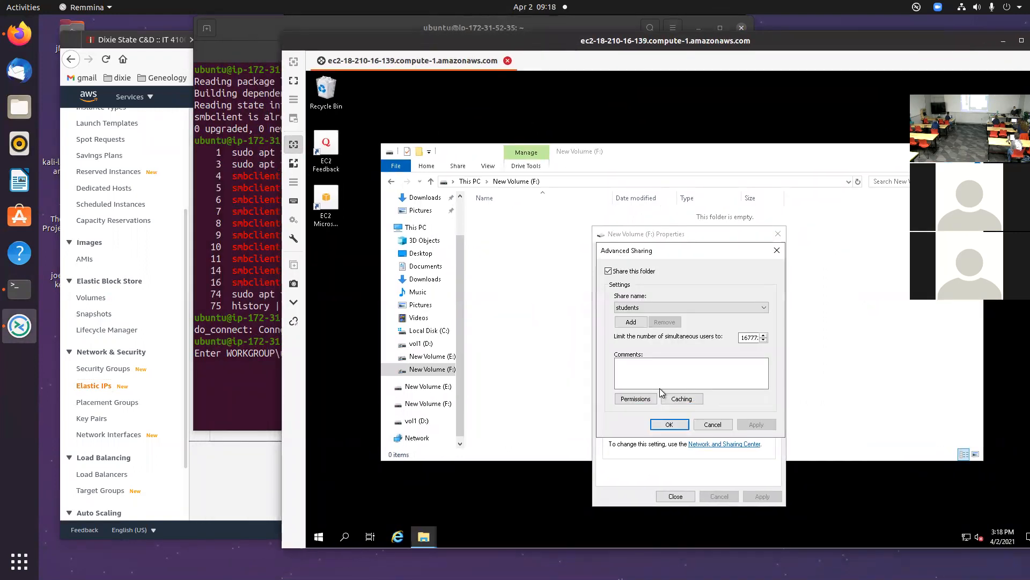
left_click(634, 398)
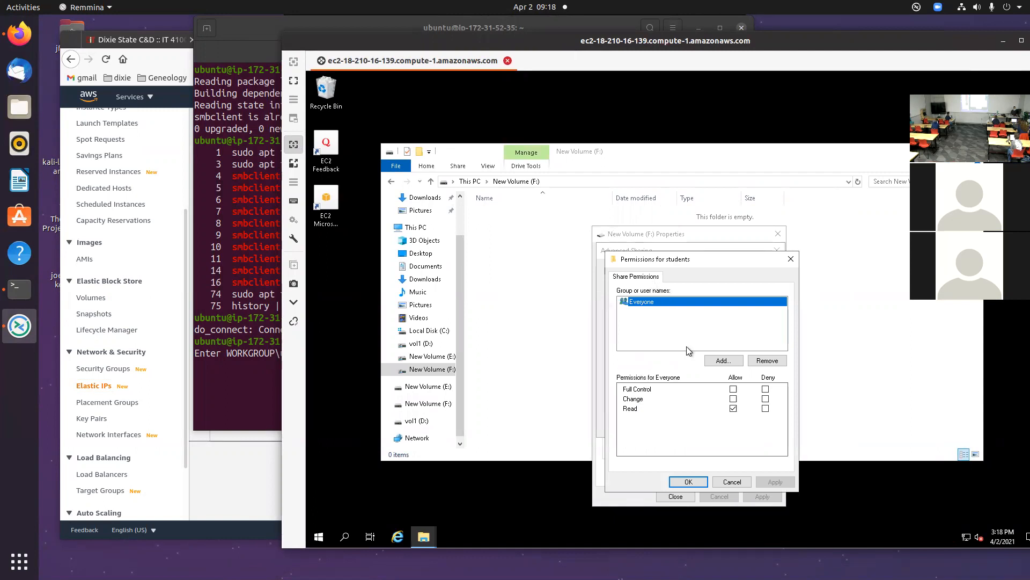
left_click(733, 388)
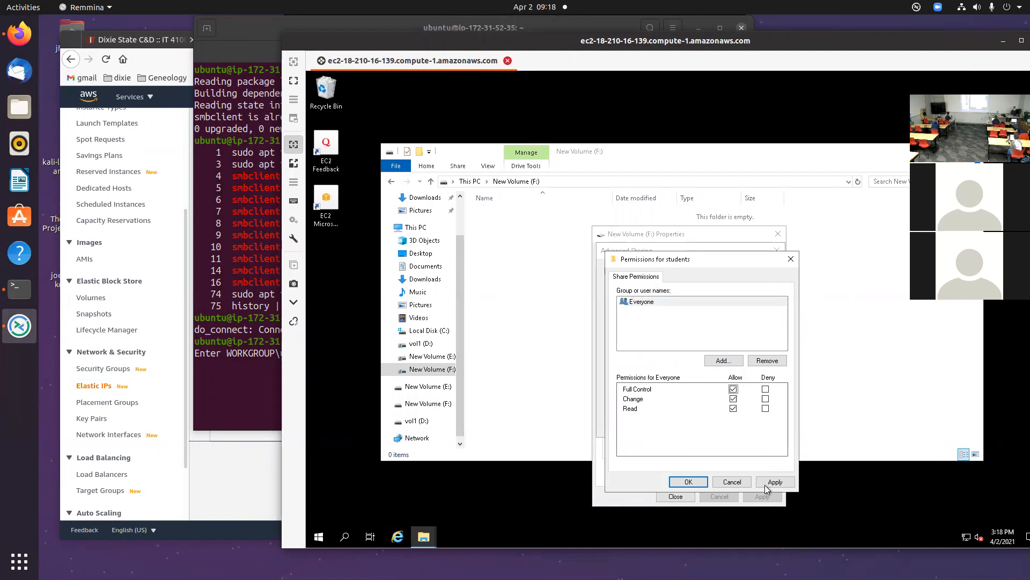
left_click(688, 481)
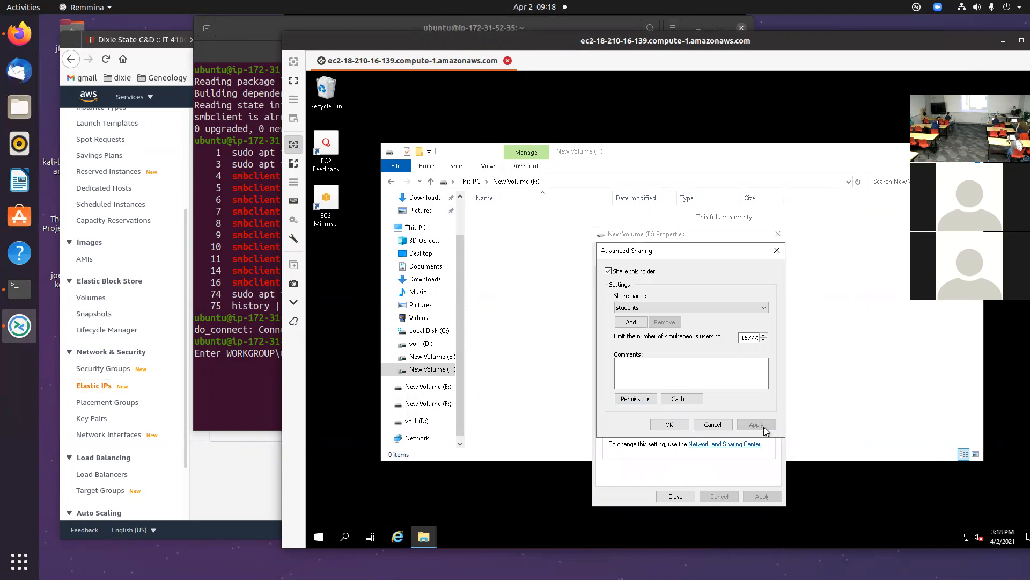
left_click(669, 424)
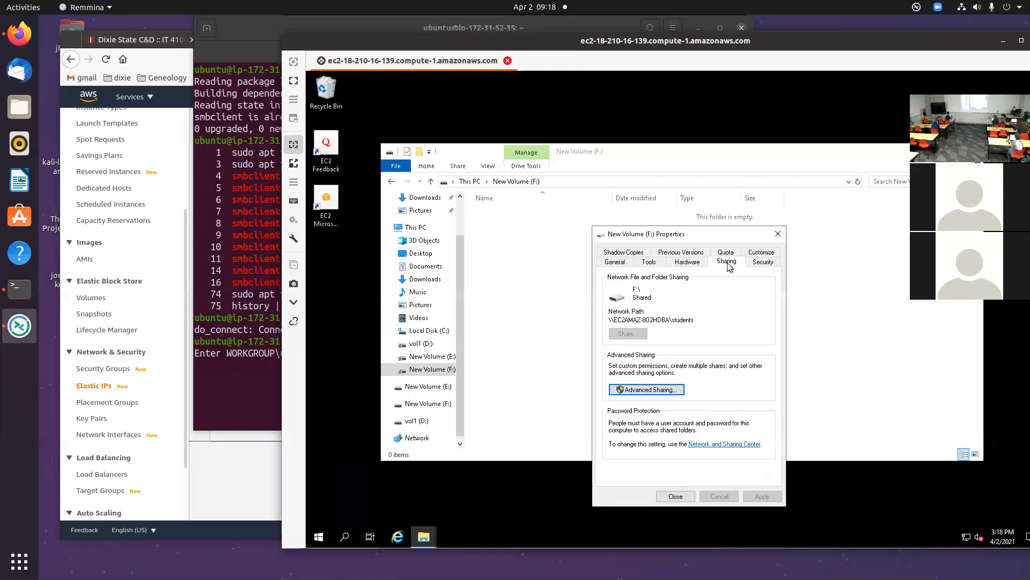
mouse_move(728, 267)
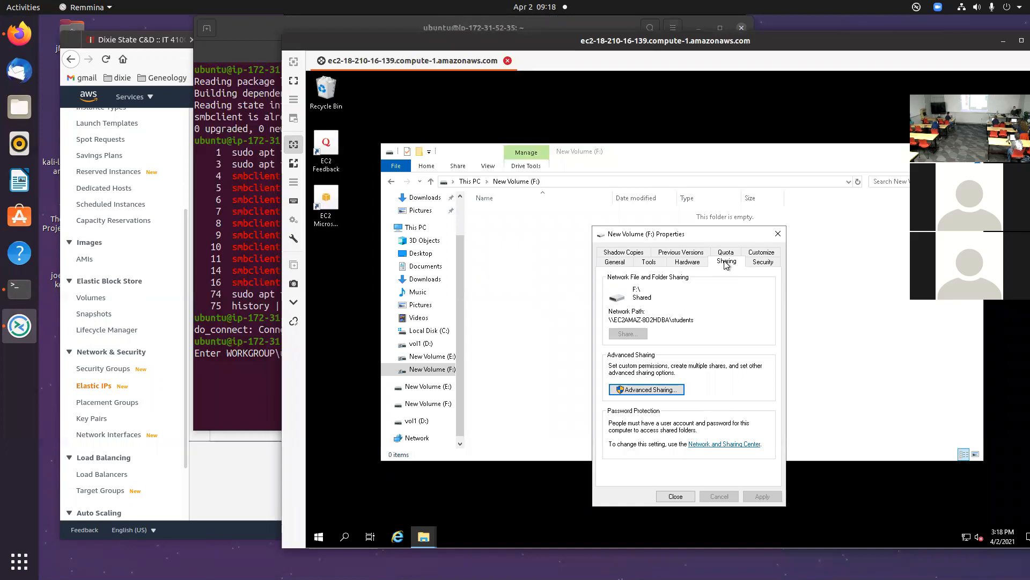
left_click(762, 262)
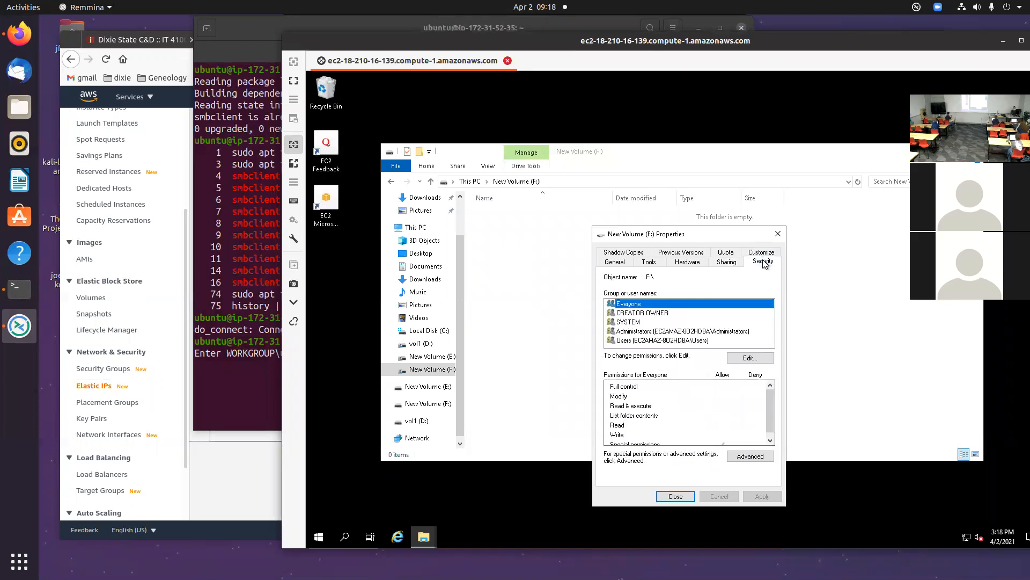
mouse_move(769, 270)
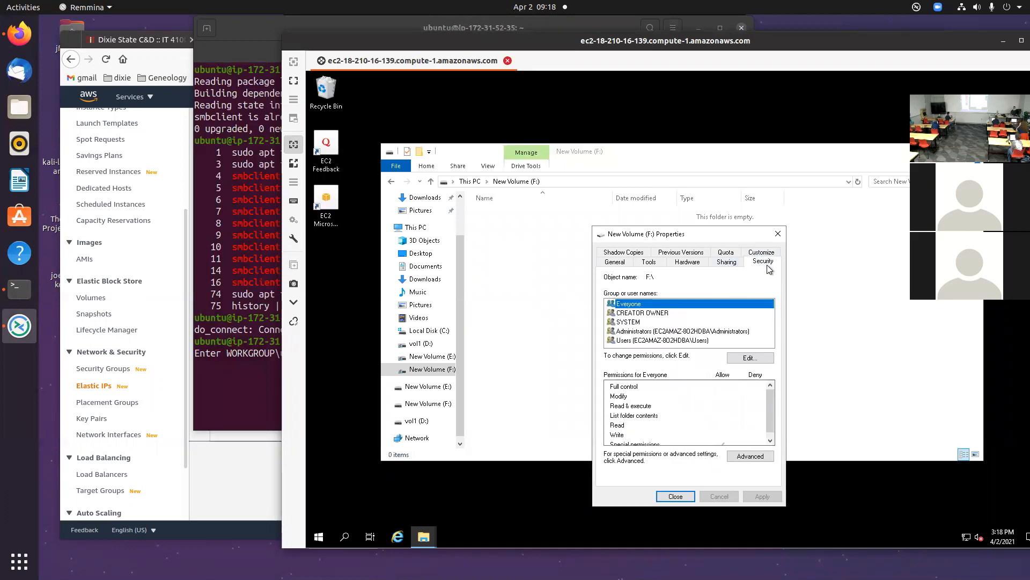
mouse_move(749, 290)
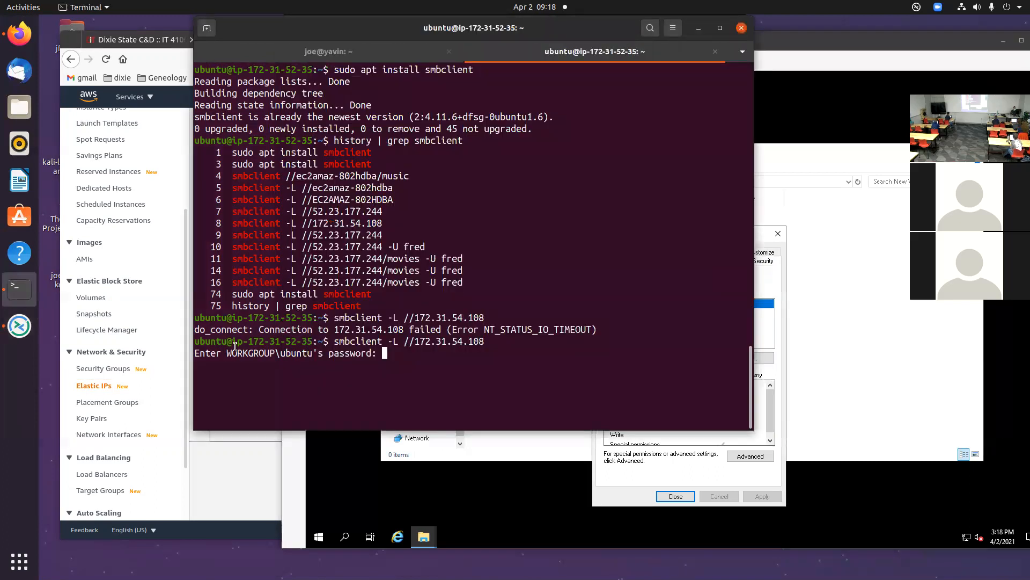
- Submit the WORKGROUP password prompt and rerun the smbclient share listing
key("Return")
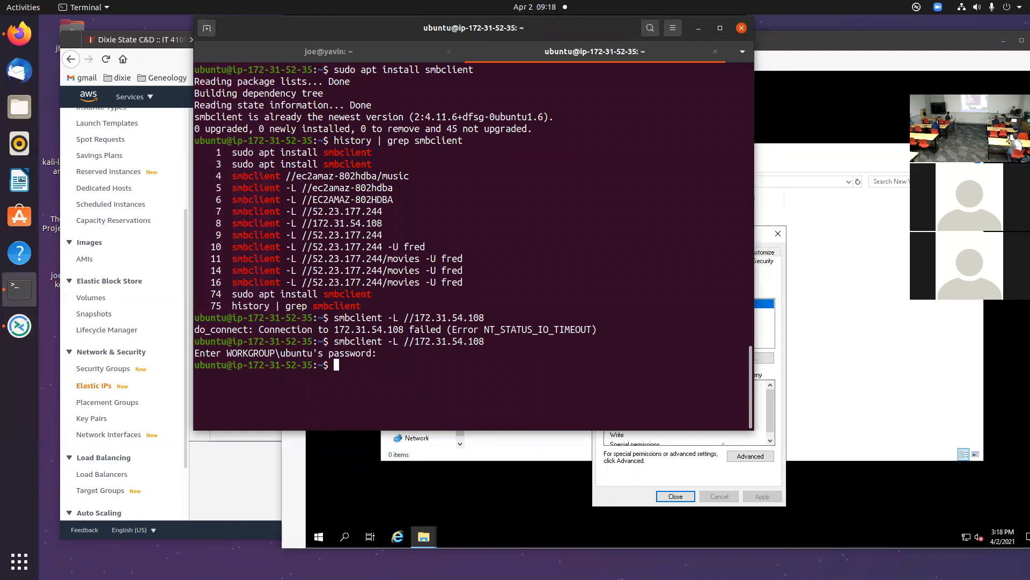
key("Return")
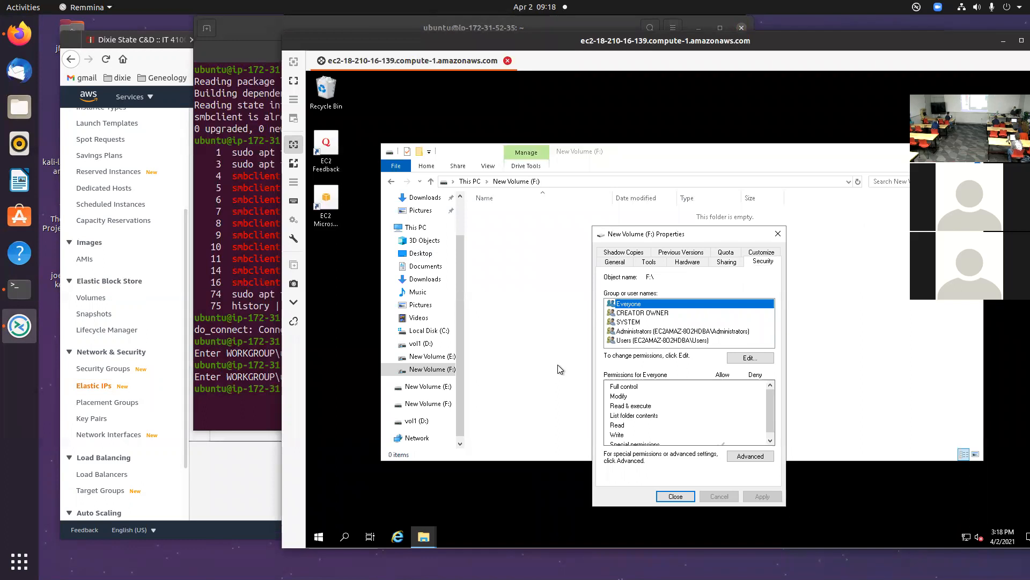
mouse_move(727, 262)
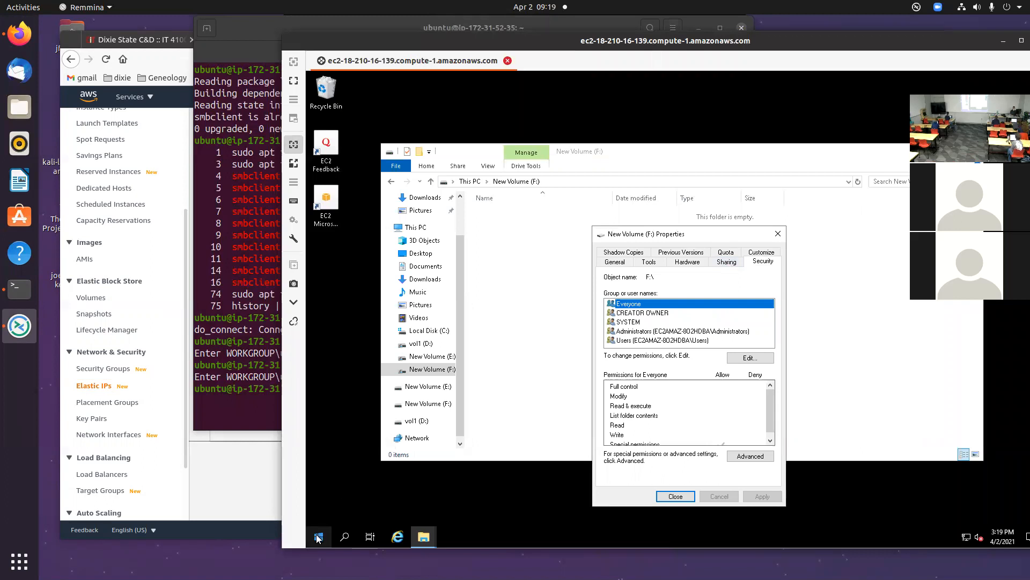
- Search 'users' and bring up the Windows server's Local Users and Groups user list
type("users")
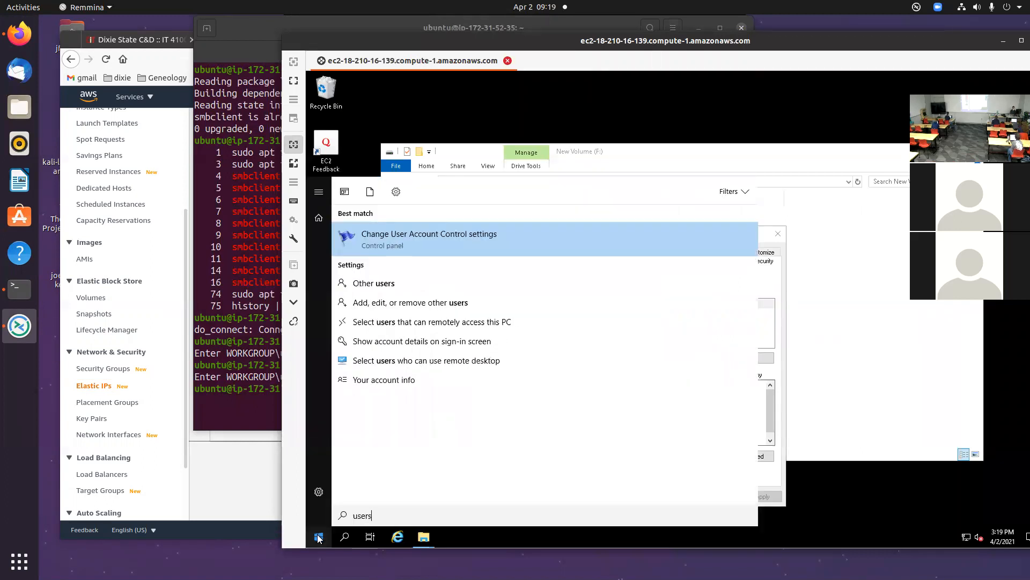
mouse_move(427, 288)
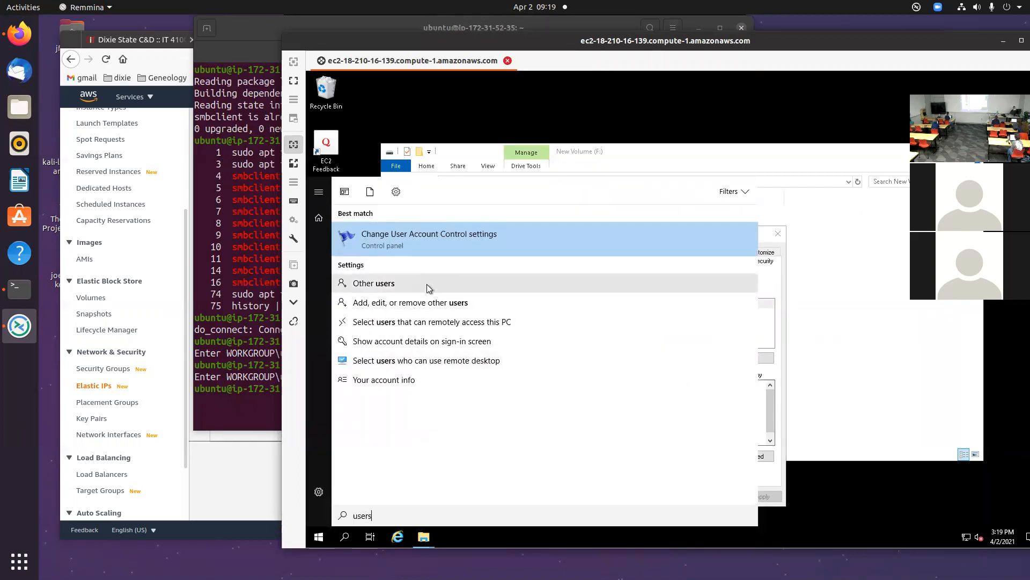
left_click(374, 282)
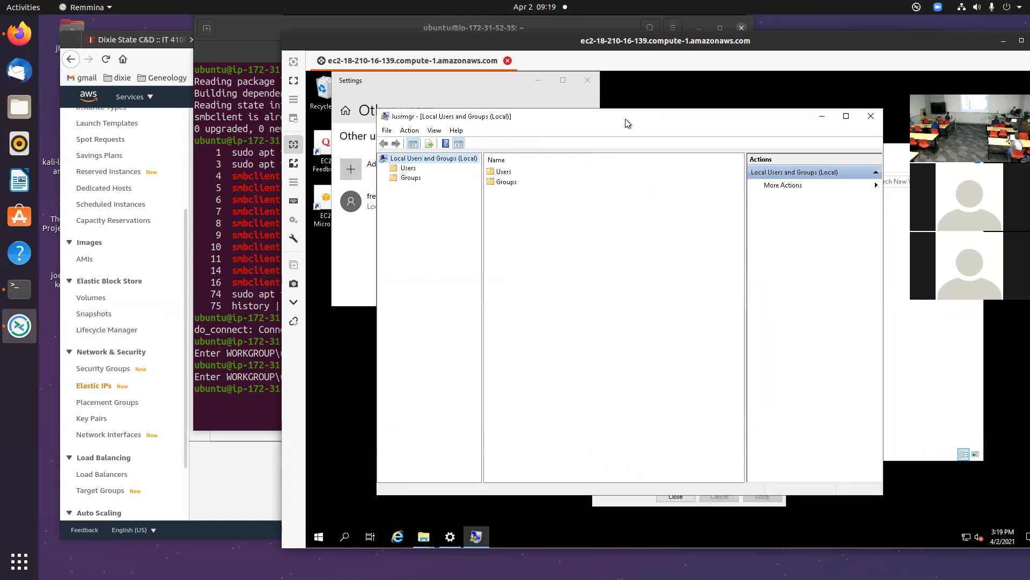
left_click(408, 169)
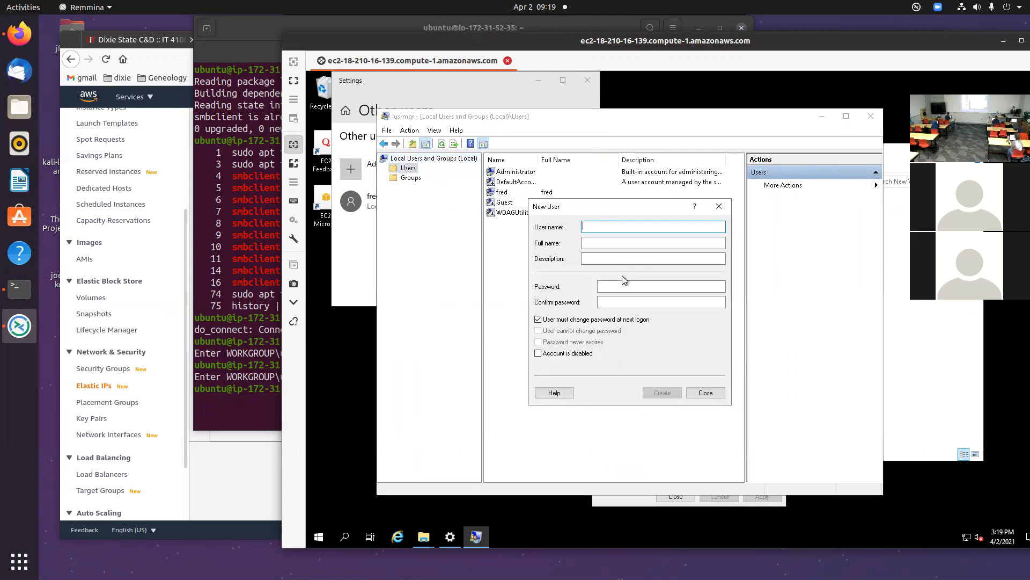
- Create local user steveo with a password that need not change at next logon
type("steven")
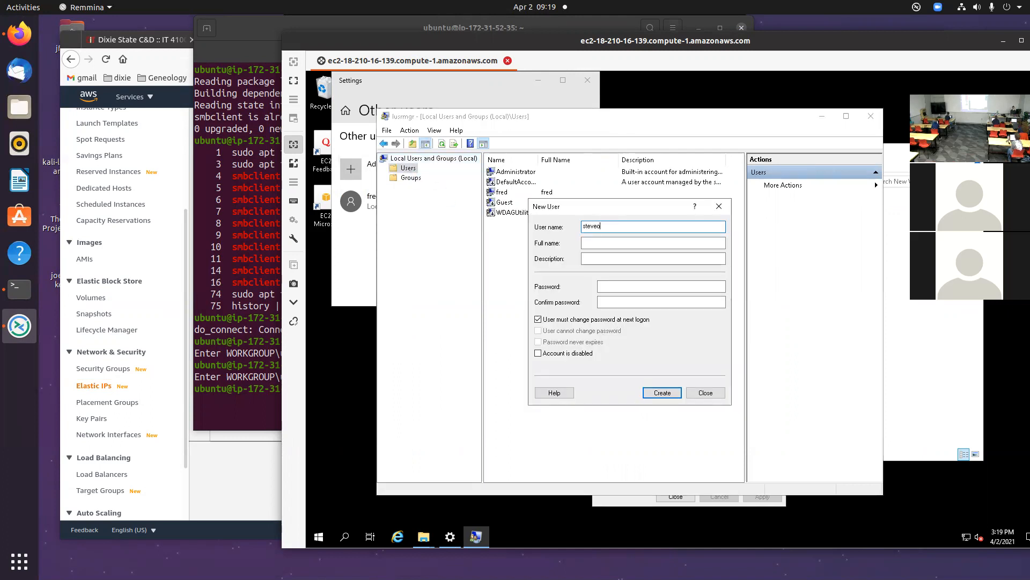
left_click(660, 286)
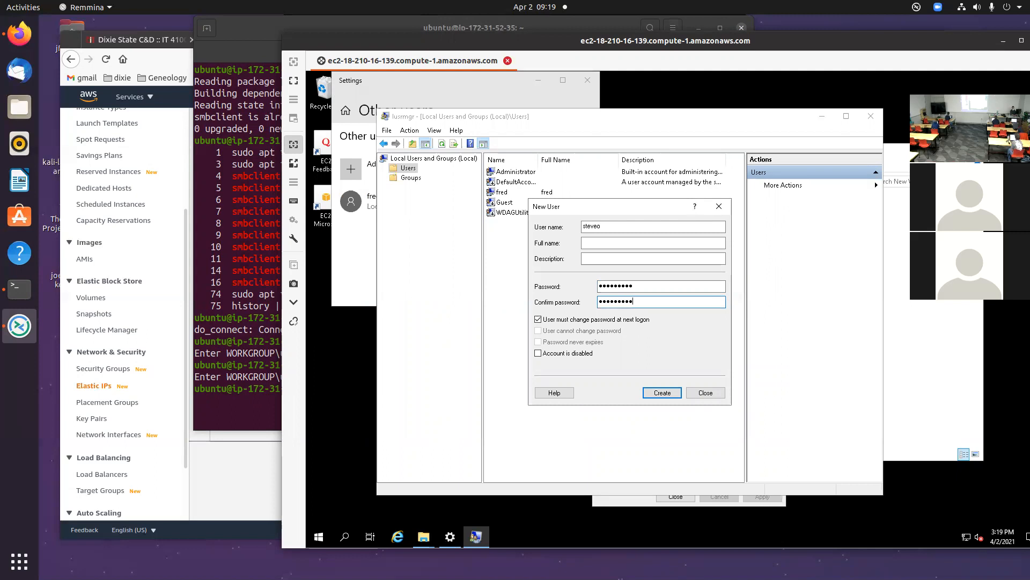
left_click(538, 320)
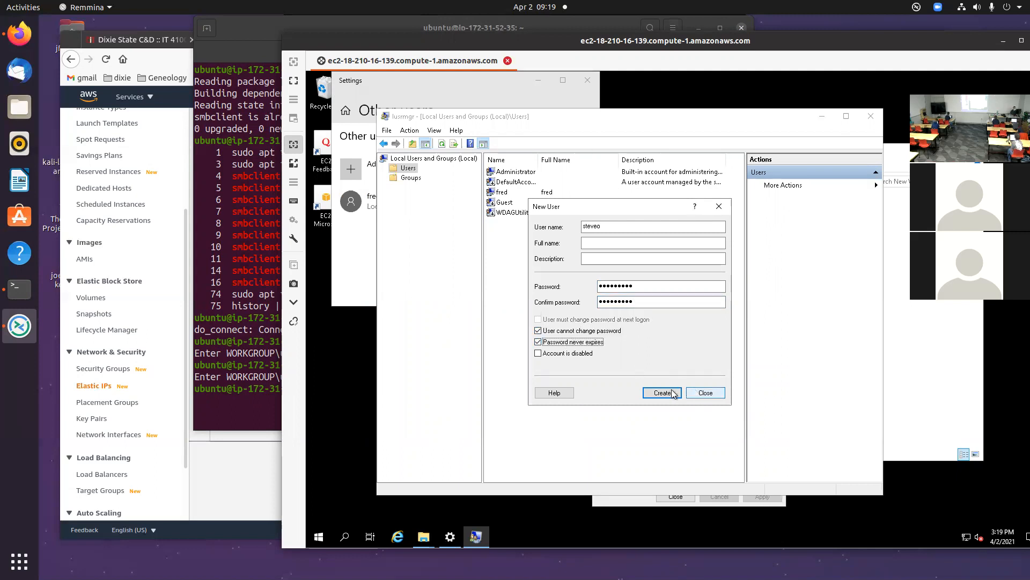
left_click(662, 392)
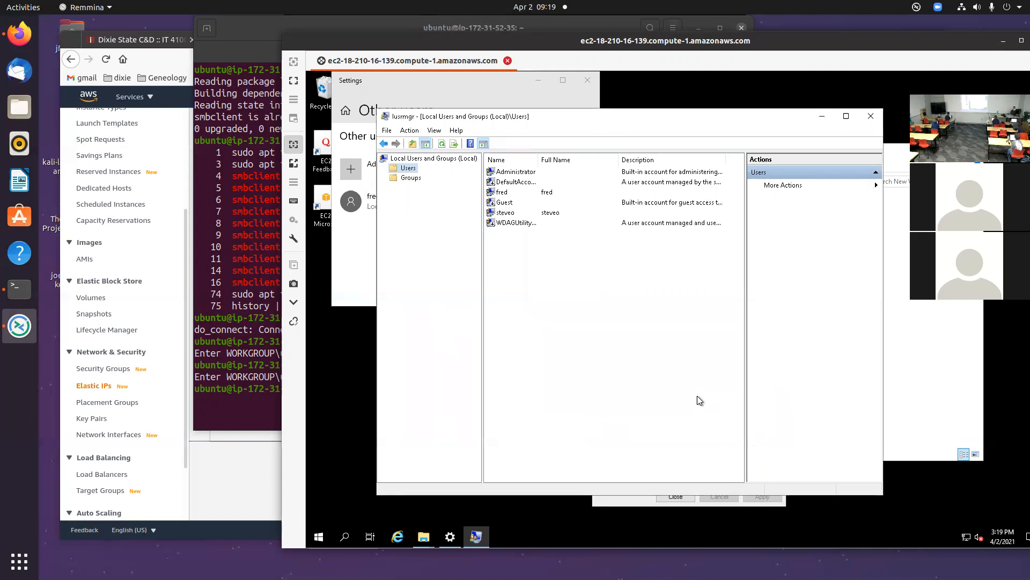
mouse_move(902, 274)
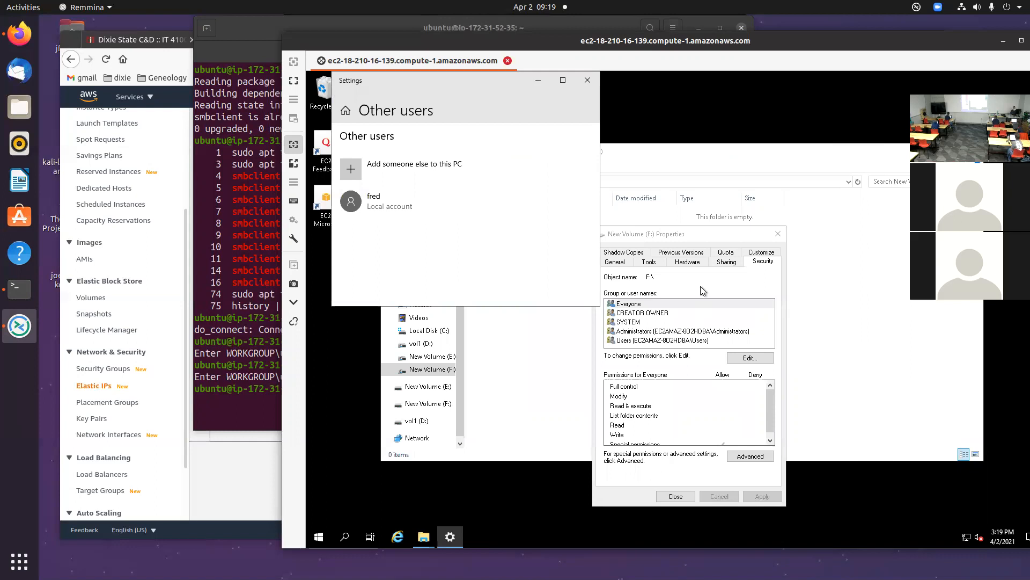
- Add steveo with Full control to the F: drive's Security permissions
left_click(750, 357)
type("a")
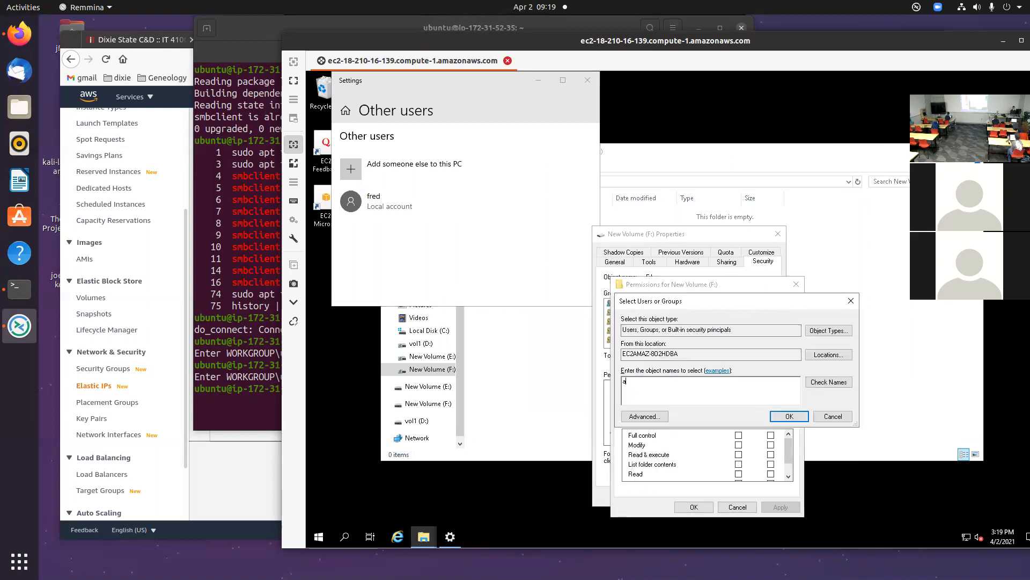
type("stev")
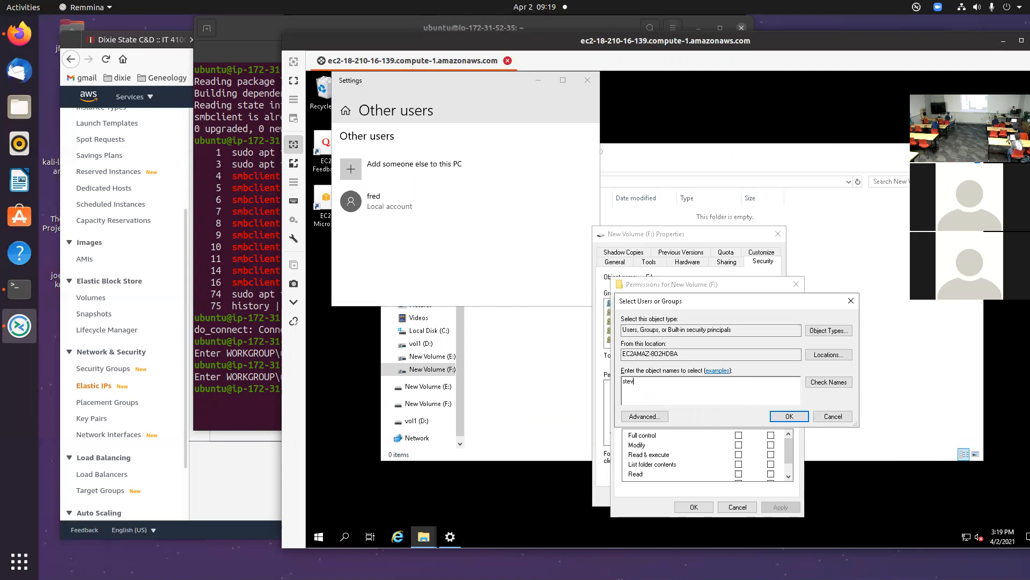
left_click(789, 417)
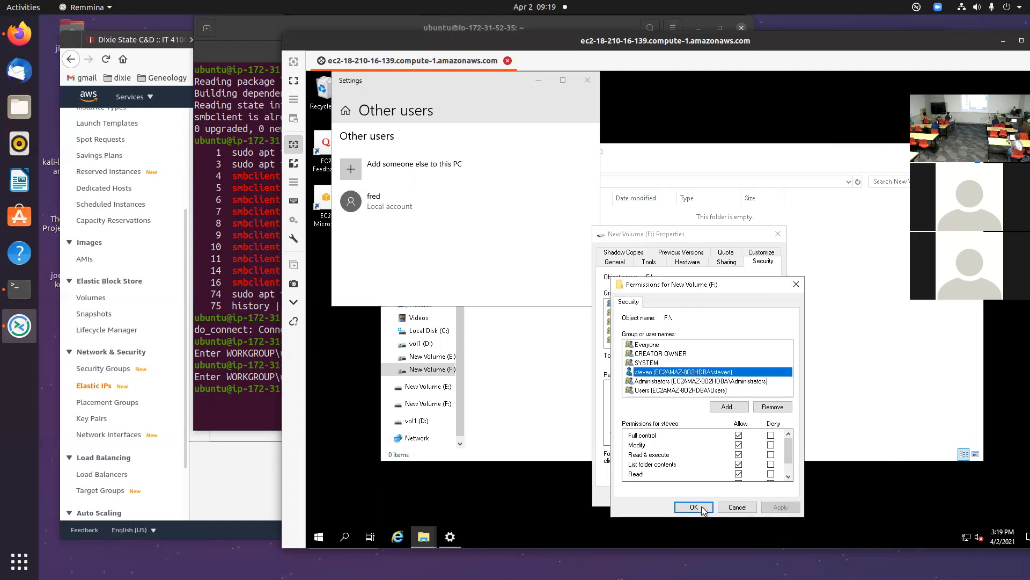
left_click(693, 507)
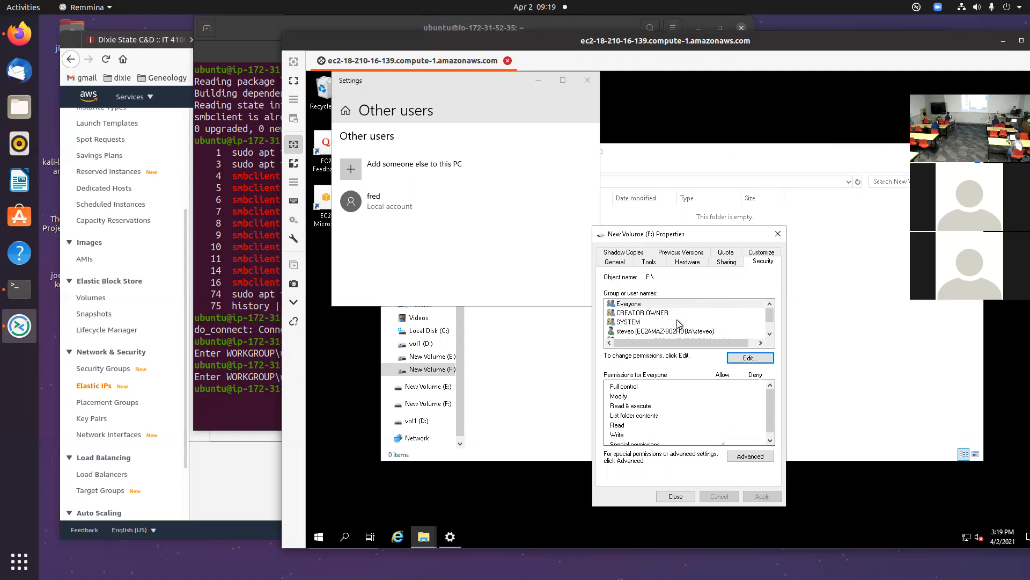
- Add steveo with Full Control to the students share's permissions under Advanced Sharing
left_click(726, 261)
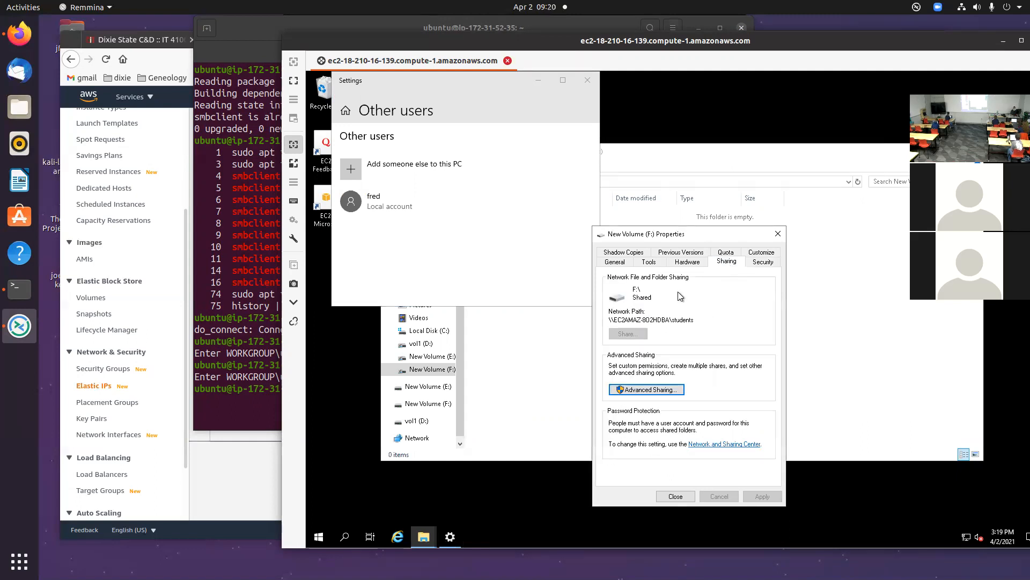
left_click(646, 389)
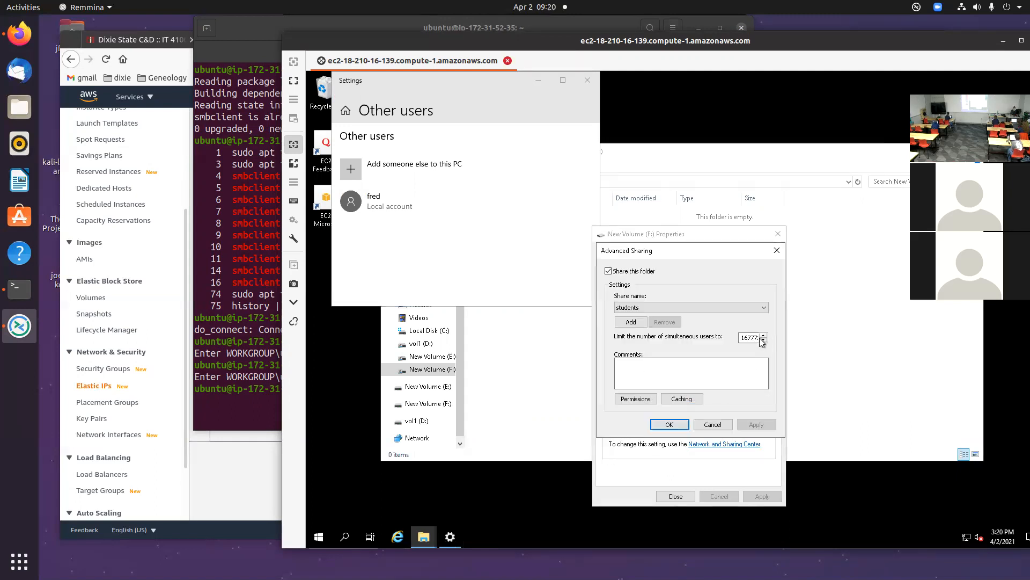
left_click(635, 399)
type("stev")
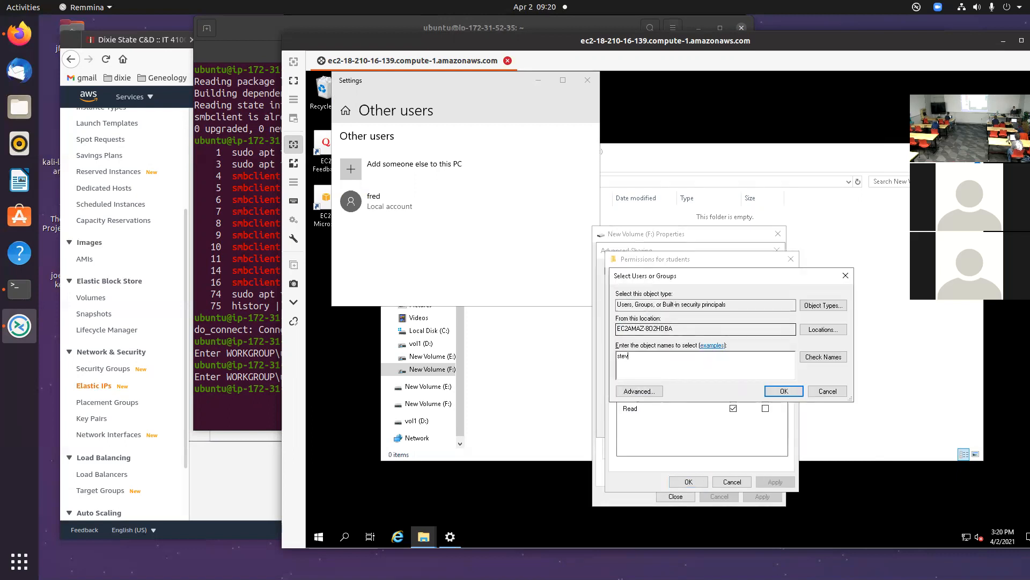
type("eo")
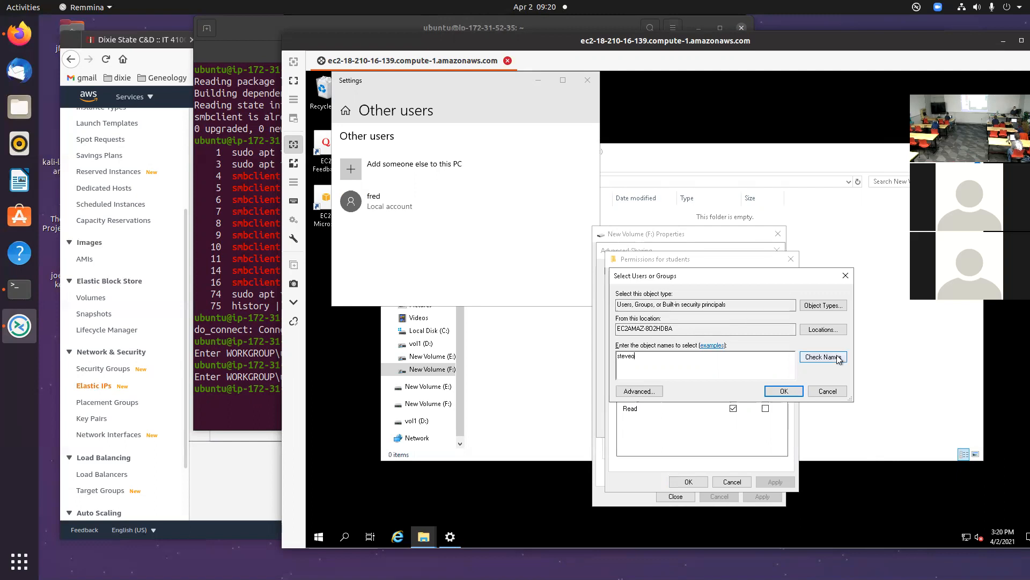
left_click(784, 390)
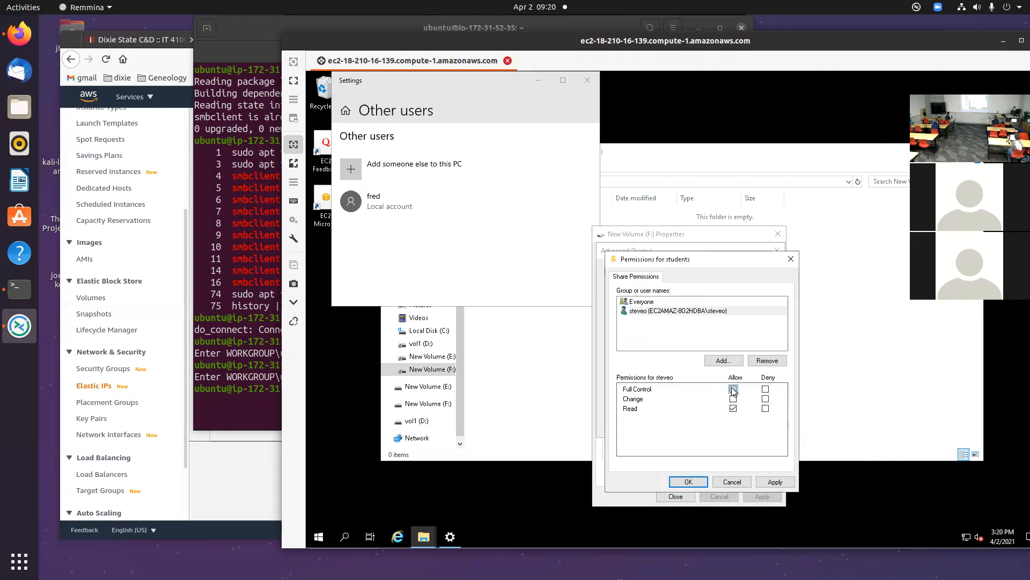
left_click(733, 389)
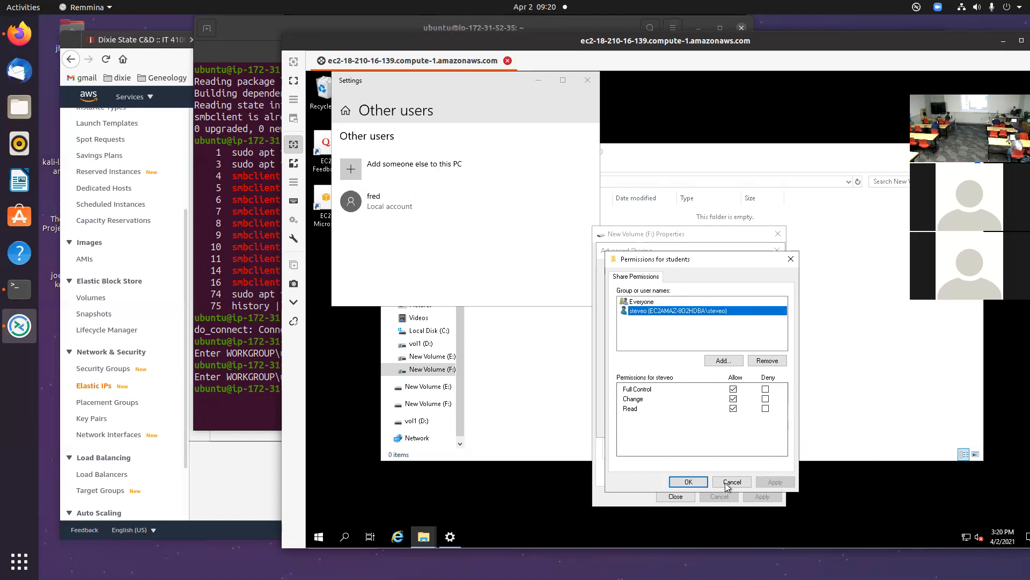
left_click(688, 481)
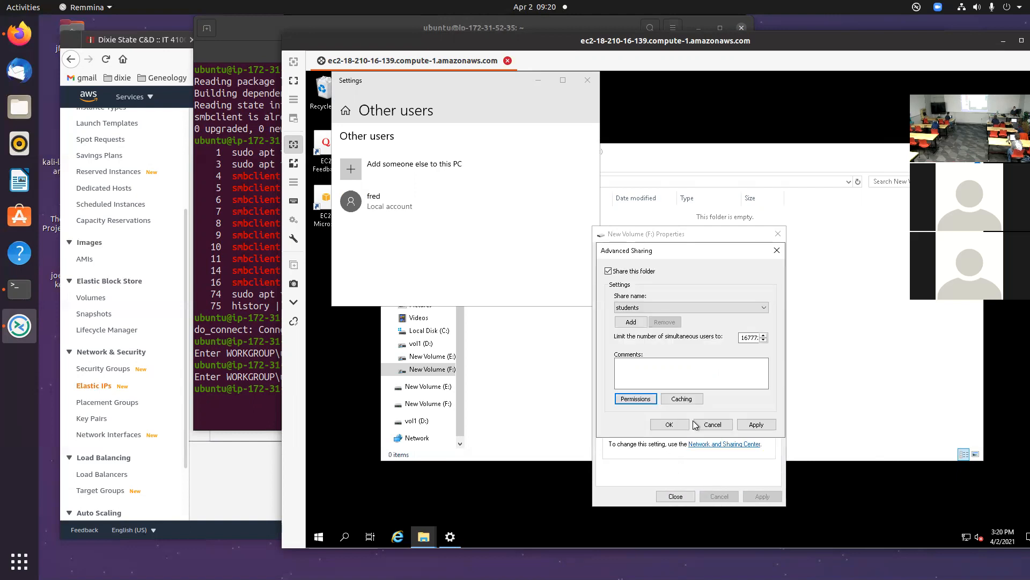
left_click(668, 424)
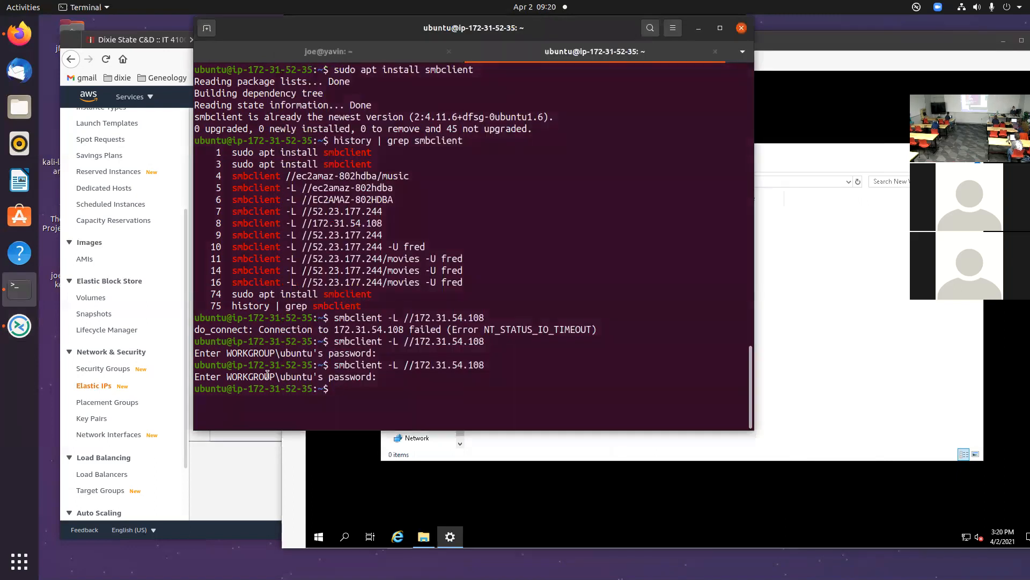
- Rerun smbclient with -U steveo and his password, listing shares including students
key("Return")
type("smbclient -L //172.31.54.108")
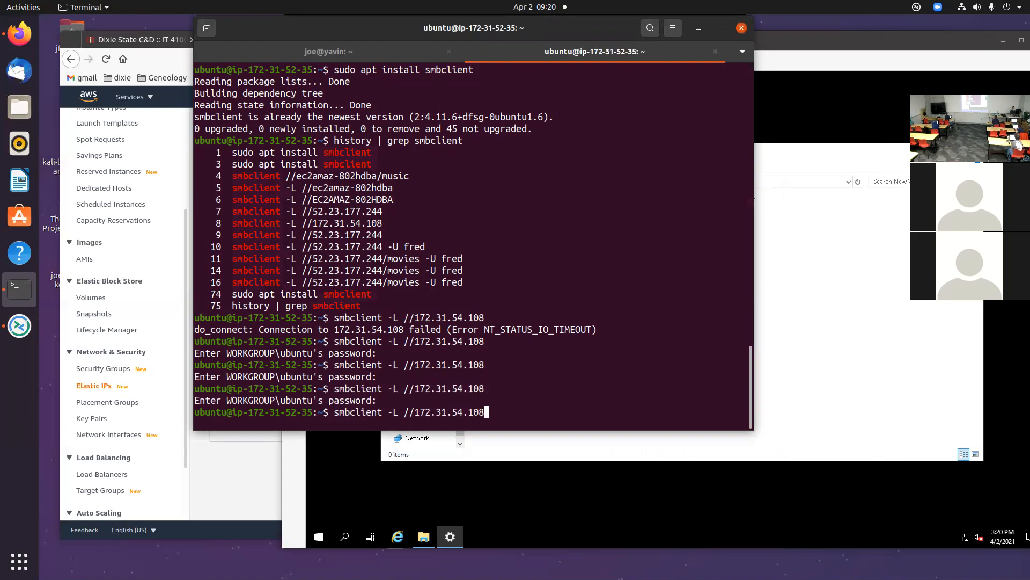
type("-U ste")
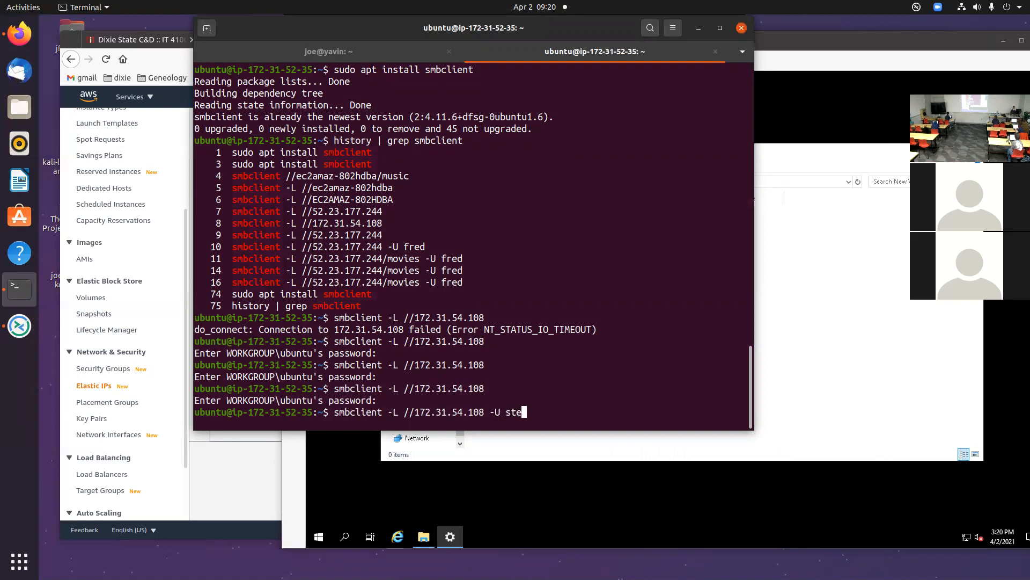
key("Return")
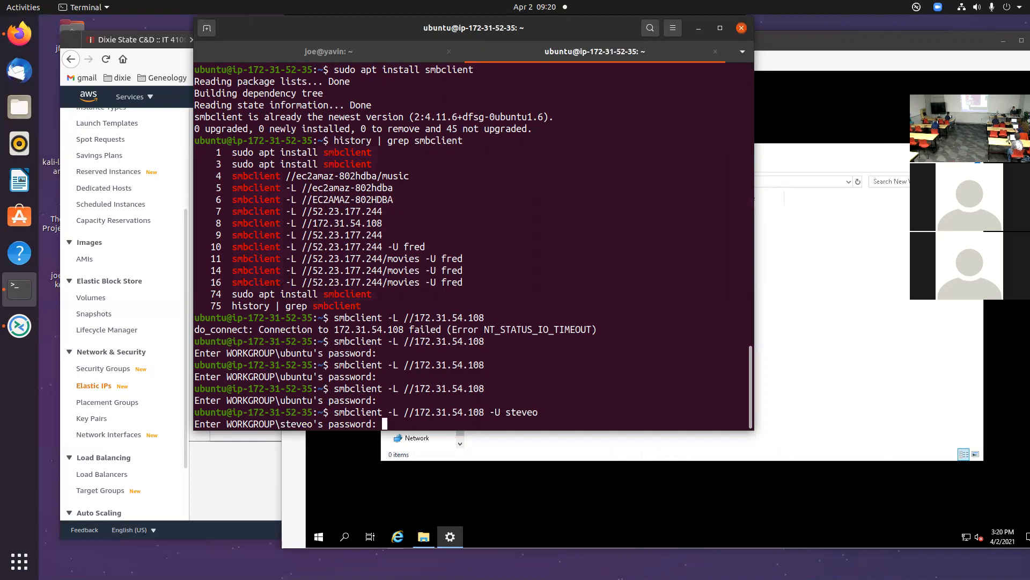
key("Return")
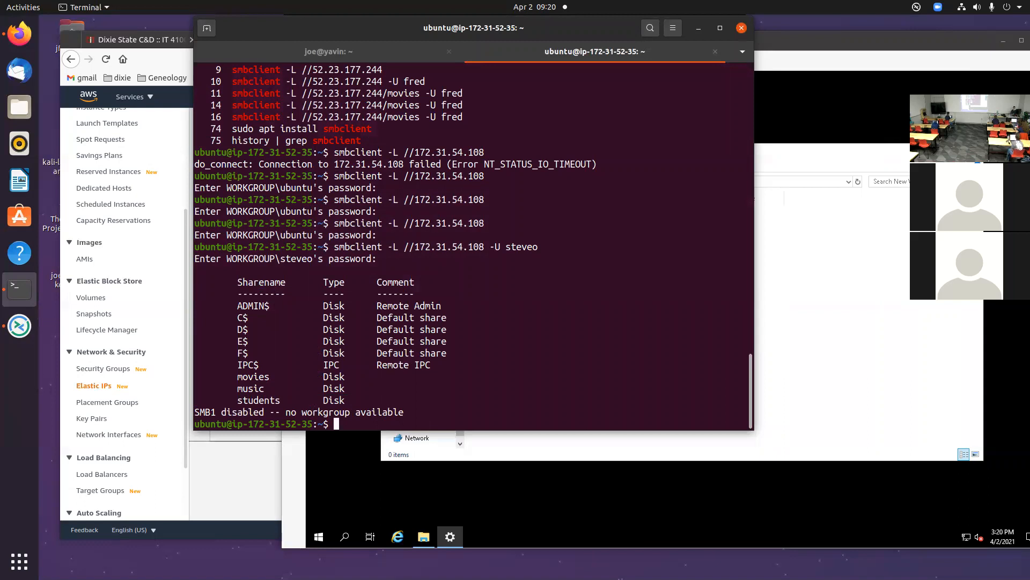
double_click(252, 377)
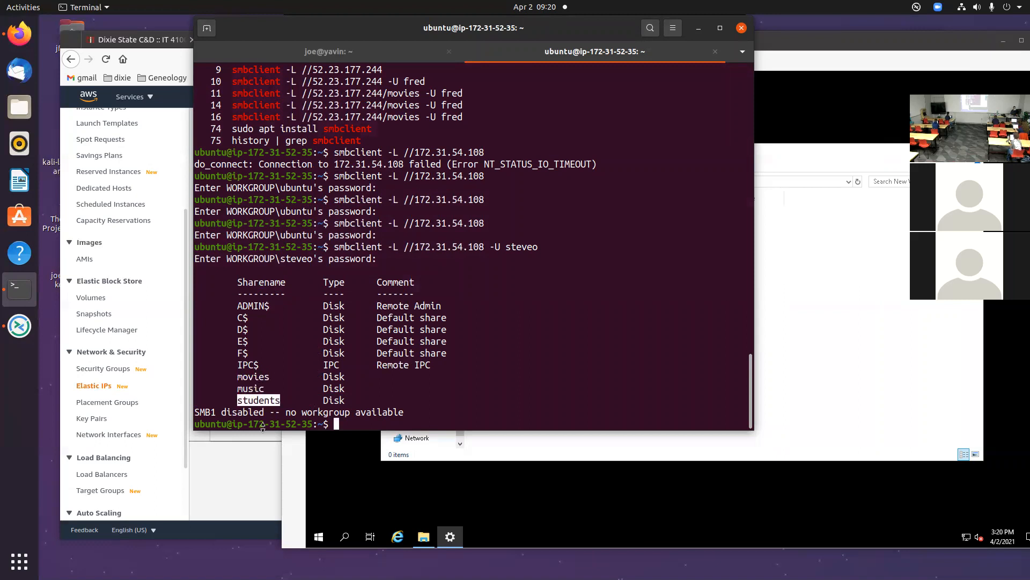
mouse_move(279, 297)
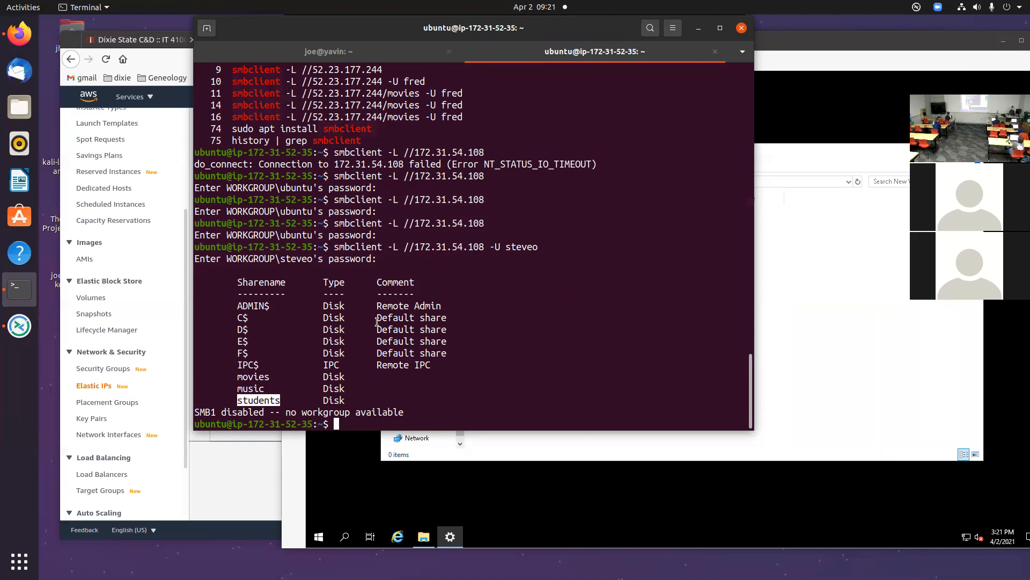
mouse_move(515, 267)
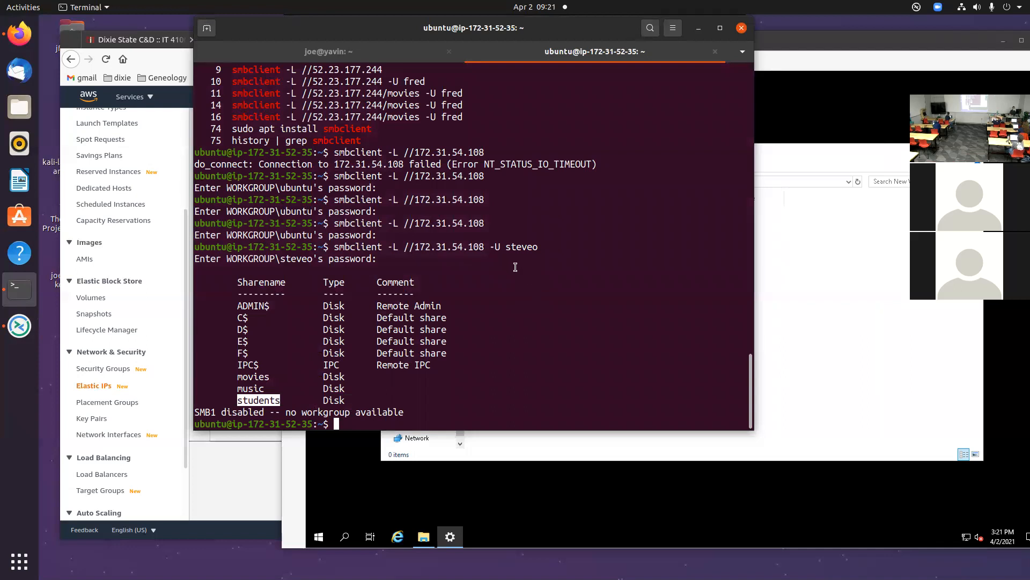
- Review past mount commands from shell history, discarding a half-typed sudo mount -t
type("history")
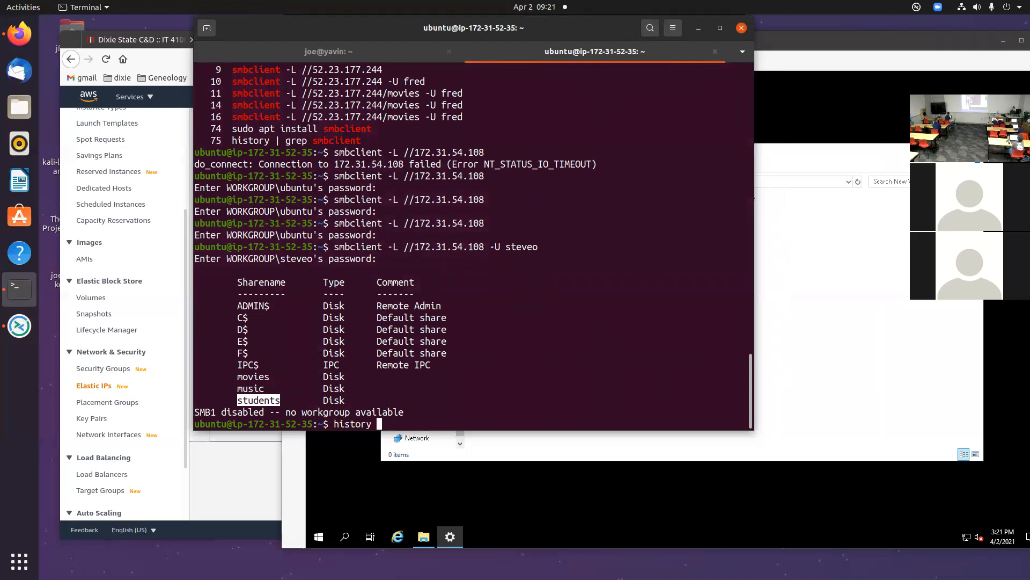
key("Return")
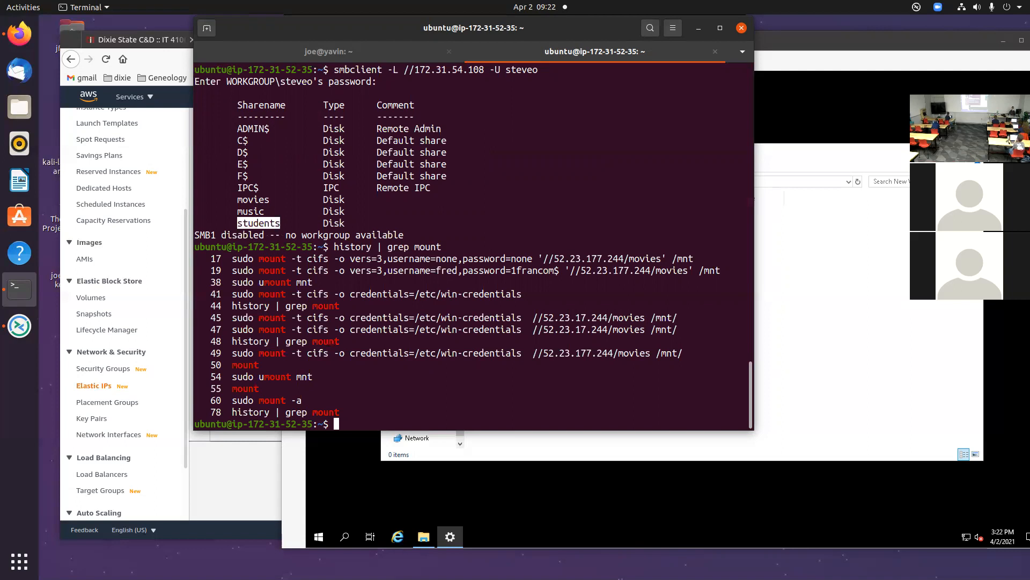
type("sudo mount -t")
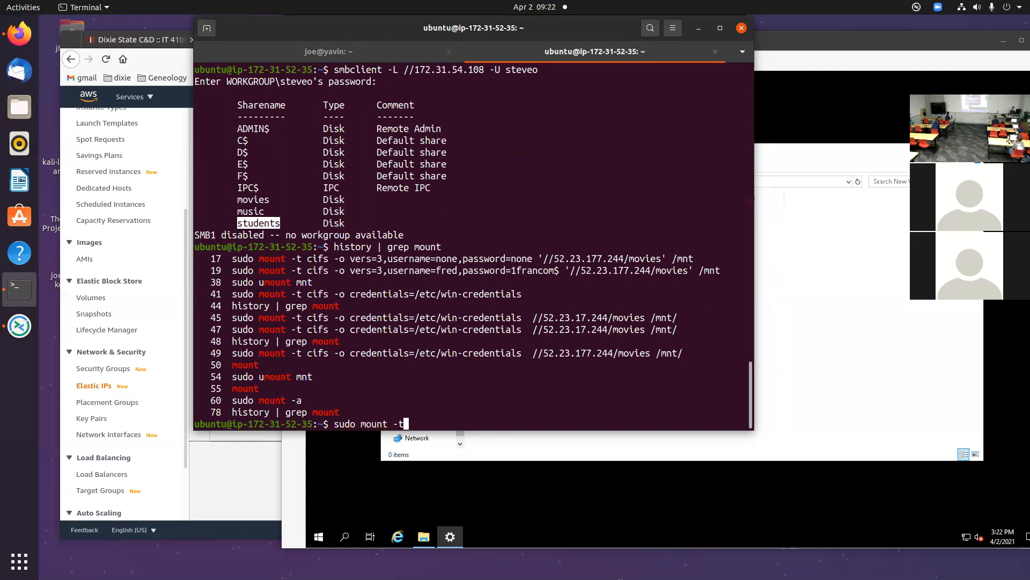
key("ctrl+c")
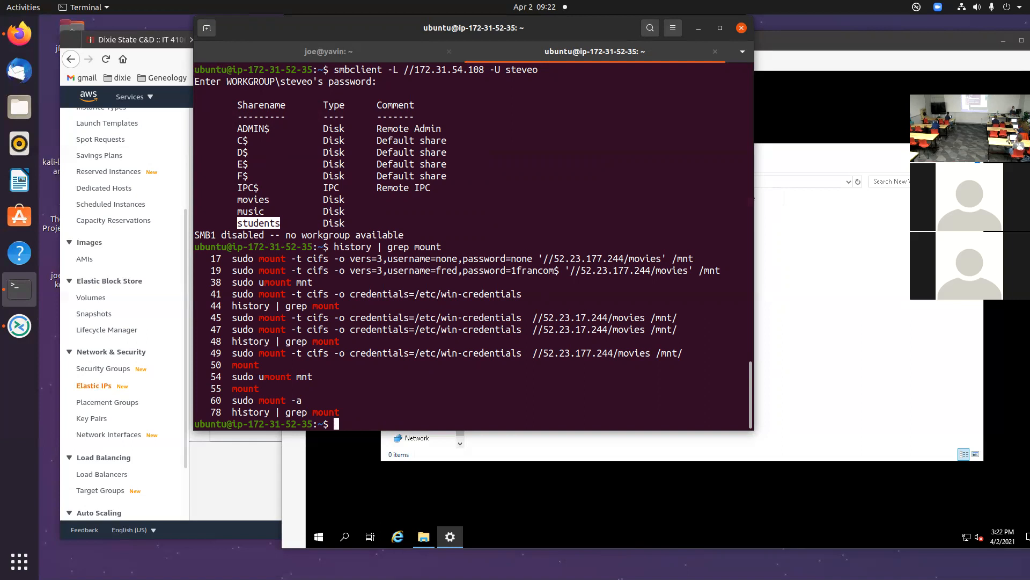
- Create the /students mount point directory with sudo mkdir
type("sudo mkdir")
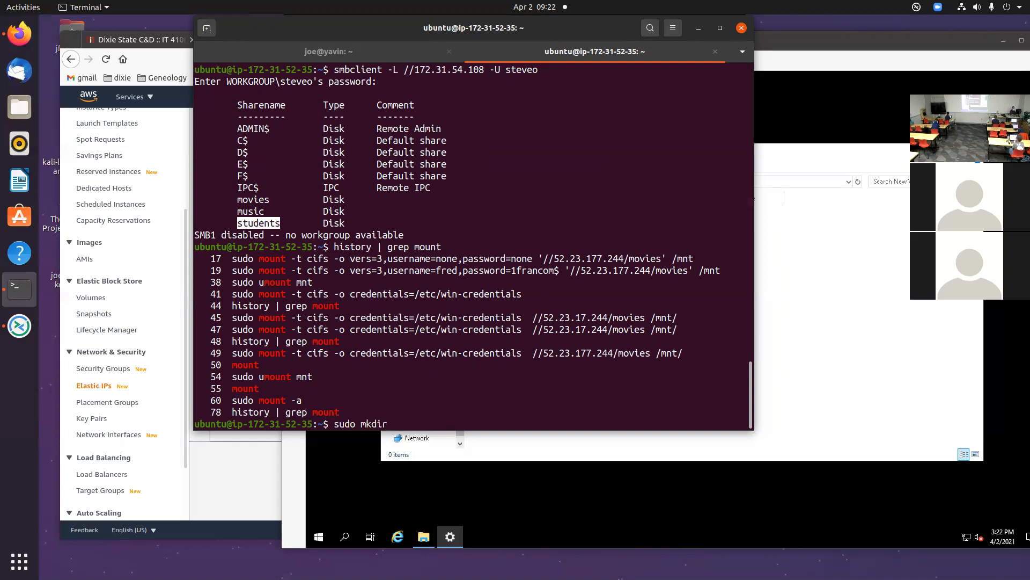
type("/")
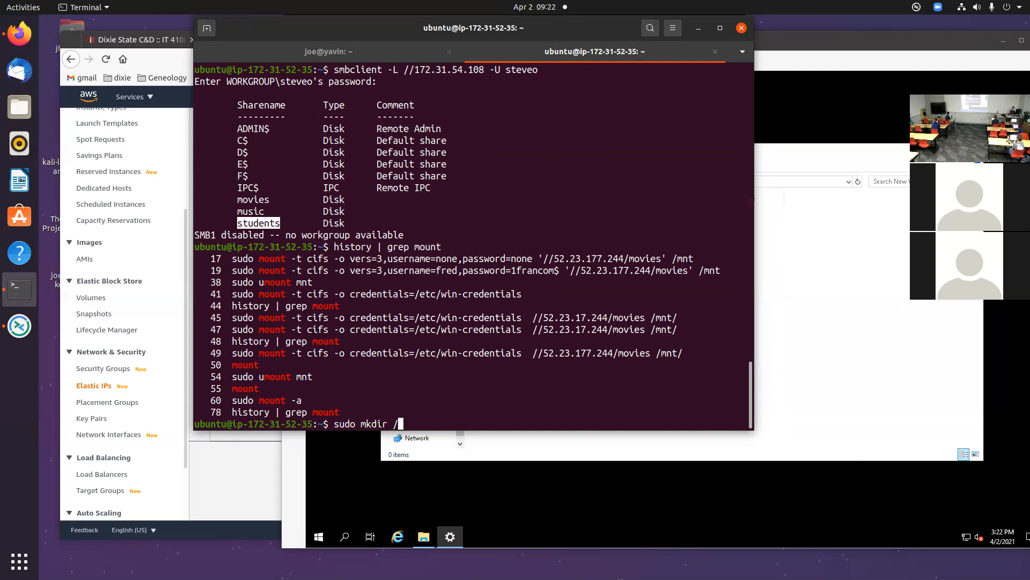
key("Return")
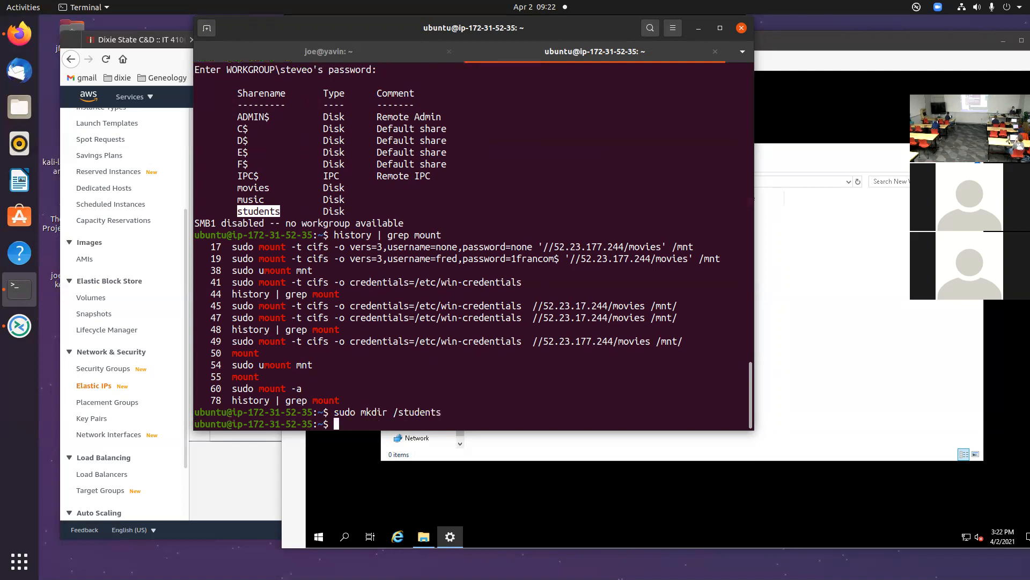
- Begin composing the sudo mount -t cifs -o credentials command
type("sudo mount")
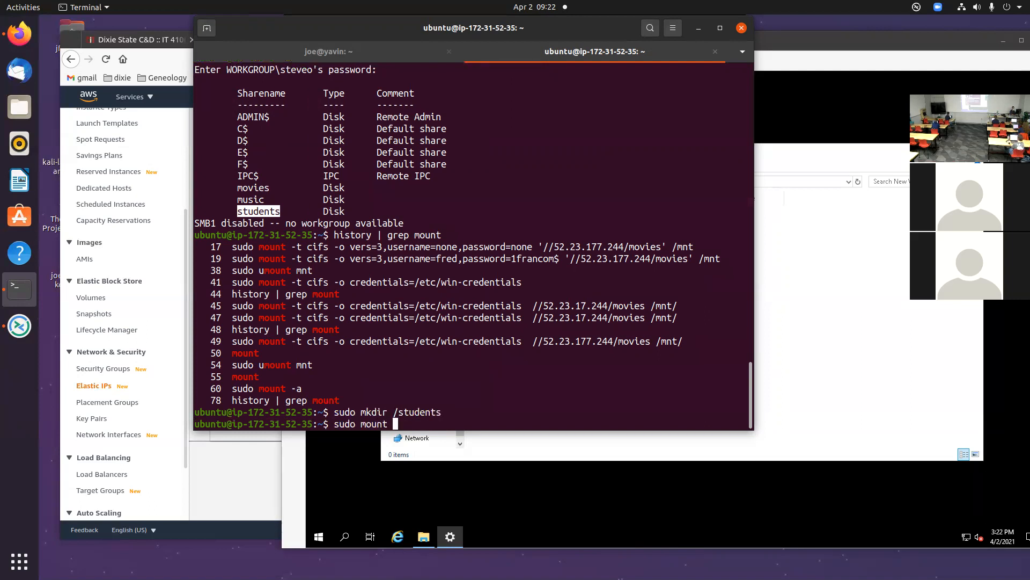
type("-t cifs -")
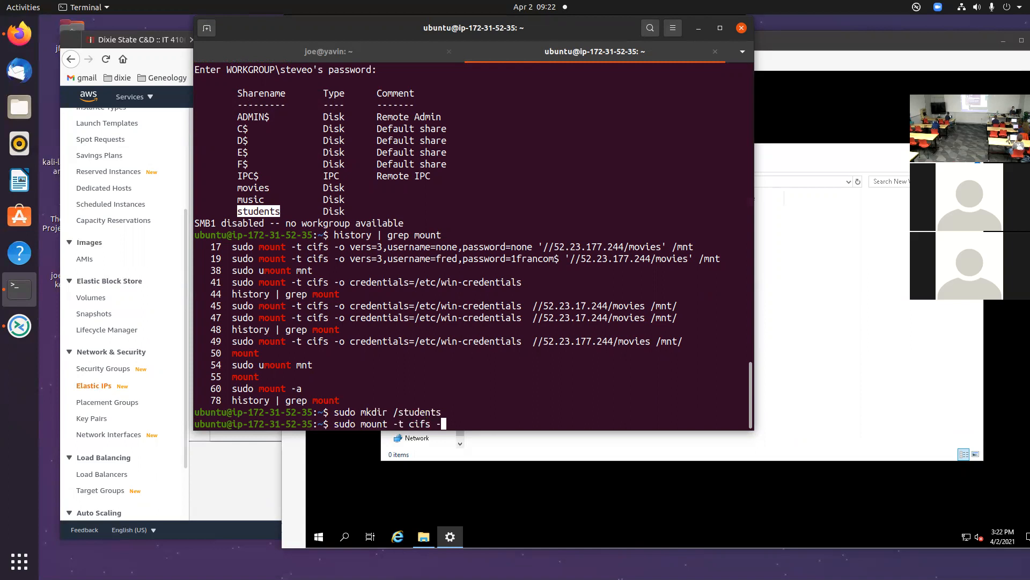
type("o cr")
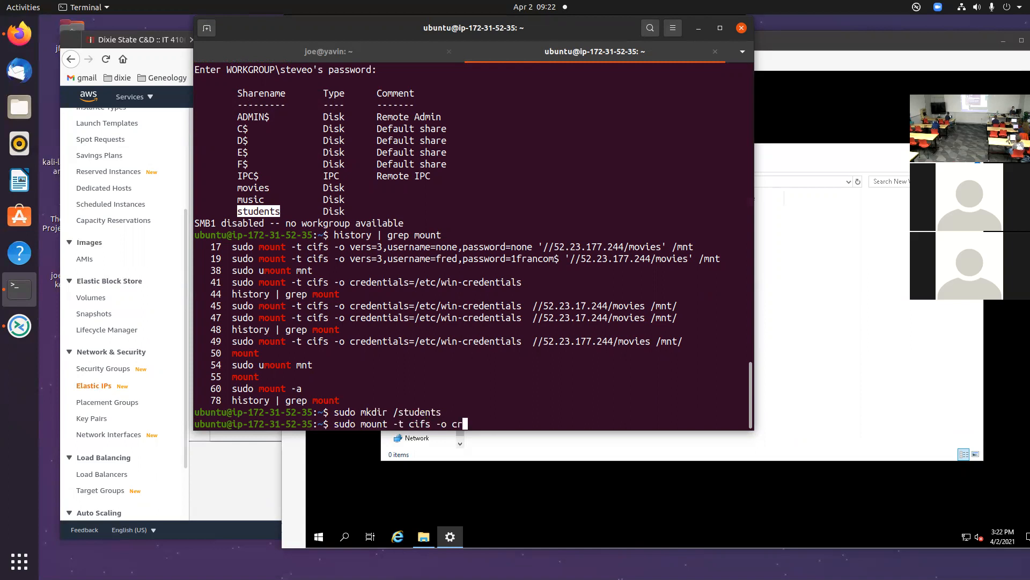
- Display /etc/win-credentials with sudo cat and open it in vi as root
type("cat /etc/")
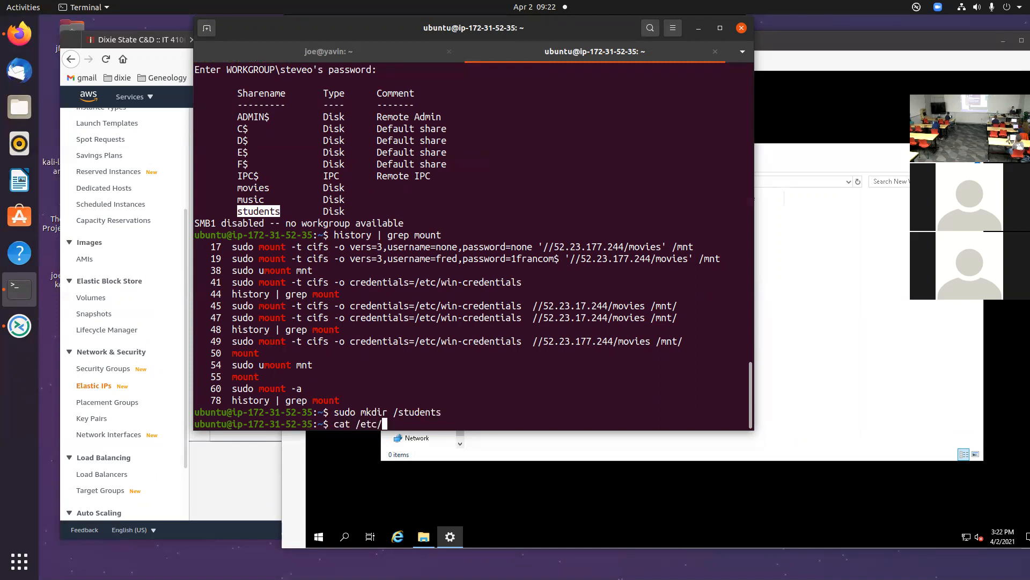
type("win-credentials")
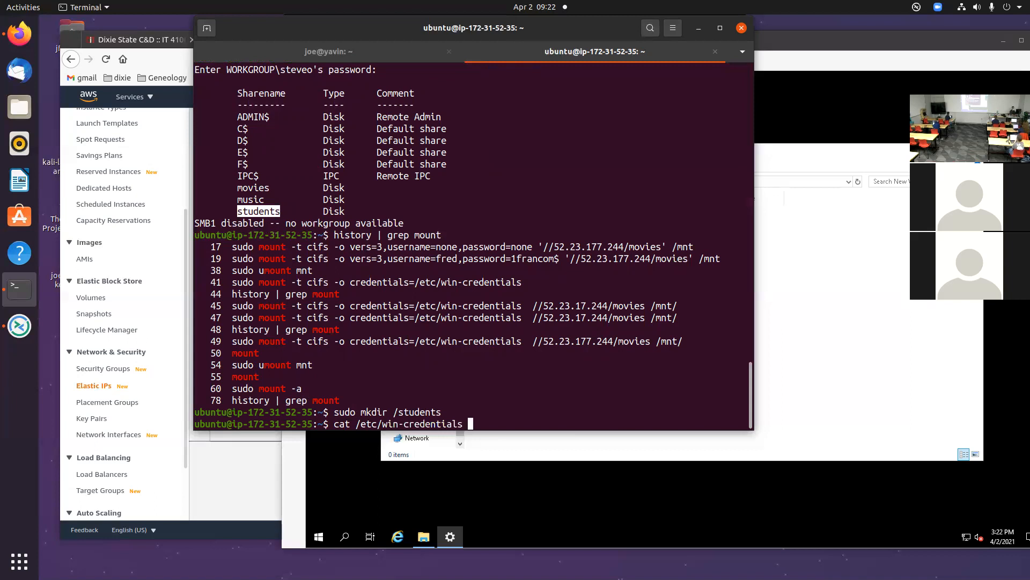
key("Return")
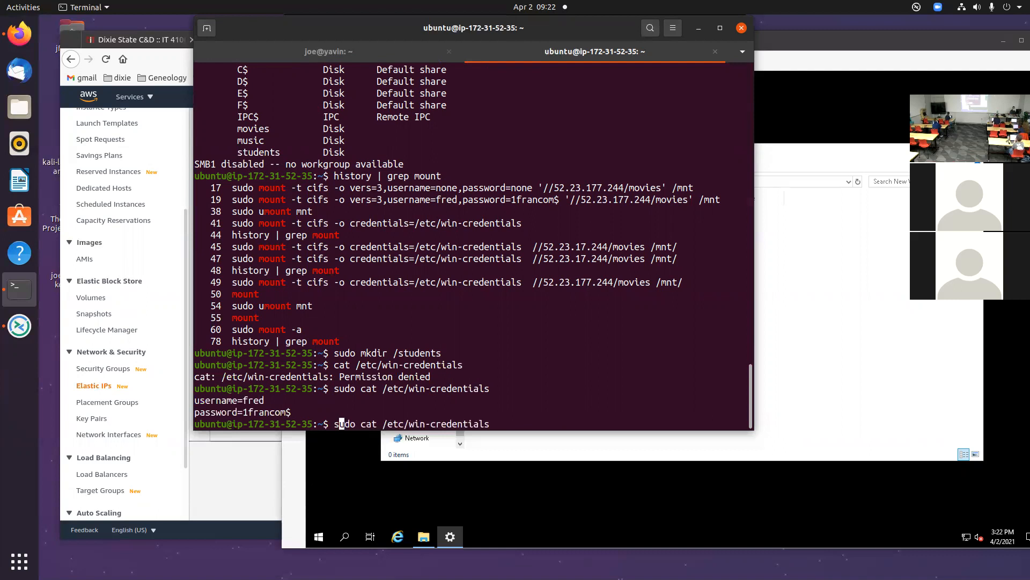
type("vi")
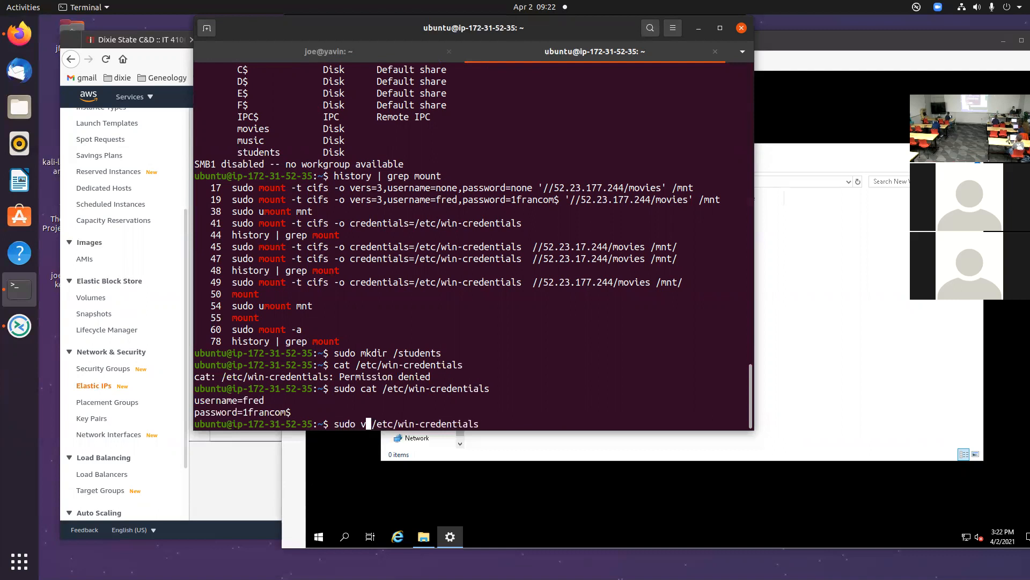
key("Return")
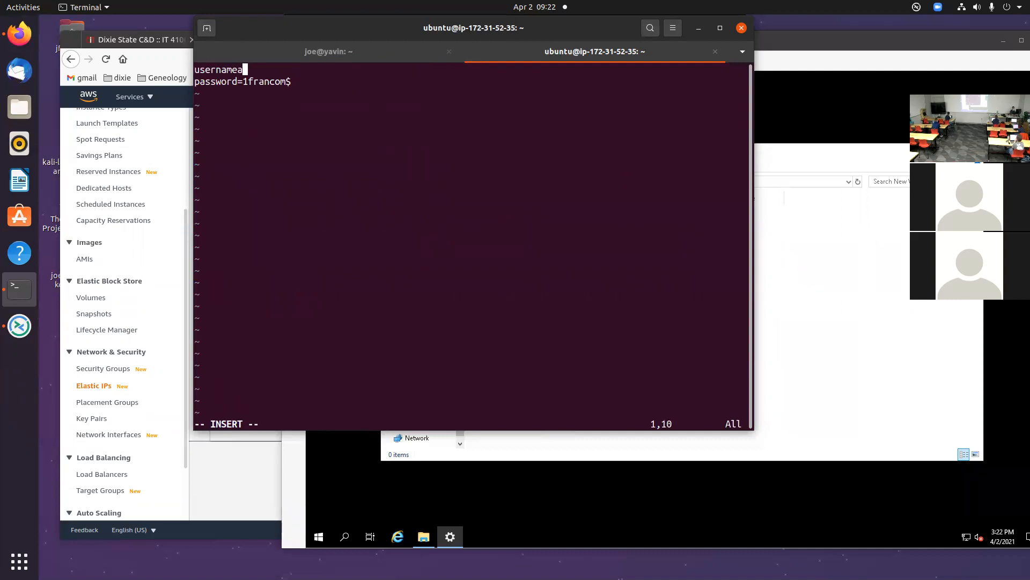
- Set username=steveo in the credentials file and start the cifs mount with credentials=/etc/win-credentials
type("=steveo")
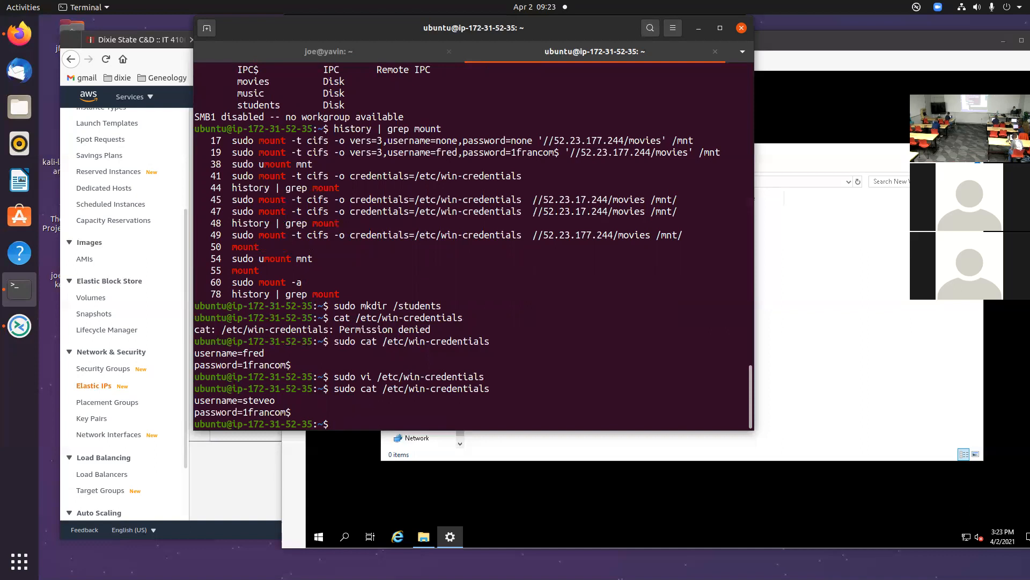
type("sudo mou")
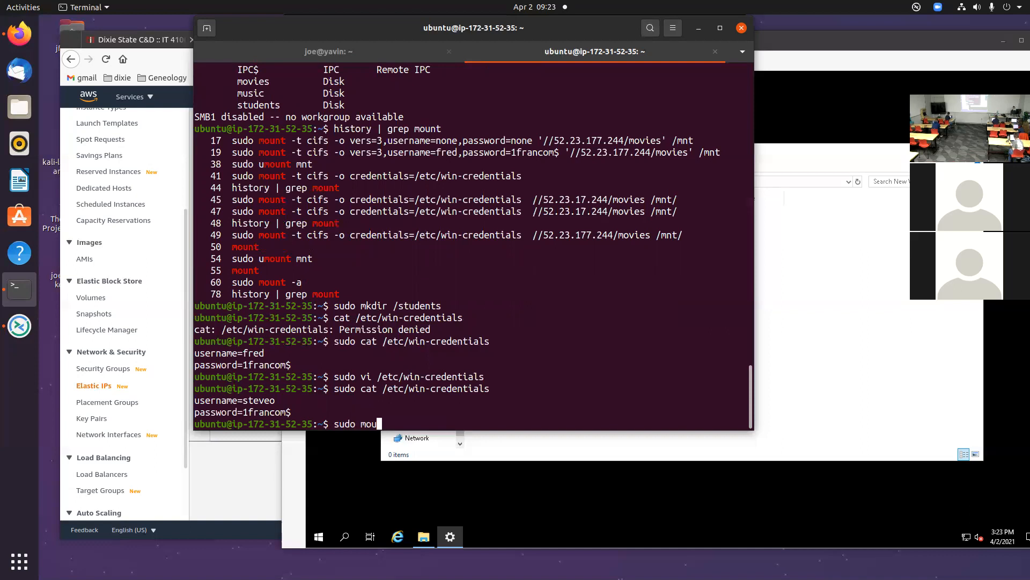
type("nt -t ci")
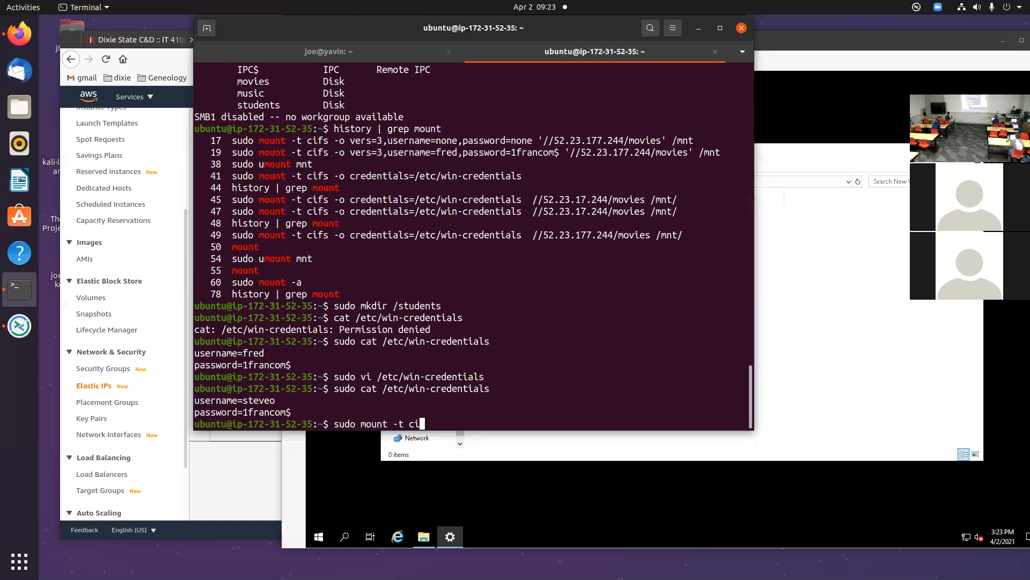
type("fs c")
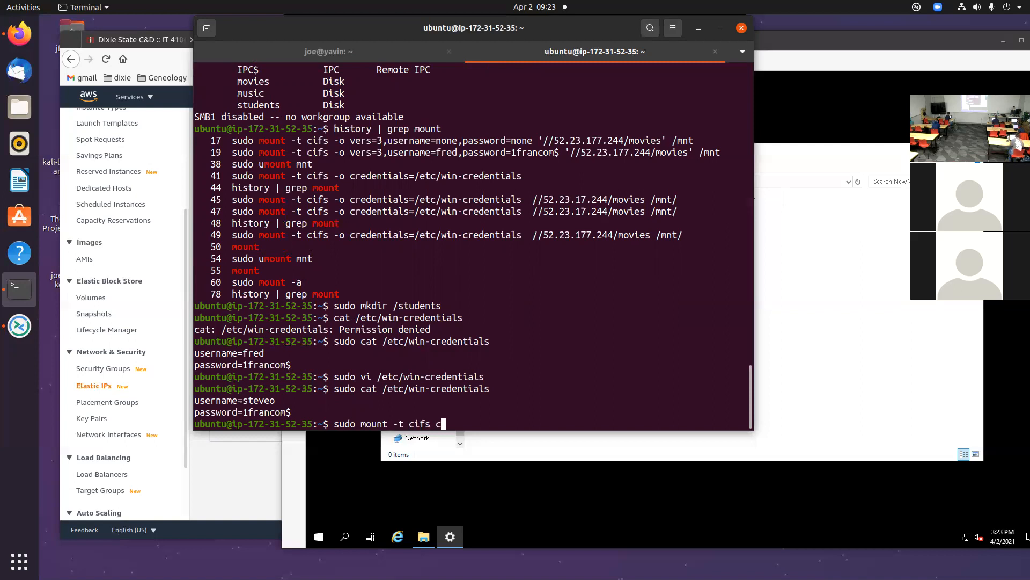
type("redentia")
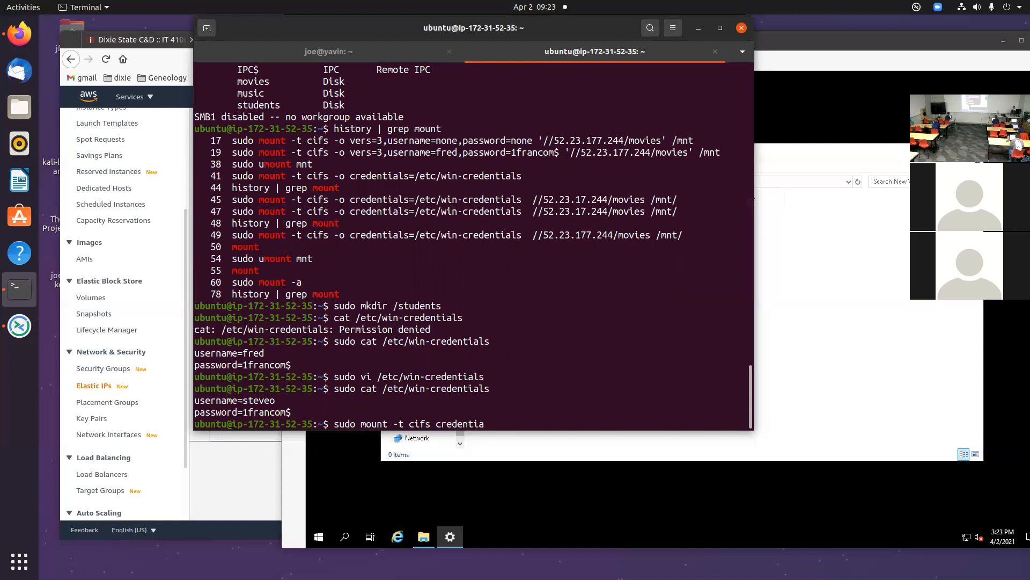
type("ls")
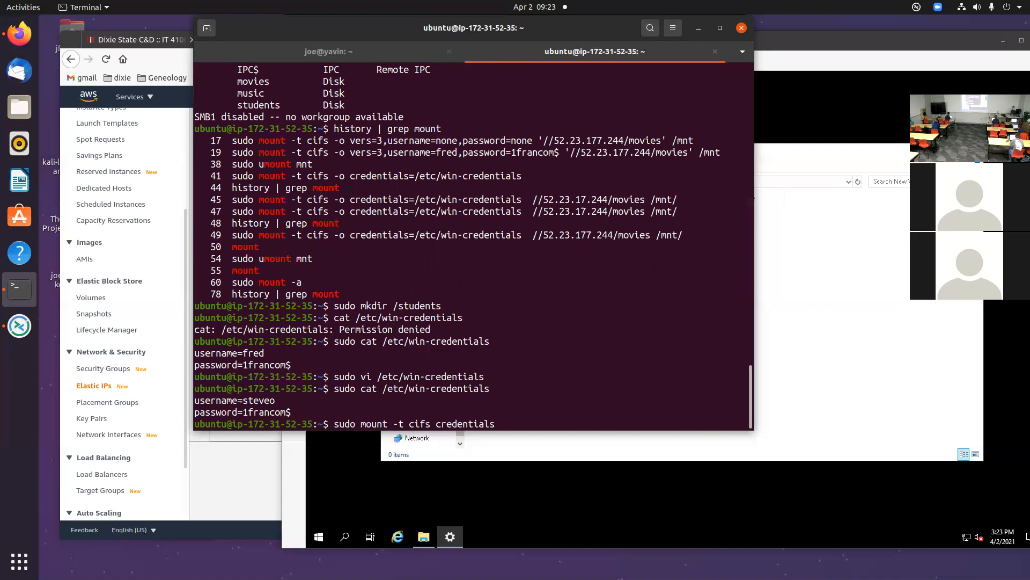
type("=/etc/win-")
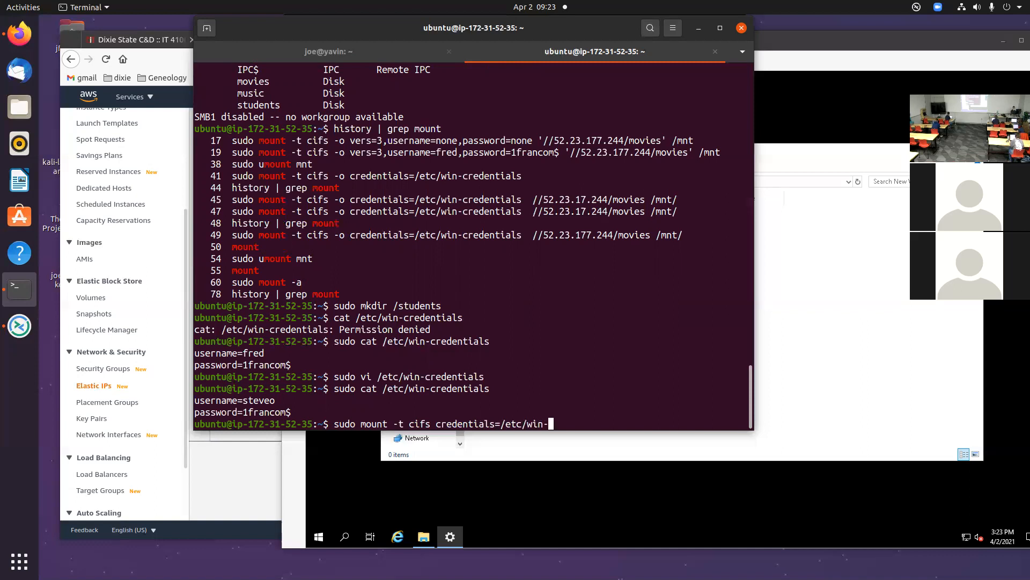
type("credentials")
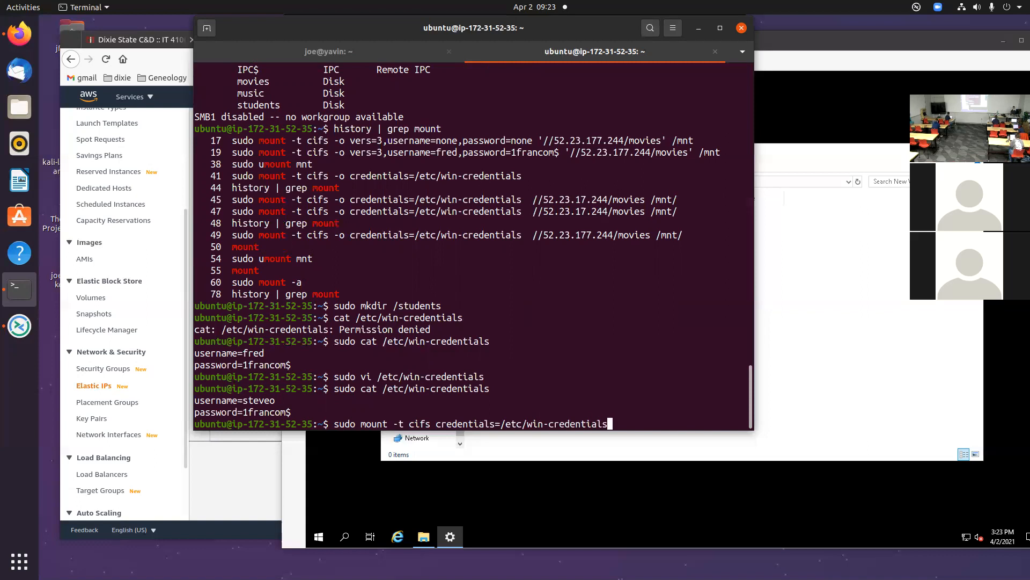
- Mount //172.31.54.108/students onto /students, fixing the mount options first
type("//")
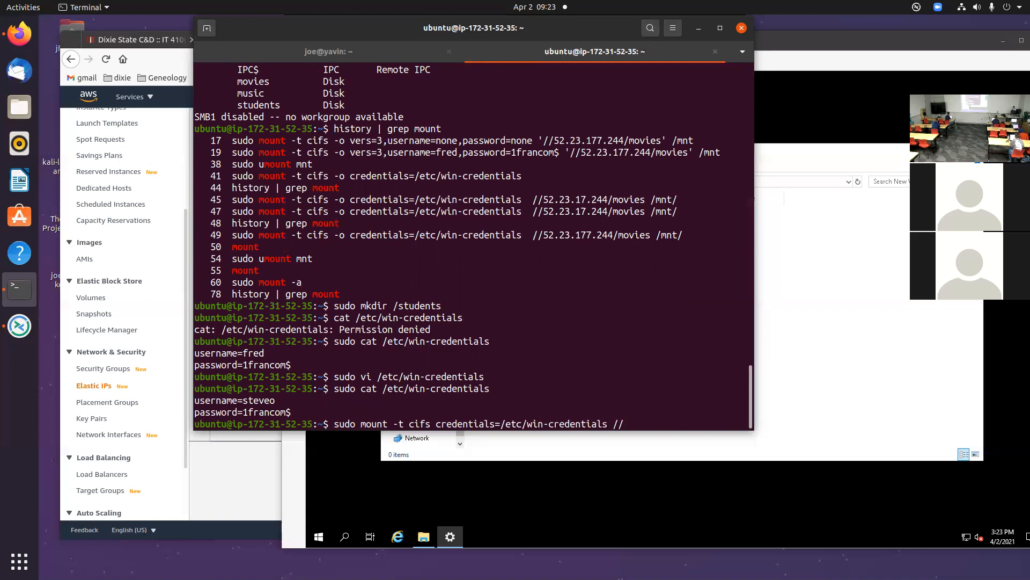
mouse_move(489, 257)
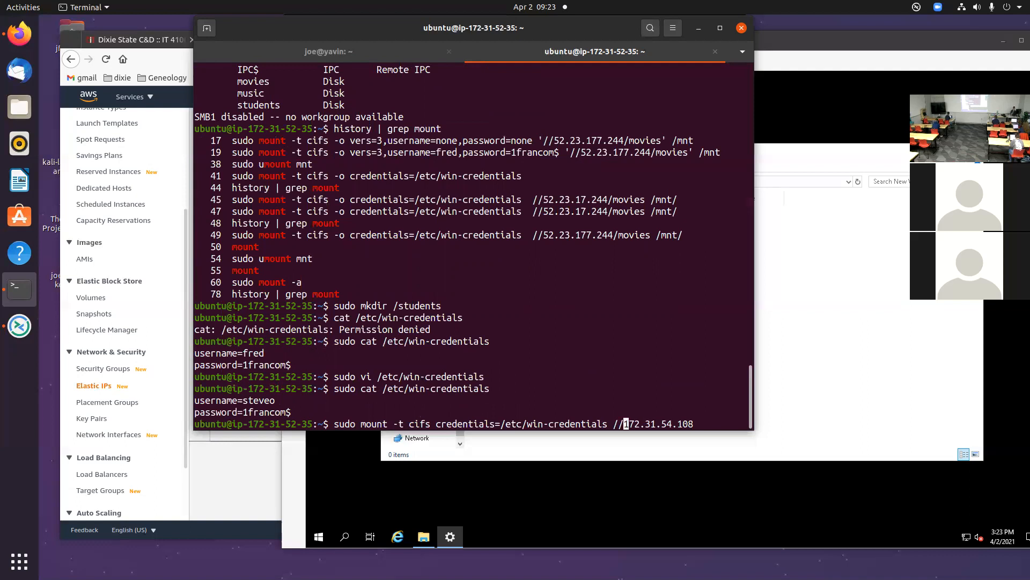
type("/st")
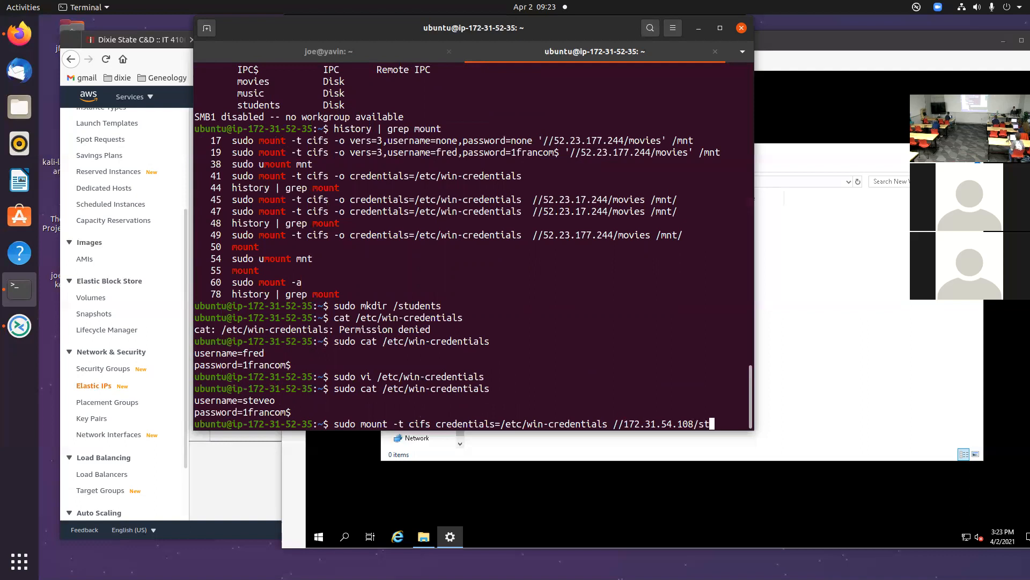
type("udents")
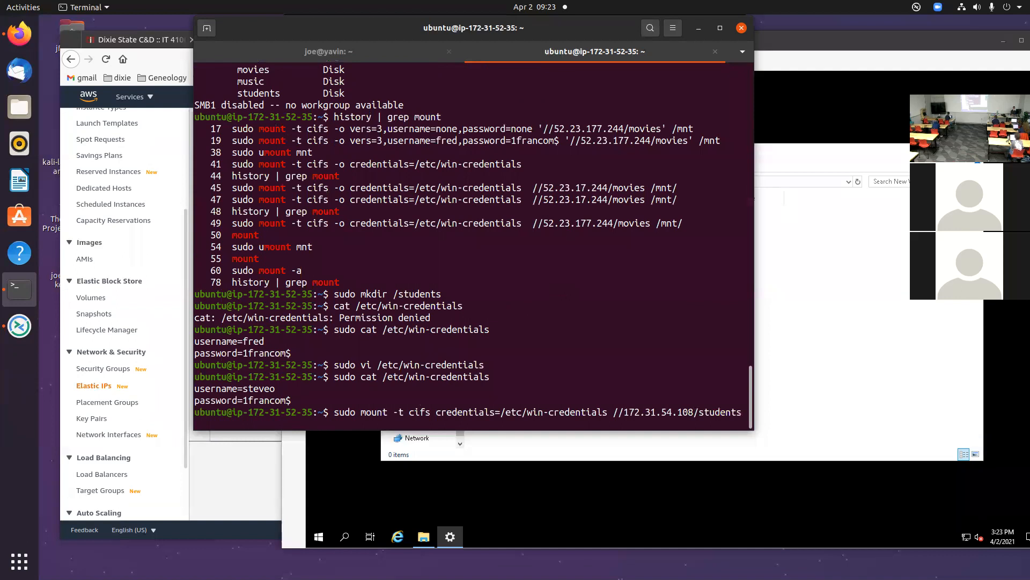
type("/")
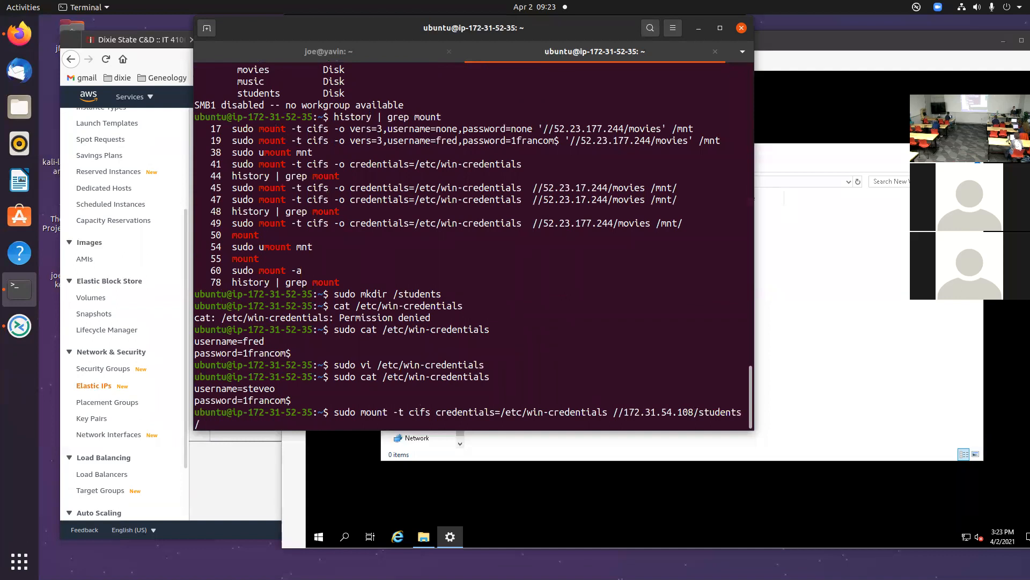
key("Return")
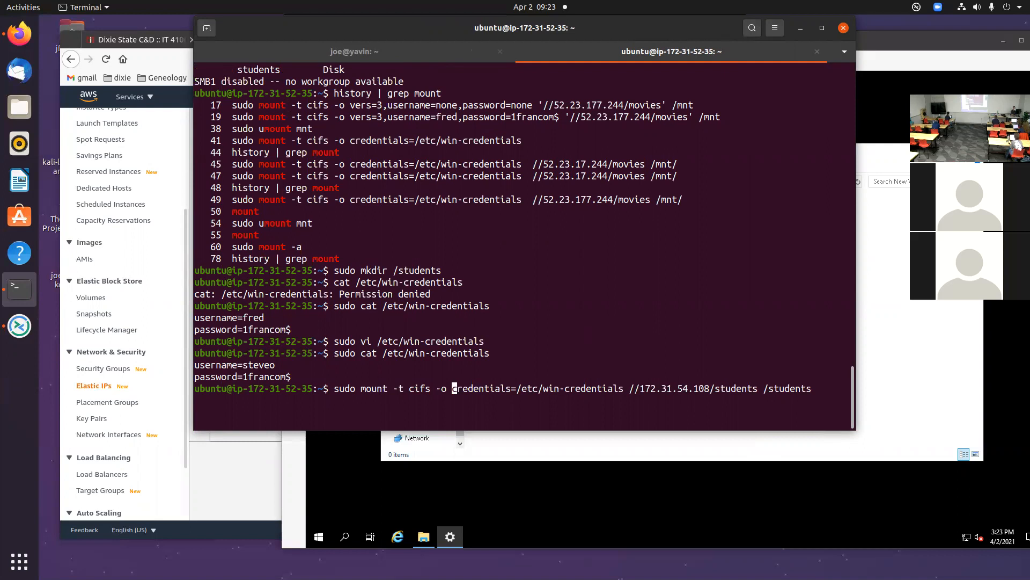
key("Return")
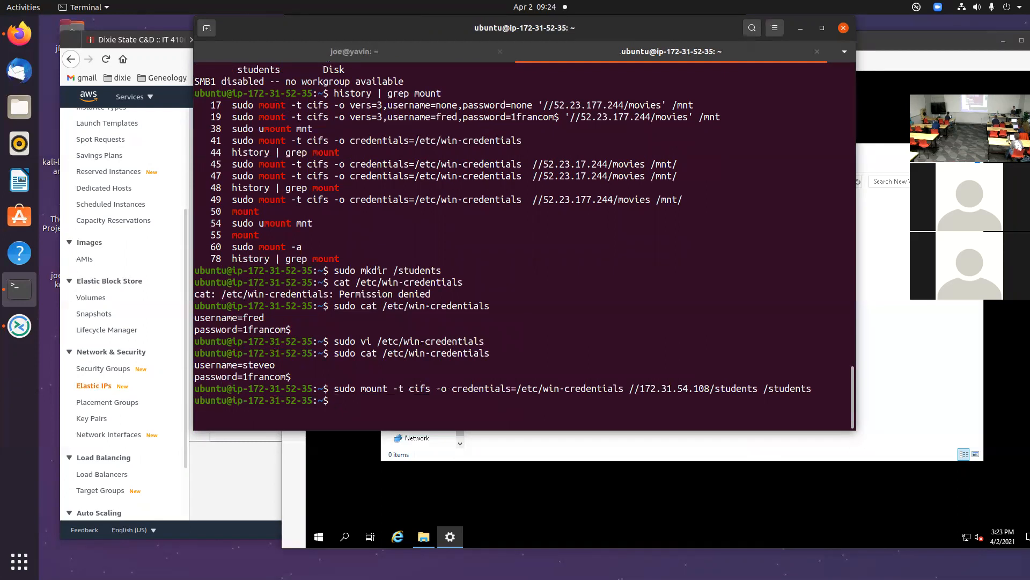
- Check mounts with df, cd into /students and try touch foo.txt as a normal user
type("df")
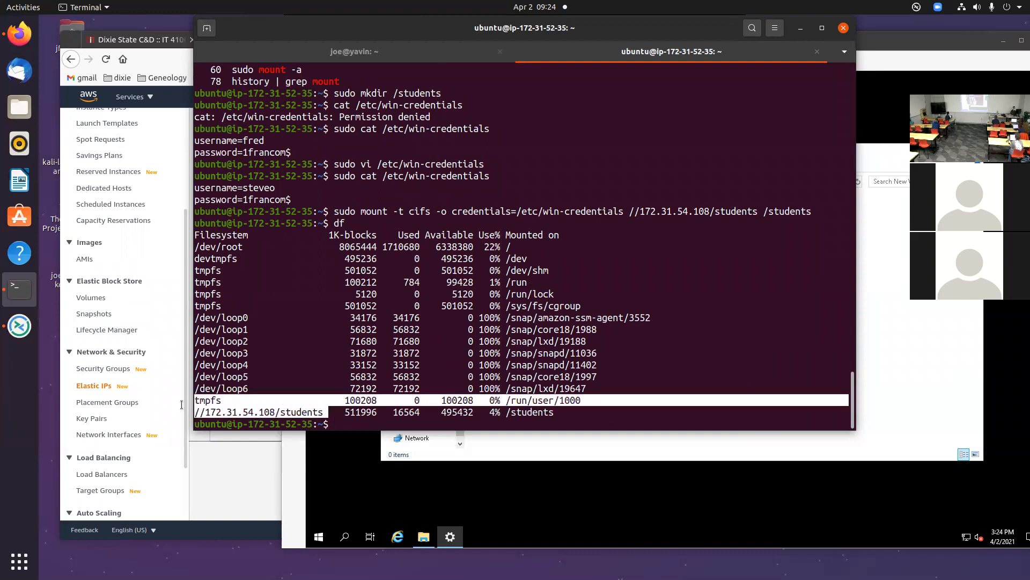
type("cd /students/")
type("ls")
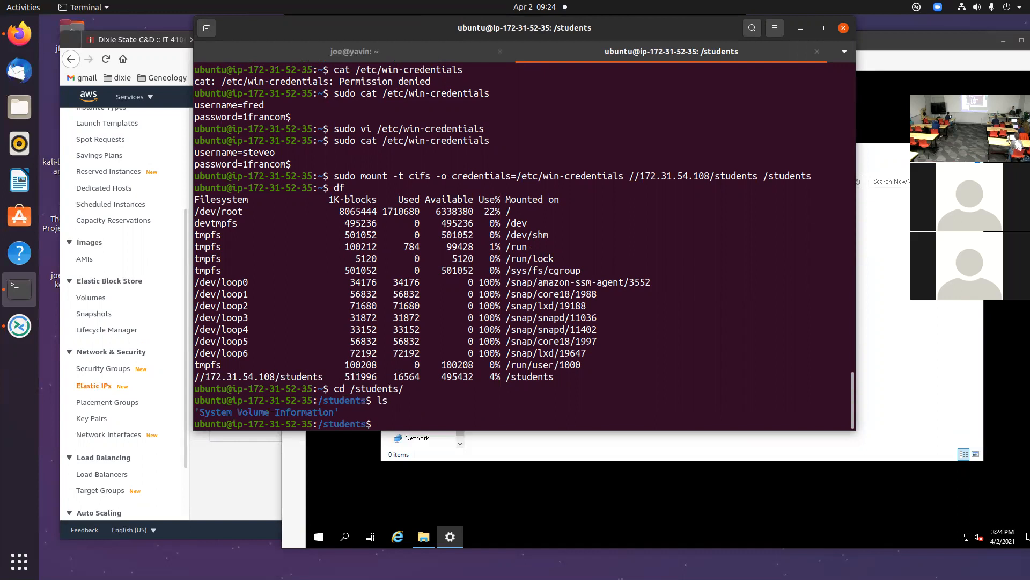
type("touch fo")
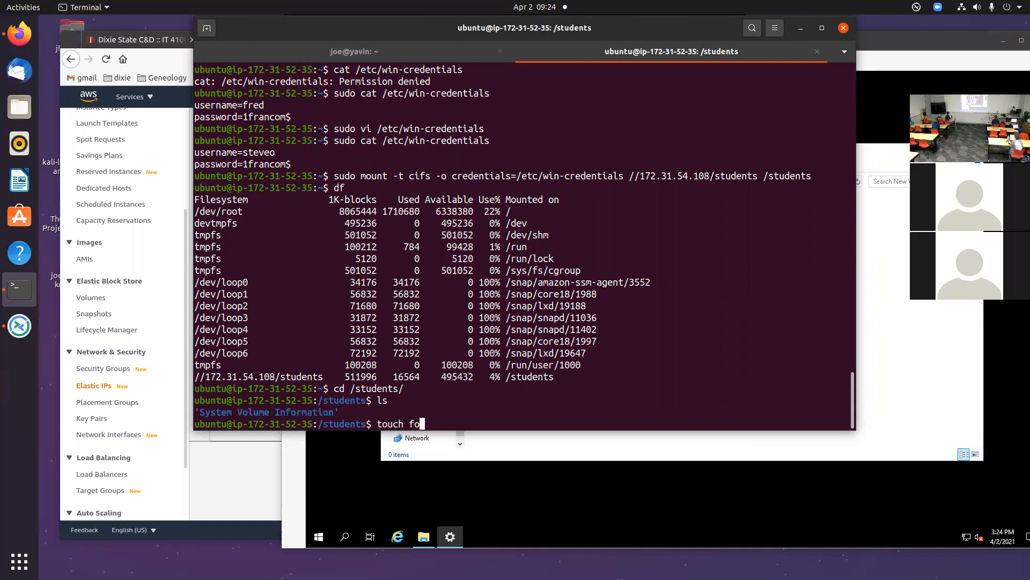
key("Return")
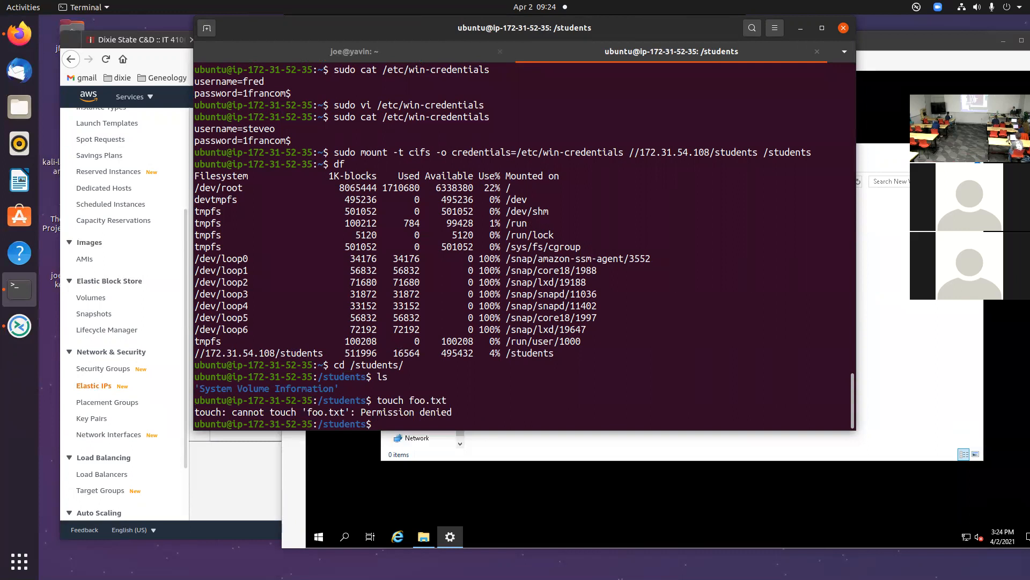
- Start a root shell with sudo bash and write hello into foo.txt on the share
type("touch foo.txt")
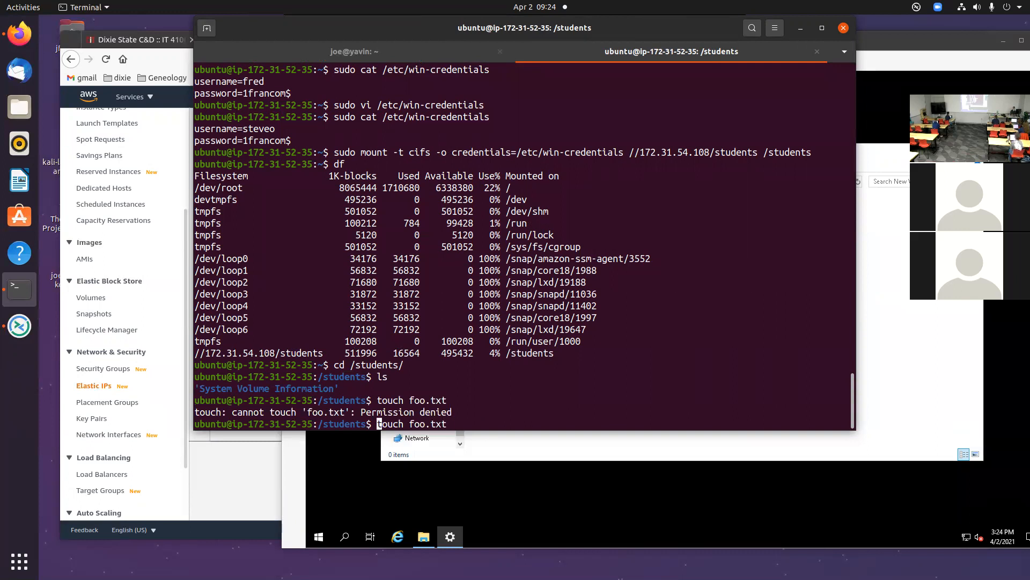
key("Return")
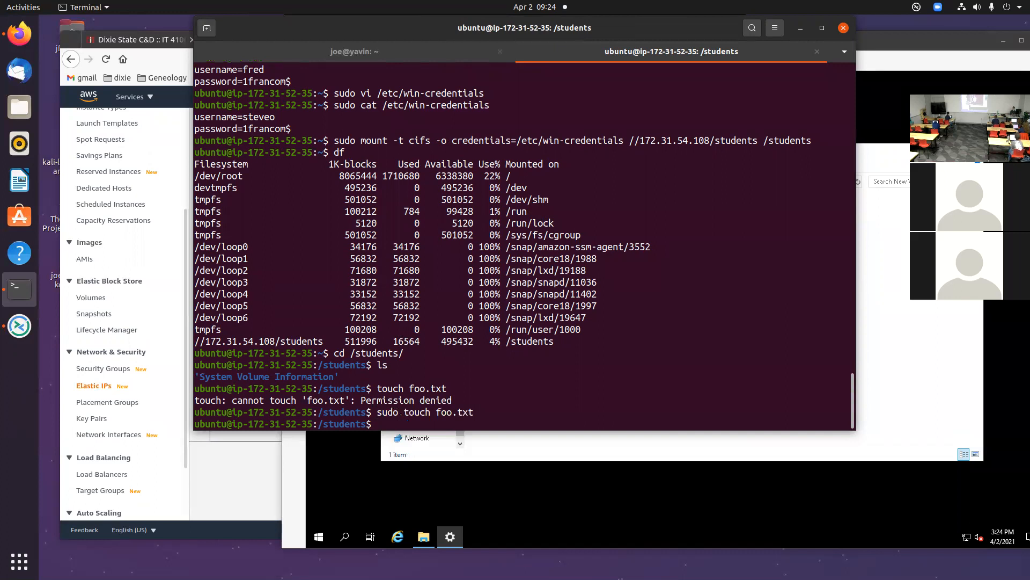
type("sudo")
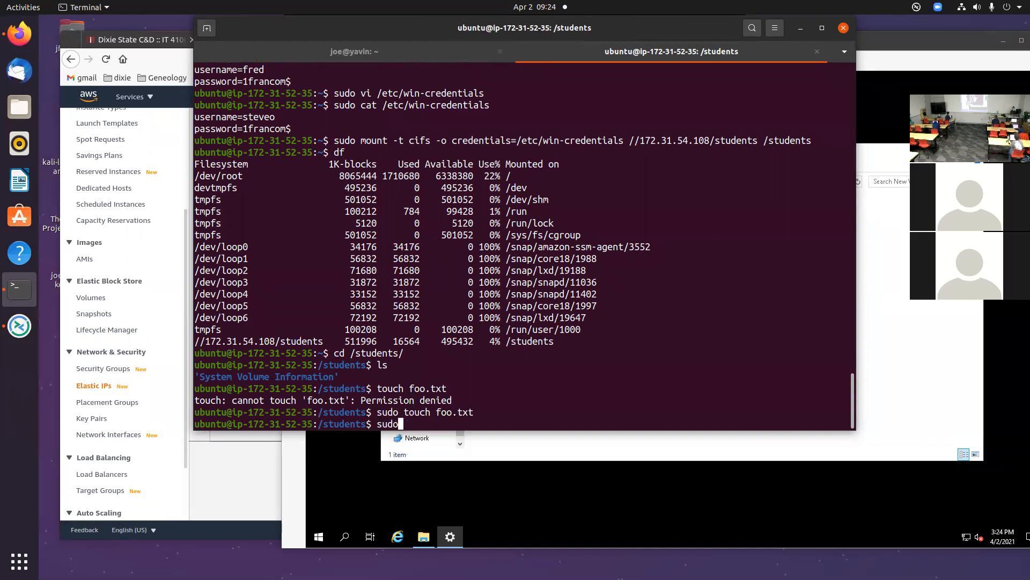
key("Return")
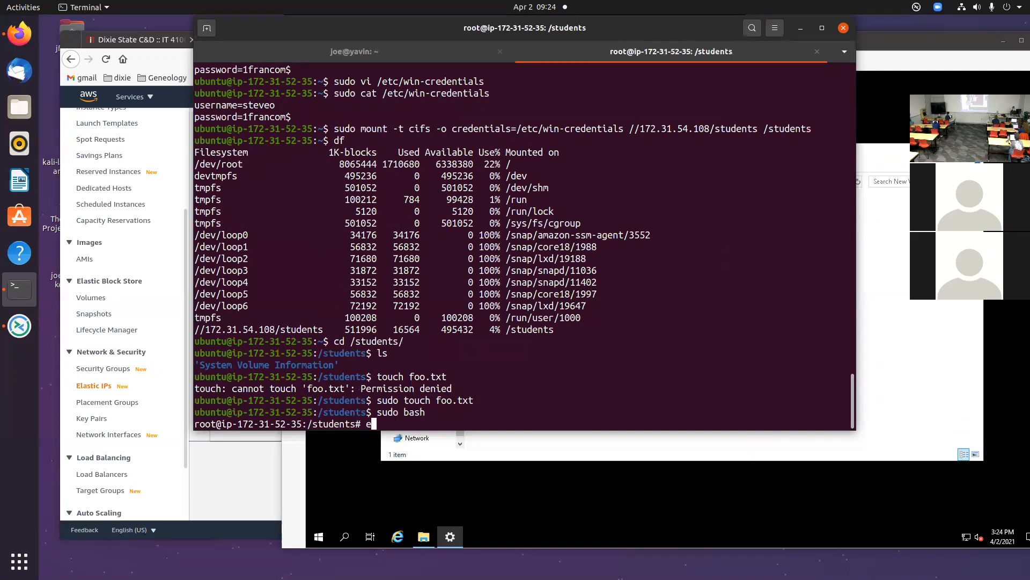
type("echo hello > foo.txt")
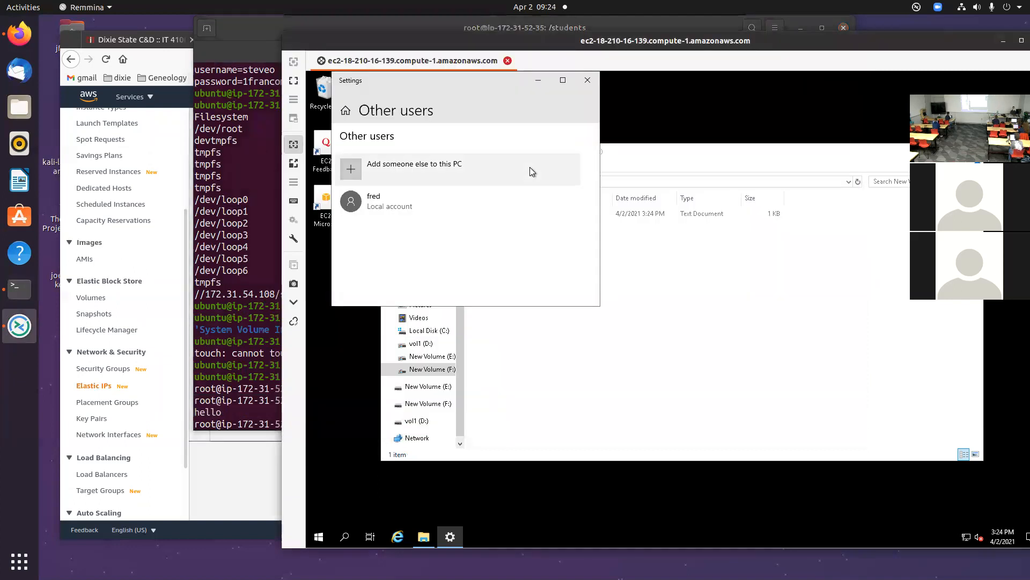
- Close Settings and open foo.txt from New Volume (F:) in File Explorer
left_click(587, 79)
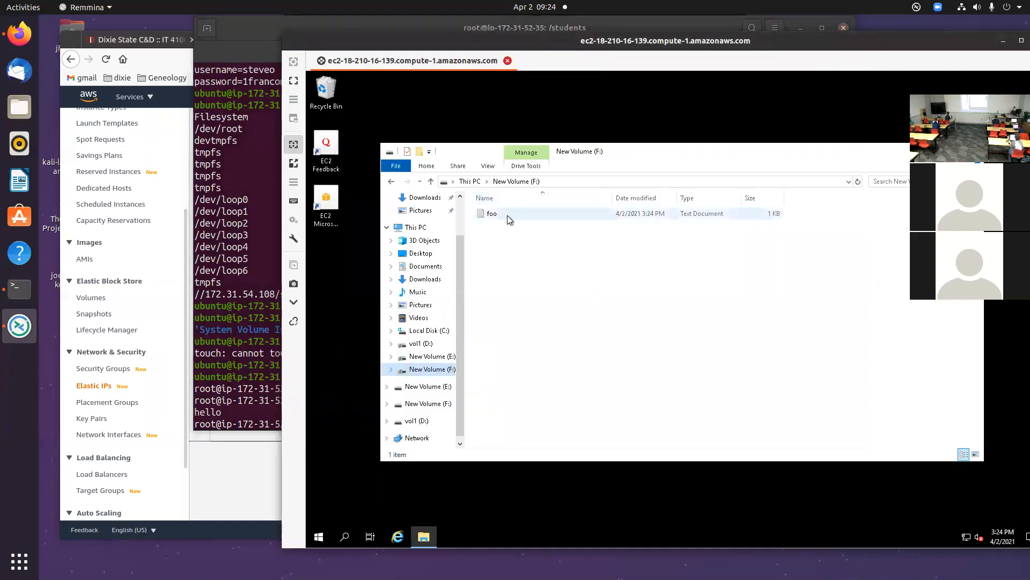
left_click(491, 213)
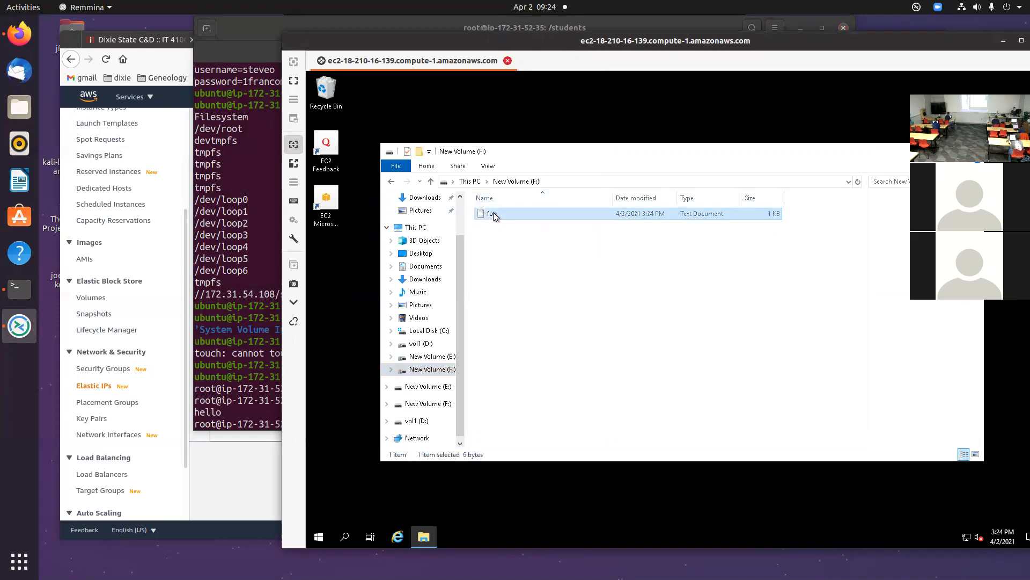
double_click(492, 213)
type("ls -la")
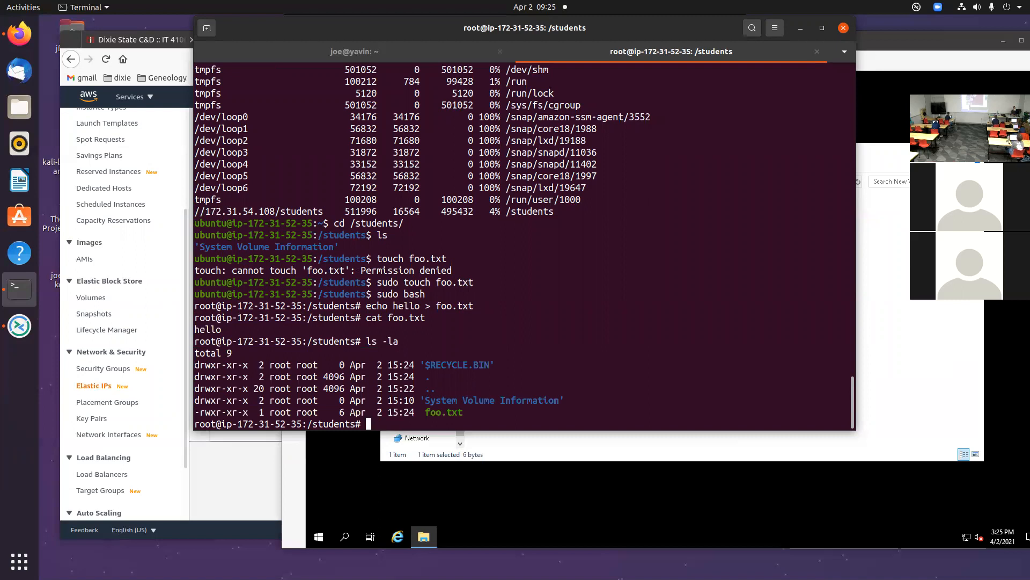
- Give ubuntu:ubuntu ownership of students/, also recursively, and leave the root shell
type("cd ..")
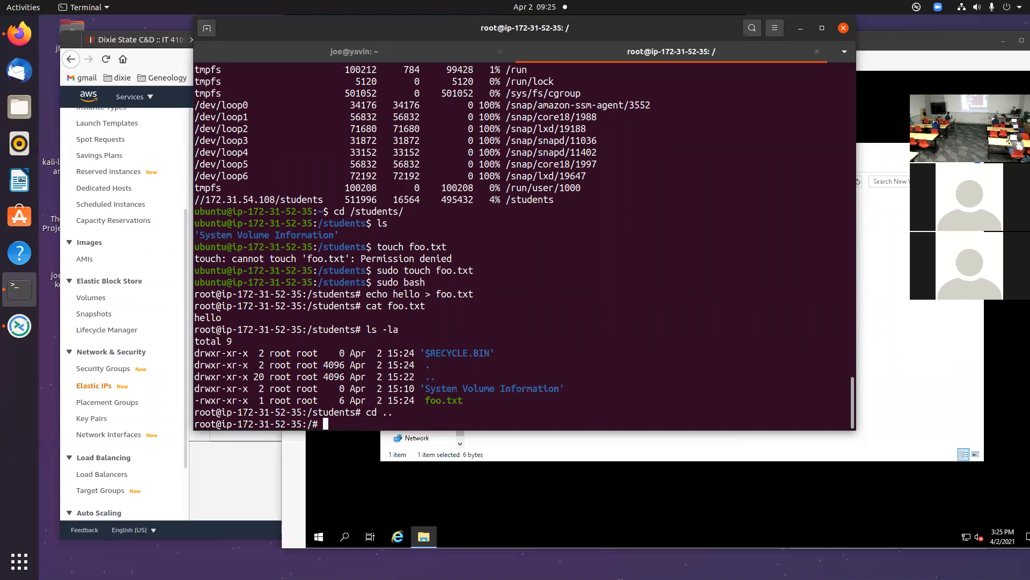
type("chown ubuntu:ubuntt")
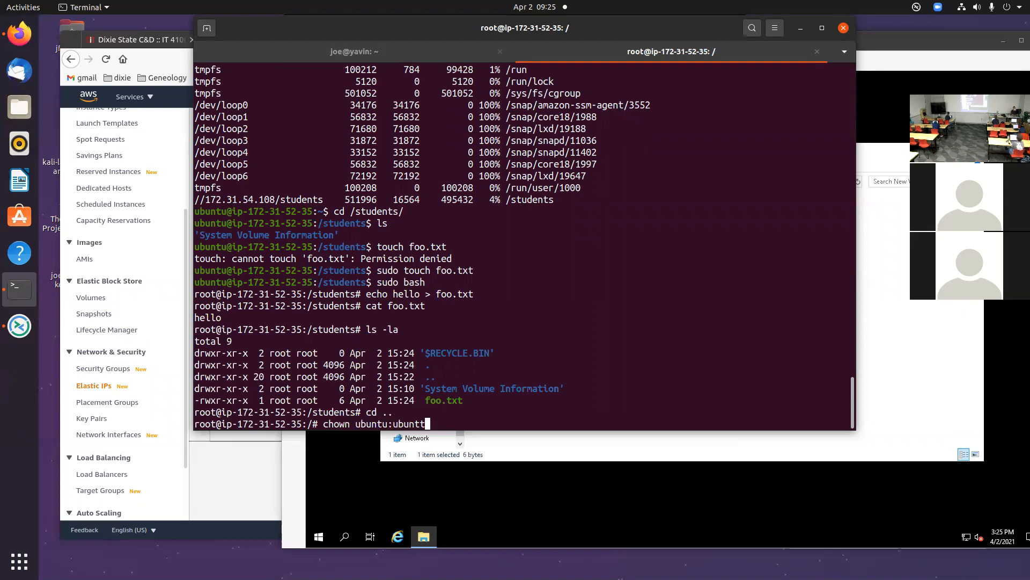
type("st")
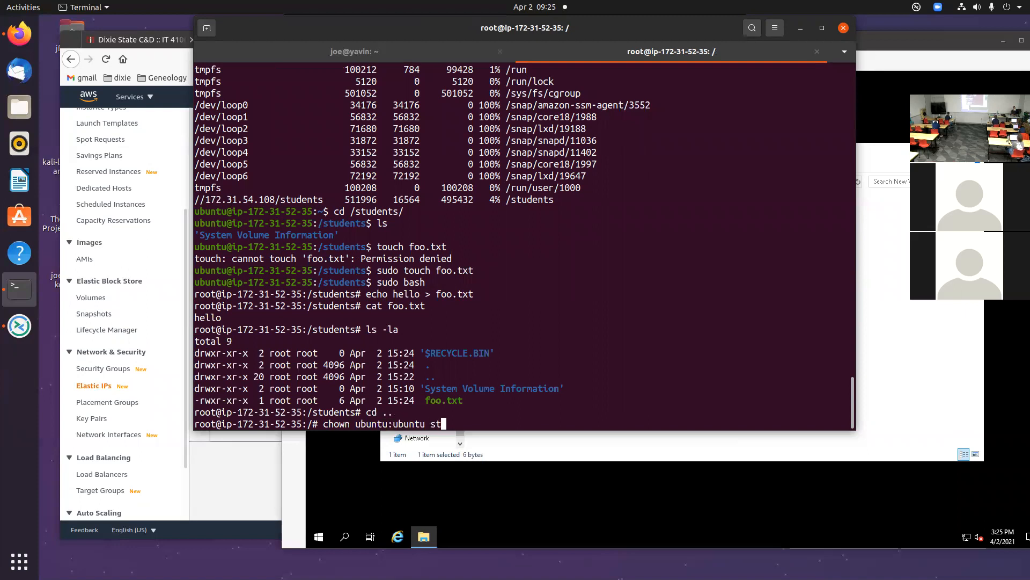
key("Return")
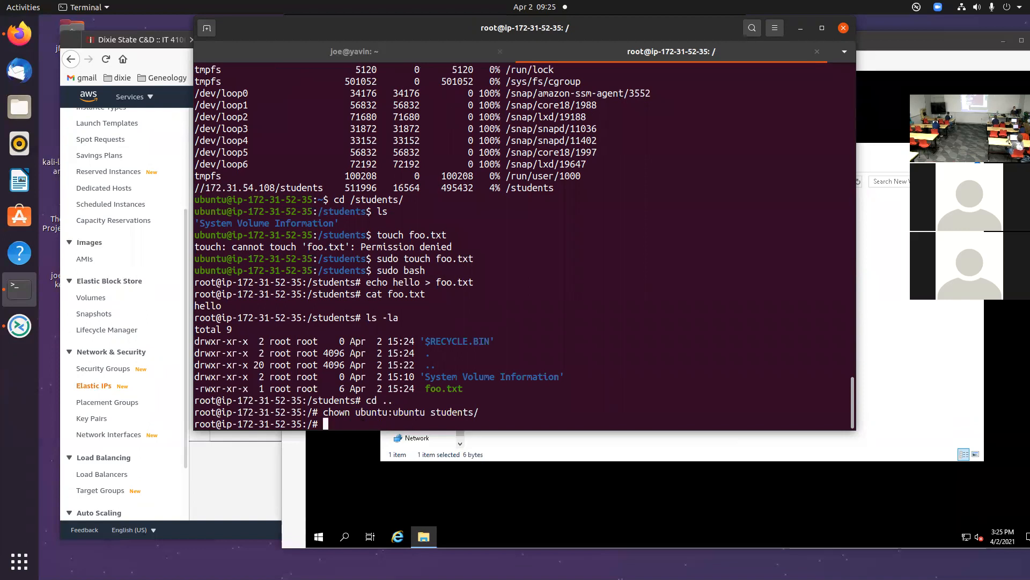
key("Return")
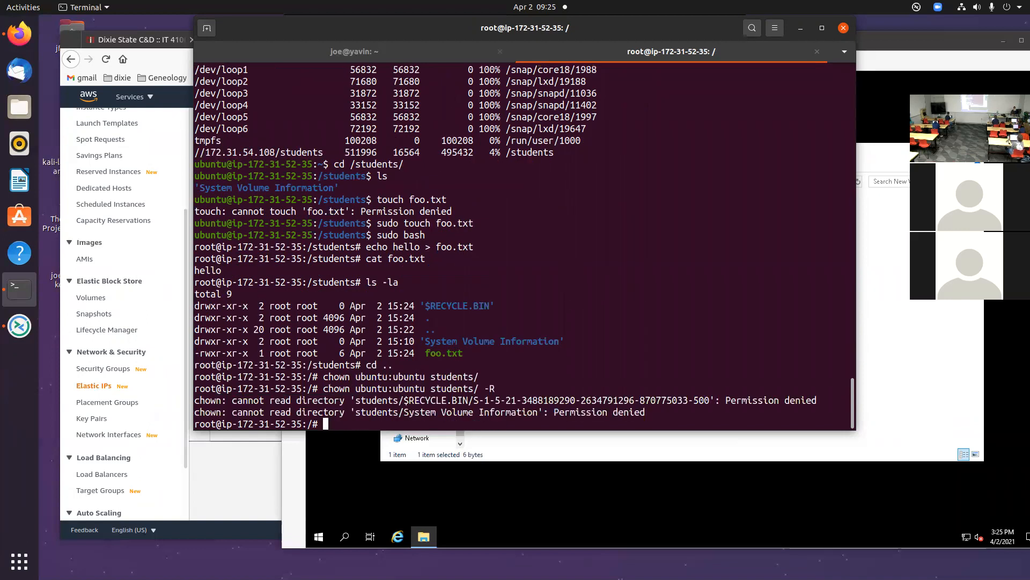
type("ed")
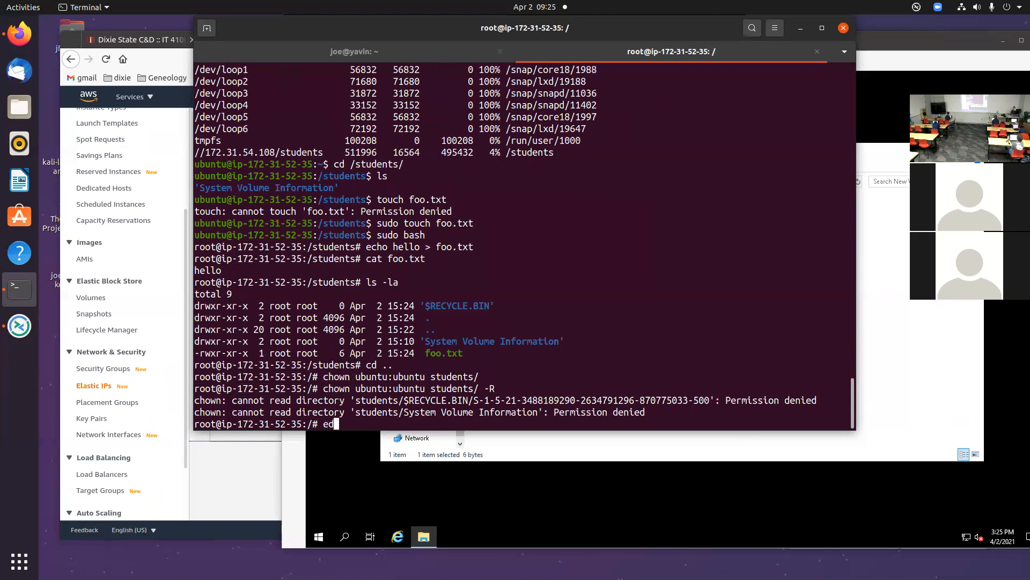
key("Return")
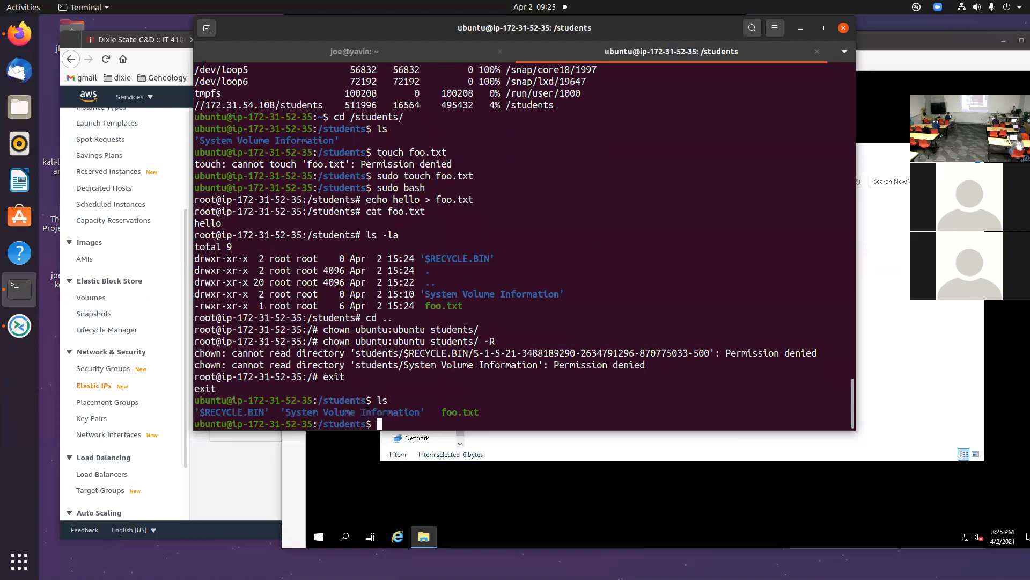
- Attempt touch asdf.txt as ubuntu; the listing still shows root as owner
type("touch asd")
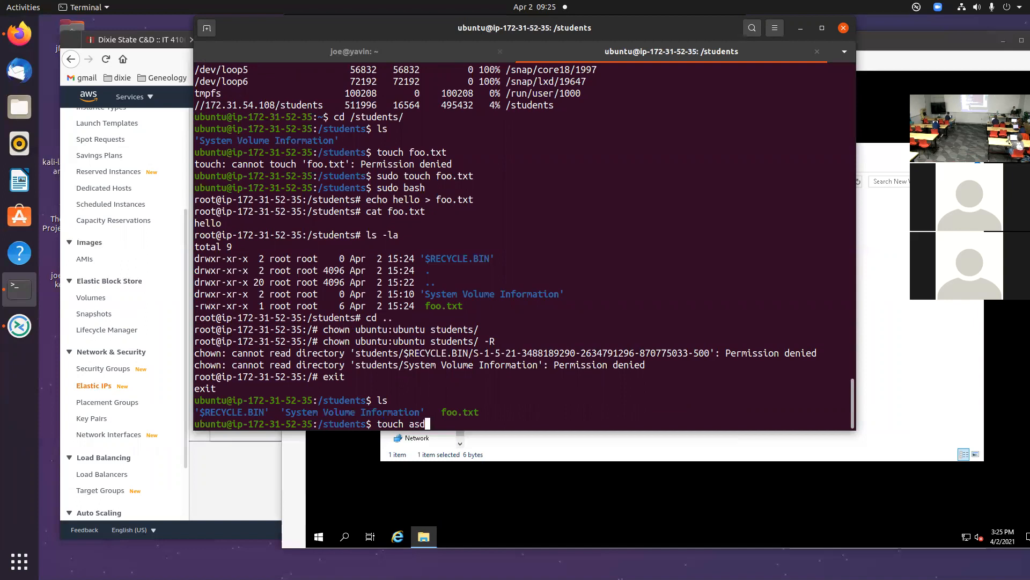
key("Return")
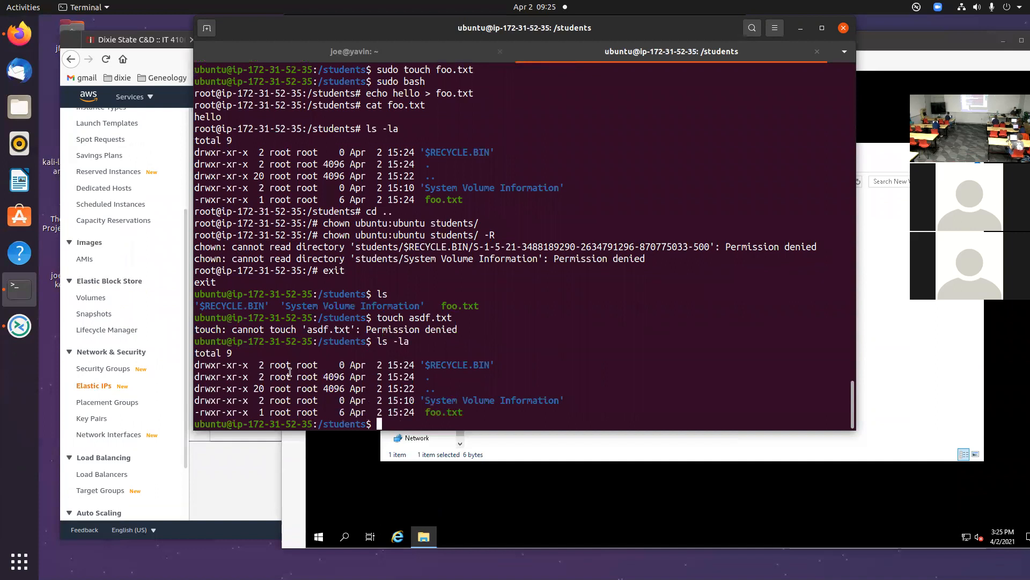
mouse_move(372, 382)
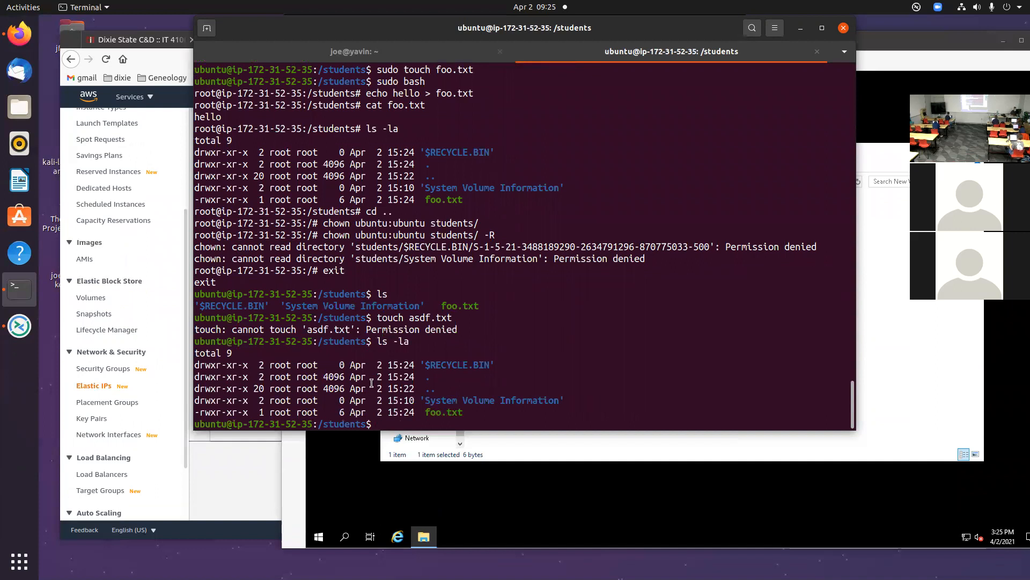
double_click(279, 377)
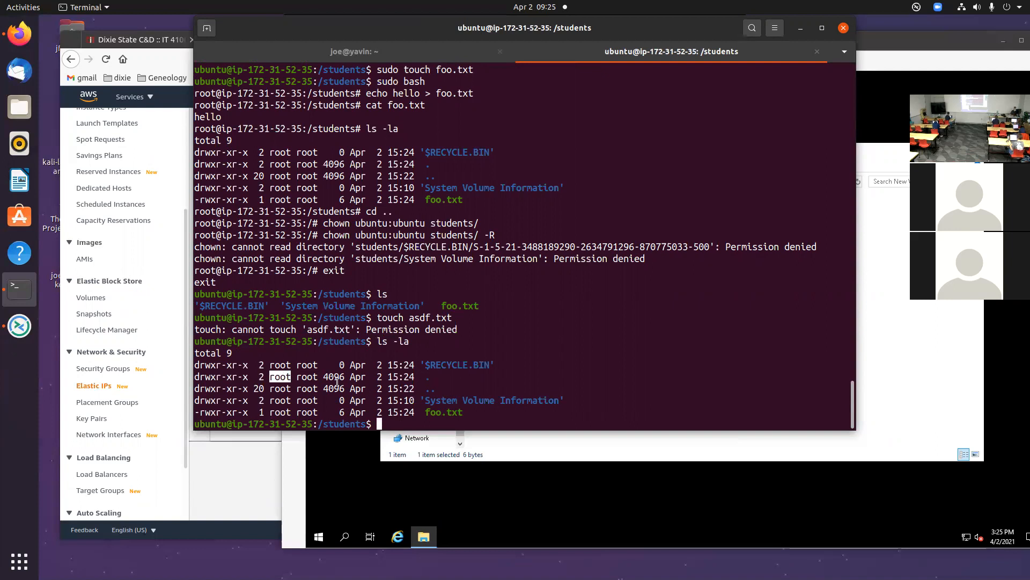
mouse_move(455, 356)
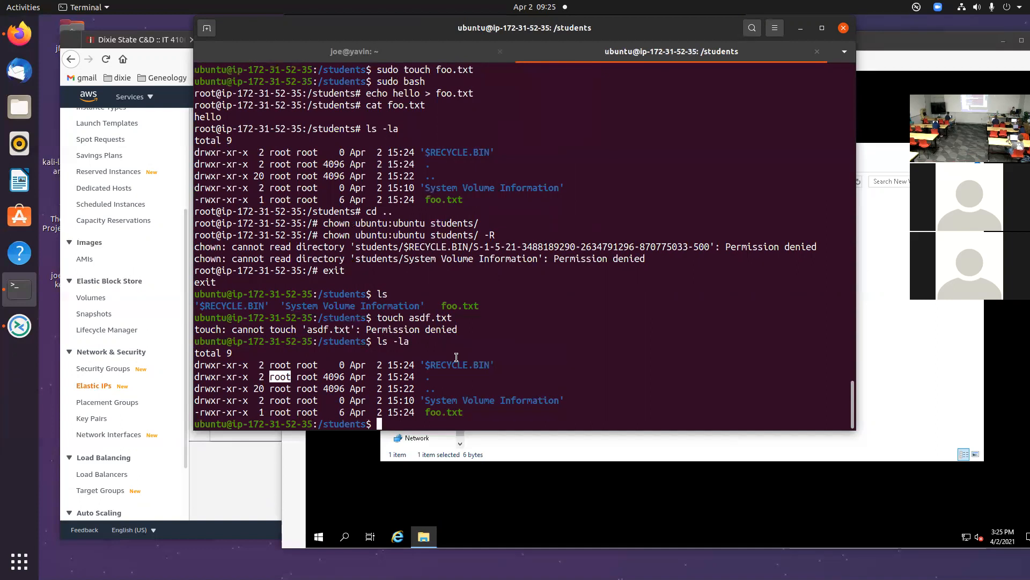
- Display /etc/fstab, revealing the existing cifs mount line with credentials and file_mode/dir_mode options
type("cat /etc/fs")
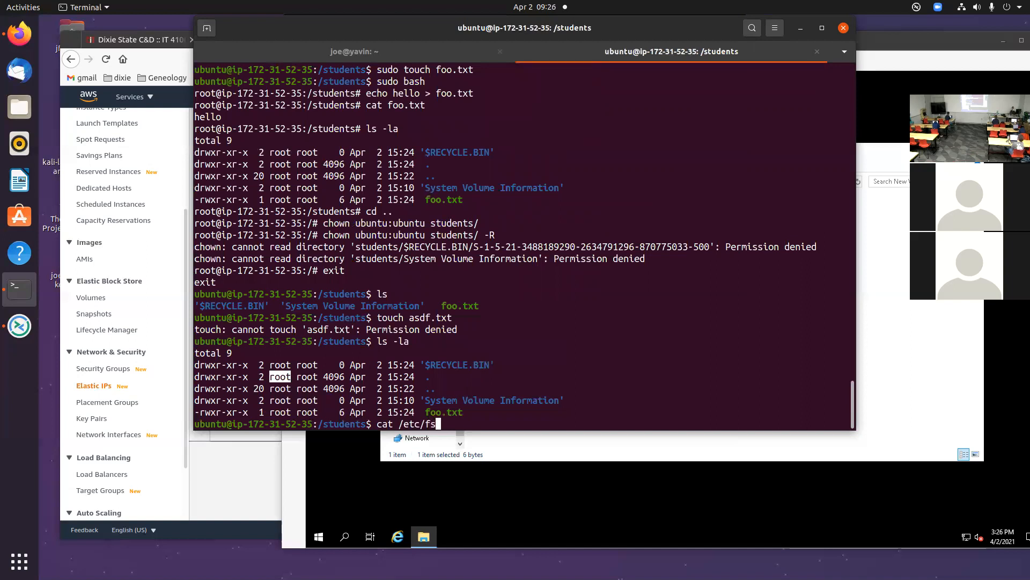
key("Return")
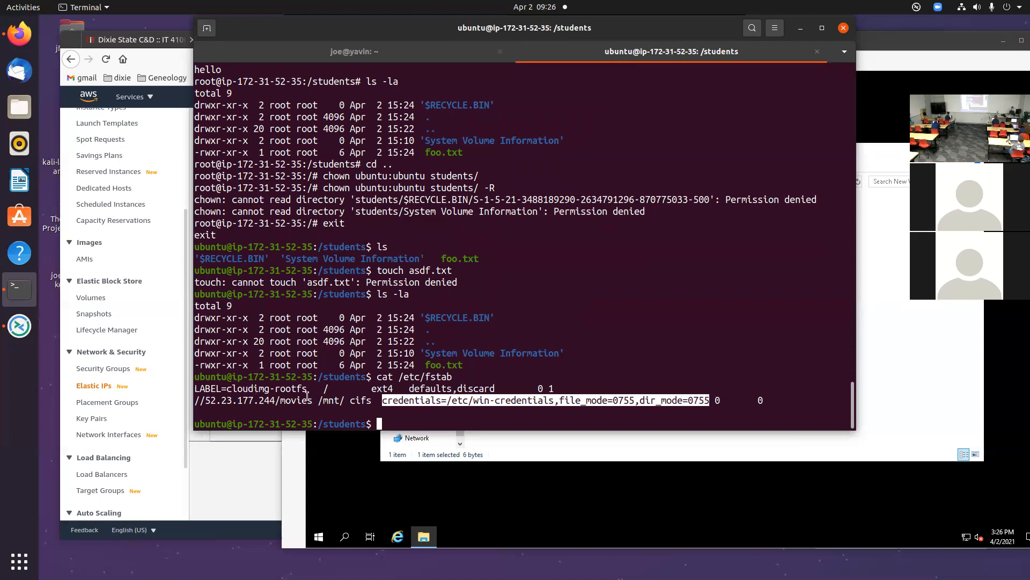
mouse_move(591, 364)
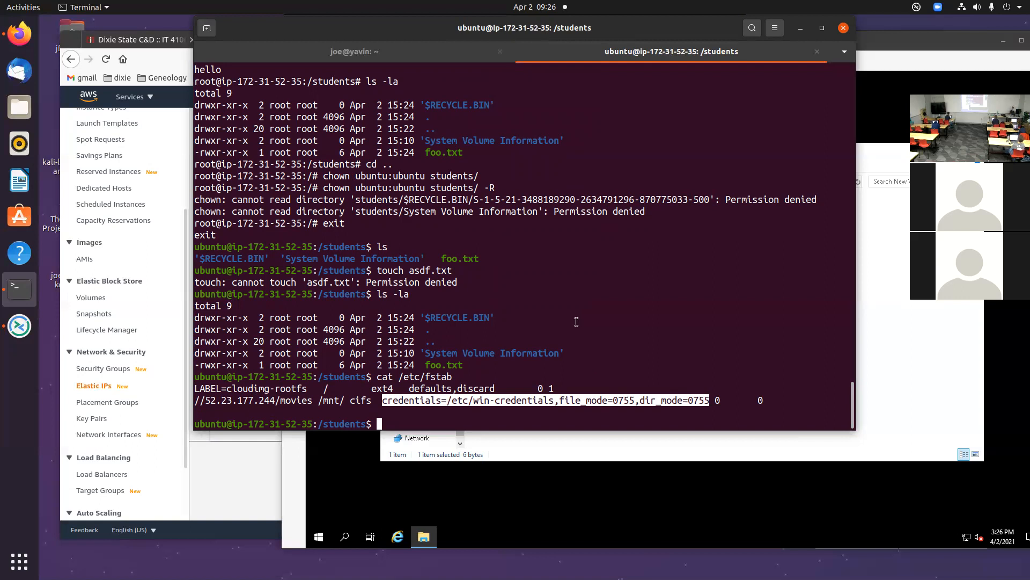
mouse_move(581, 312)
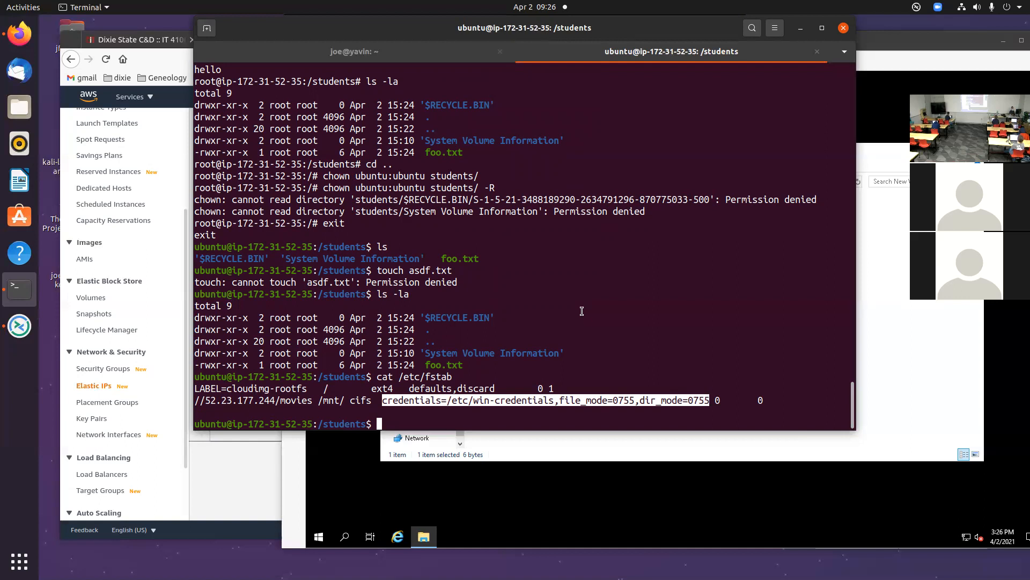
mouse_move(431, 84)
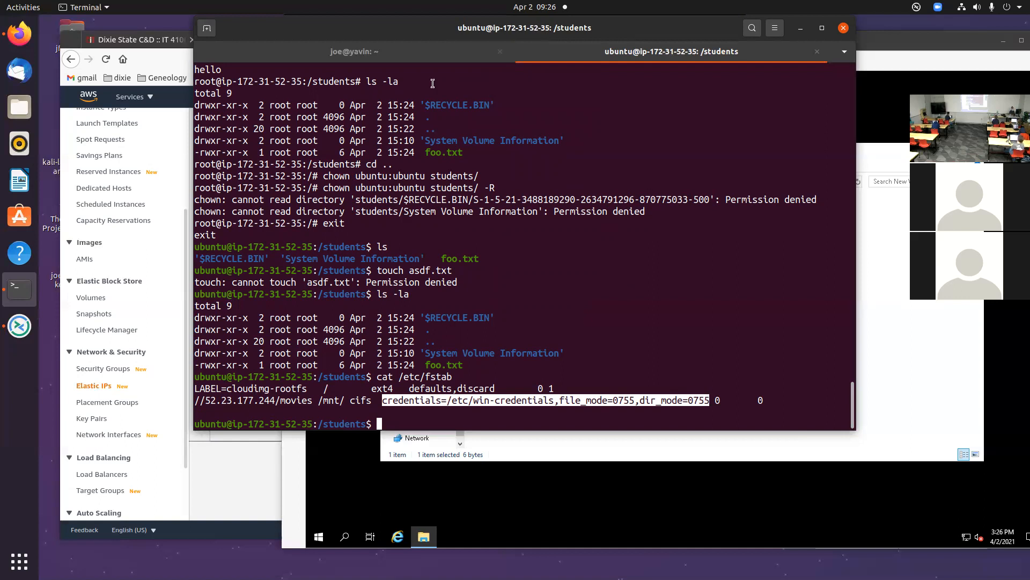
mouse_move(296, 558)
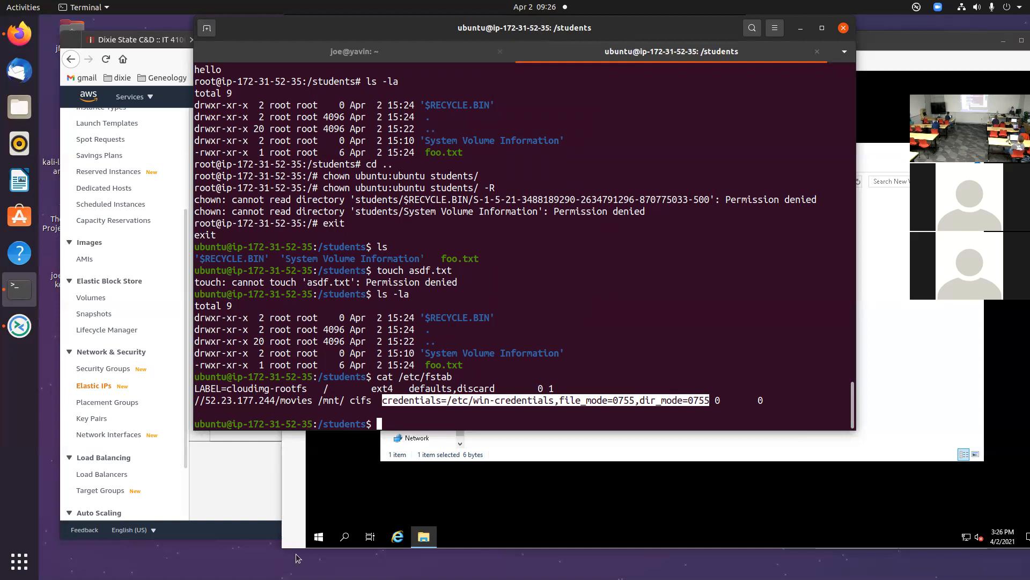
mouse_move(578, 42)
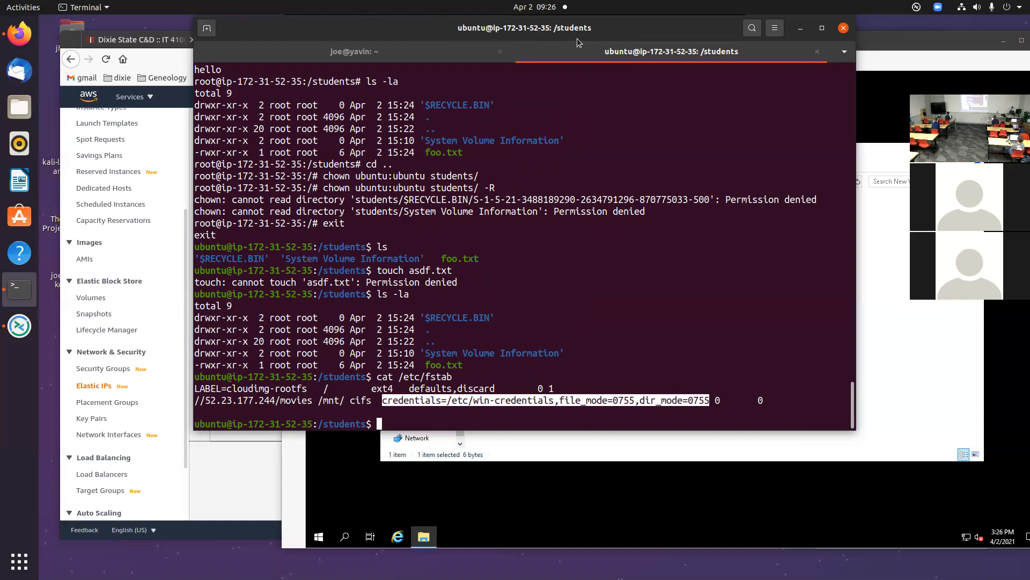
mouse_move(730, 37)
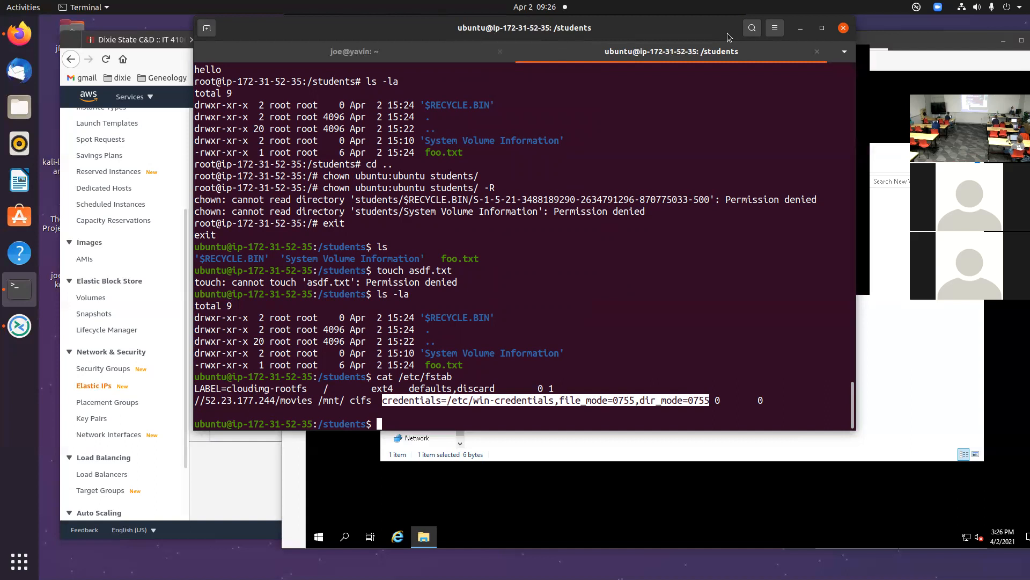